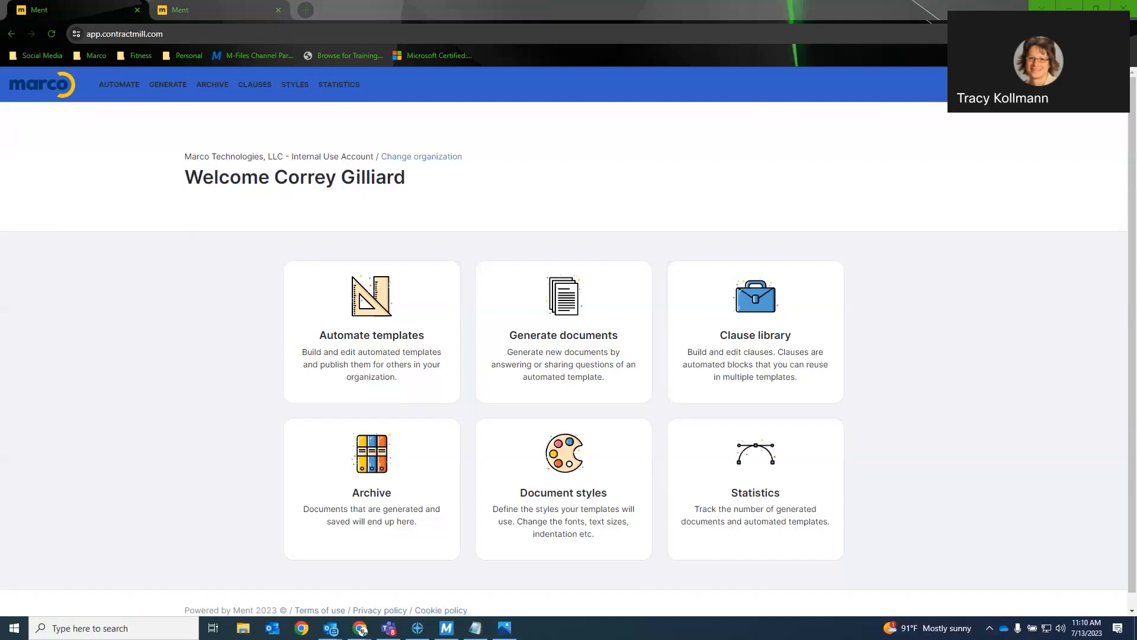
{"action": "mouse_move", "coordinate": [183, 335]}
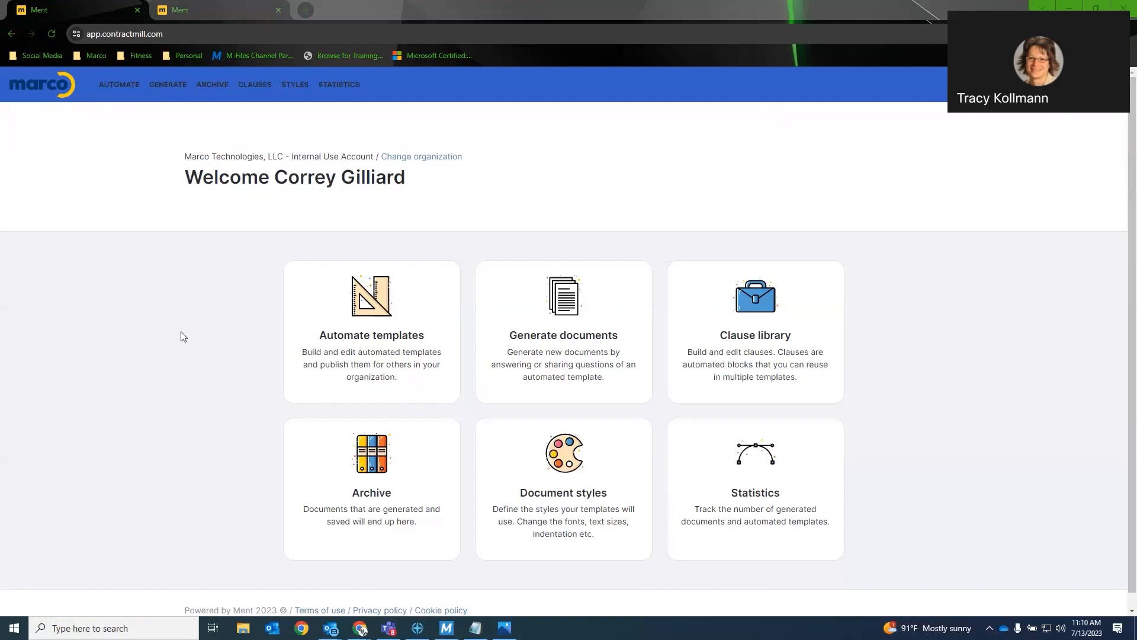
{"action": "mouse_move", "coordinate": [828, 457]}
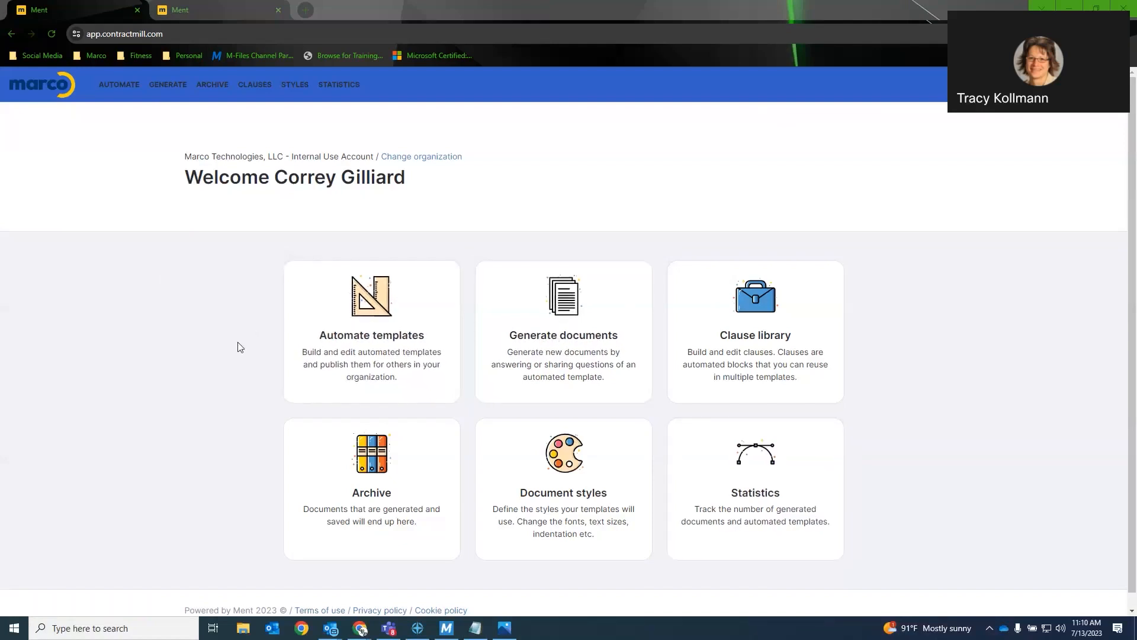
{"action": "mouse_move", "coordinate": [244, 281]}
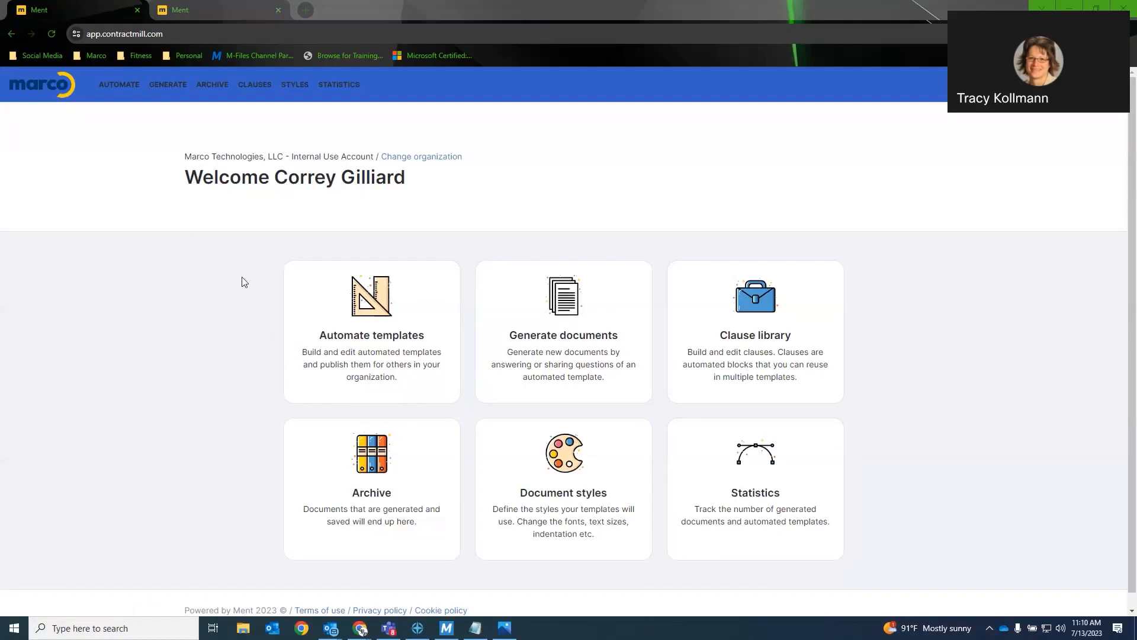
{"action": "mouse_move", "coordinate": [223, 270]}
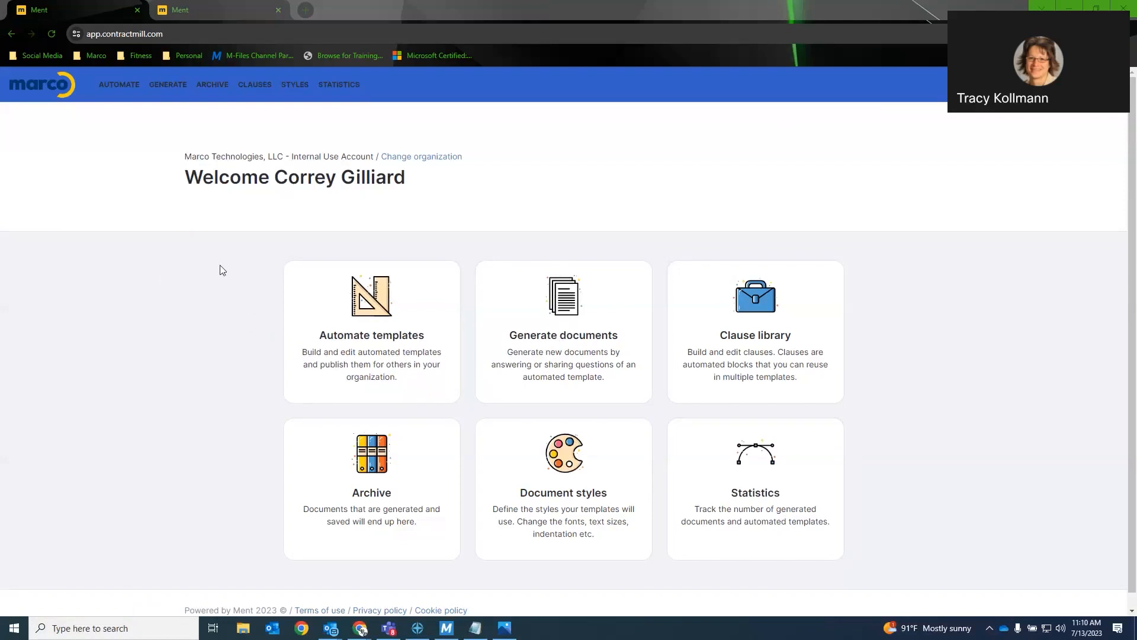
{"action": "mouse_move", "coordinate": [214, 259]}
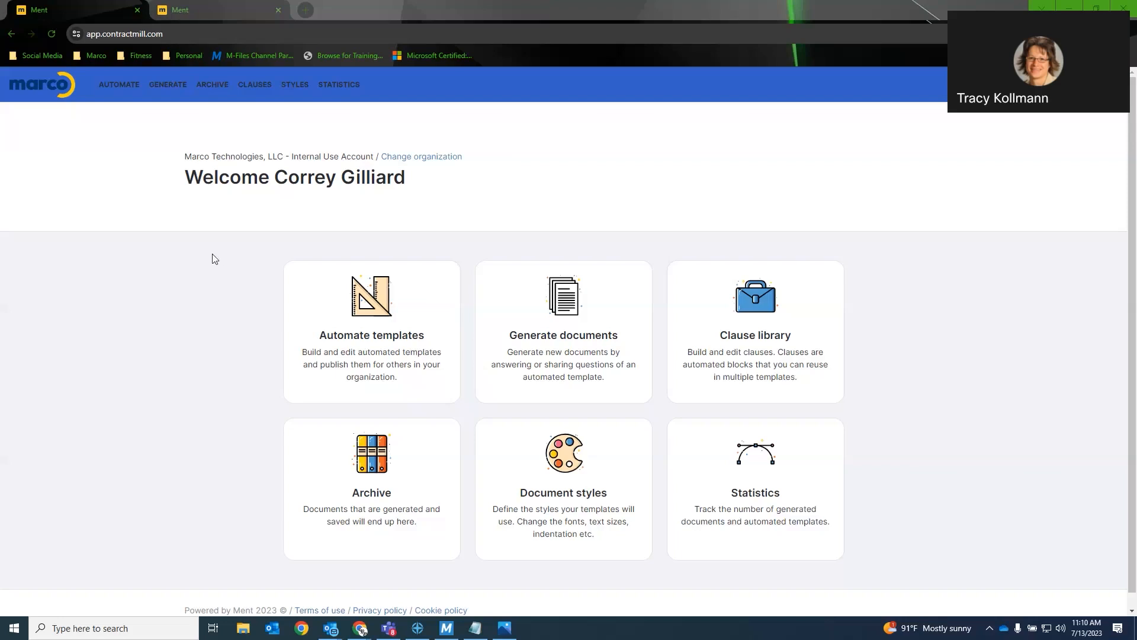
{"action": "mouse_move", "coordinate": [205, 313]}
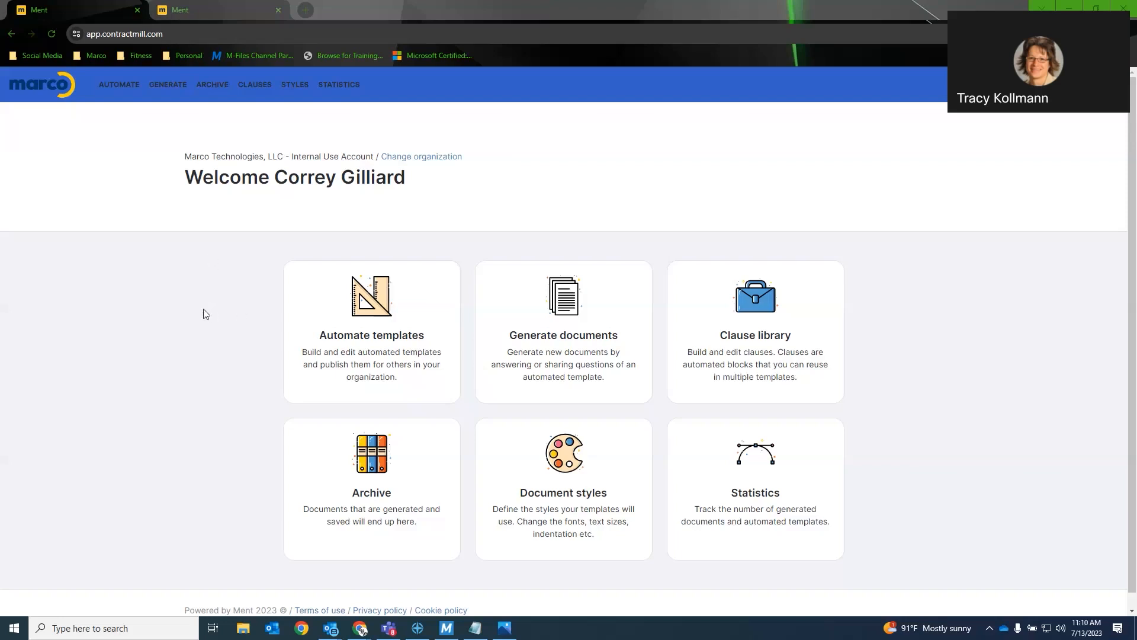
{"action": "mouse_move", "coordinate": [185, 311]}
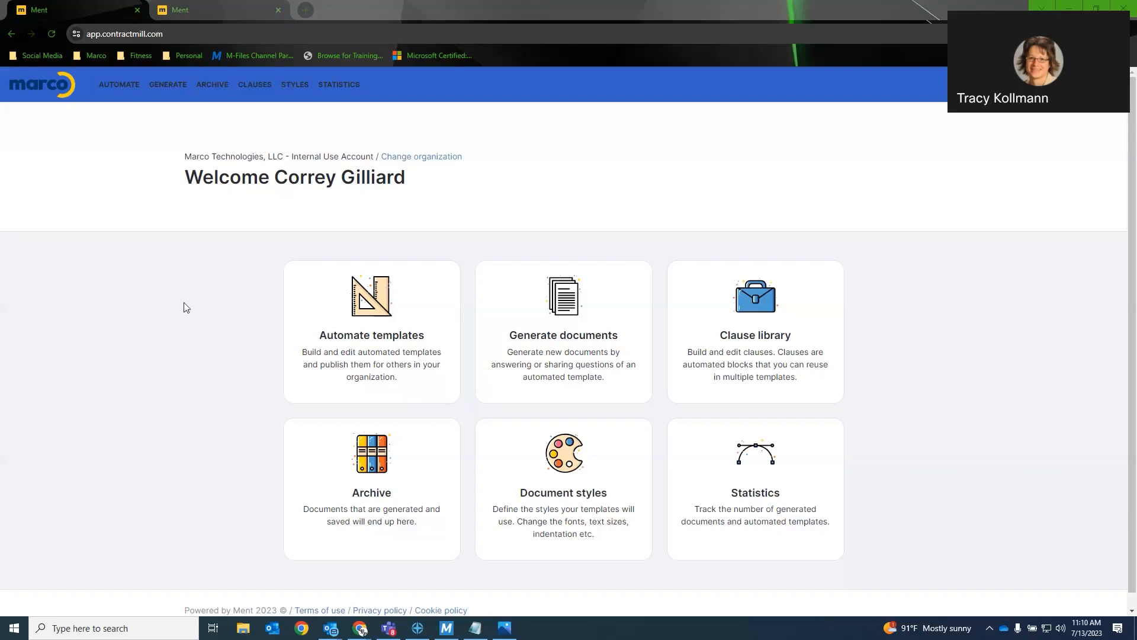
{"action": "mouse_move", "coordinate": [270, 313]}
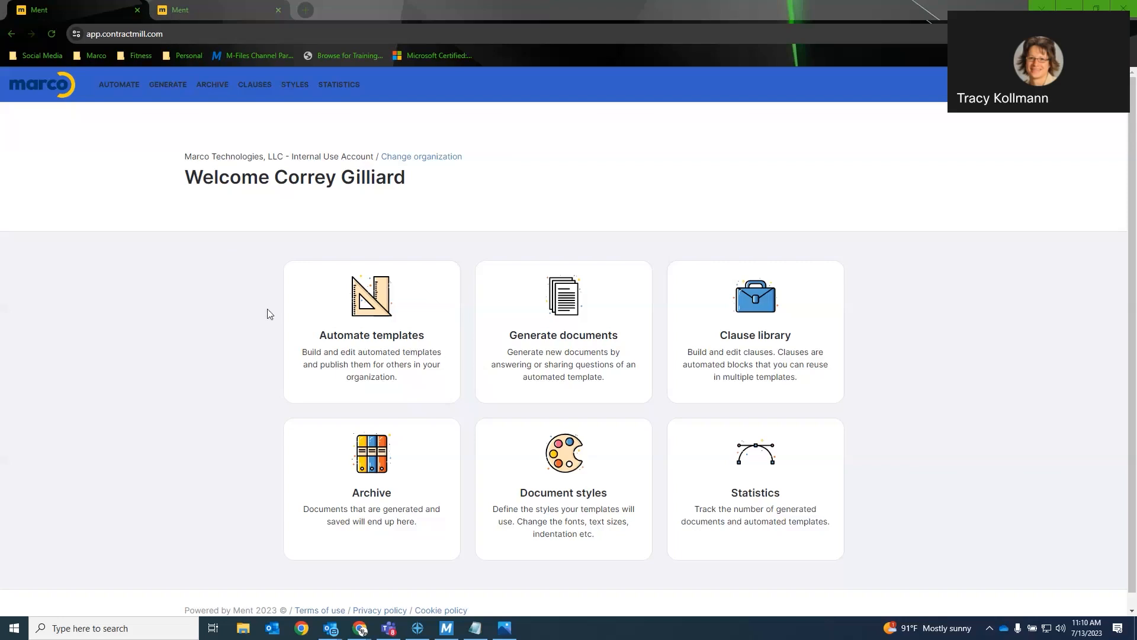
{"action": "mouse_move", "coordinate": [564, 335]}
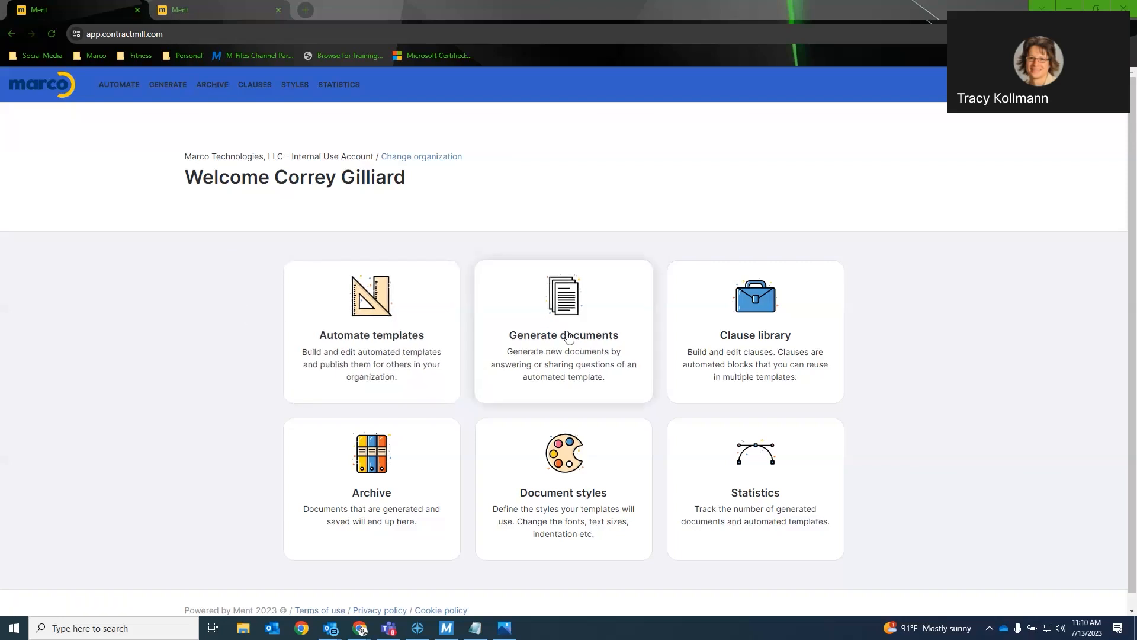
- Start a new Sub-Contracting Agreement and read the draft preview down to its Services clause
{"action": "left_click", "coordinate": [563, 331]}
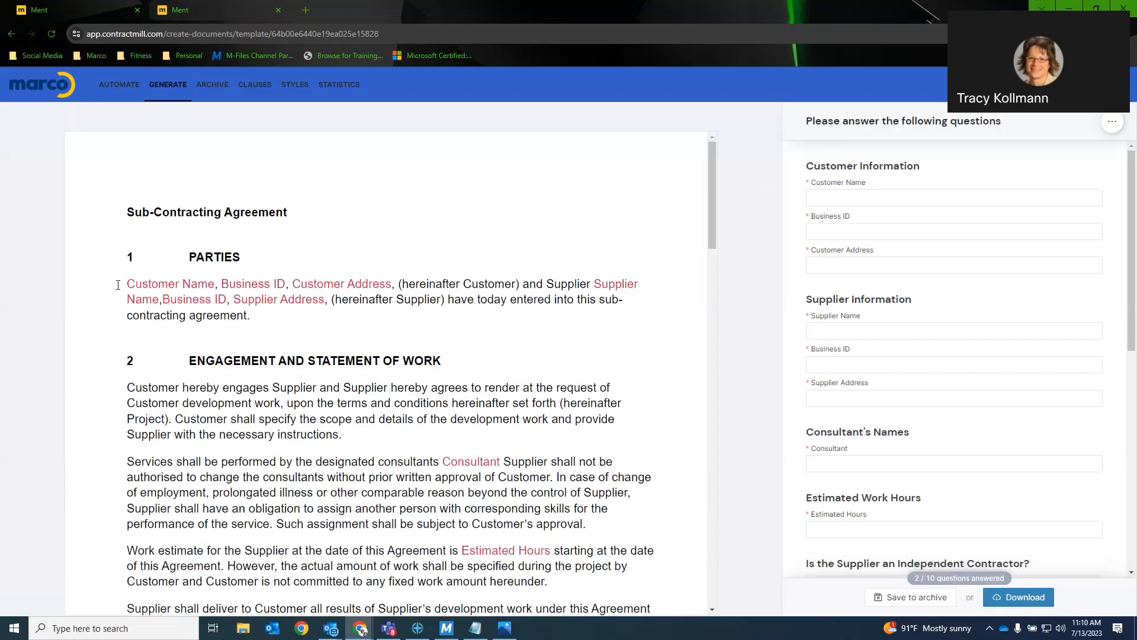
{"action": "scroll", "scroll_direction": "down", "scroll_amount": 3}
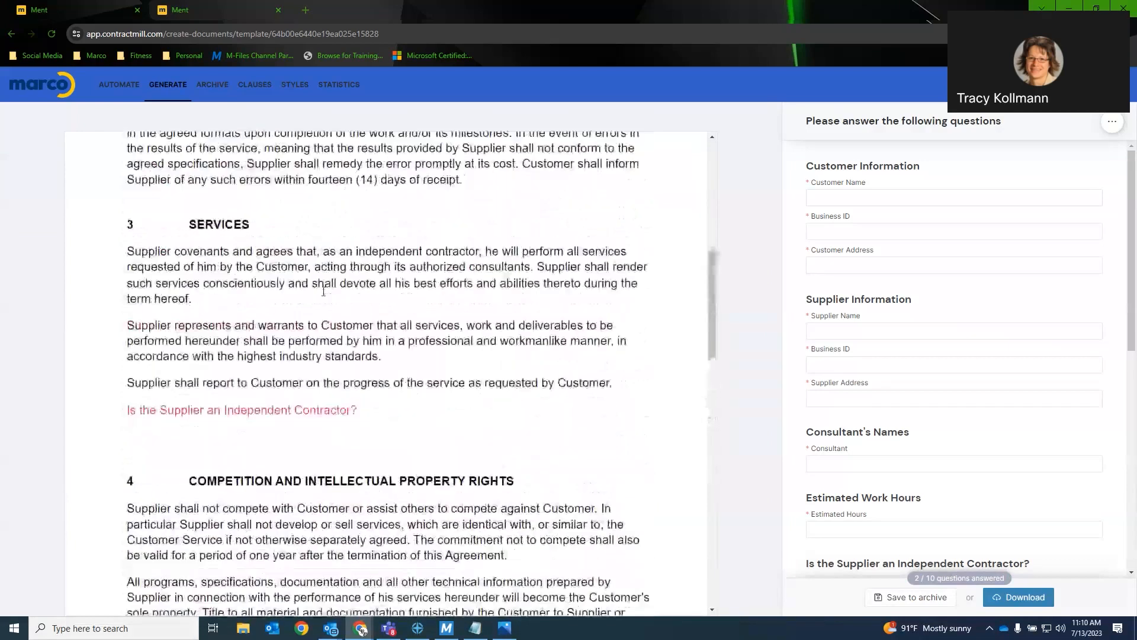
{"action": "scroll", "scroll_direction": "up", "scroll_amount": 3}
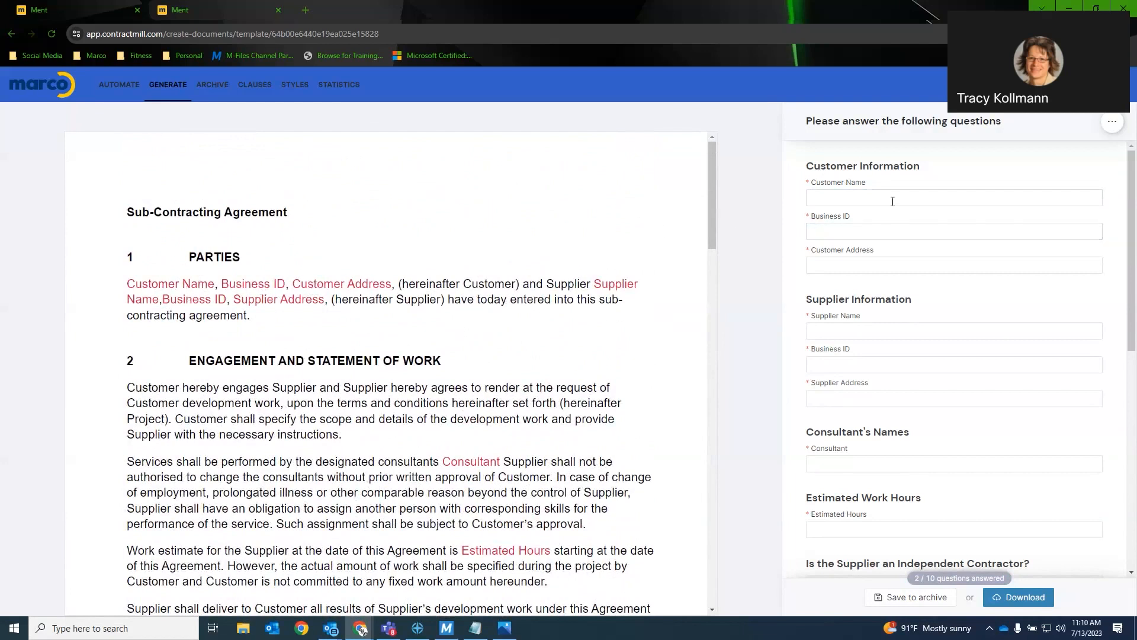
- Enter customer Marco, business ID 123456, address 123 Main Street into the Parties clause
{"action": "type", "text": "Marco"}
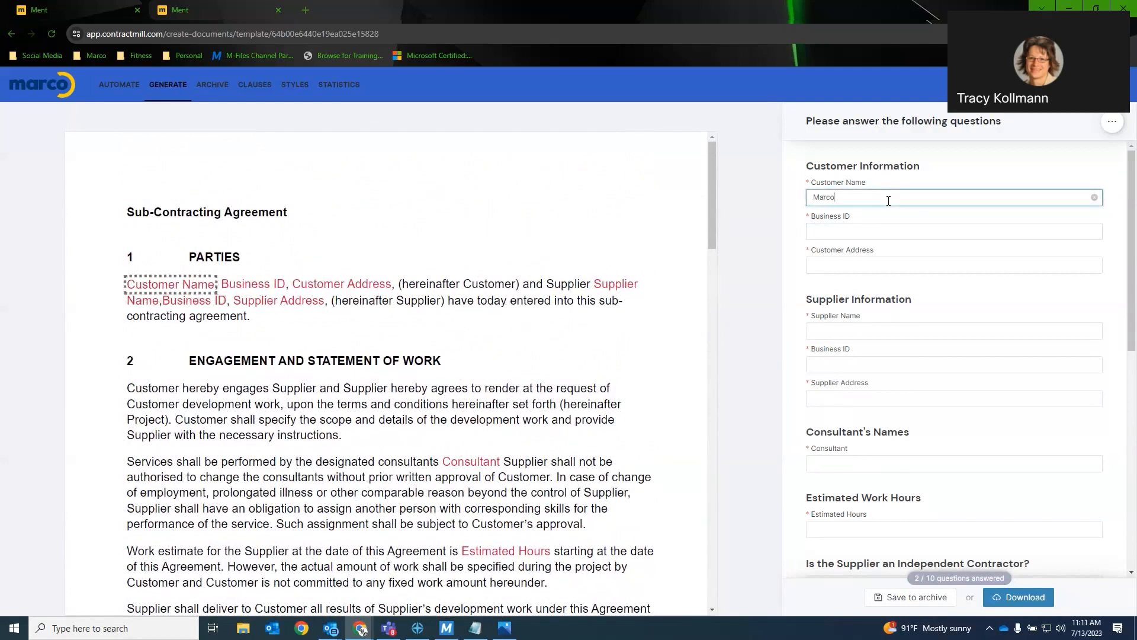
{"action": "type", "text": "123456"}
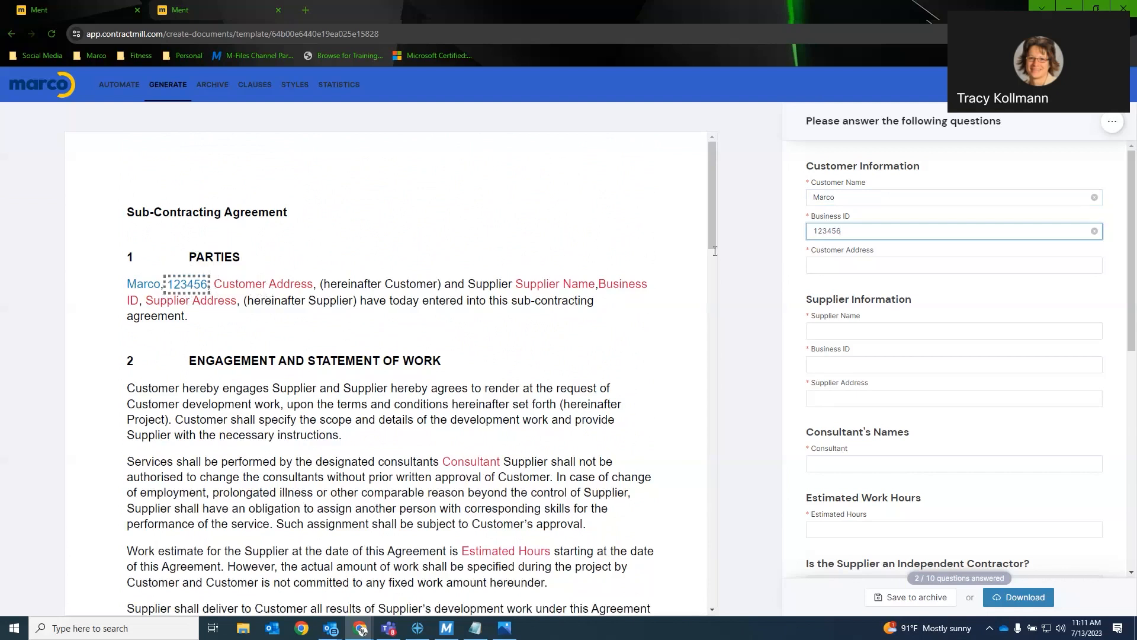
{"action": "type", "text": "123 Main Street"}
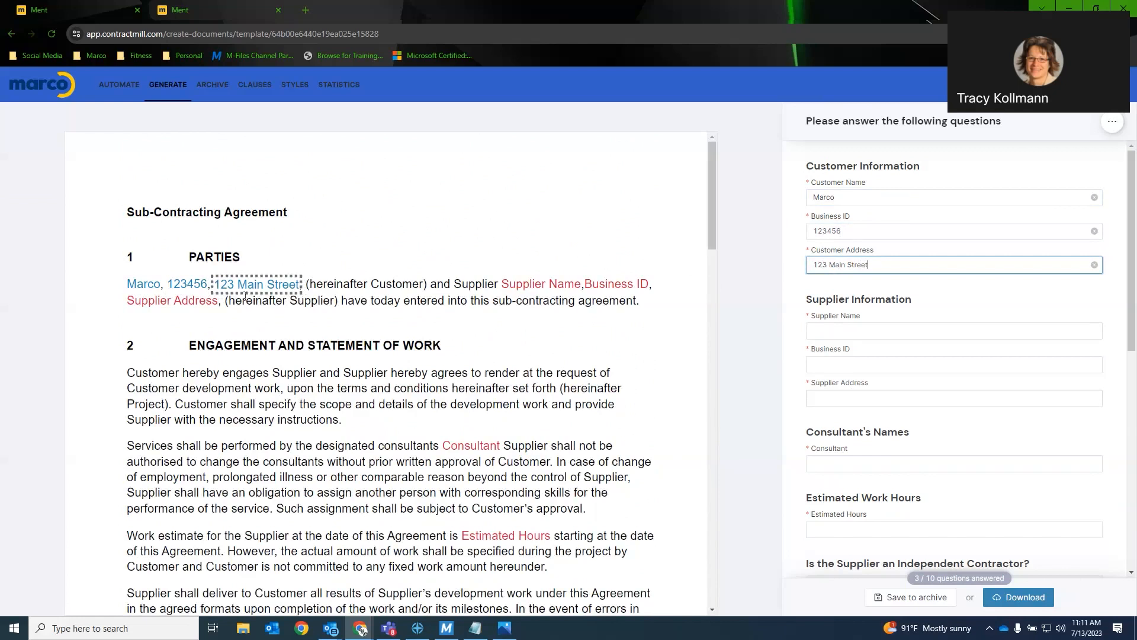
{"action": "mouse_move", "coordinate": [179, 284]}
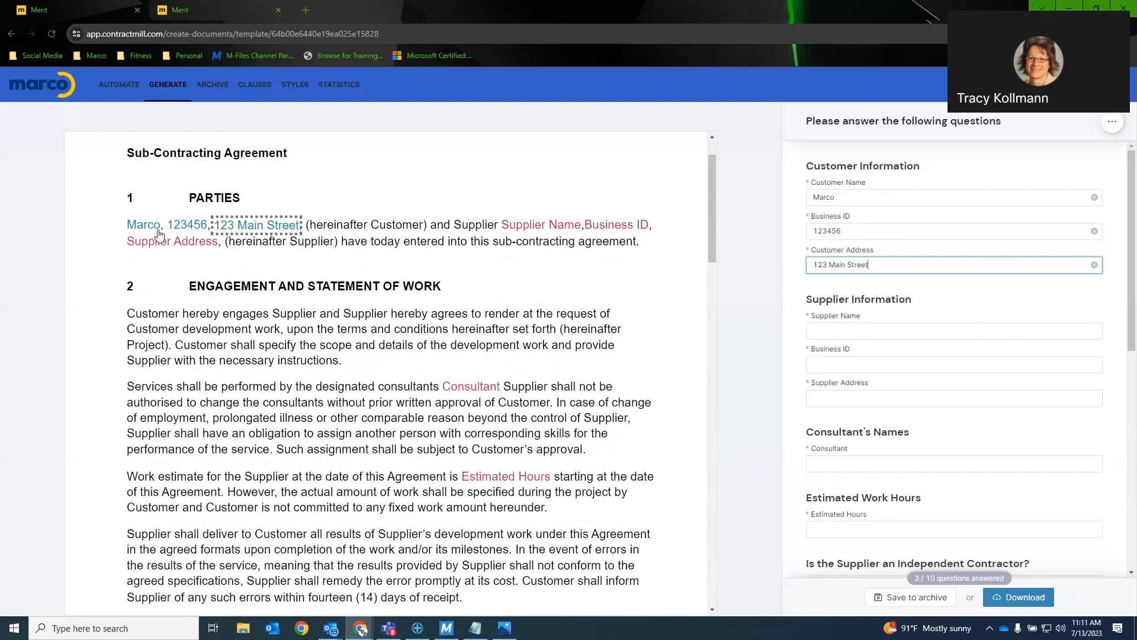
{"action": "mouse_move", "coordinate": [246, 228]}
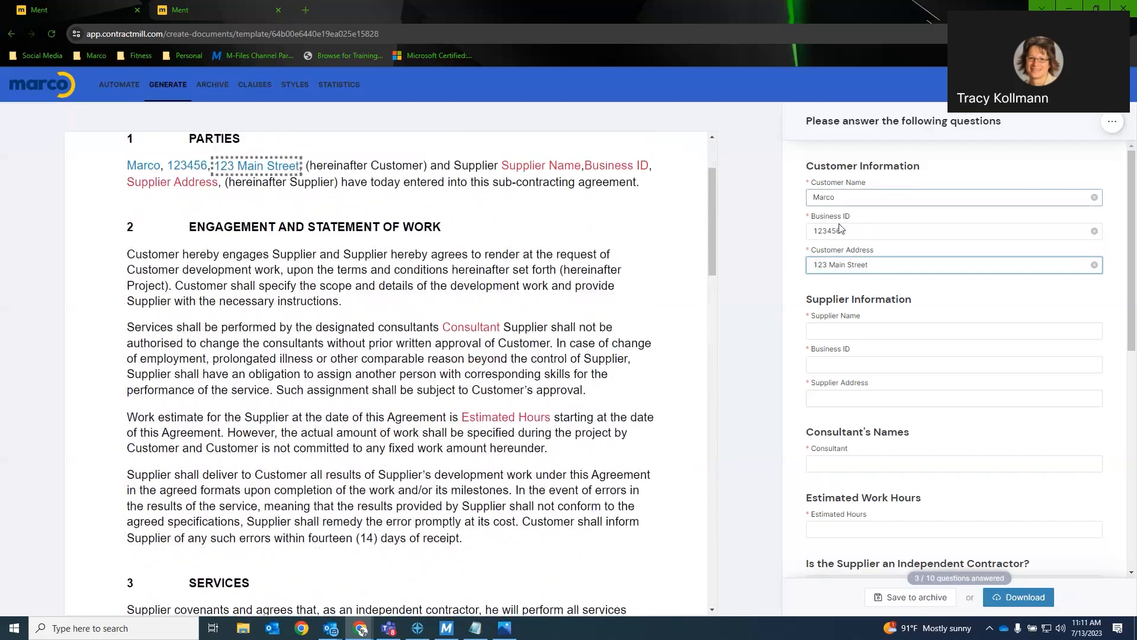
- Answer Yes to the independent contractor question, trying No, so clause 4 Independent Contractor Status appears
{"action": "scroll", "scroll_direction": "down", "scroll_amount": 3}
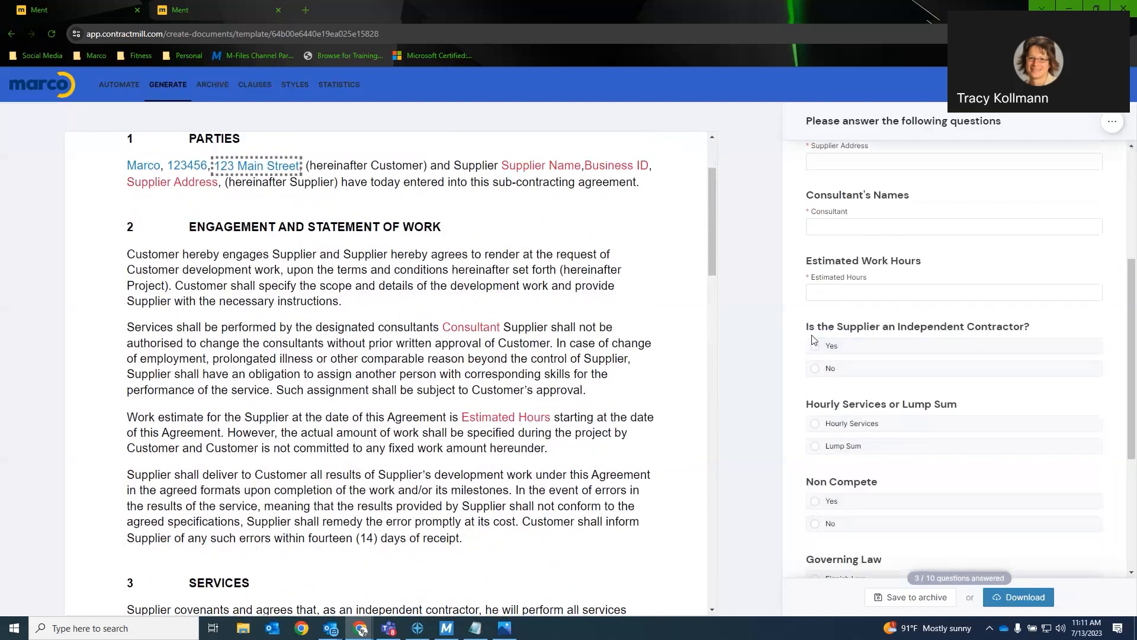
{"action": "scroll", "scroll_direction": "down", "scroll_amount": 3}
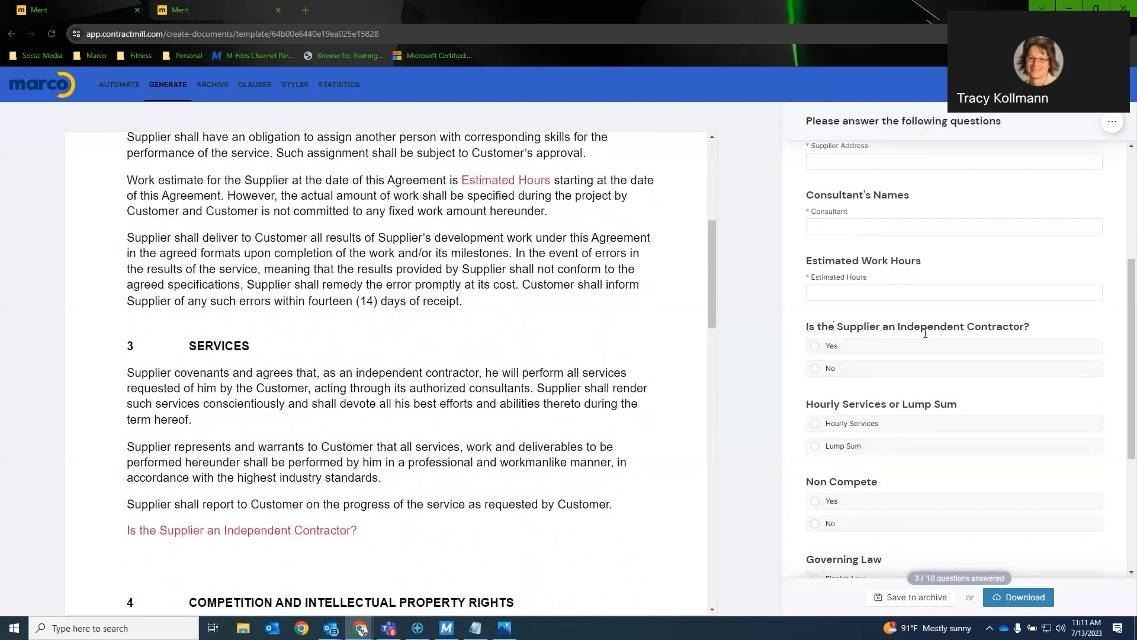
{"action": "left_click", "coordinate": [814, 344]}
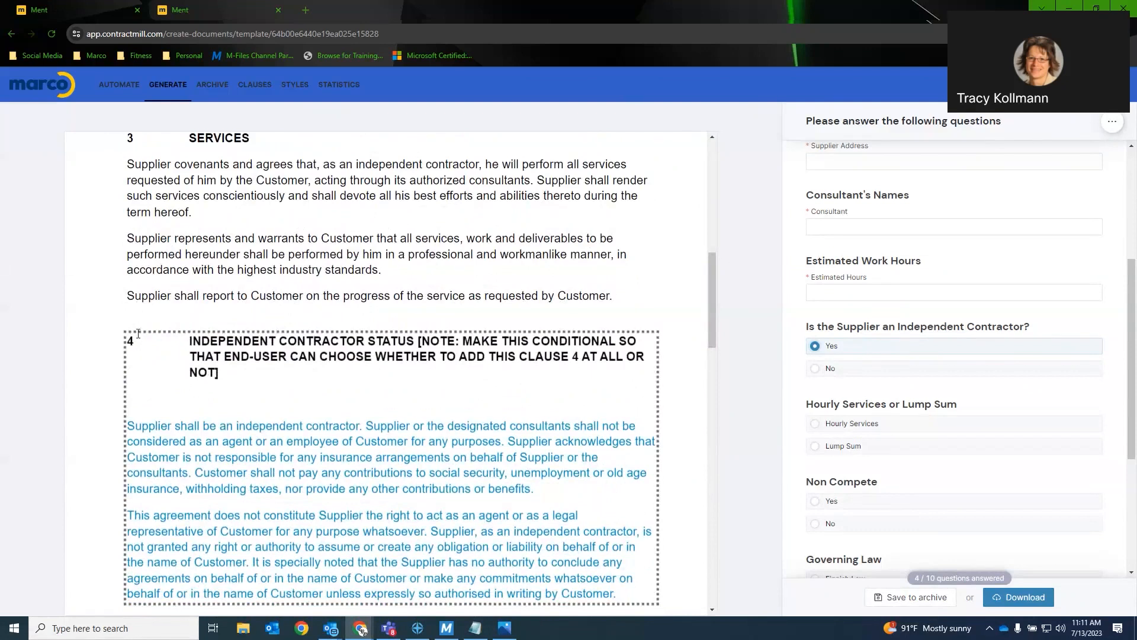
{"action": "scroll", "scroll_direction": "down", "scroll_amount": 3}
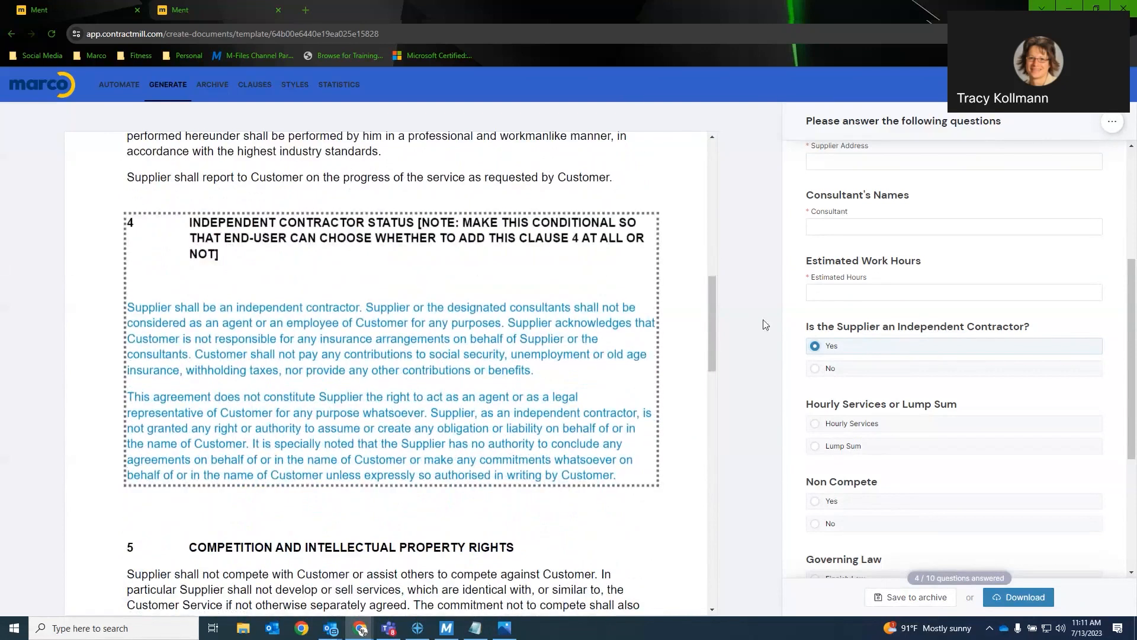
{"action": "left_click", "coordinate": [814, 367]}
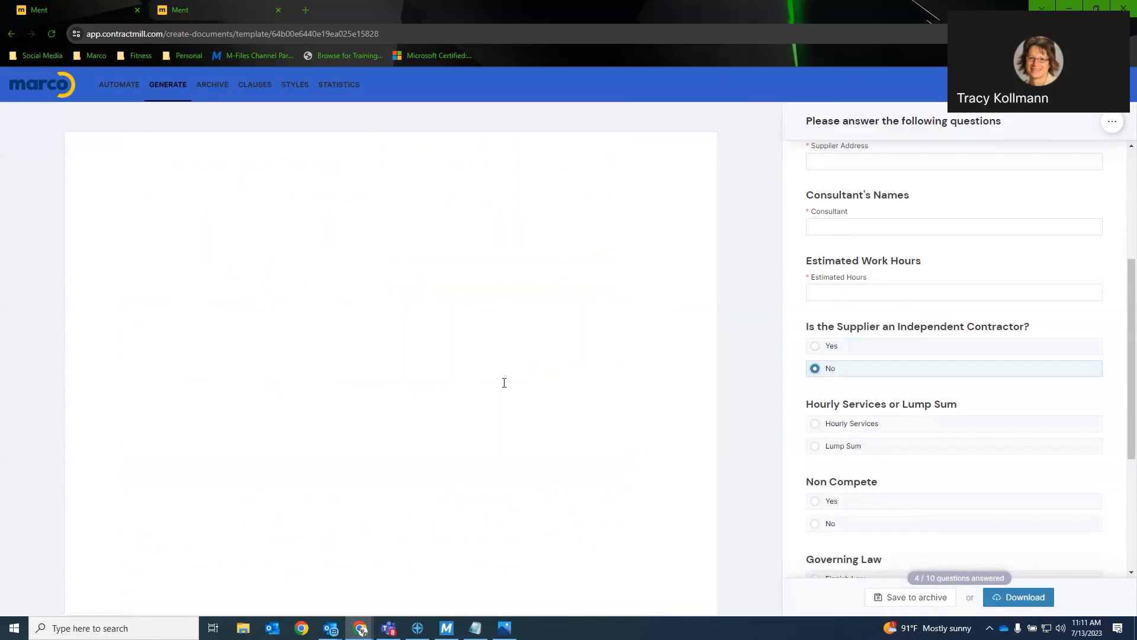
{"action": "scroll", "scroll_direction": "down", "scroll_amount": 3}
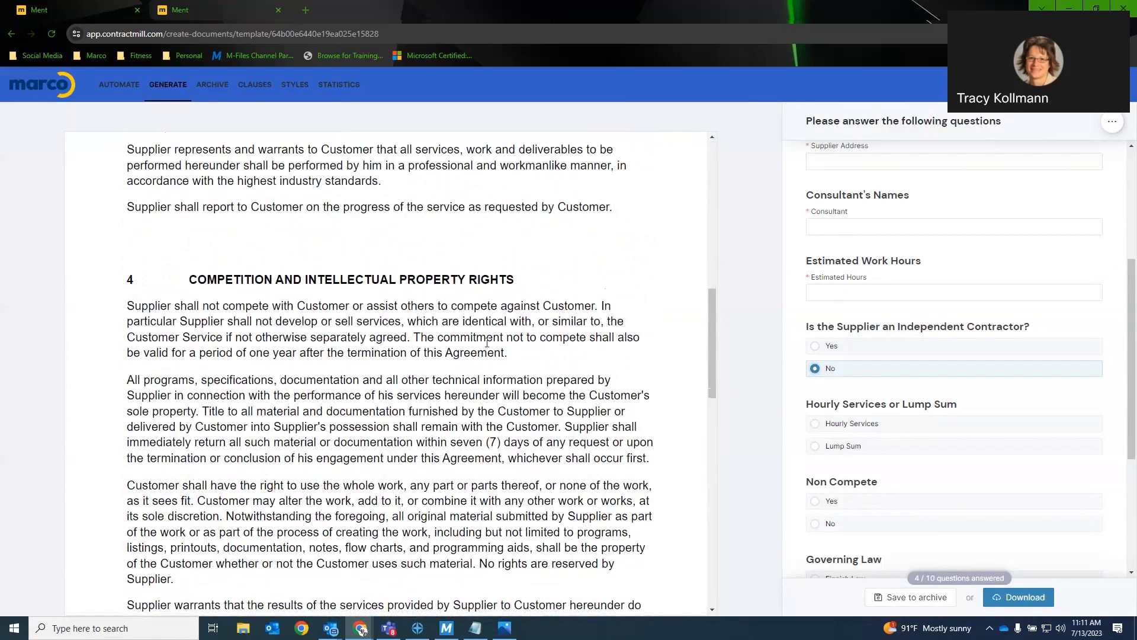
{"action": "left_click", "coordinate": [815, 345]}
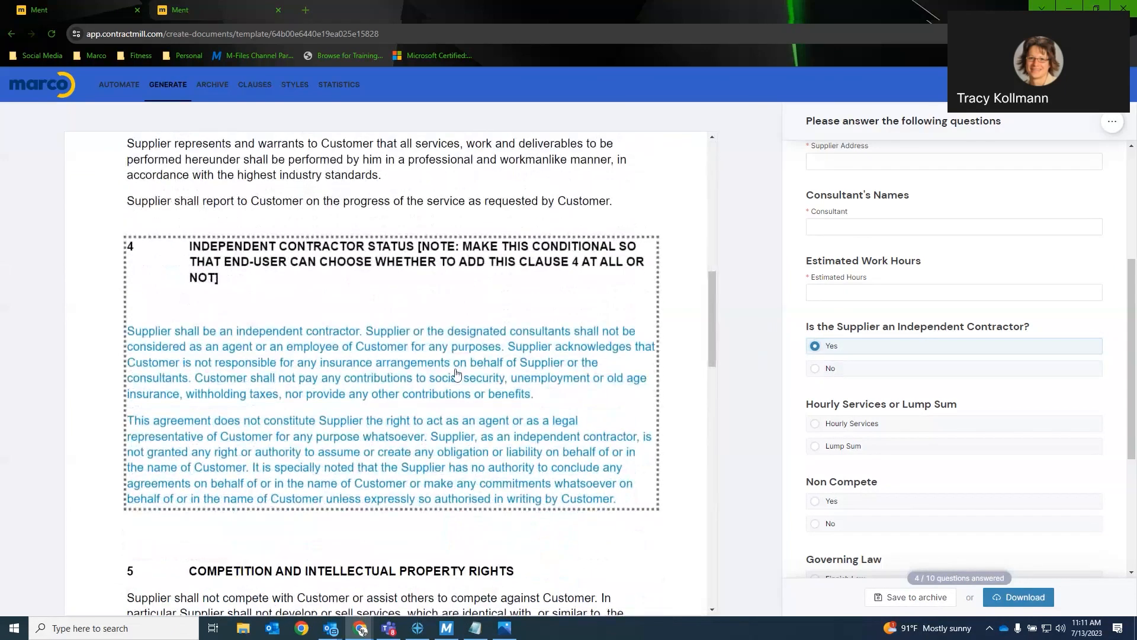
{"action": "scroll", "scroll_direction": "down", "scroll_amount": 3}
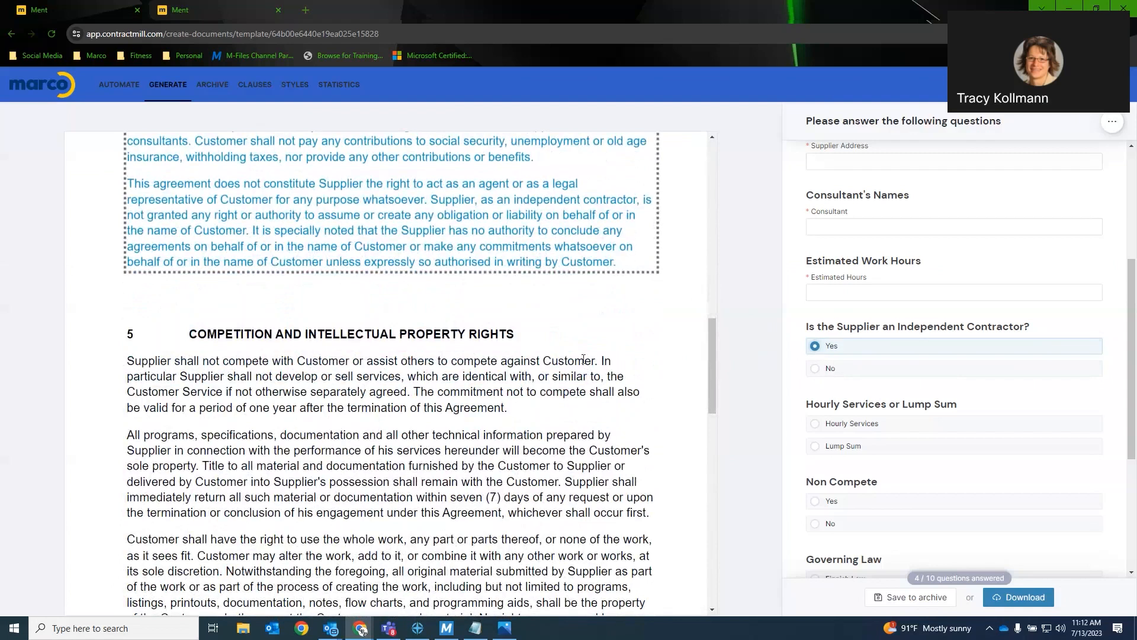
{"action": "scroll", "scroll_direction": "down", "scroll_amount": 3}
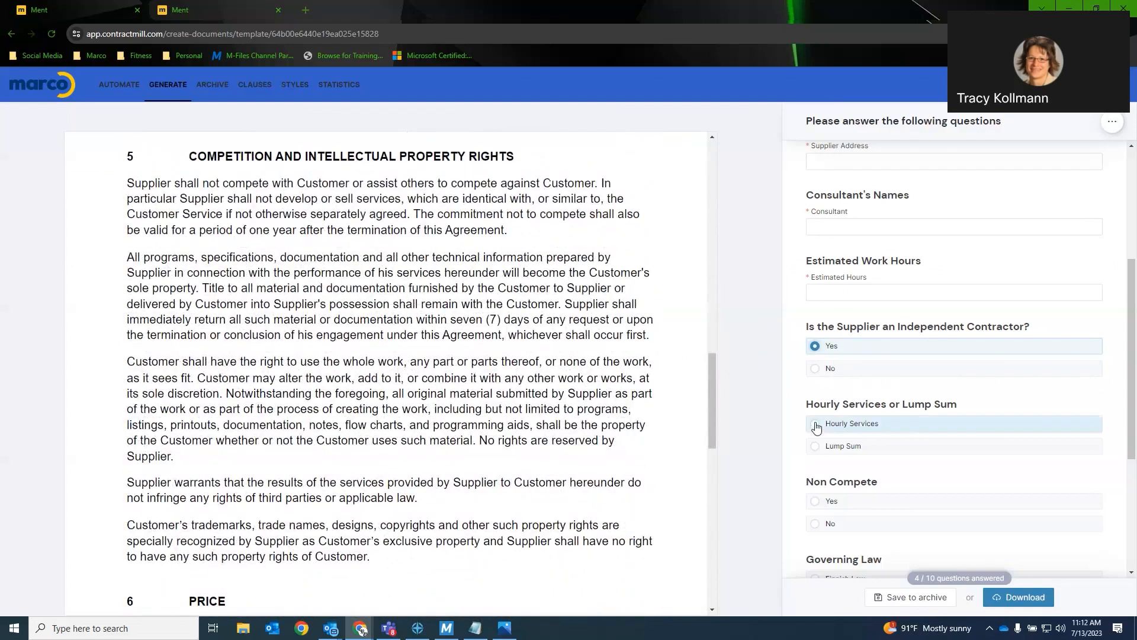
- Switch pricing from hourly services to a lump sum of 10,000 euros
{"action": "left_click", "coordinate": [814, 423]}
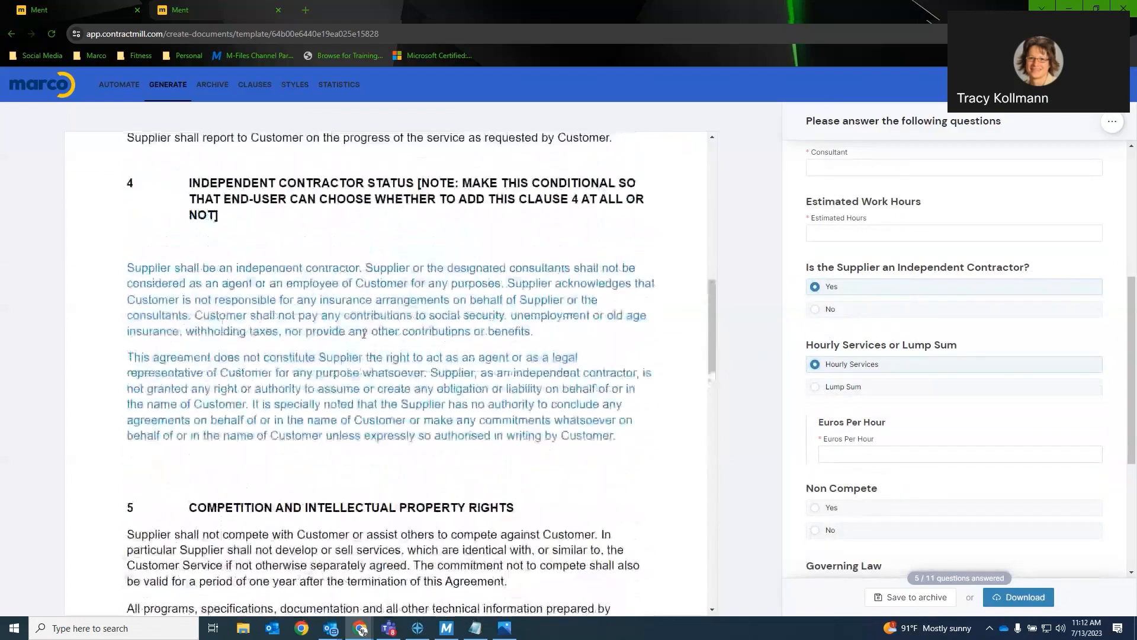
{"action": "scroll", "scroll_direction": "down", "scroll_amount": 3}
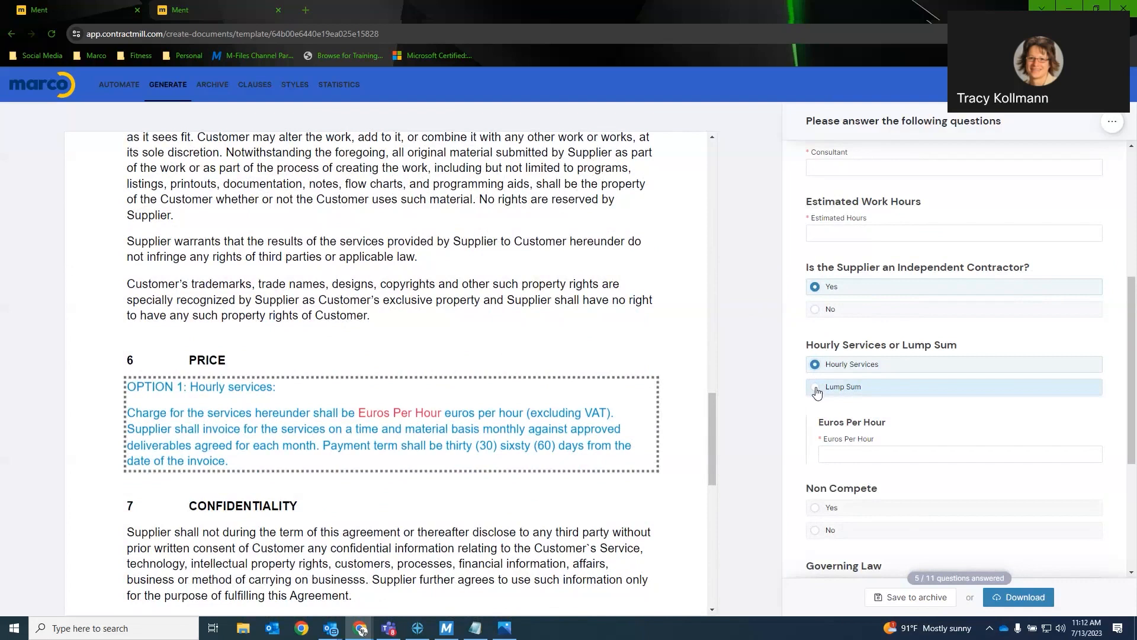
{"action": "left_click", "coordinate": [815, 386]}
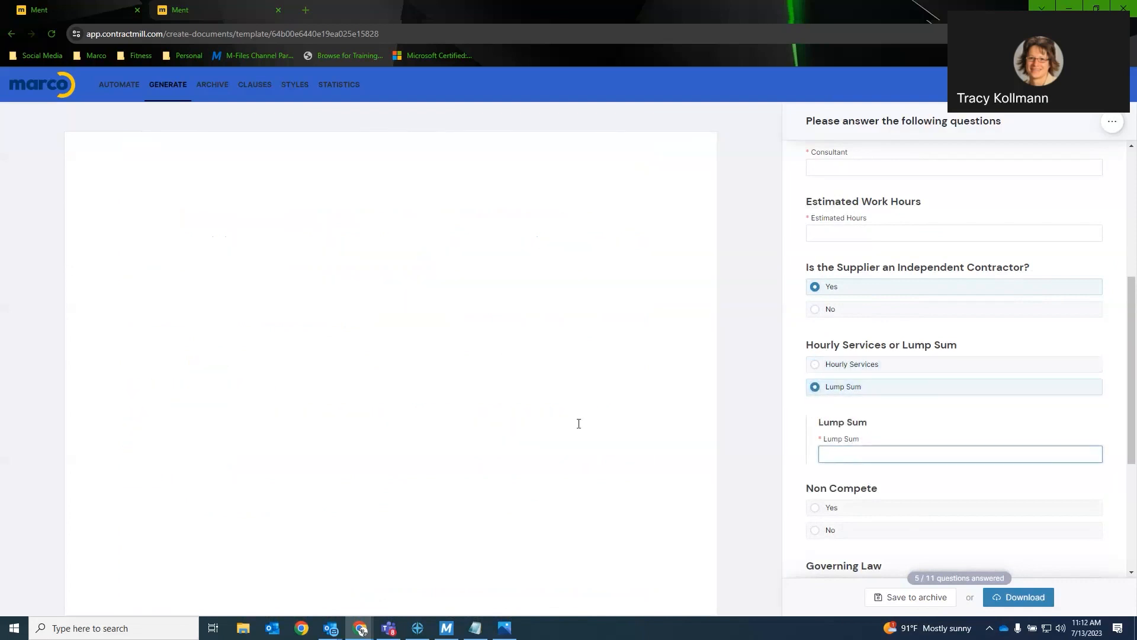
{"action": "type", "text": "10,000"}
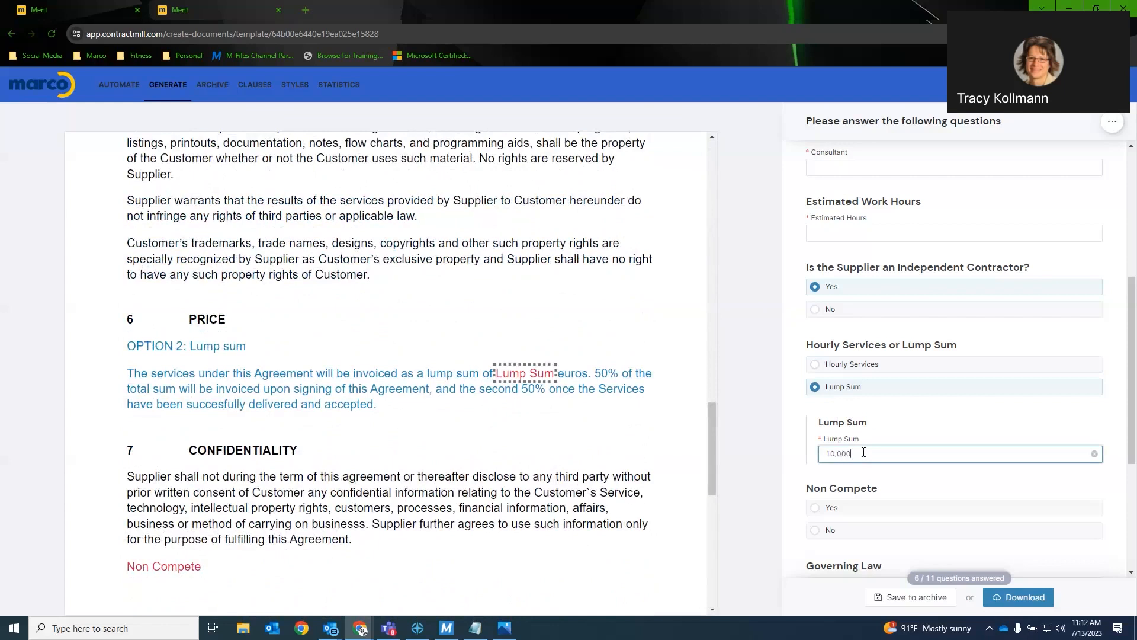
{"action": "type", "text": "10,000"}
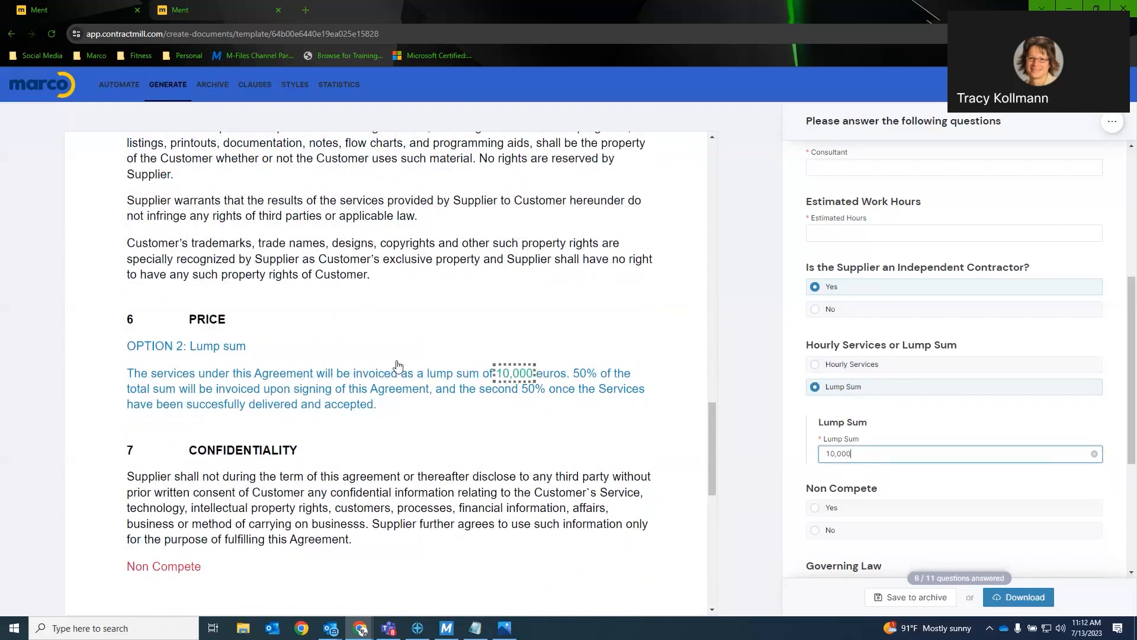
- Answer Yes under Non Compete so the clause is added to the draft
{"action": "scroll", "scroll_direction": "down", "scroll_amount": 3}
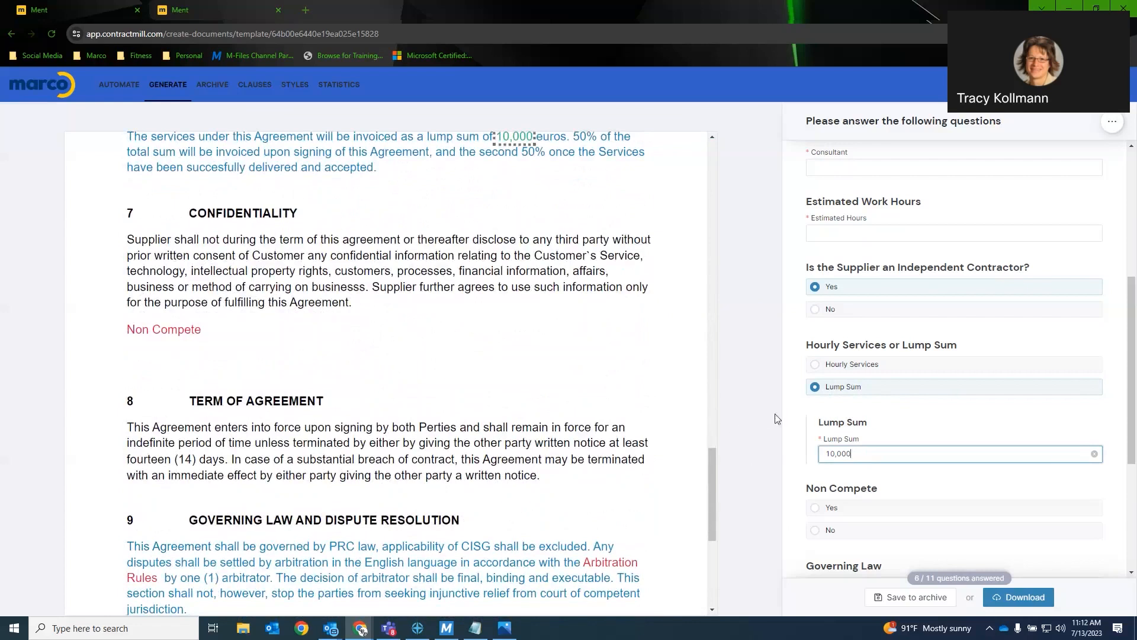
{"action": "scroll", "scroll_direction": "down", "scroll_amount": 3}
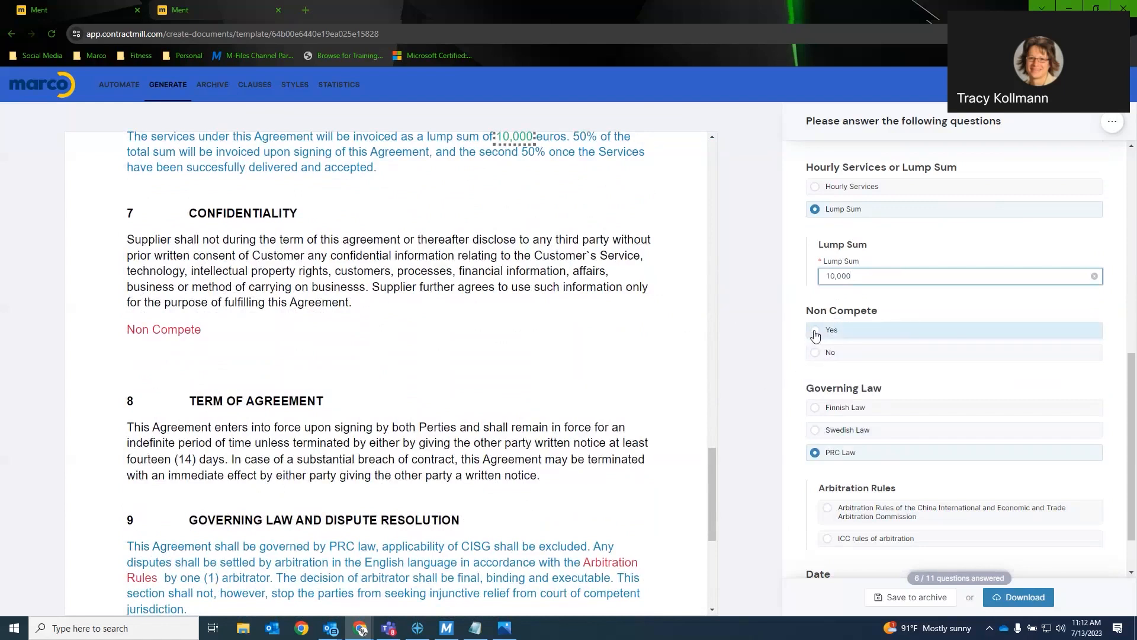
{"action": "left_click", "coordinate": [815, 330]}
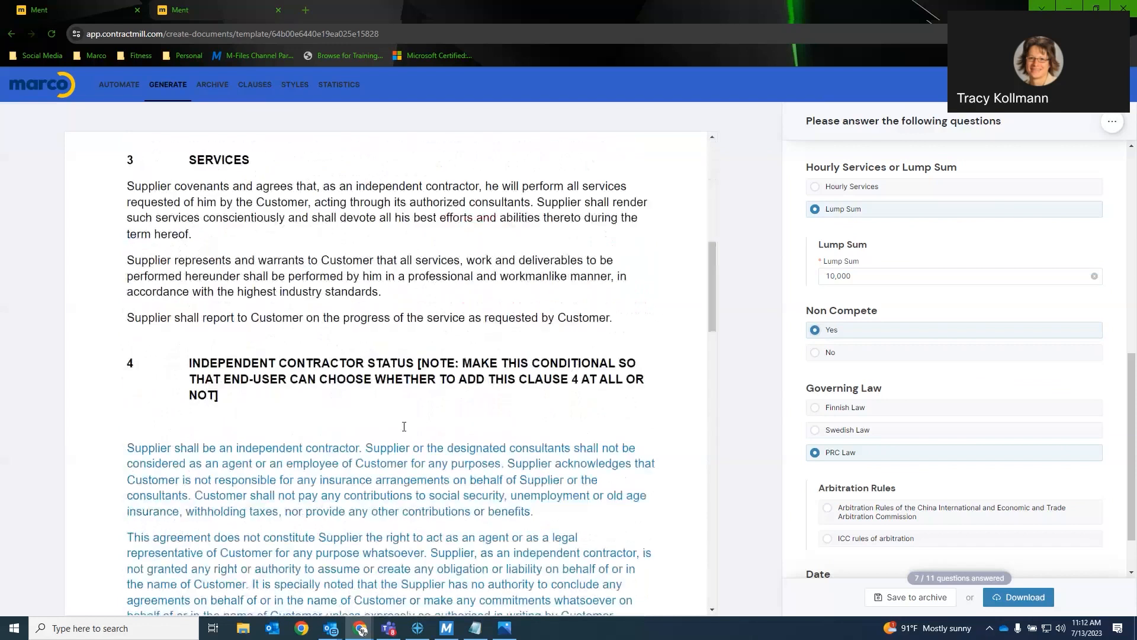
{"action": "scroll", "scroll_direction": "down", "scroll_amount": 3}
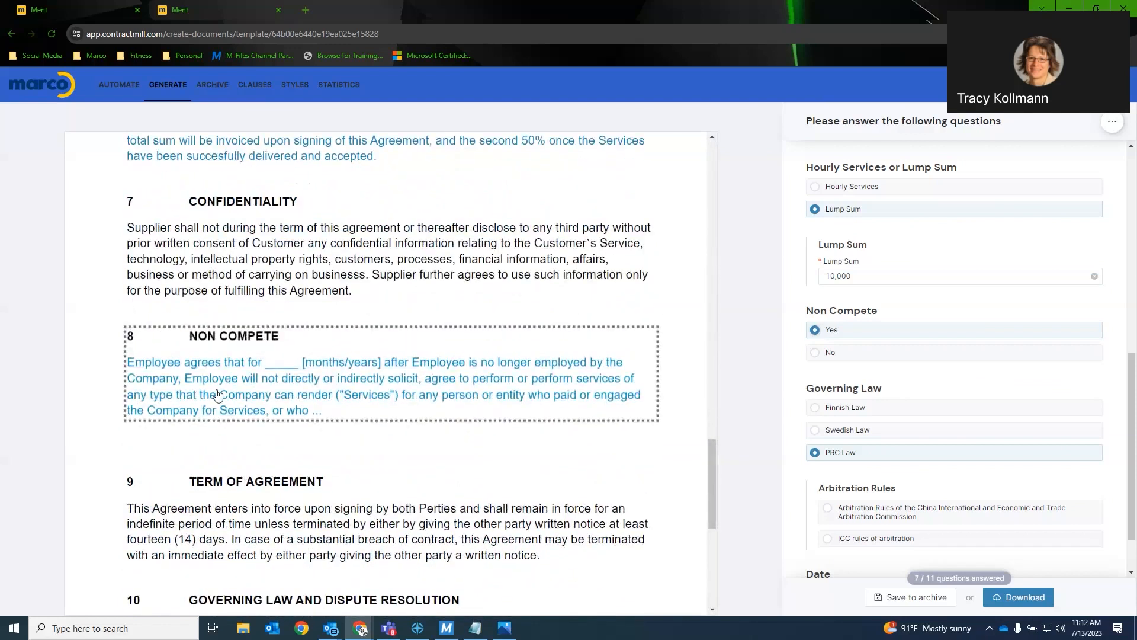
{"action": "mouse_move", "coordinate": [392, 380]}
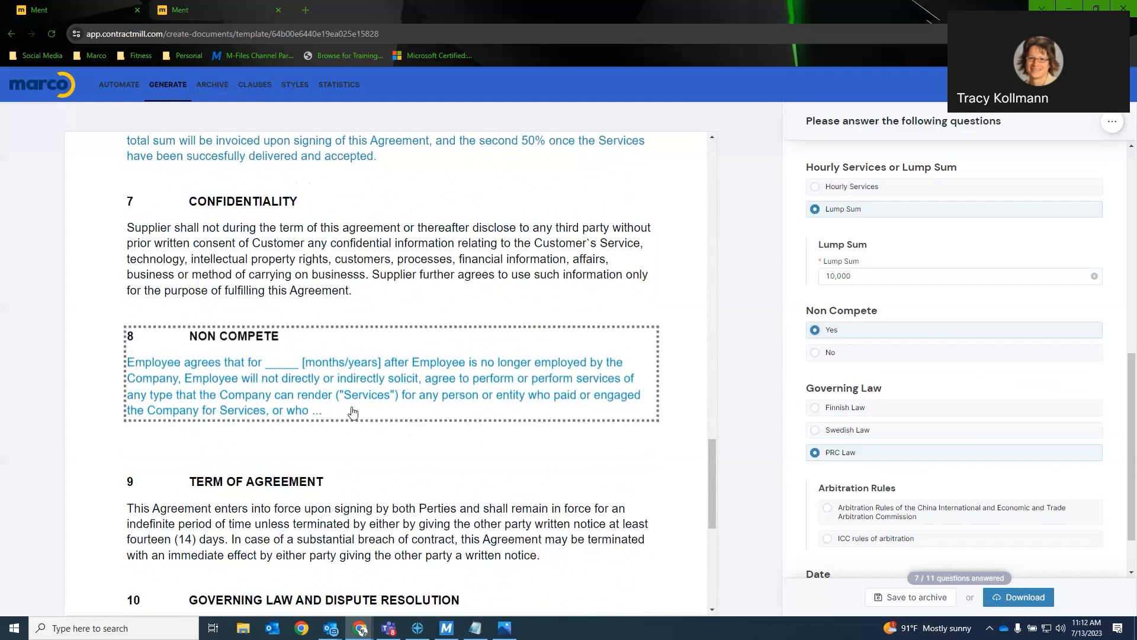
{"action": "mouse_move", "coordinate": [346, 392]}
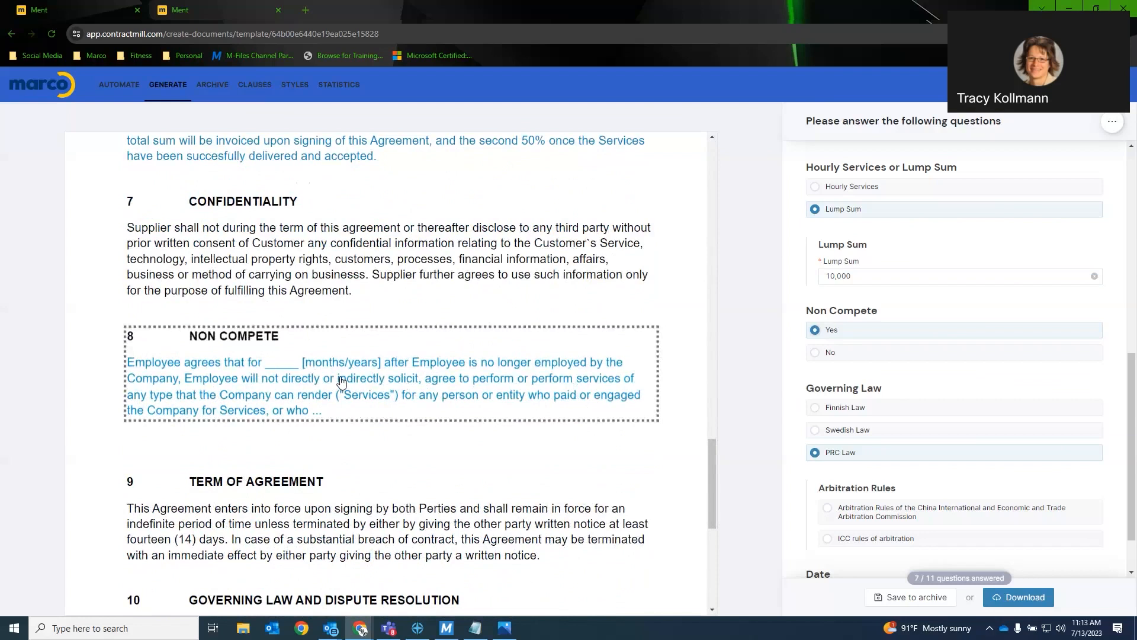
{"action": "scroll", "scroll_direction": "down", "scroll_amount": 3}
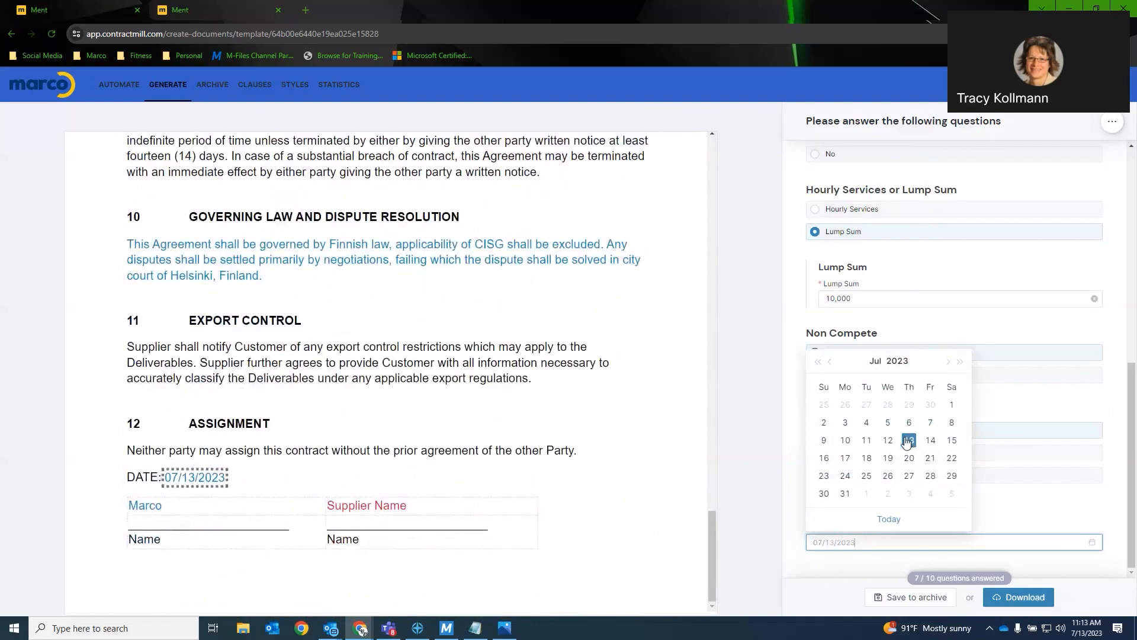
- Date the agreement July 13, 2023 in the date picker
{"action": "left_click", "coordinate": [909, 440]}
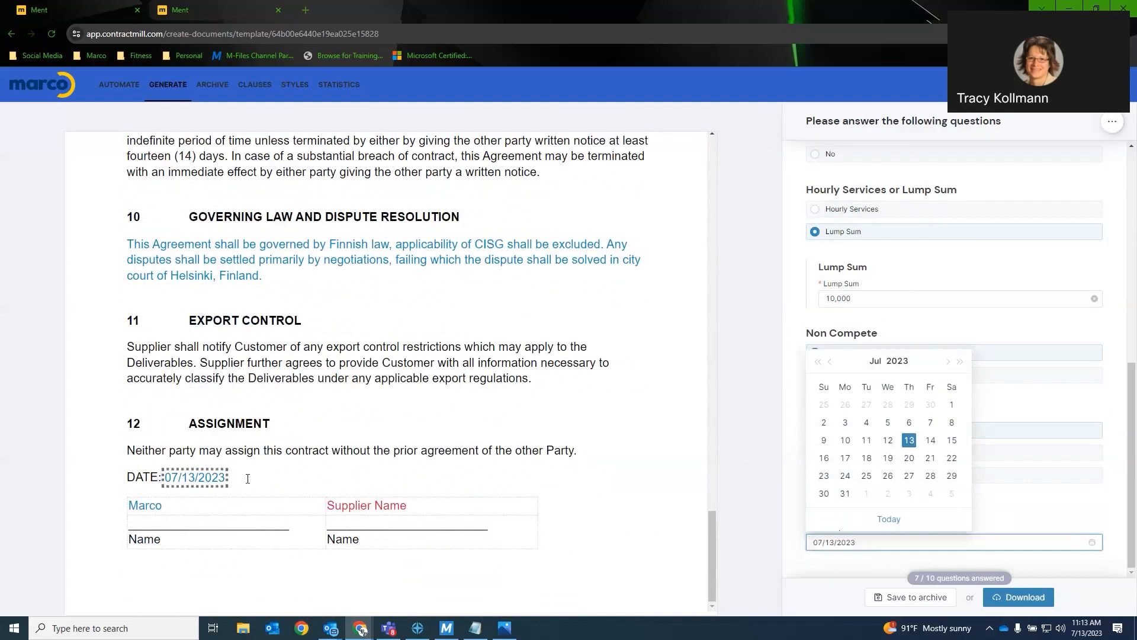
{"action": "mouse_move", "coordinate": [156, 504]}
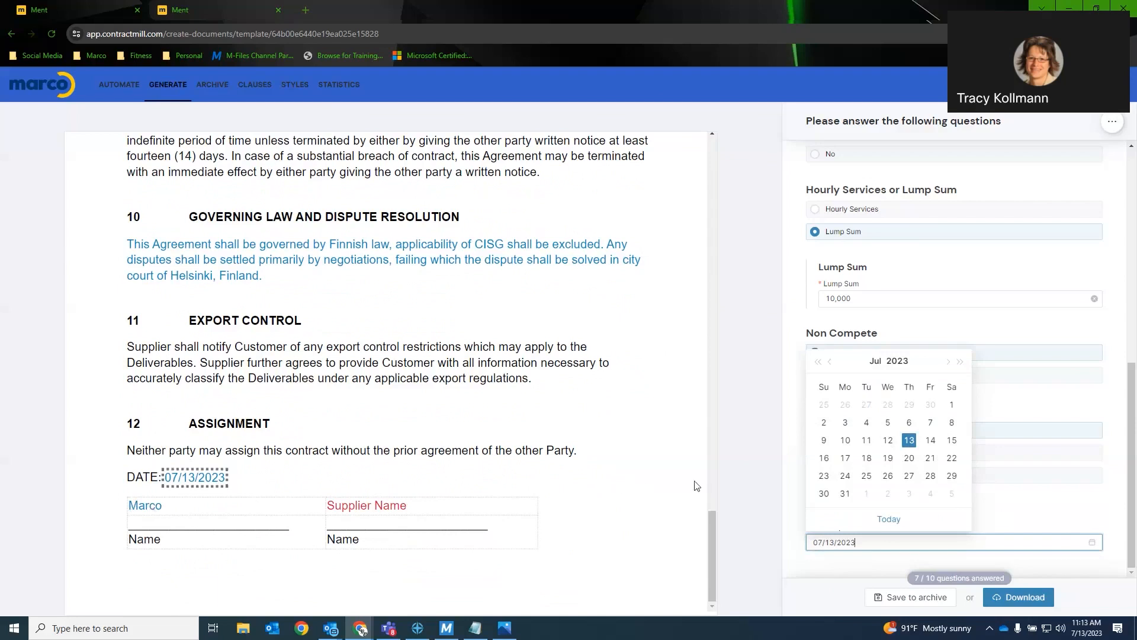
{"action": "mouse_move", "coordinate": [774, 445]}
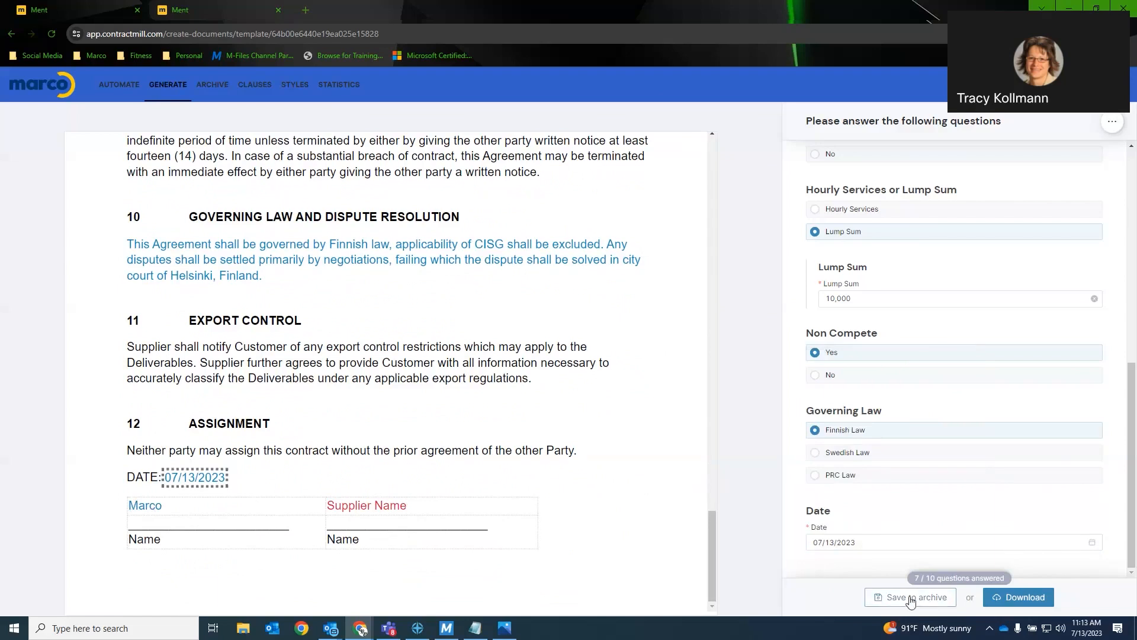
- Reveal the DOCX and PDF download formats for the finished agreement
{"action": "left_click", "coordinate": [1025, 597]}
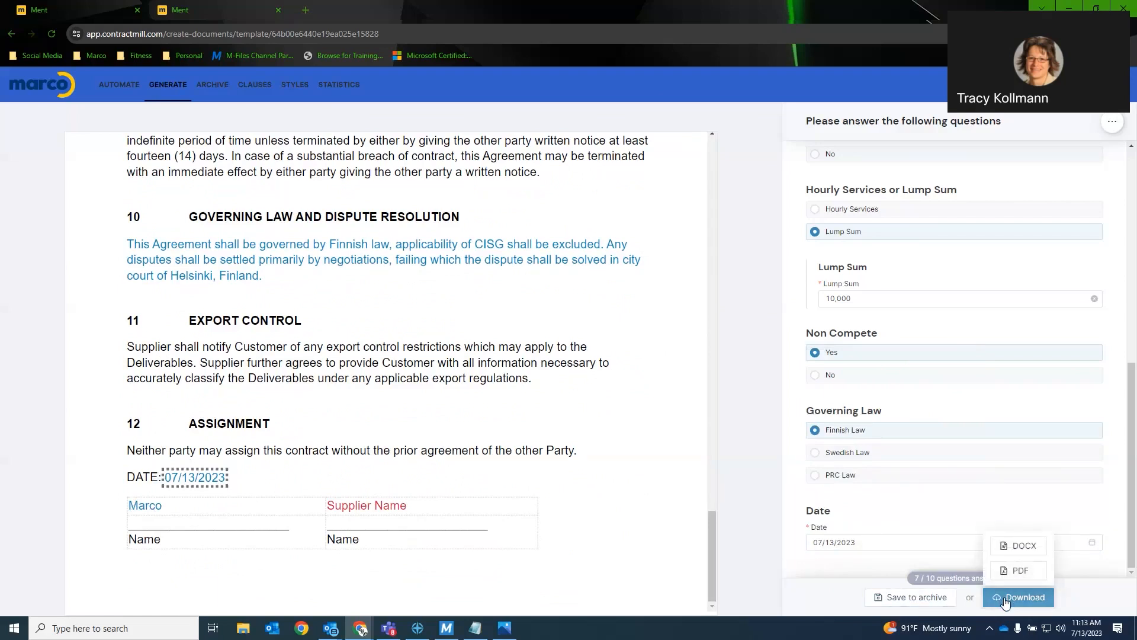
{"action": "mouse_move", "coordinate": [748, 403]}
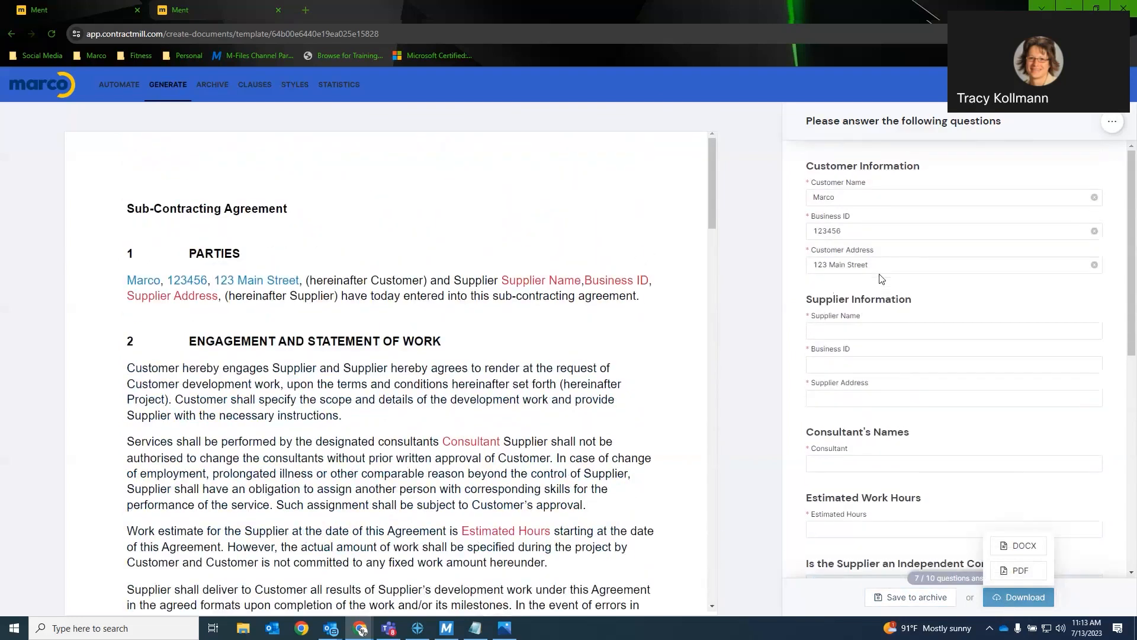
- Return to the Generate page listing document and clause templates
{"action": "left_click", "coordinate": [167, 84]}
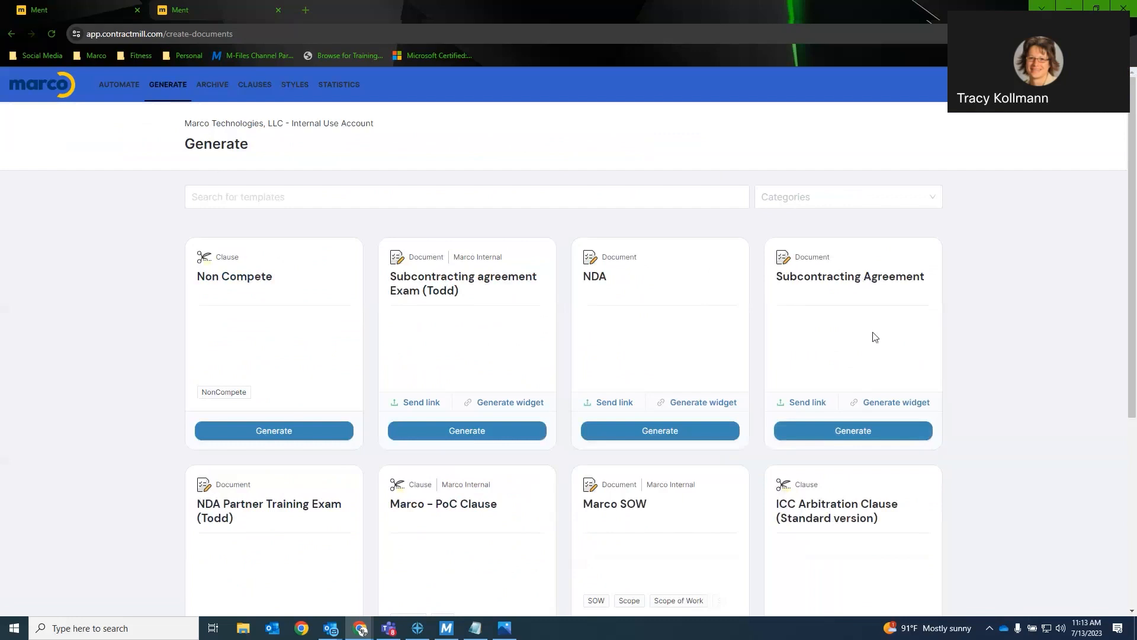
{"action": "mouse_move", "coordinate": [867, 340]}
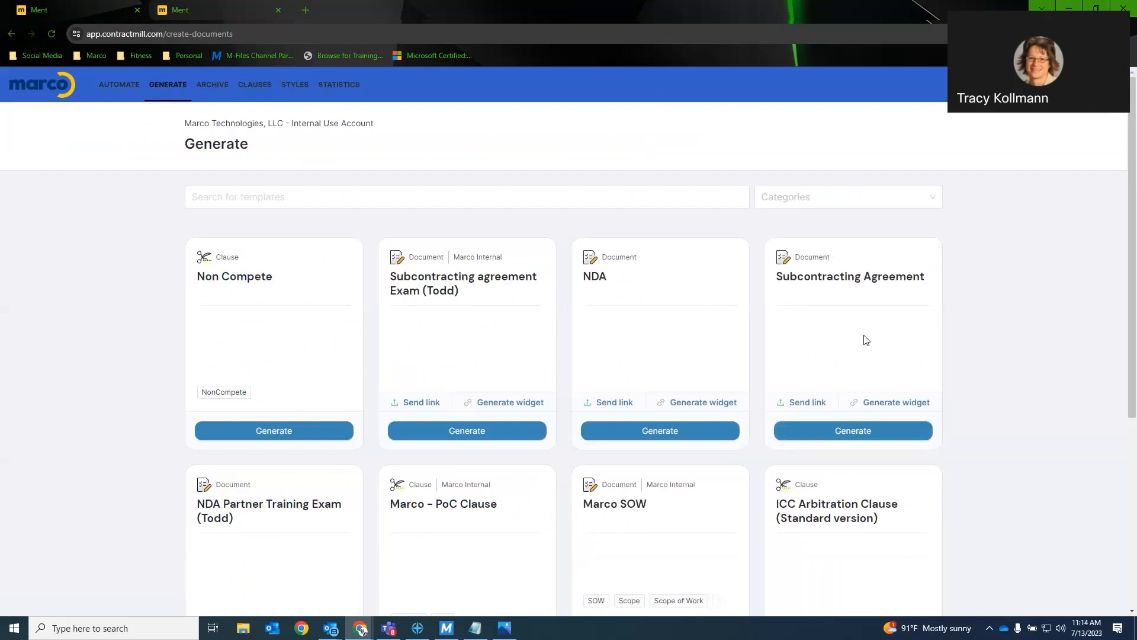
{"action": "mouse_move", "coordinate": [806, 402]}
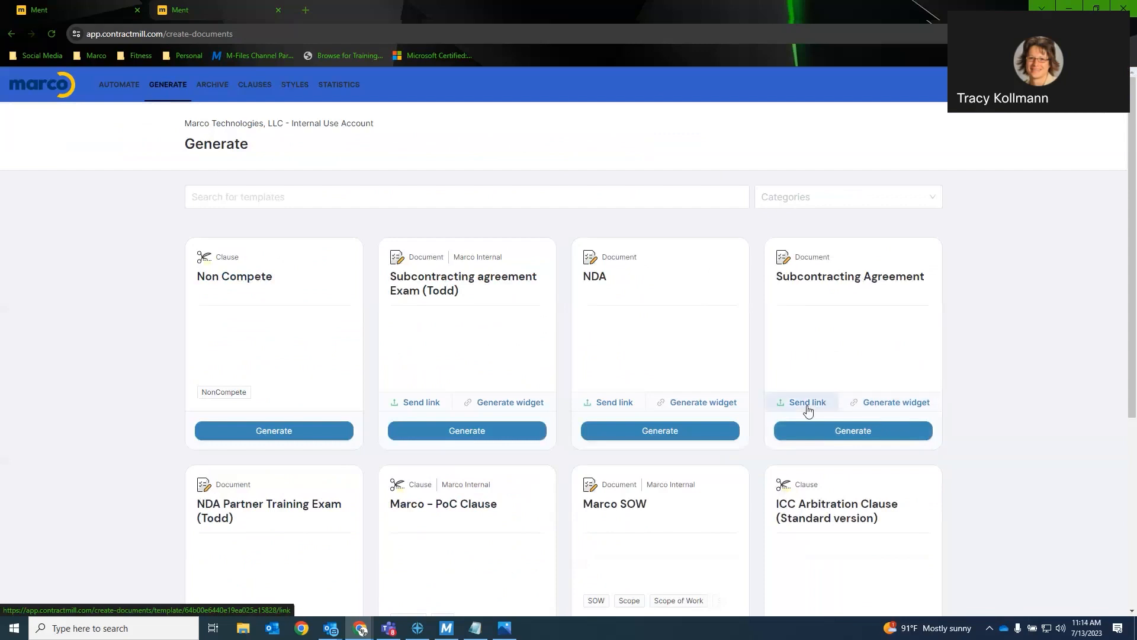
- Share the Subcontracting Agreement by link with only Customer Information, downloads not allowed, e-mail notification on
{"action": "left_click", "coordinate": [803, 401]}
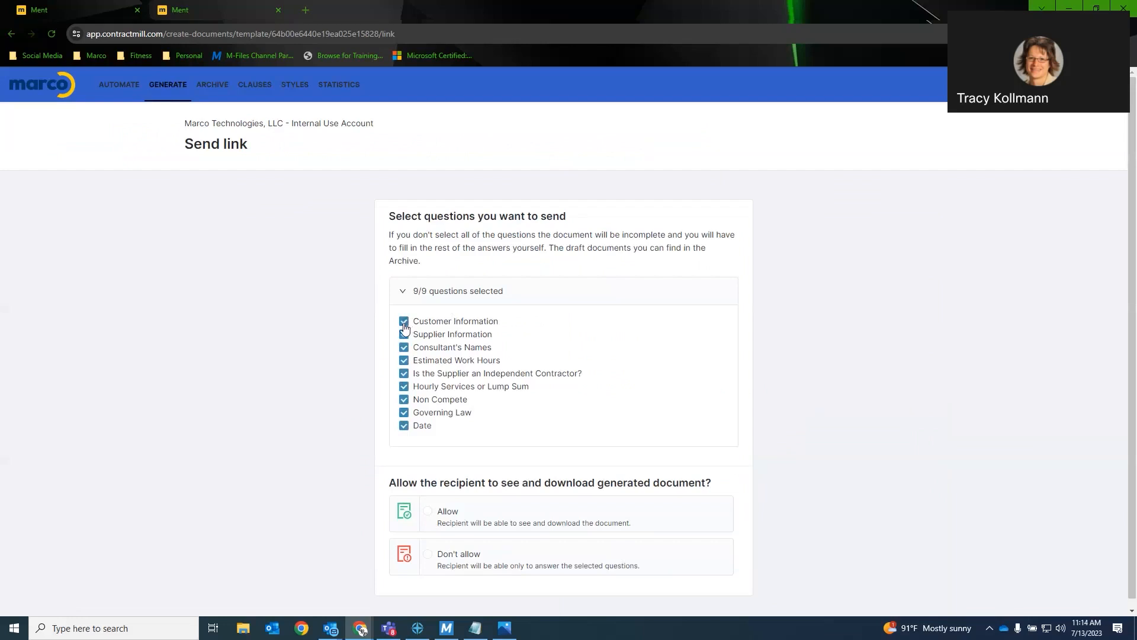
{"action": "mouse_move", "coordinate": [404, 350]}
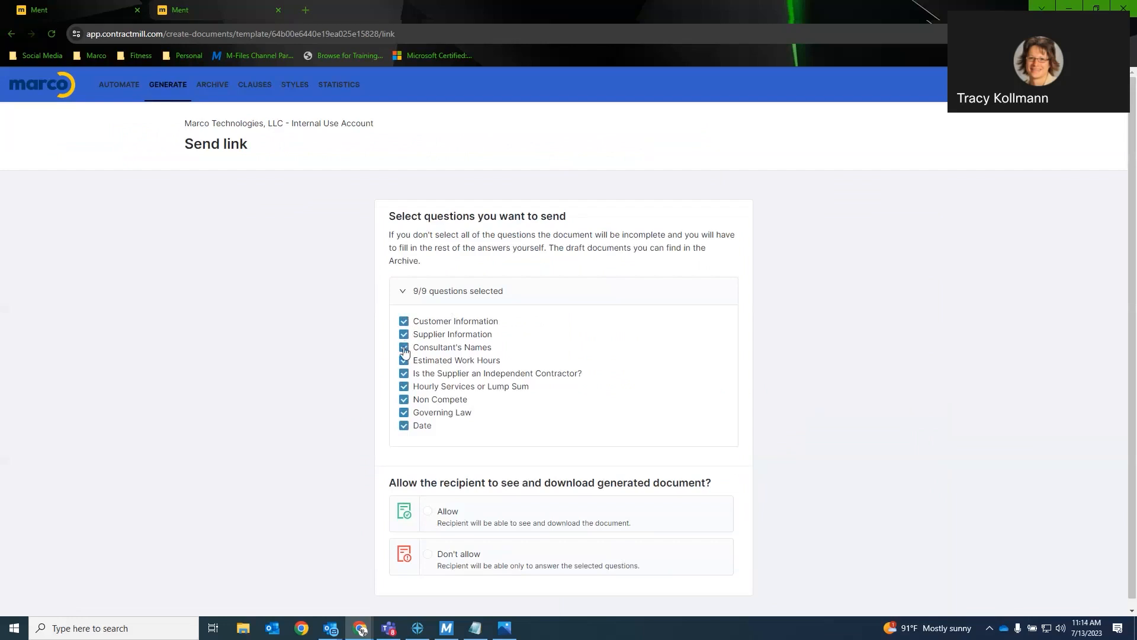
{"action": "left_click", "coordinate": [402, 334]}
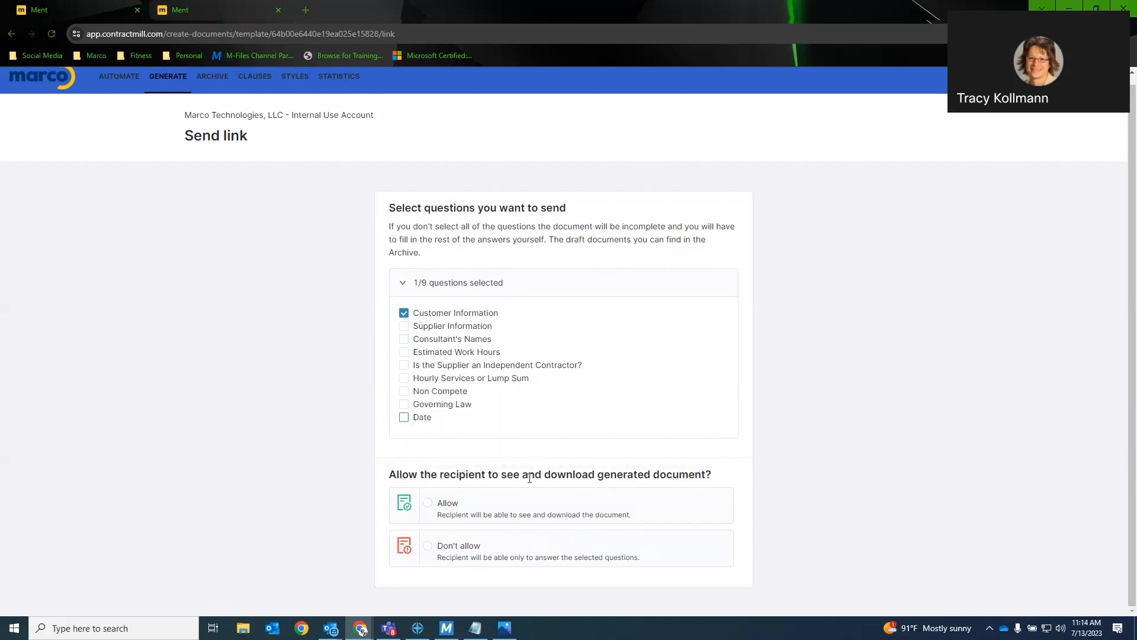
{"action": "mouse_move", "coordinate": [548, 461]}
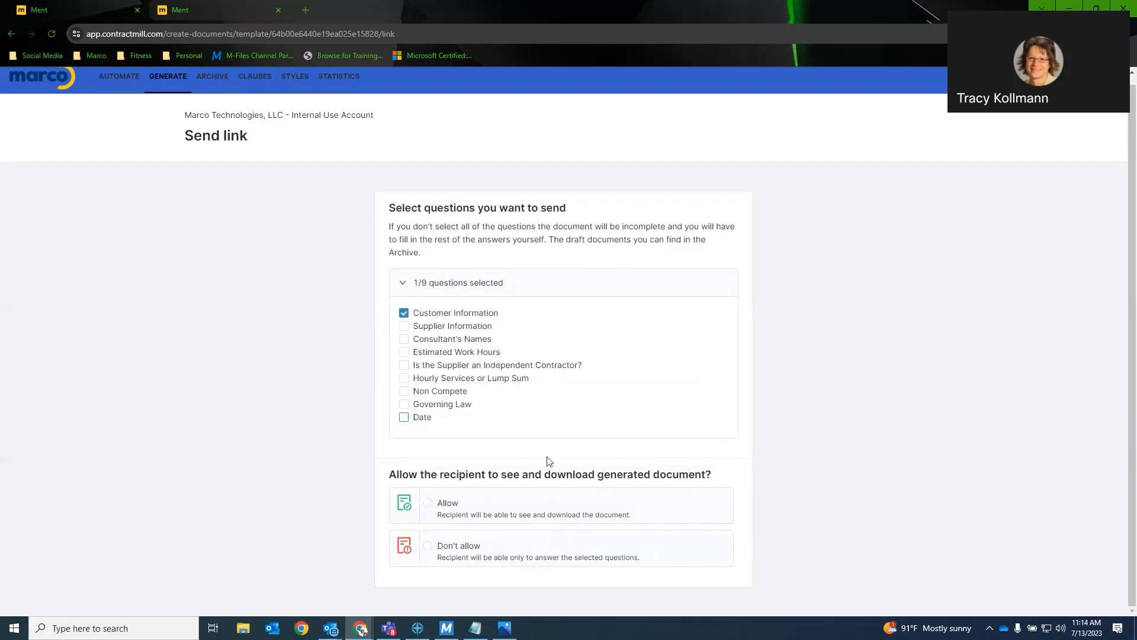
{"action": "mouse_move", "coordinate": [460, 534]}
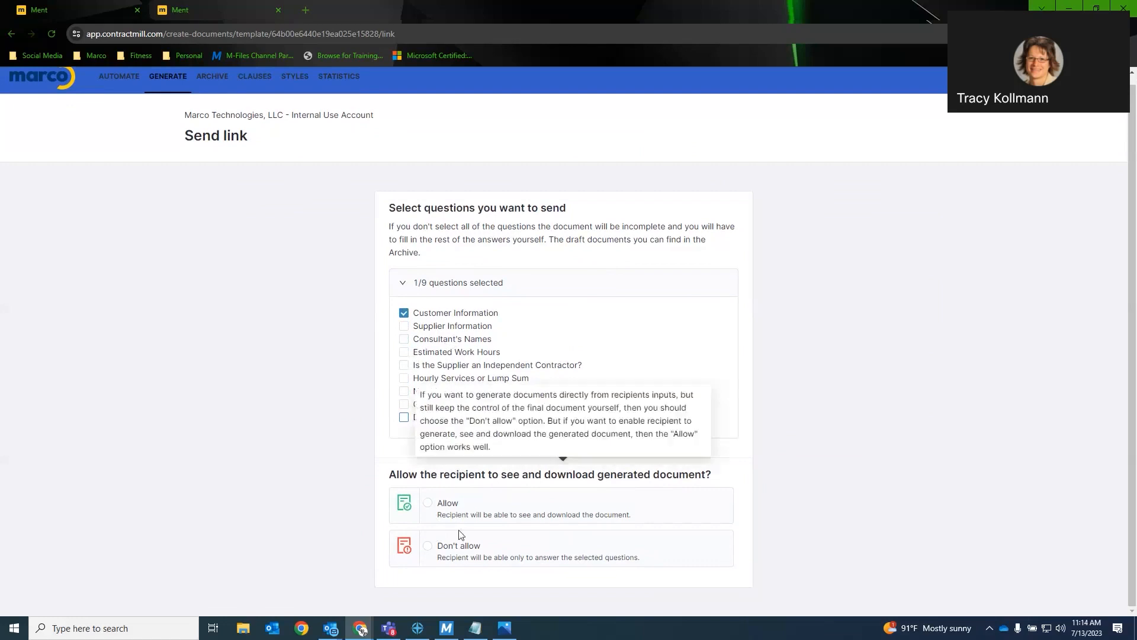
{"action": "left_click", "coordinate": [428, 545]}
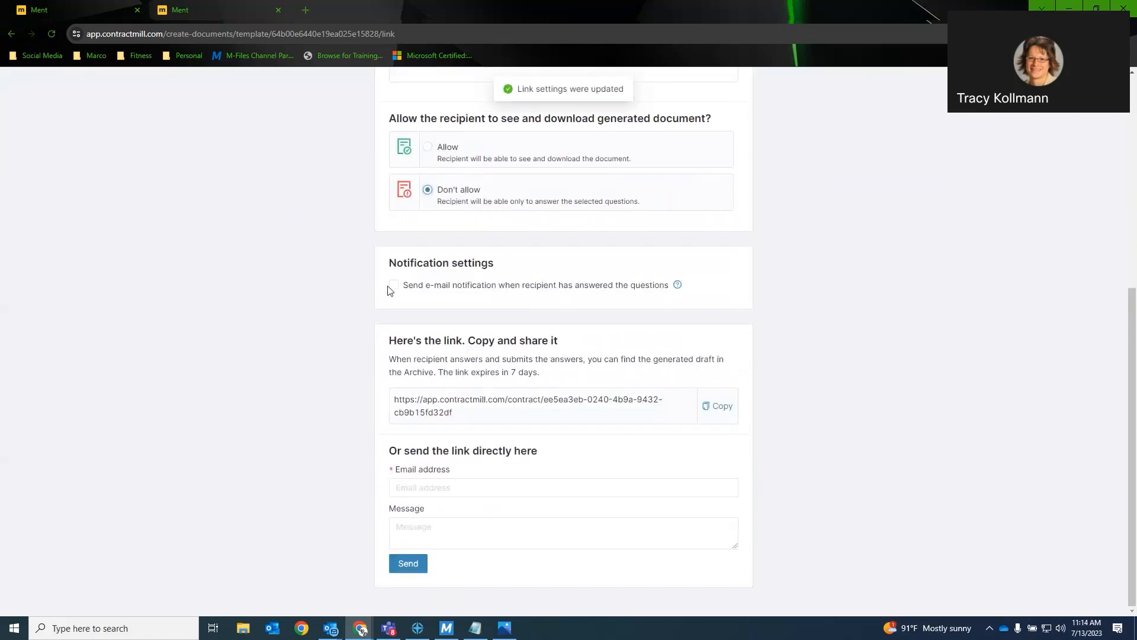
{"action": "left_click", "coordinate": [393, 284]}
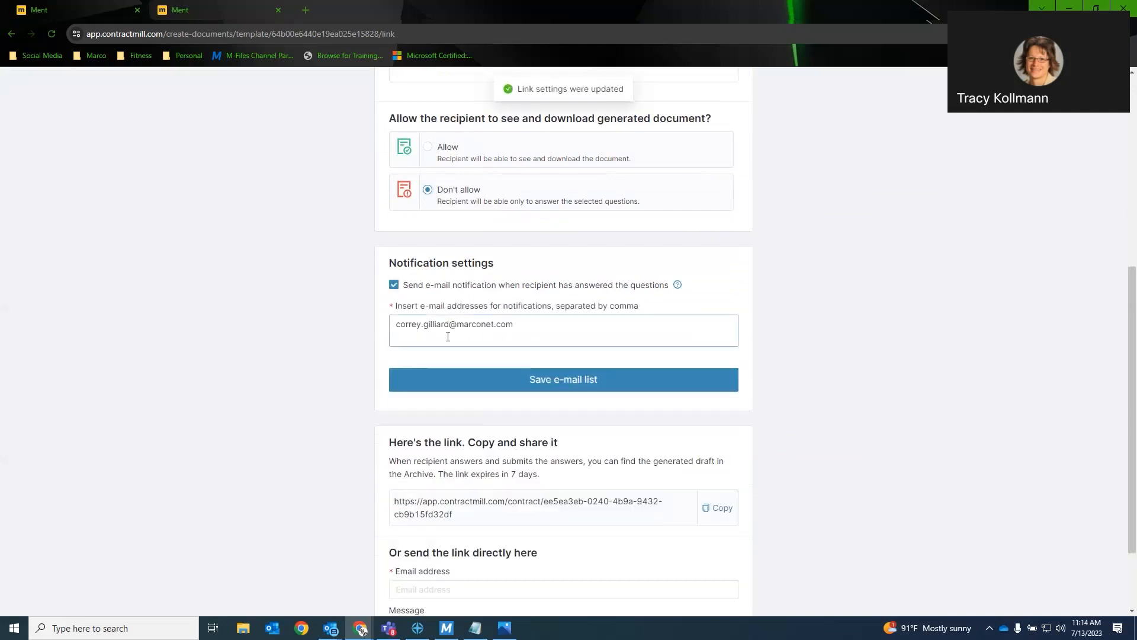
{"action": "mouse_move", "coordinate": [525, 334]}
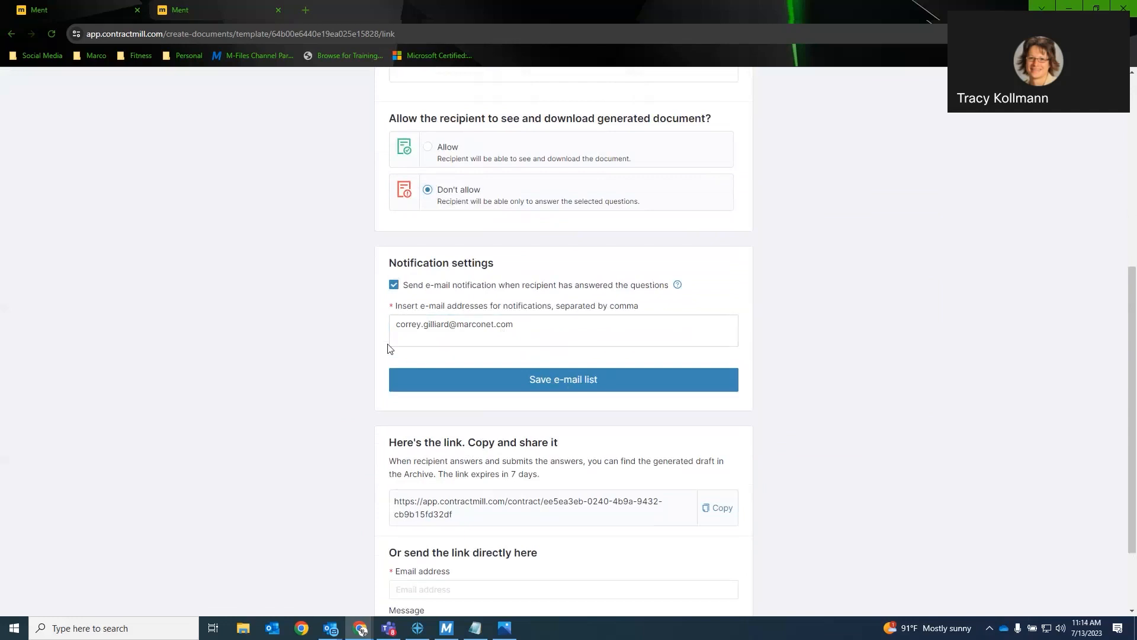
- Copy the configured shareable link
{"action": "scroll", "scroll_direction": "down", "scroll_amount": 3}
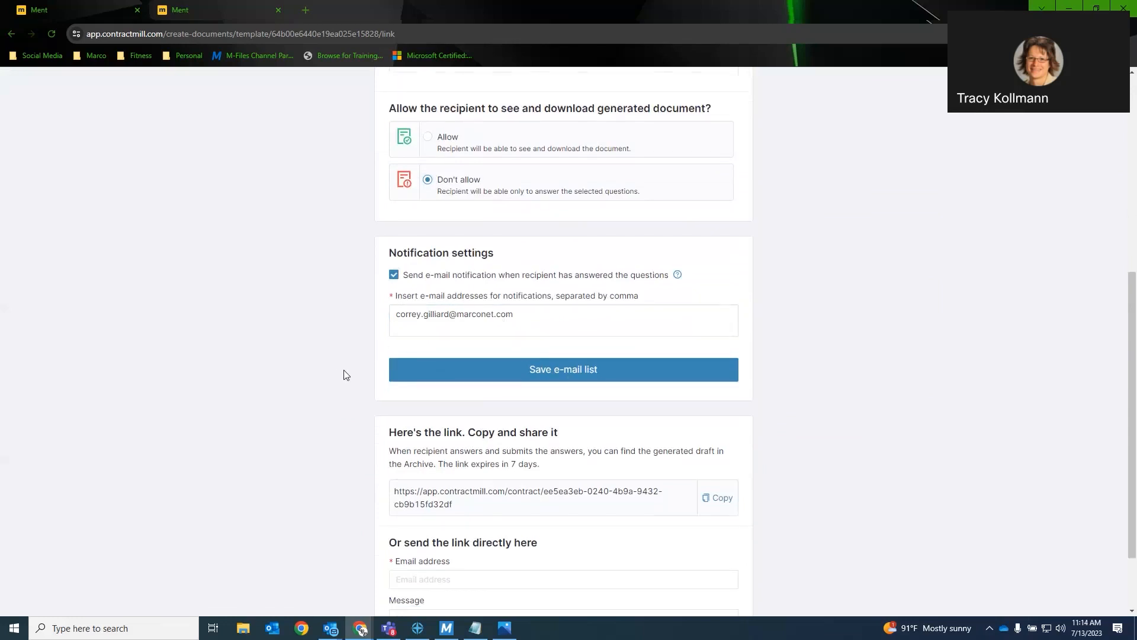
{"action": "scroll", "scroll_direction": "down", "scroll_amount": 3}
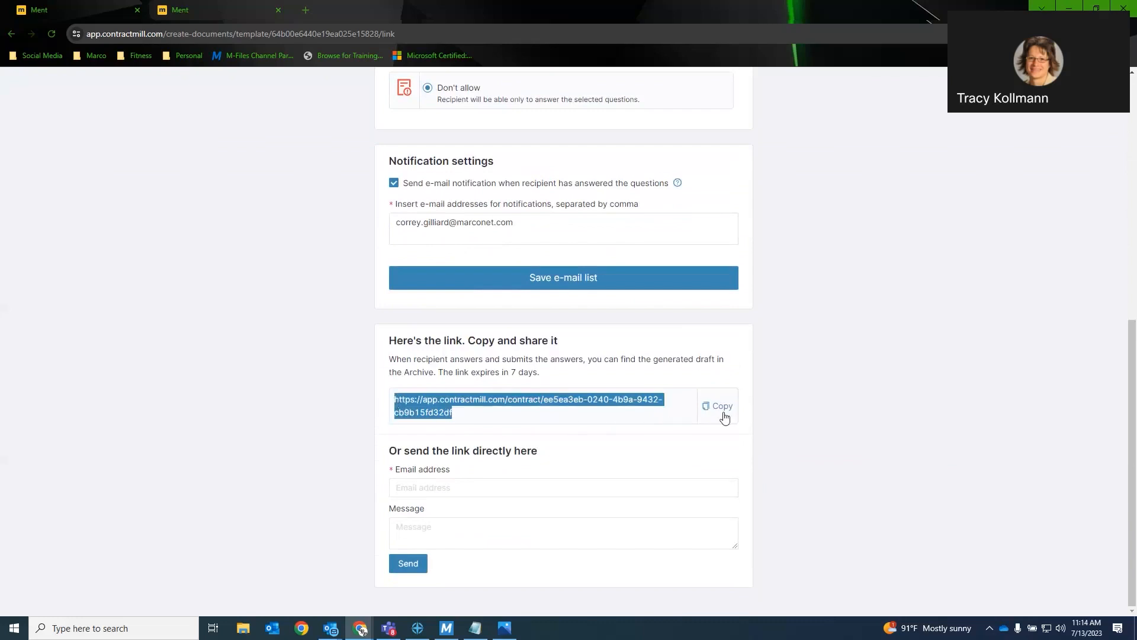
{"action": "left_click", "coordinate": [721, 405]}
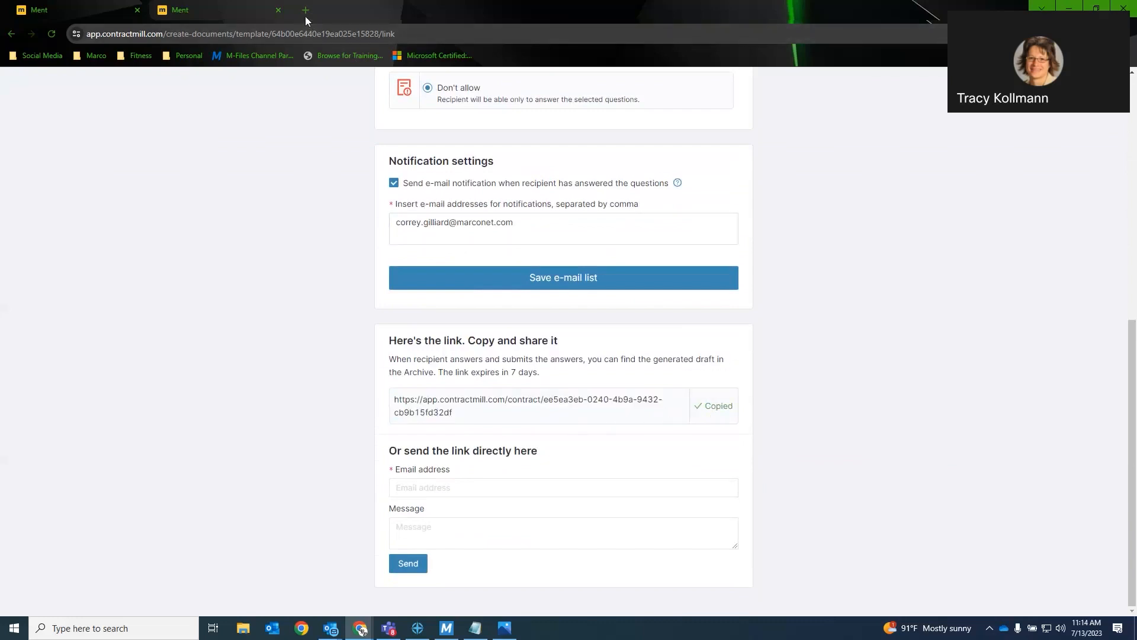
- Try the copied link in a new tab showing the recipient's form, then return to the link settings
{"action": "left_click", "coordinate": [305, 9]}
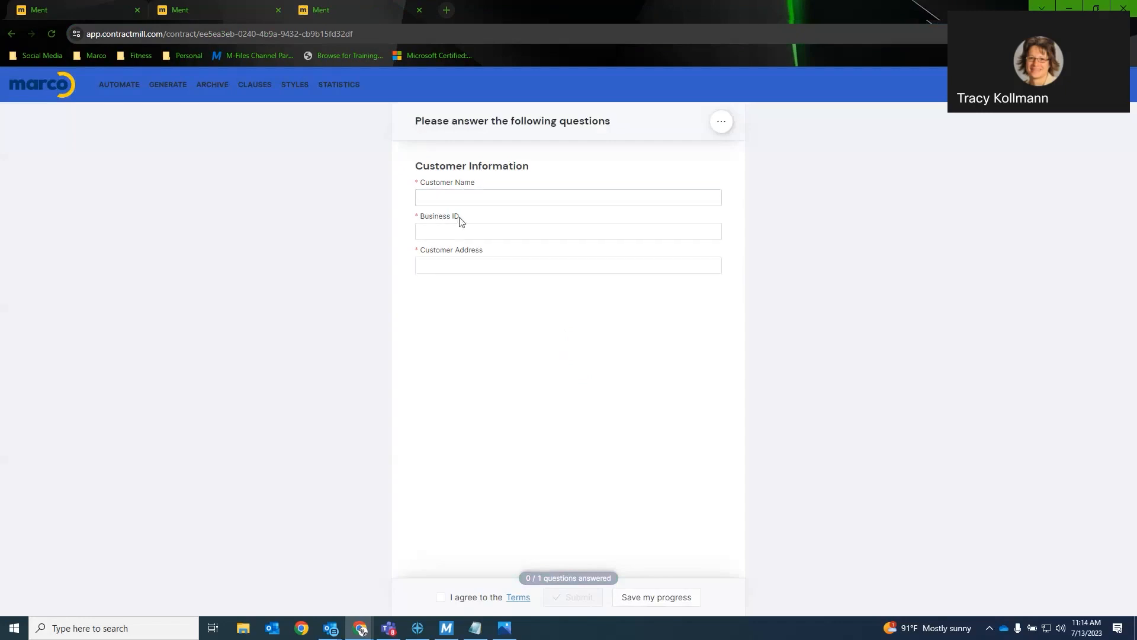
{"action": "left_click", "coordinate": [568, 264]}
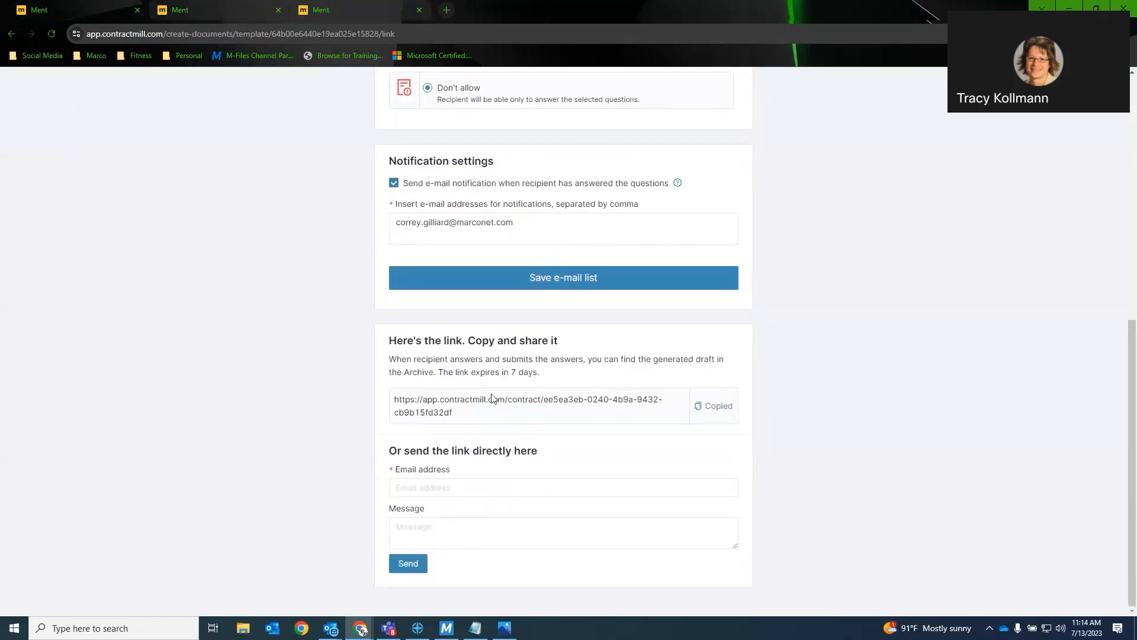
{"action": "left_click", "coordinate": [563, 486]}
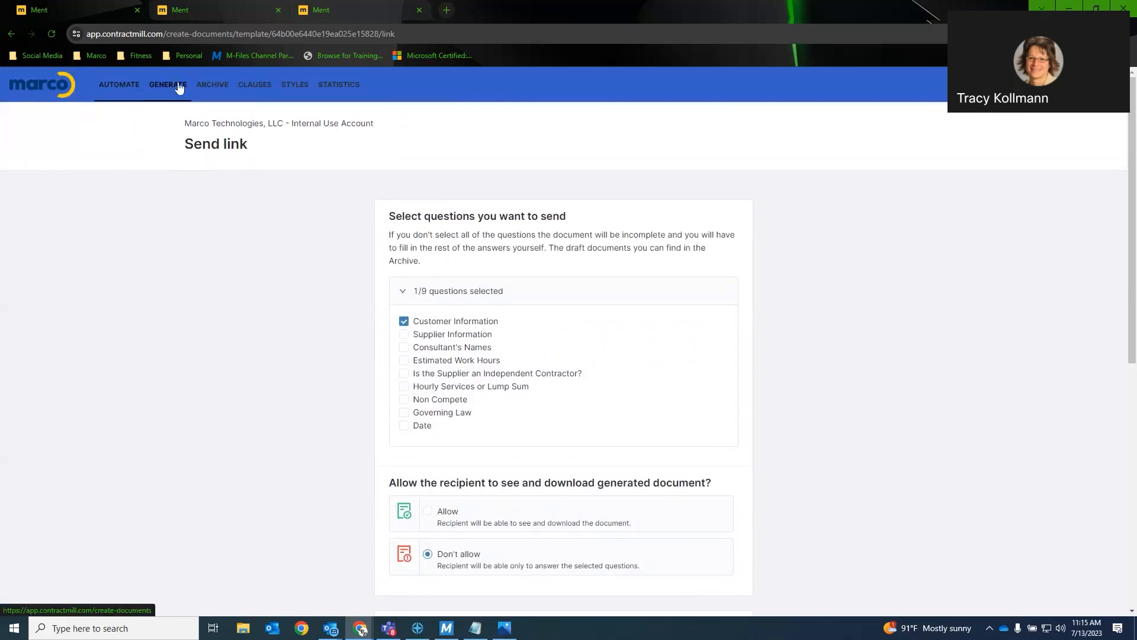
- From the Generate templates list, start creating an embeddable widget for Subcontracting Agreement
{"action": "left_click", "coordinate": [167, 84]}
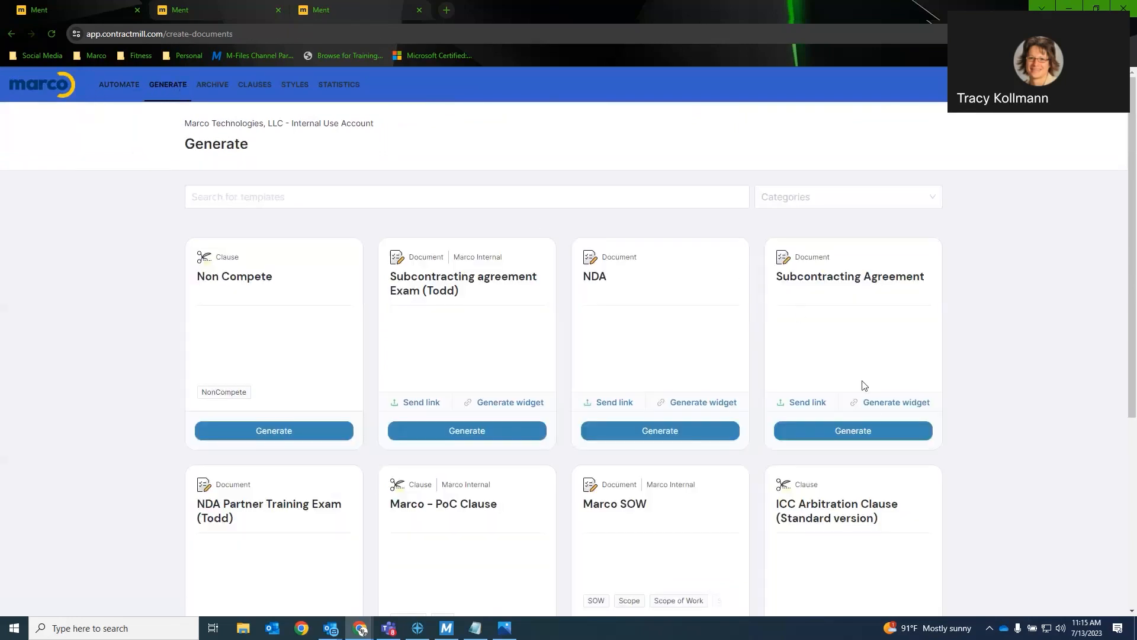
{"action": "left_click", "coordinate": [896, 401]}
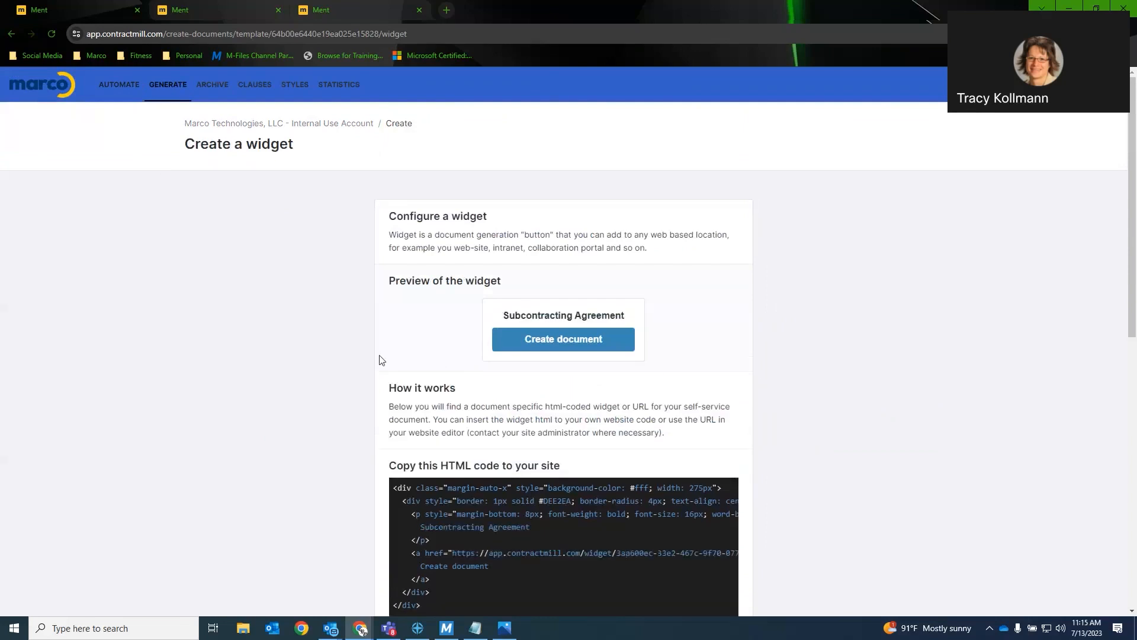
{"action": "scroll", "scroll_direction": "down", "scroll_amount": 3}
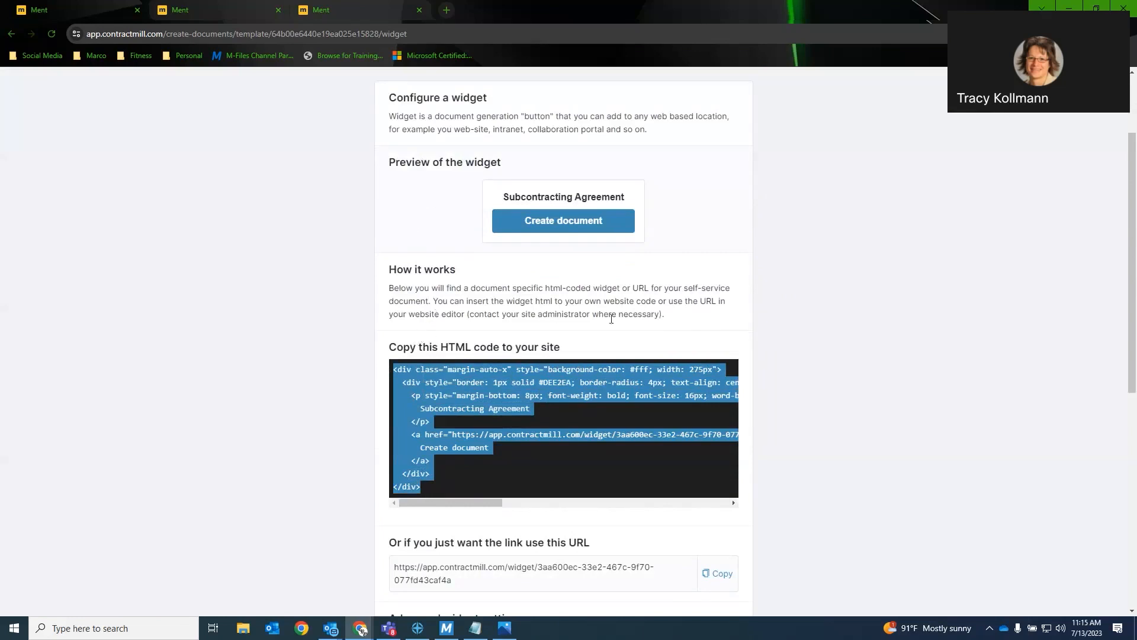
{"action": "mouse_move", "coordinate": [670, 318]}
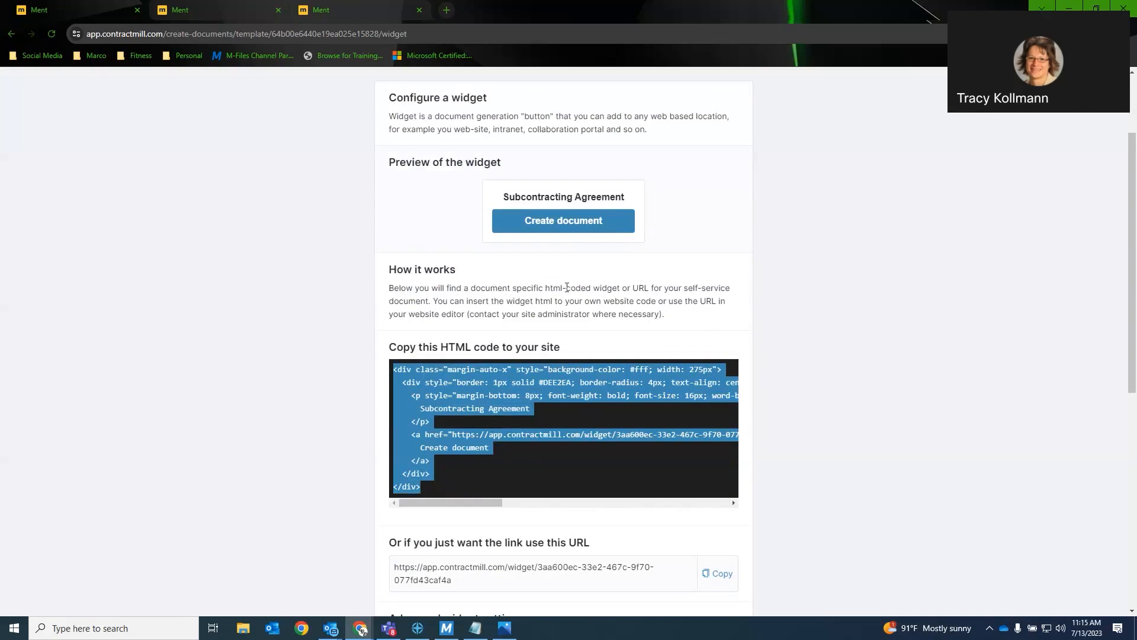
{"action": "mouse_move", "coordinate": [630, 205]}
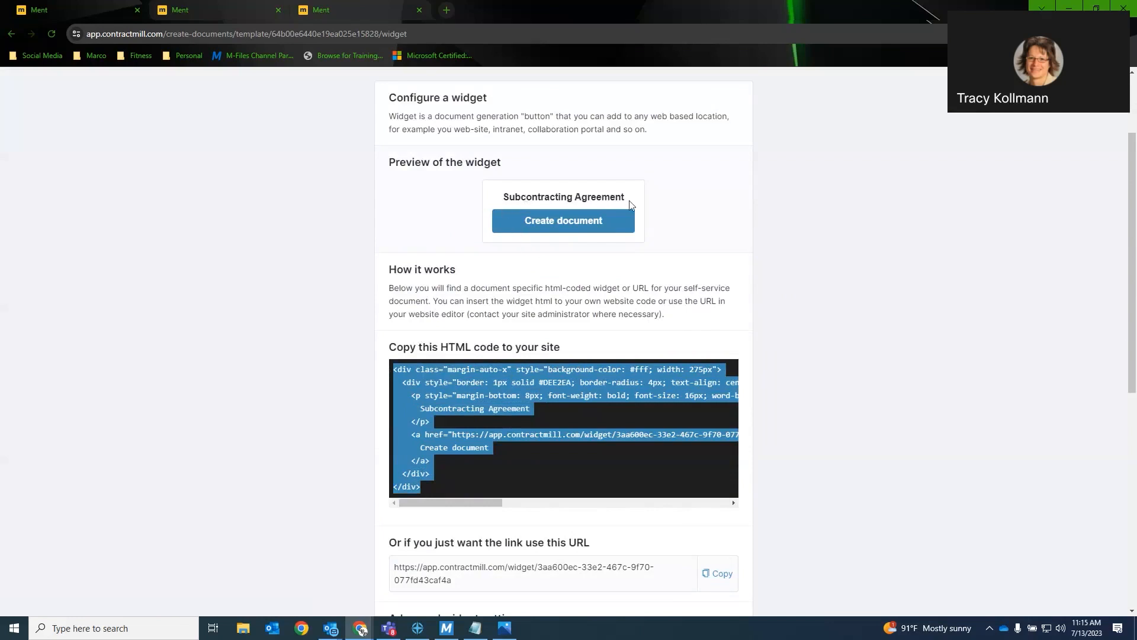
{"action": "mouse_move", "coordinate": [639, 225]}
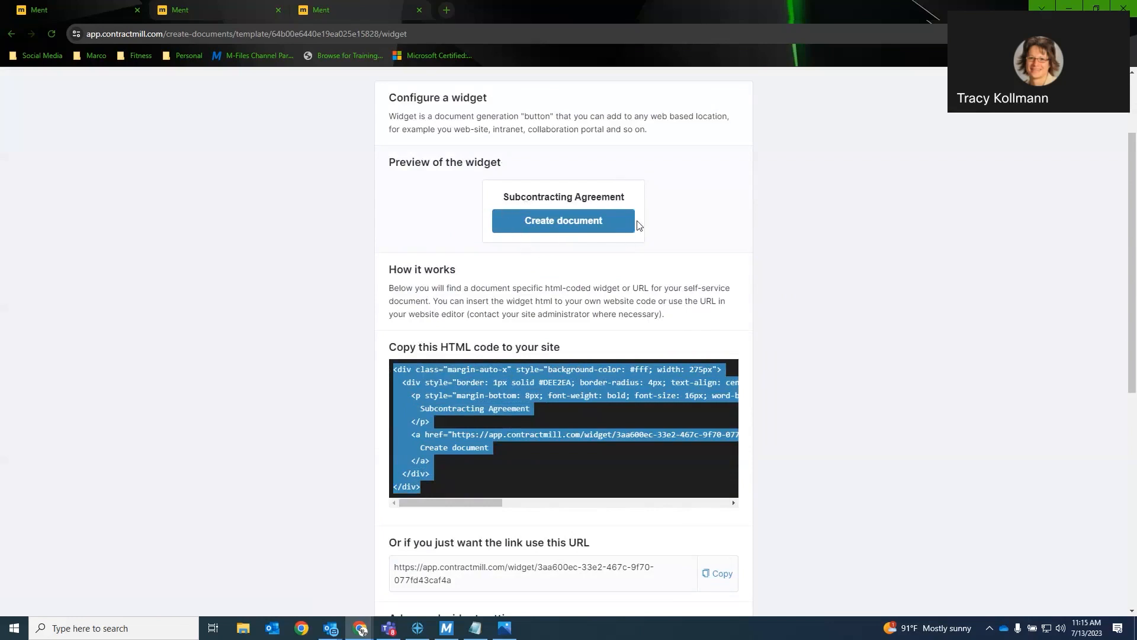
{"action": "mouse_move", "coordinate": [522, 195]}
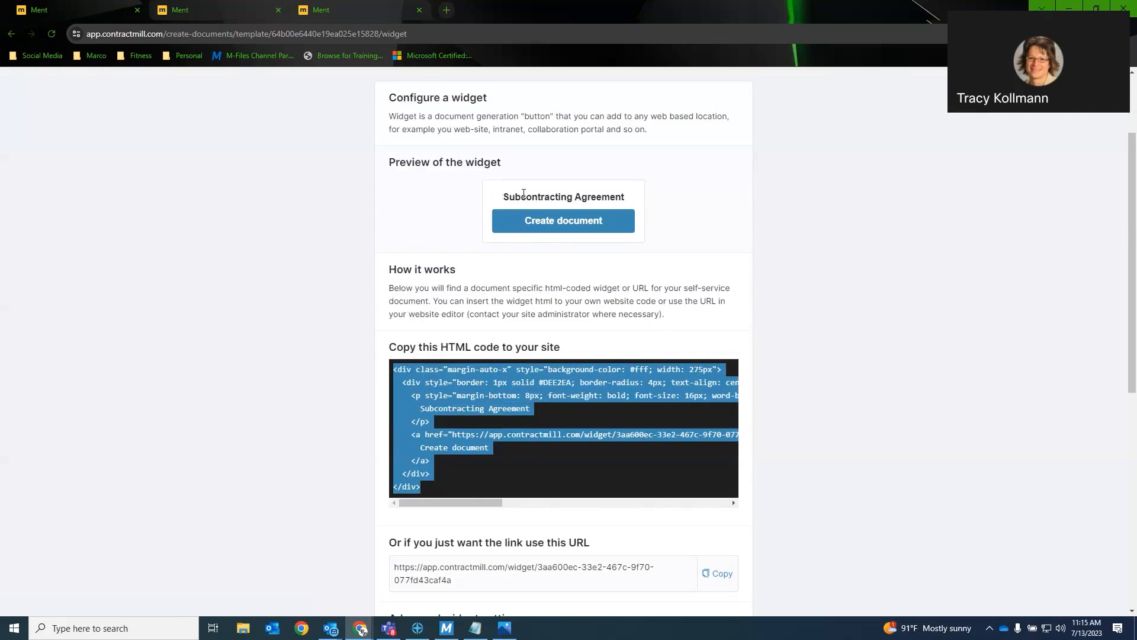
{"action": "mouse_move", "coordinate": [545, 225]}
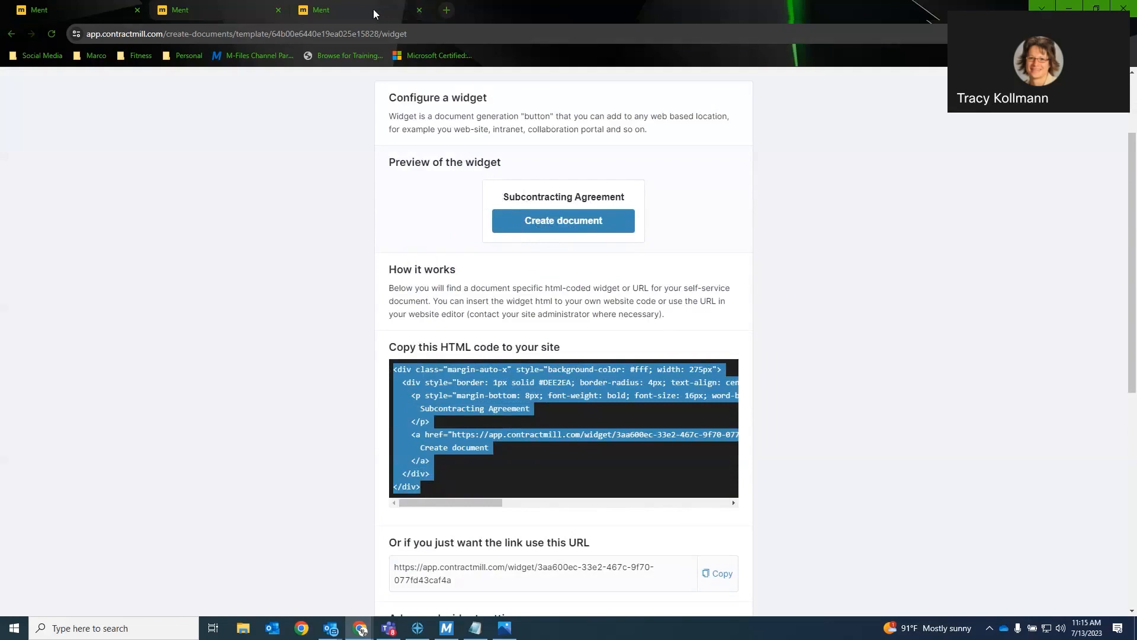
- Review the widget's embed HTML code, direct link and advanced widget settings
{"action": "left_click", "coordinate": [563, 220]}
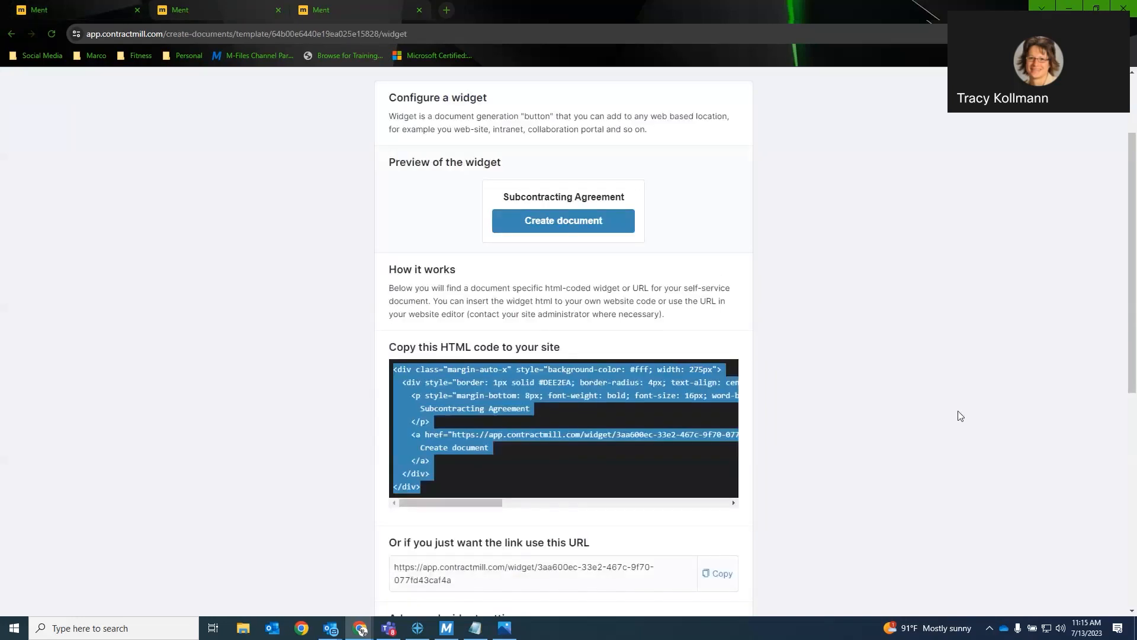
{"action": "scroll", "scroll_direction": "down", "scroll_amount": 3}
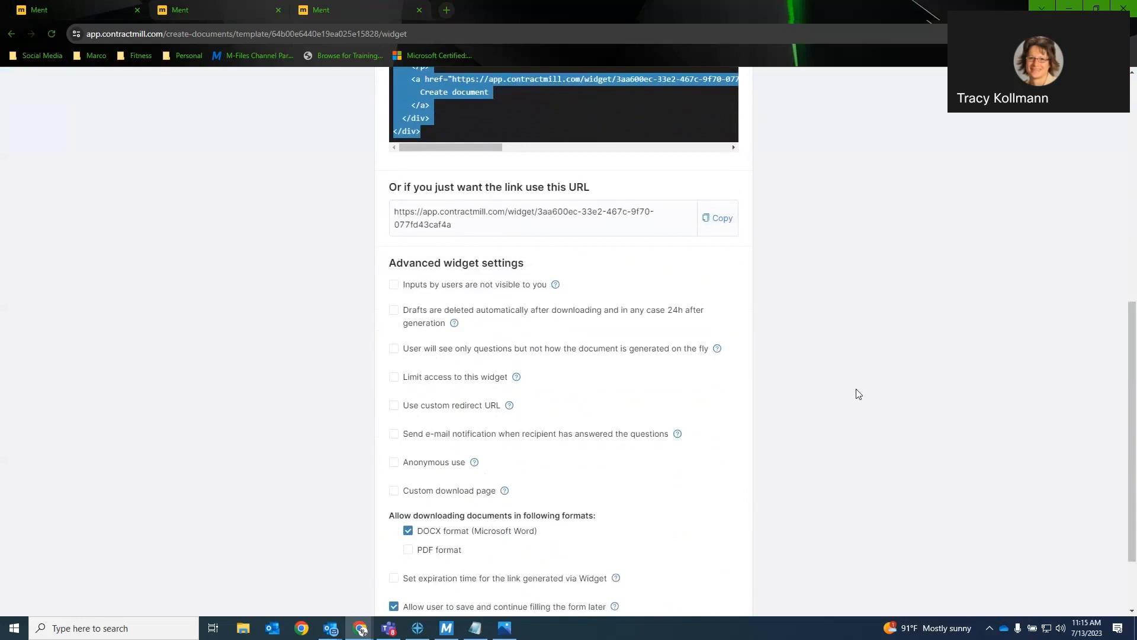
{"action": "scroll", "scroll_direction": "down", "scroll_amount": 3}
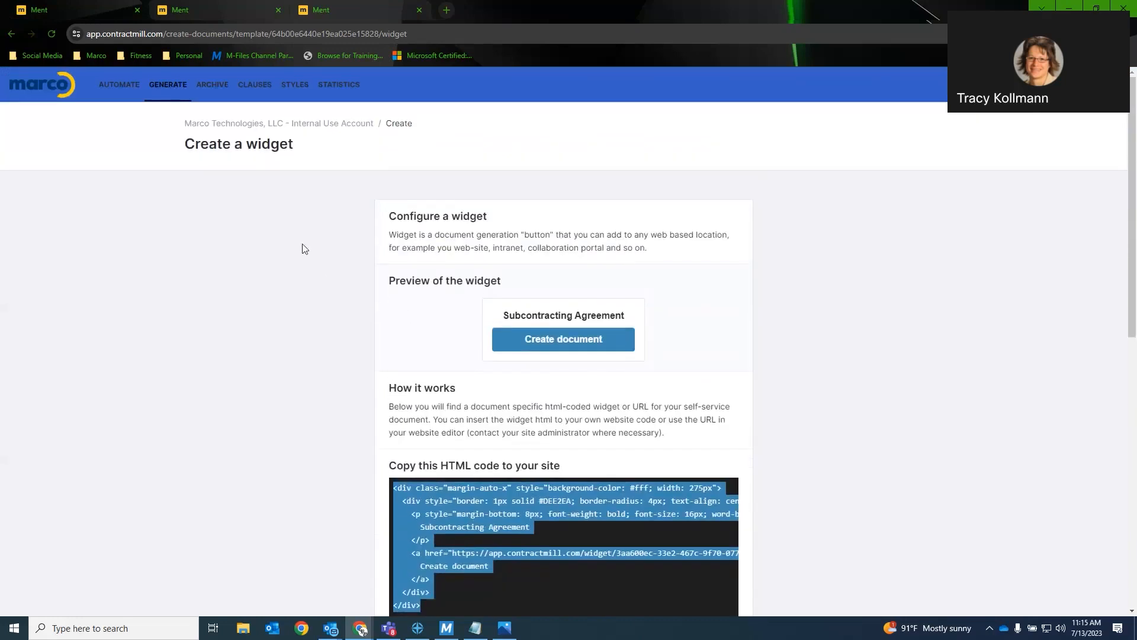
{"action": "mouse_move", "coordinate": [43, 85]}
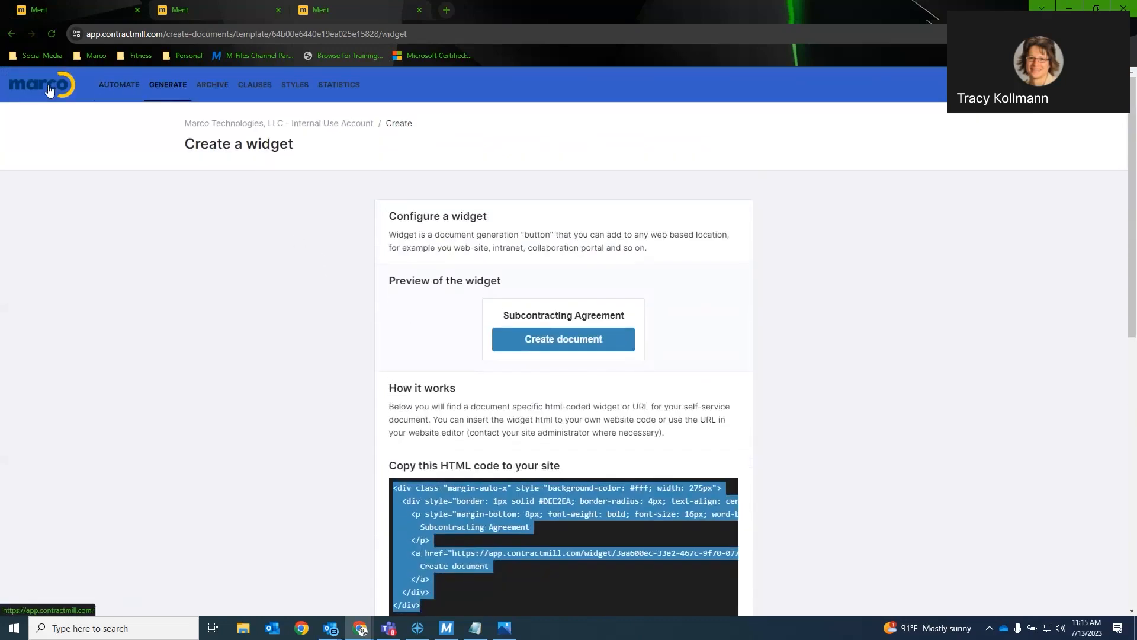
- Return via the home dashboard to the Generate documents template list
{"action": "left_click", "coordinate": [42, 84]}
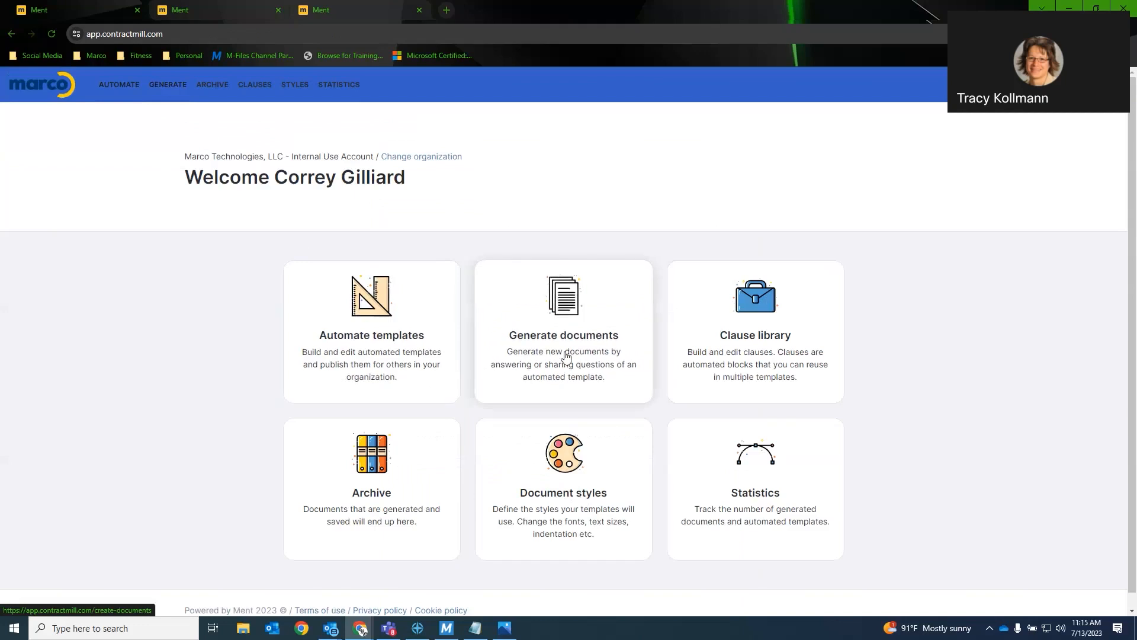
{"action": "left_click", "coordinate": [564, 332]}
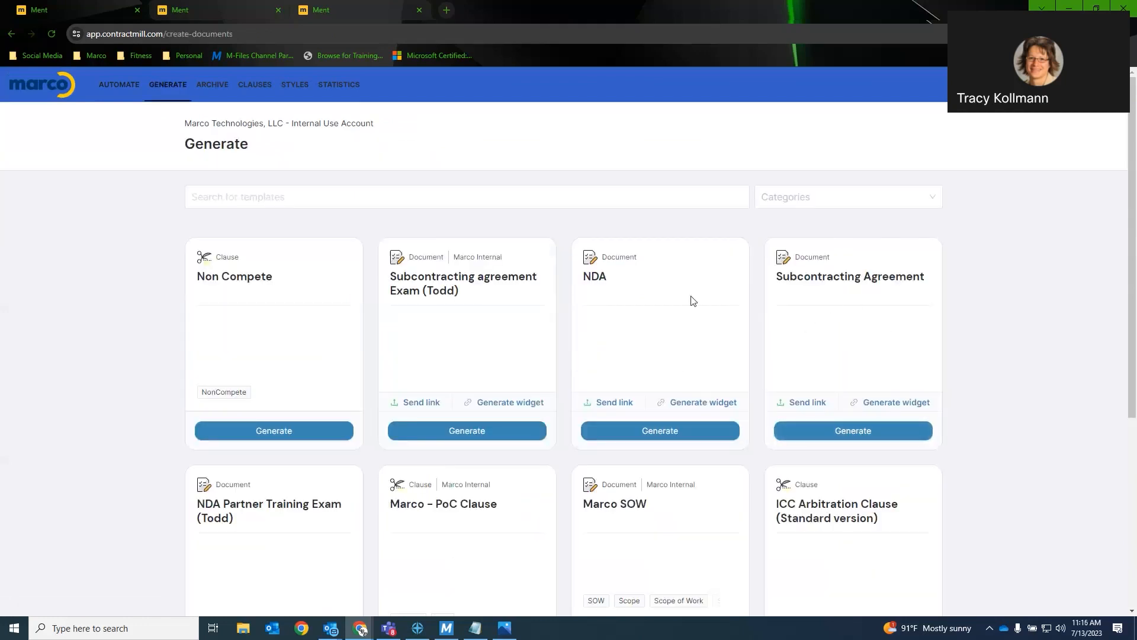
{"action": "mouse_move", "coordinate": [425, 181]}
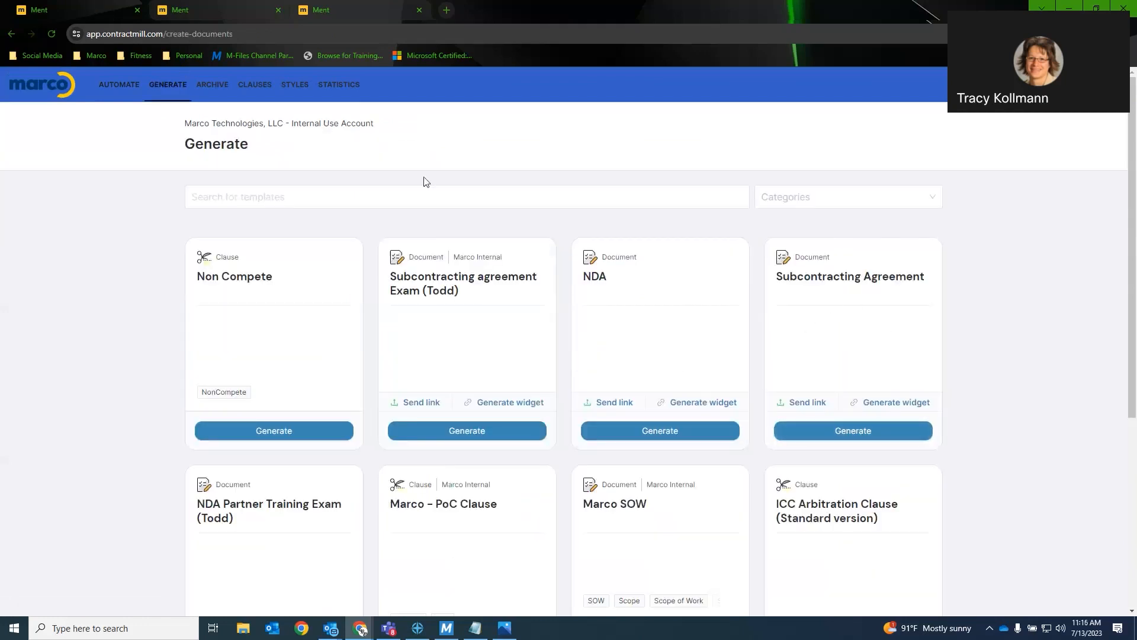
{"action": "mouse_move", "coordinate": [850, 393]}
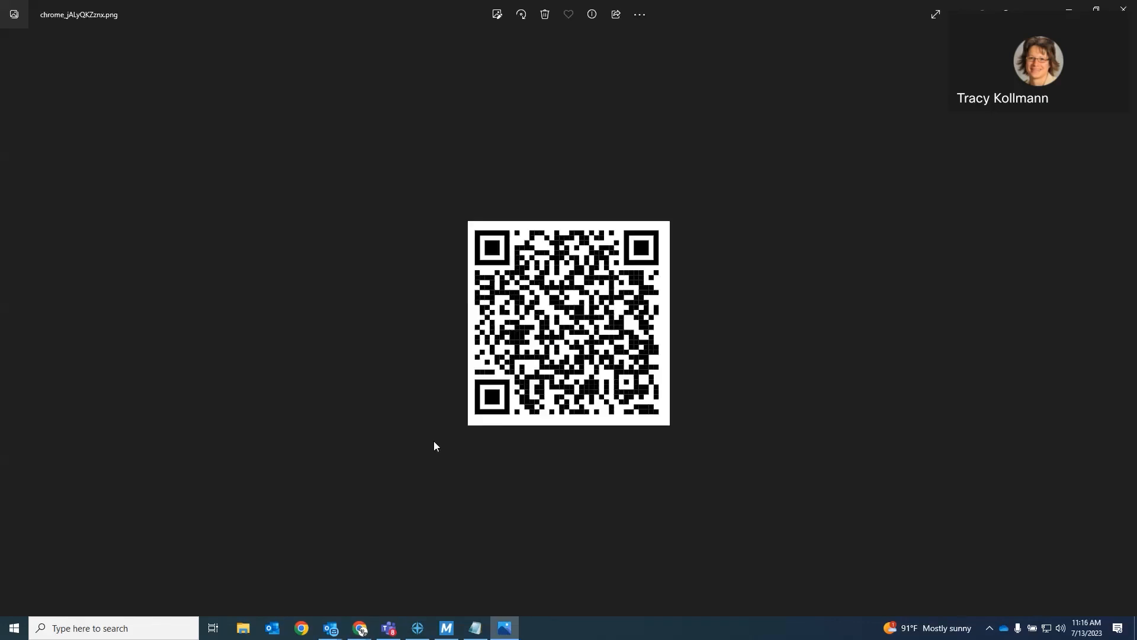
{"action": "mouse_move", "coordinate": [418, 286]}
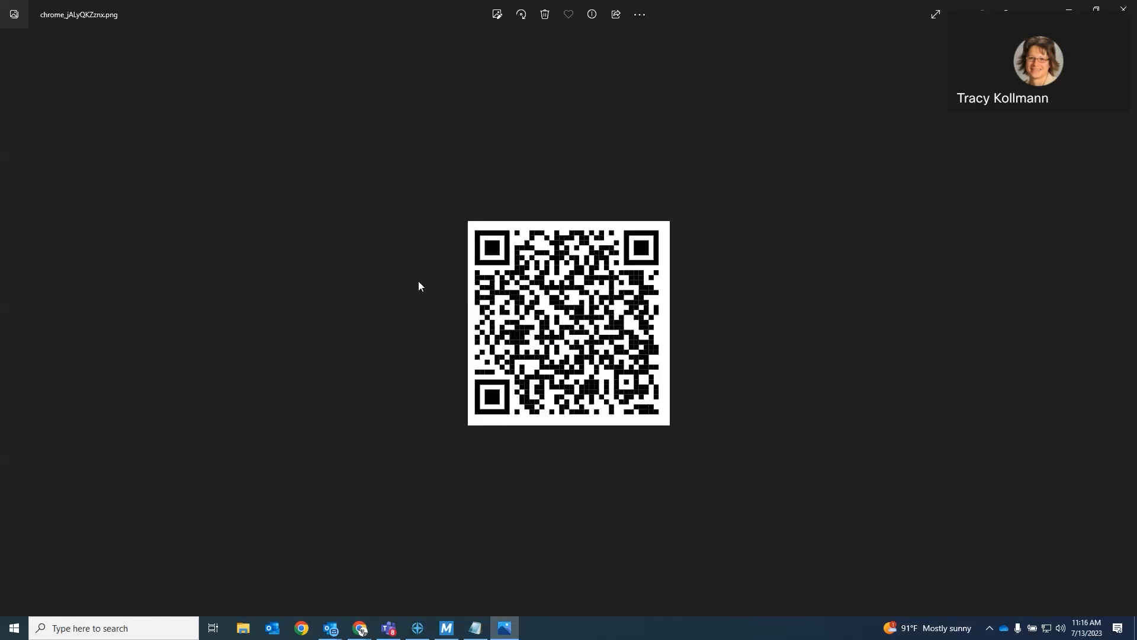
{"action": "mouse_move", "coordinate": [420, 282]}
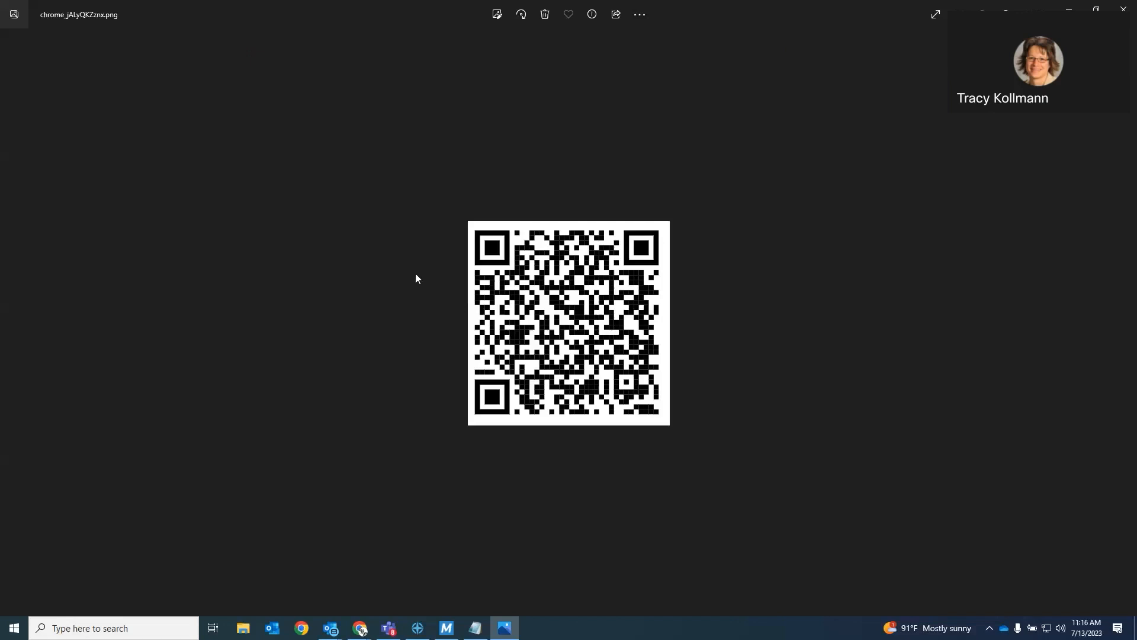
{"action": "mouse_move", "coordinate": [416, 309]}
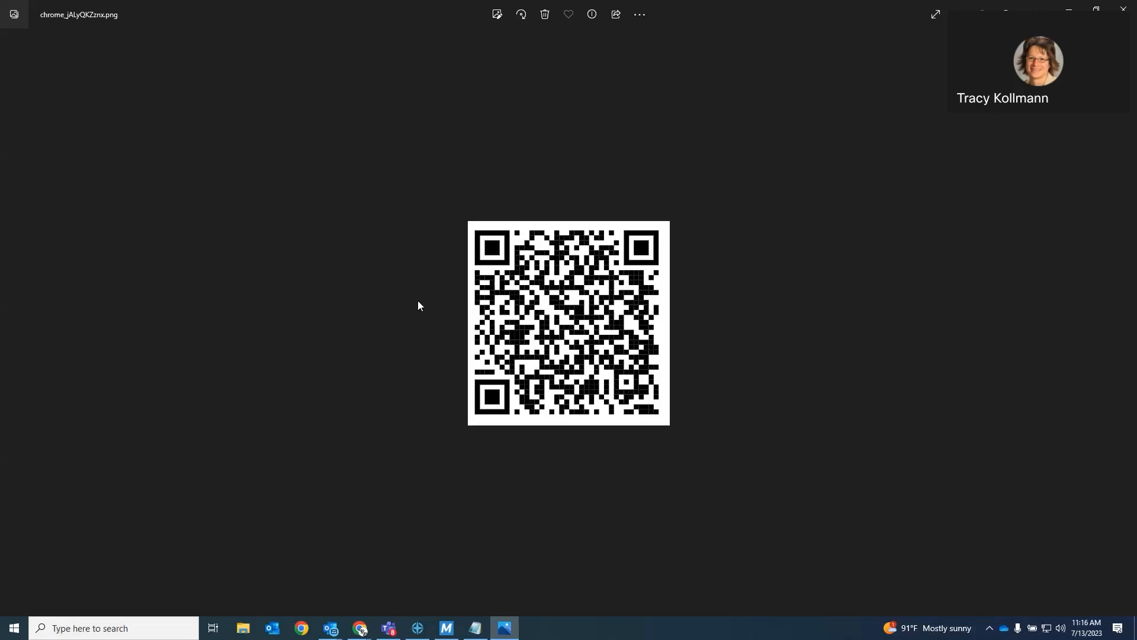
{"action": "mouse_move", "coordinate": [405, 282]}
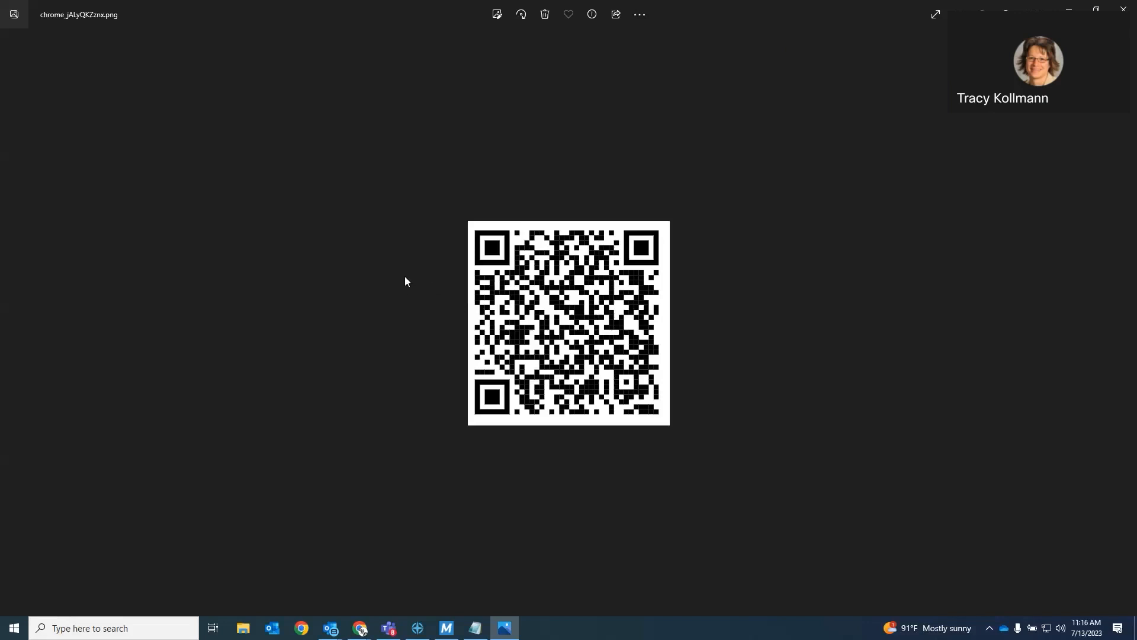
{"action": "mouse_move", "coordinate": [405, 425]}
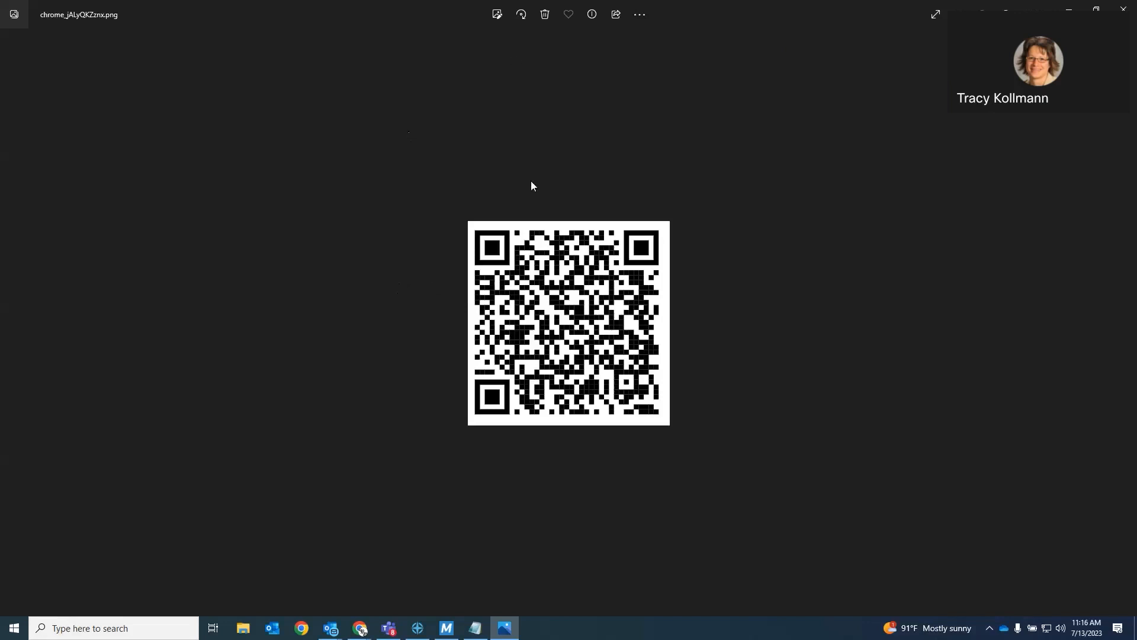
{"action": "mouse_move", "coordinate": [385, 184]}
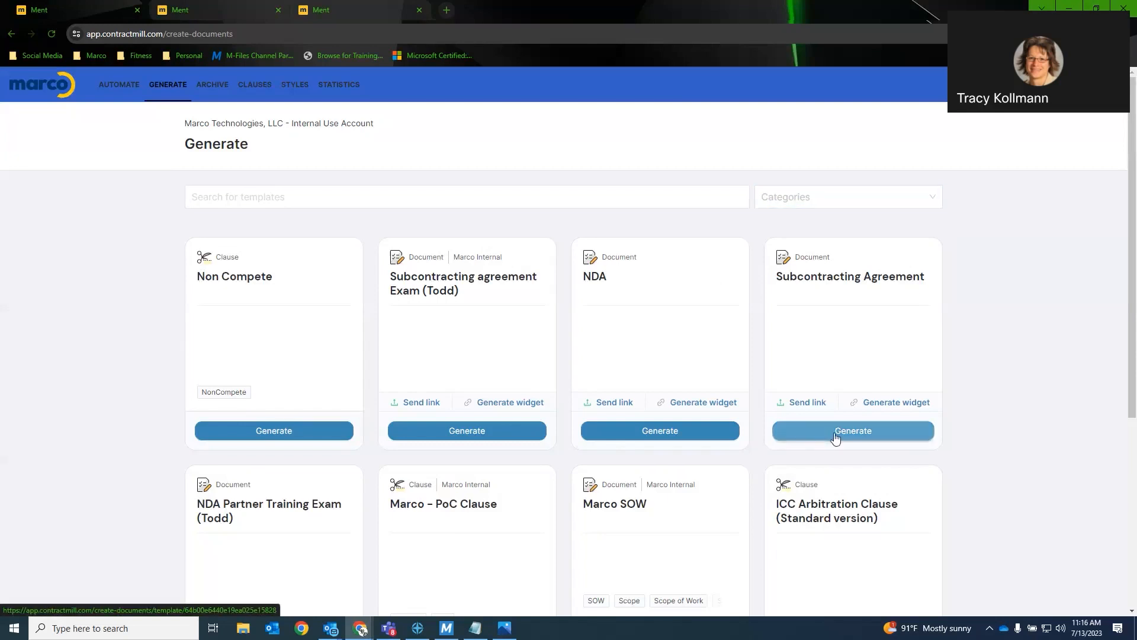
- Reopen the Subcontracting Agreement questionnaire, then switch to the Automate templates list
{"action": "left_click", "coordinate": [853, 430]}
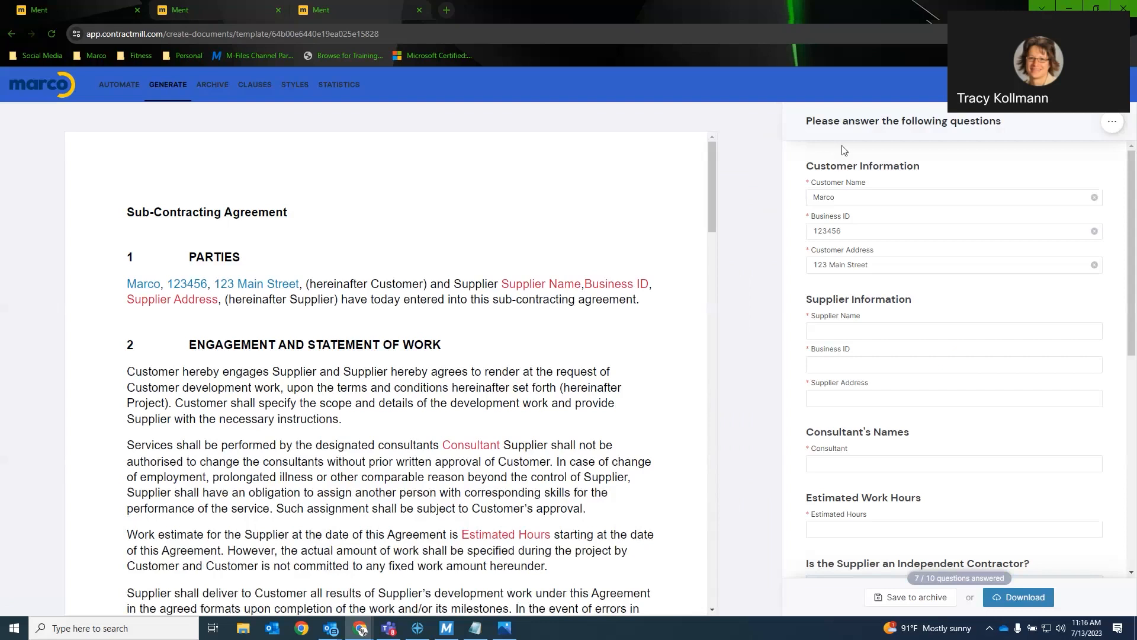
{"action": "mouse_move", "coordinate": [862, 324]}
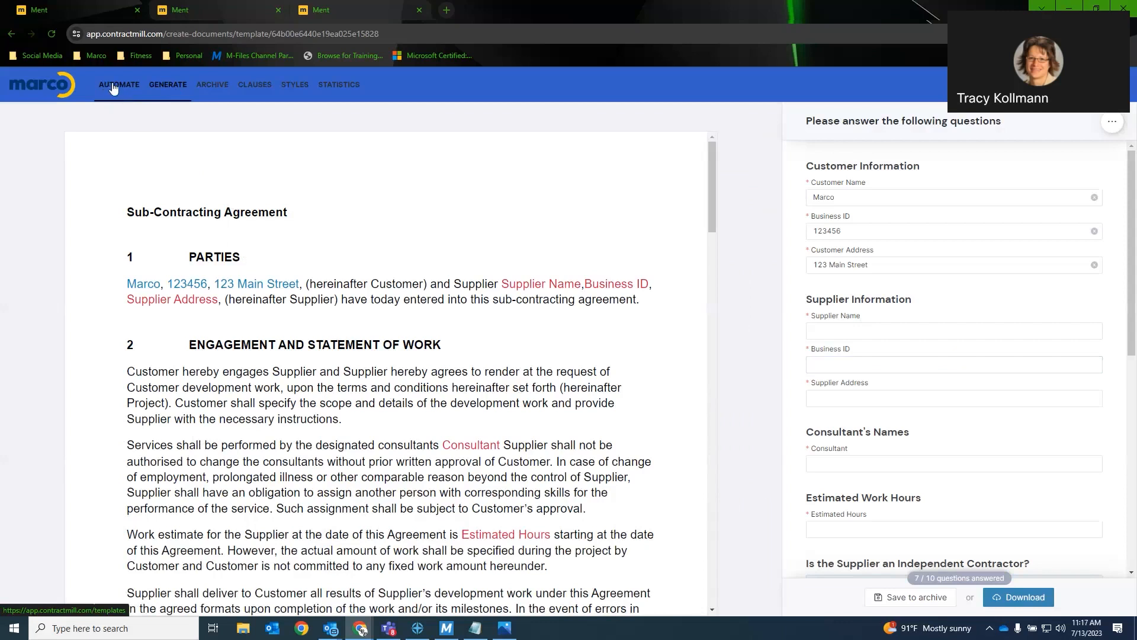
{"action": "left_click", "coordinate": [118, 84]}
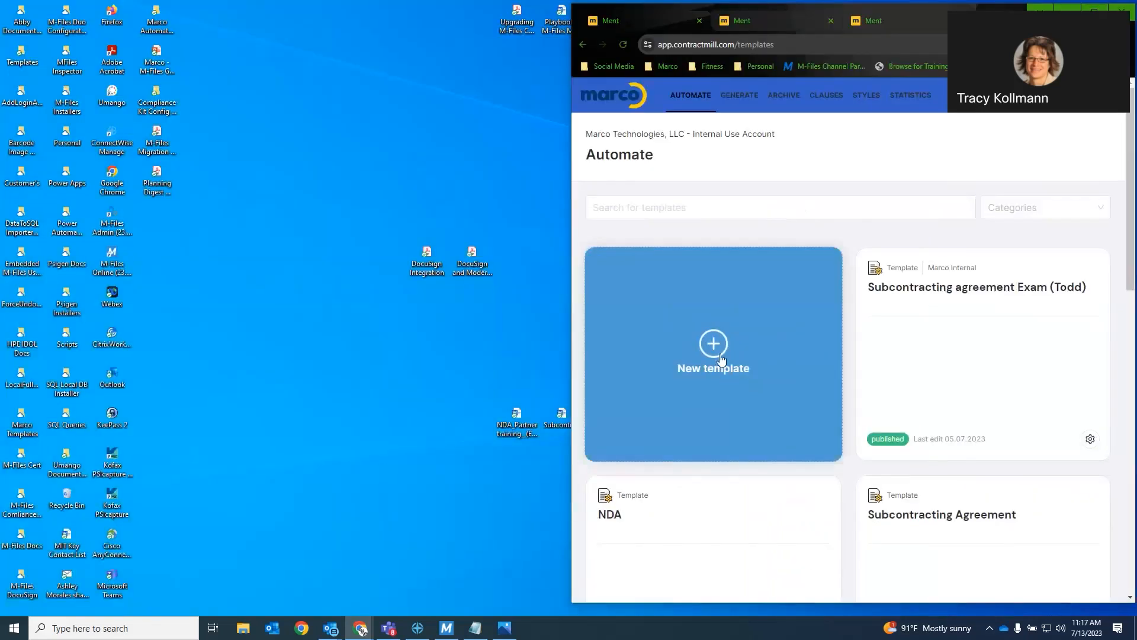
- Start a new template named Subcontracting Agreement Demo and view the available document styles
{"action": "left_click", "coordinate": [713, 351]}
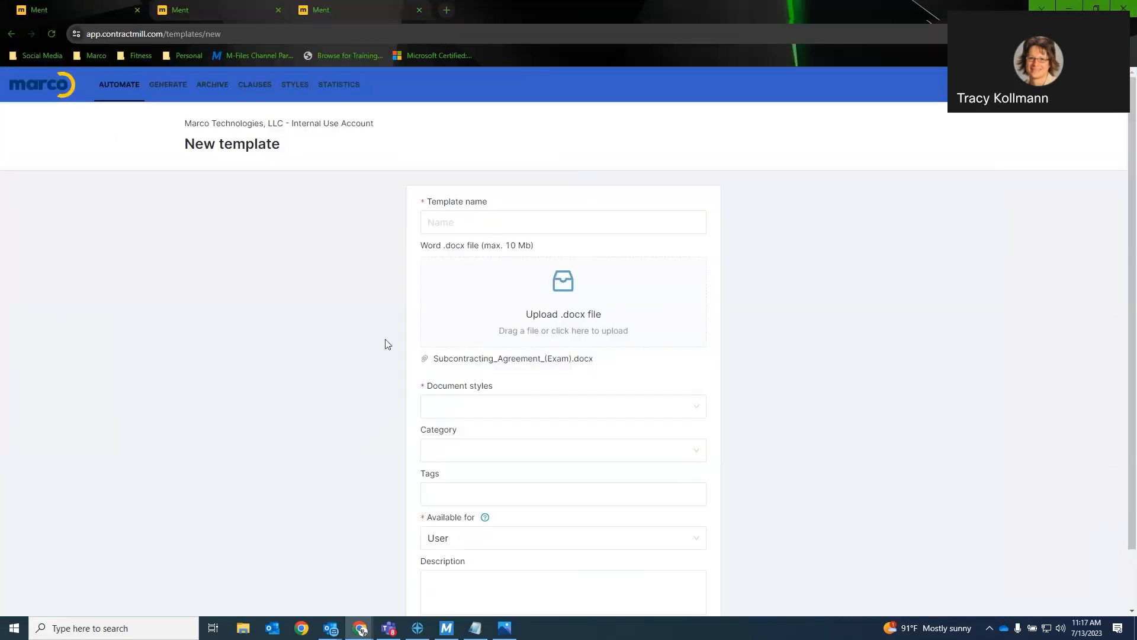
{"action": "left_click", "coordinate": [562, 222]}
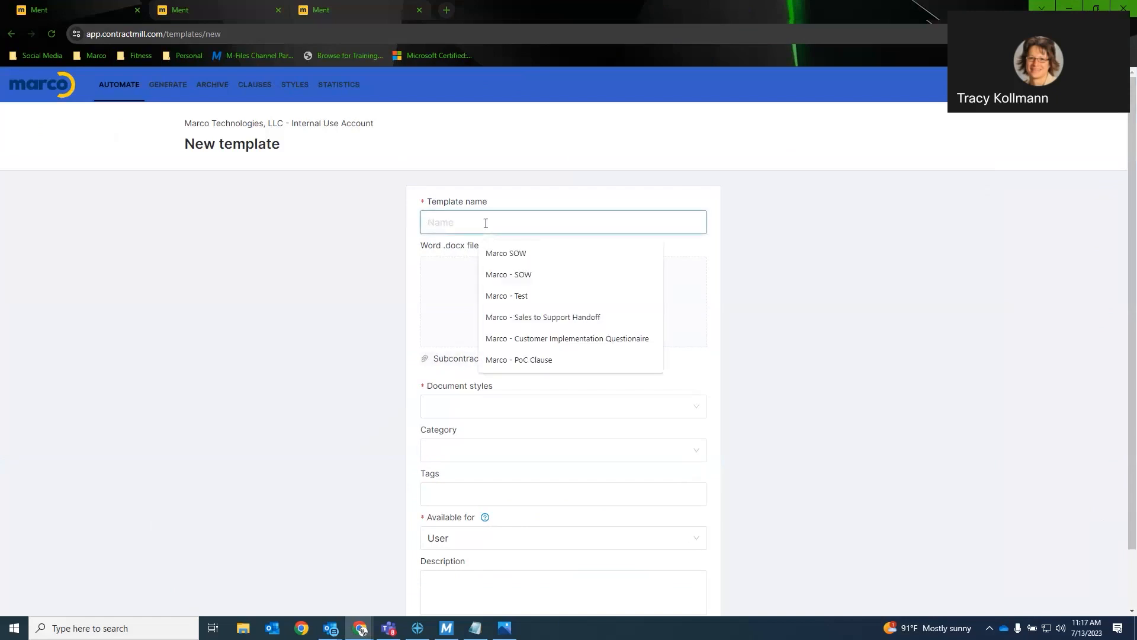
{"action": "type", "text": "Subcontracting Agreement Demo"}
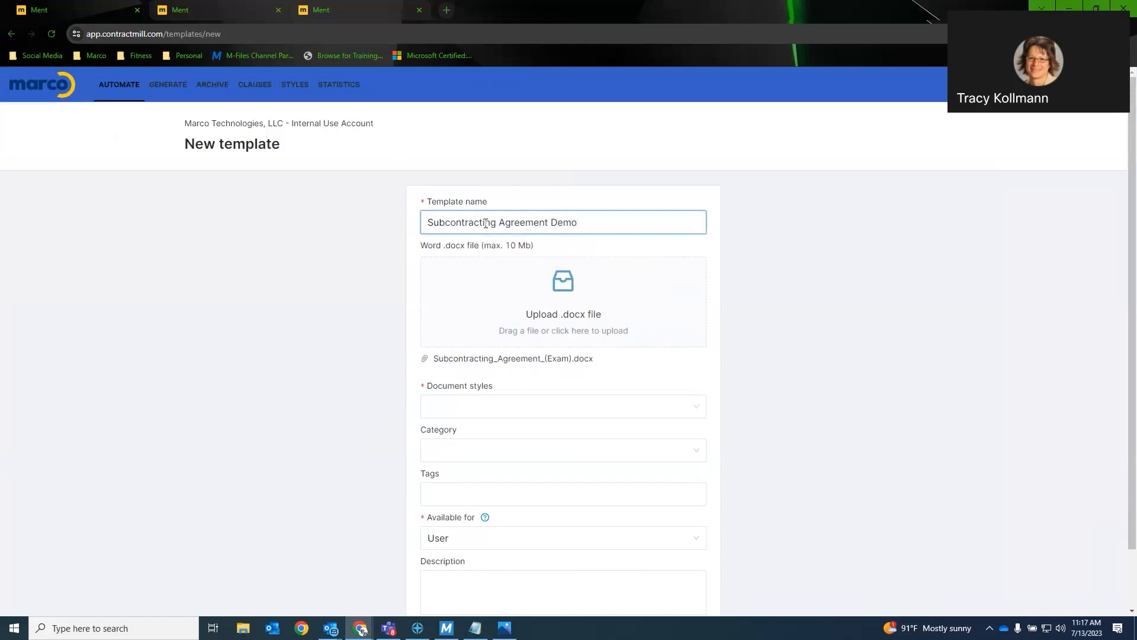
{"action": "left_click", "coordinate": [561, 407]}
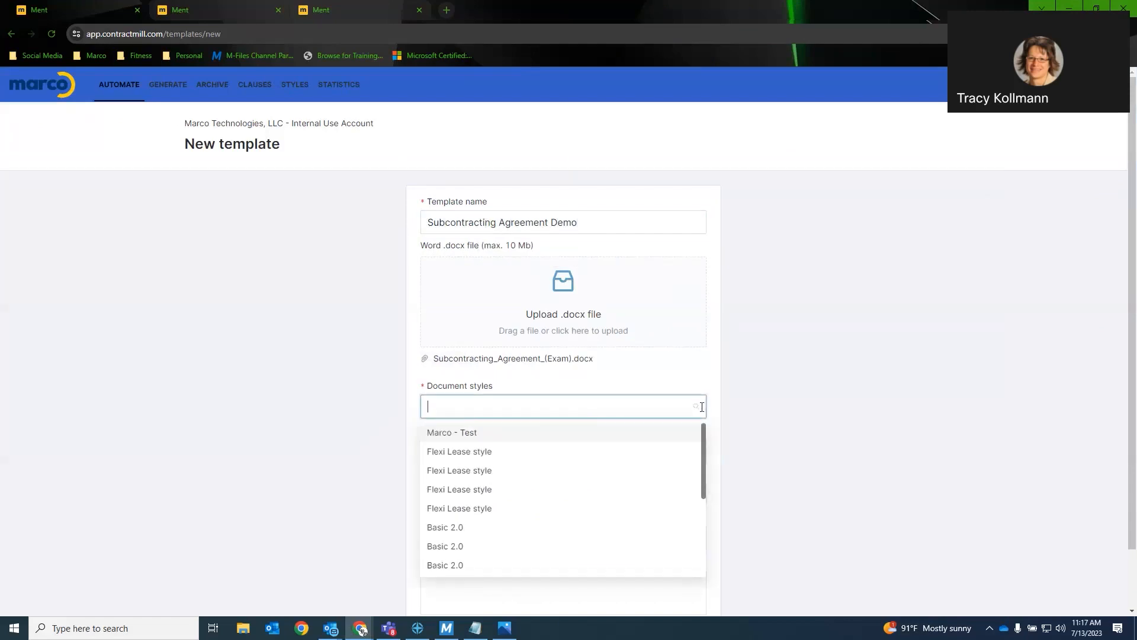
{"action": "mouse_move", "coordinate": [486, 441]}
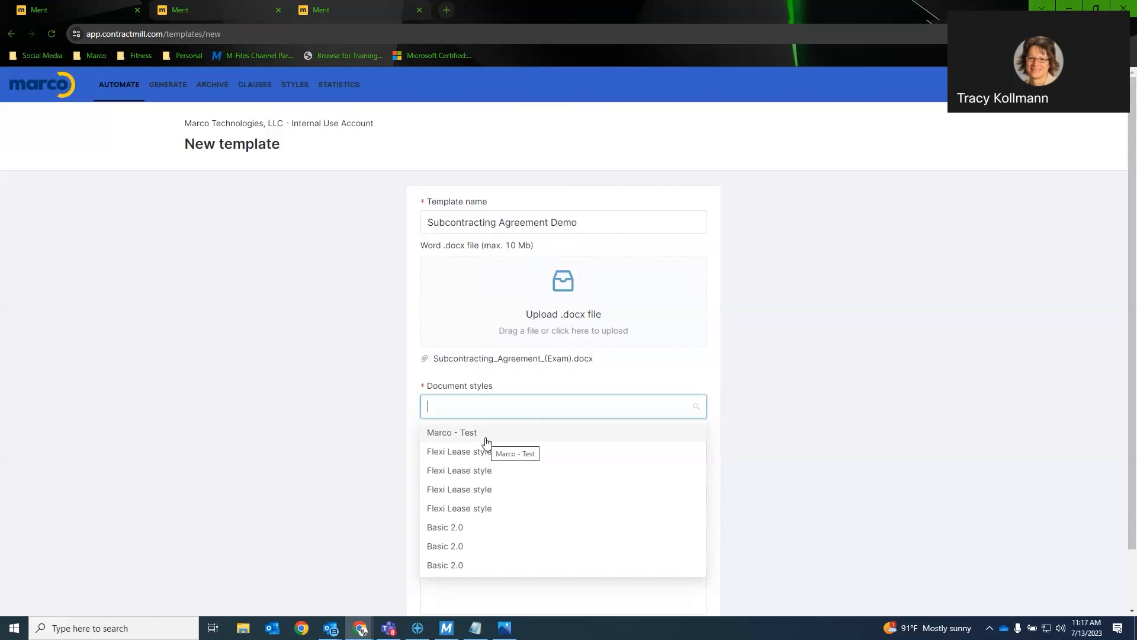
{"action": "mouse_move", "coordinate": [477, 454]}
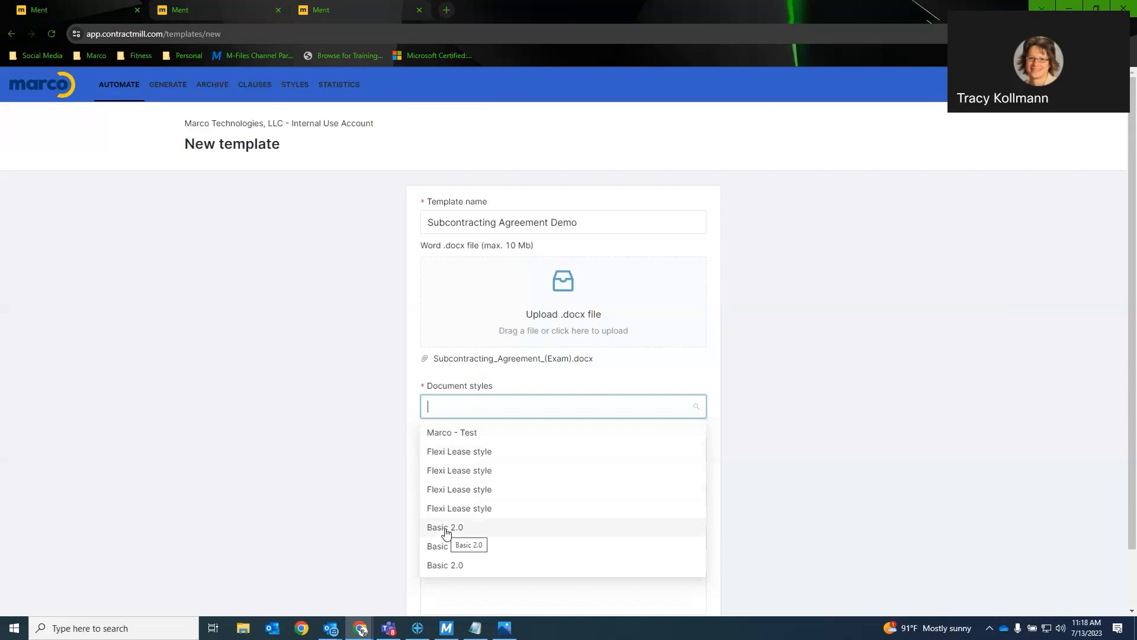
{"action": "mouse_move", "coordinate": [445, 532]}
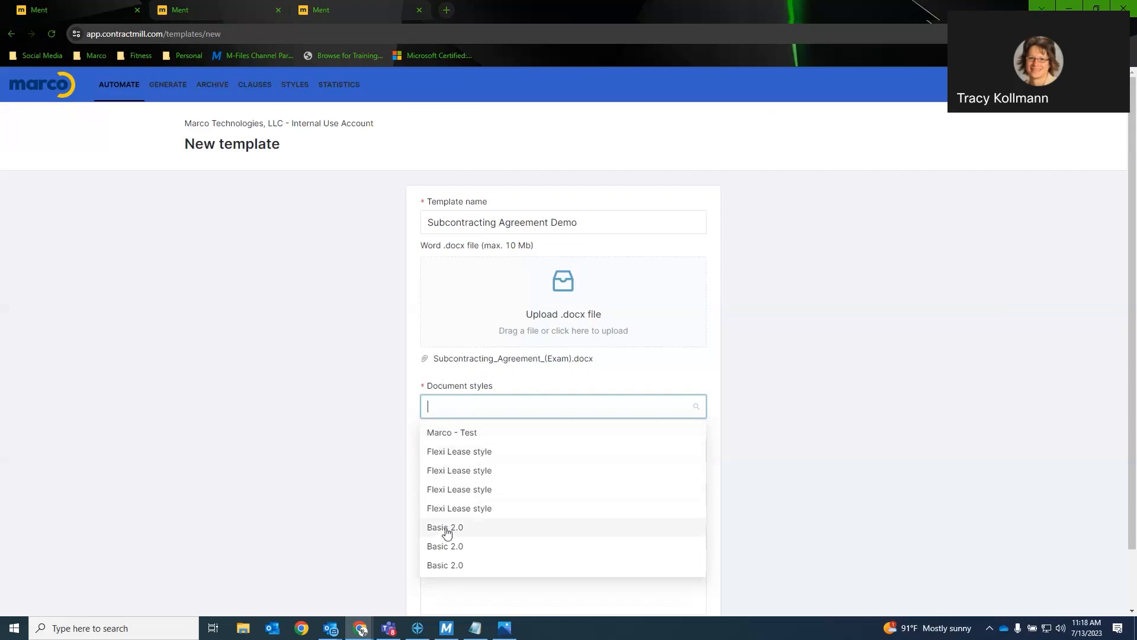
- Choose Basic 2.0 styles, add the Agreement tag and create the template in the editor
{"action": "left_click", "coordinate": [445, 527]}
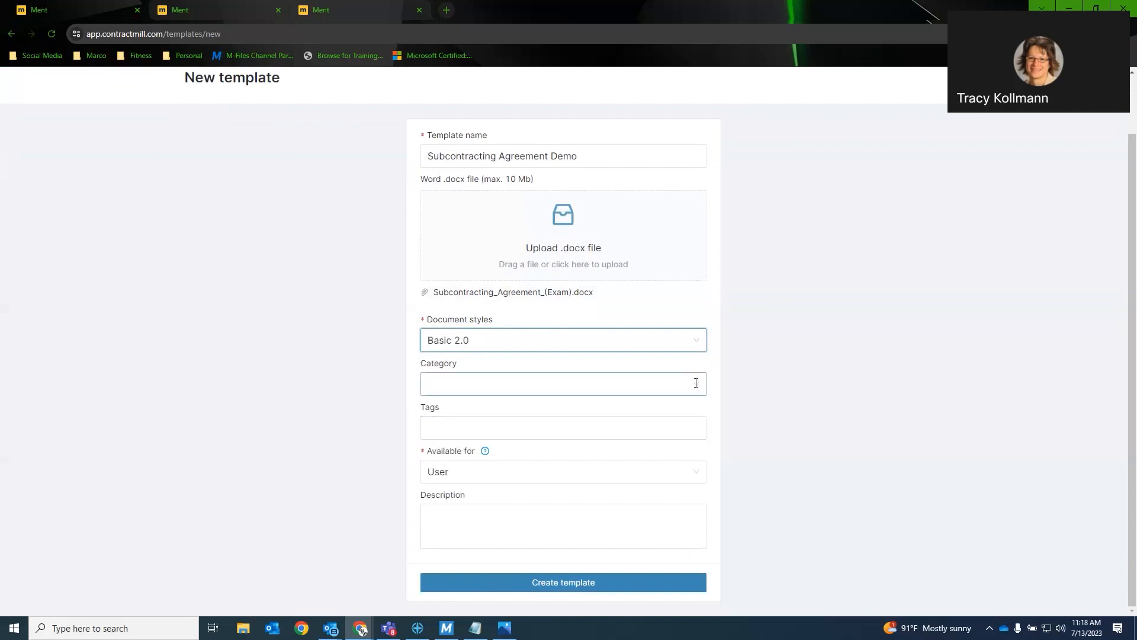
{"action": "left_click", "coordinate": [563, 383]}
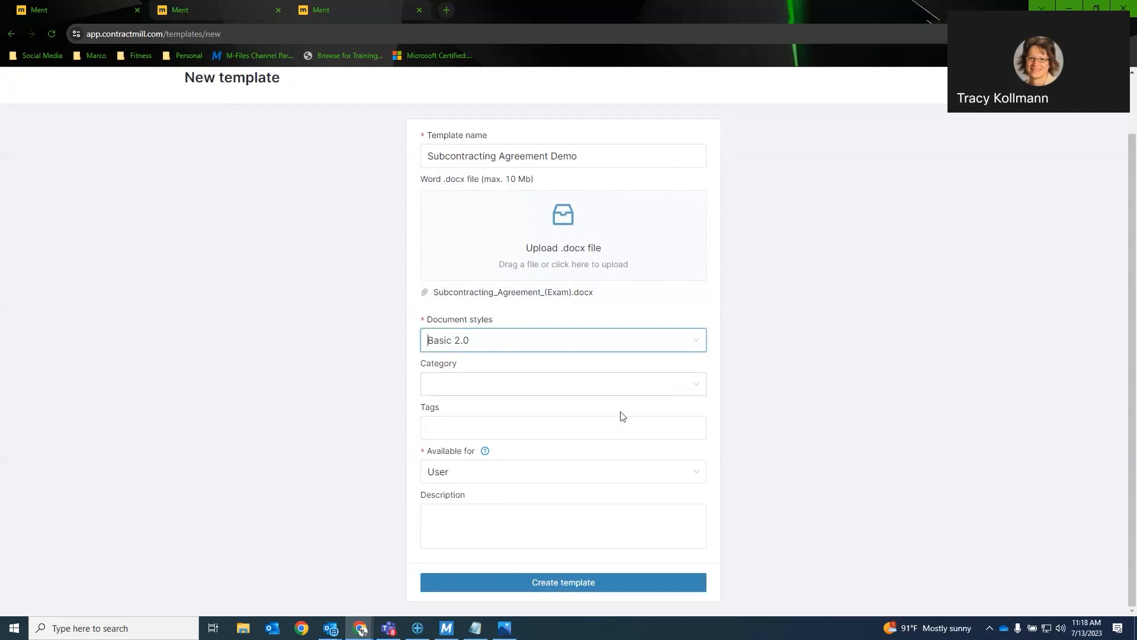
{"action": "left_click", "coordinate": [562, 426]}
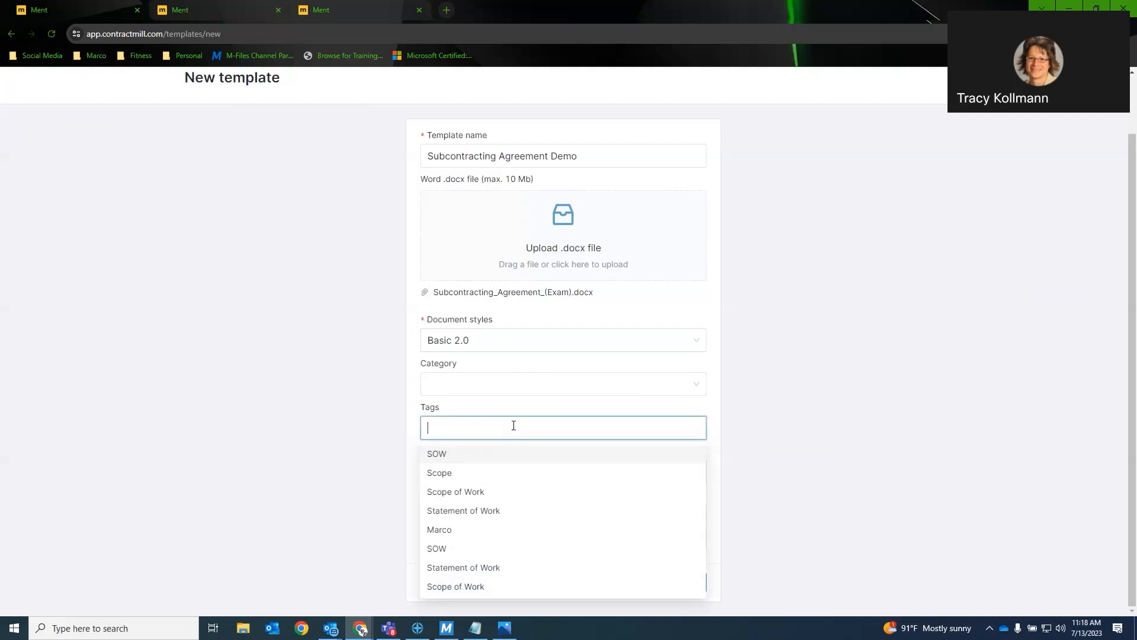
{"action": "mouse_move", "coordinate": [545, 428]}
{"action": "type", "text": "Agreement"}
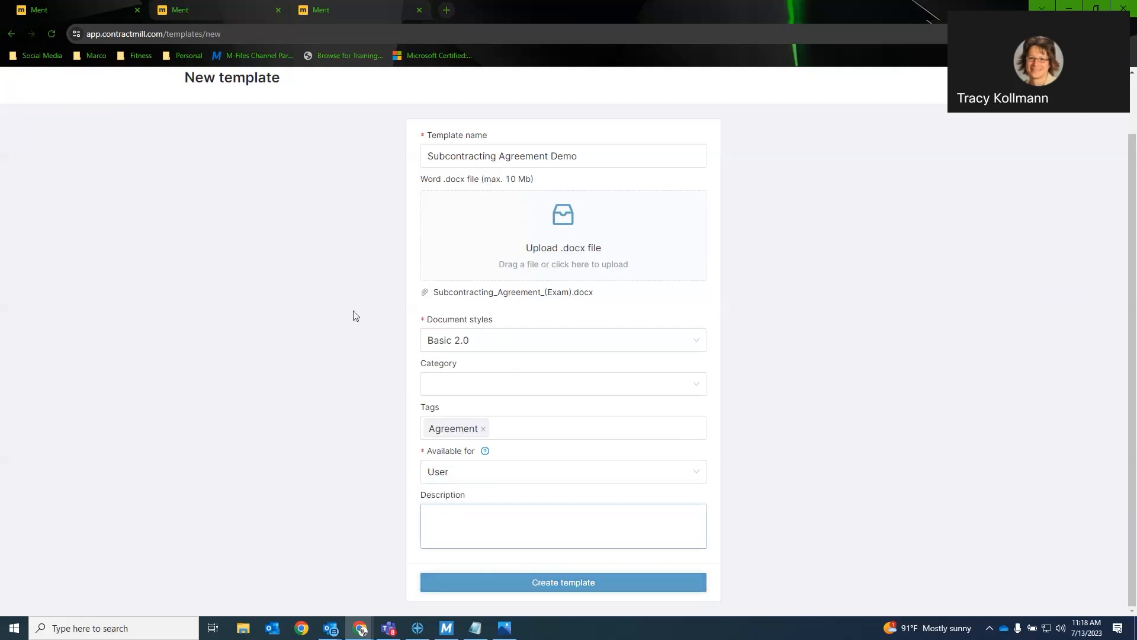
{"action": "left_click", "coordinate": [563, 582]}
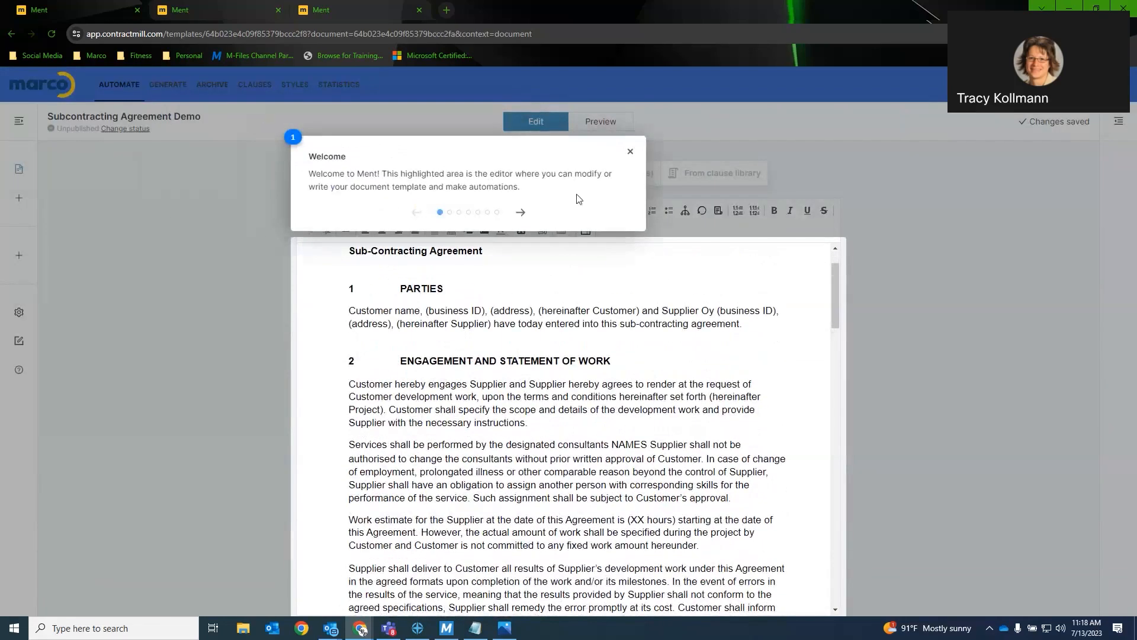
- Dismiss the welcome tour and select the Customer name placeholder in the Parties clause
{"action": "left_click", "coordinate": [629, 152]}
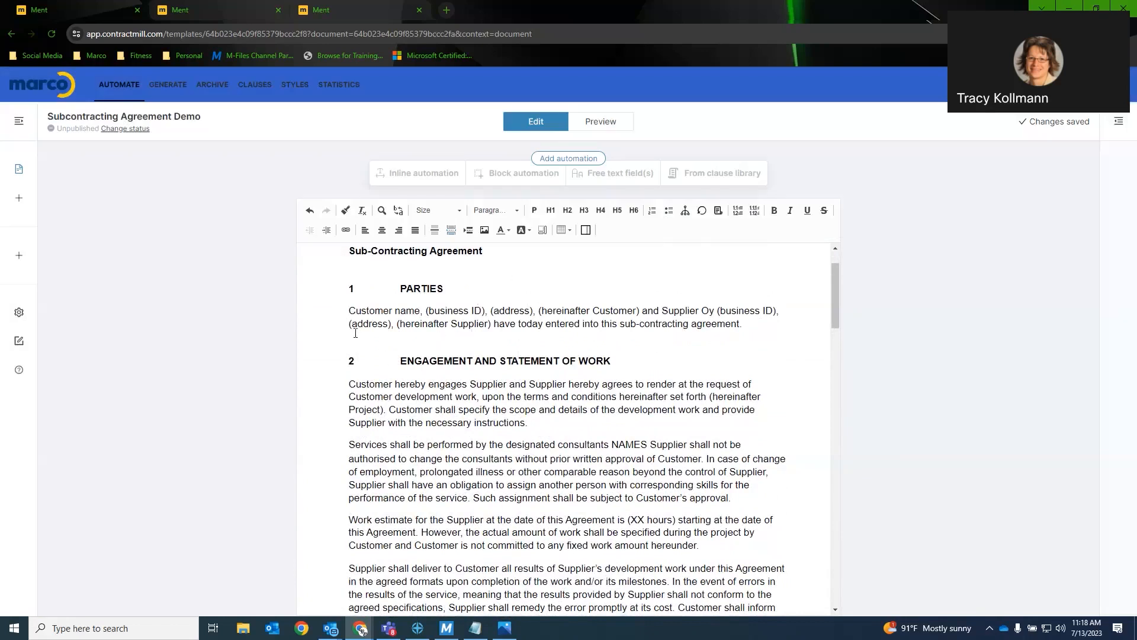
{"action": "left_click", "coordinate": [354, 311]}
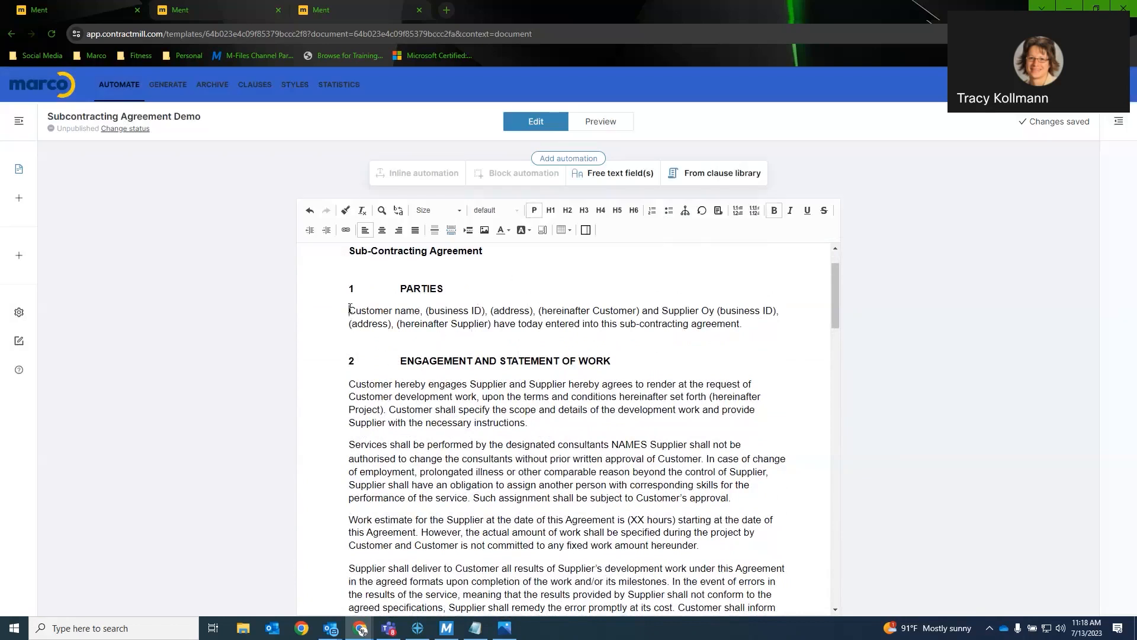
{"action": "double_click", "coordinate": [371, 310]}
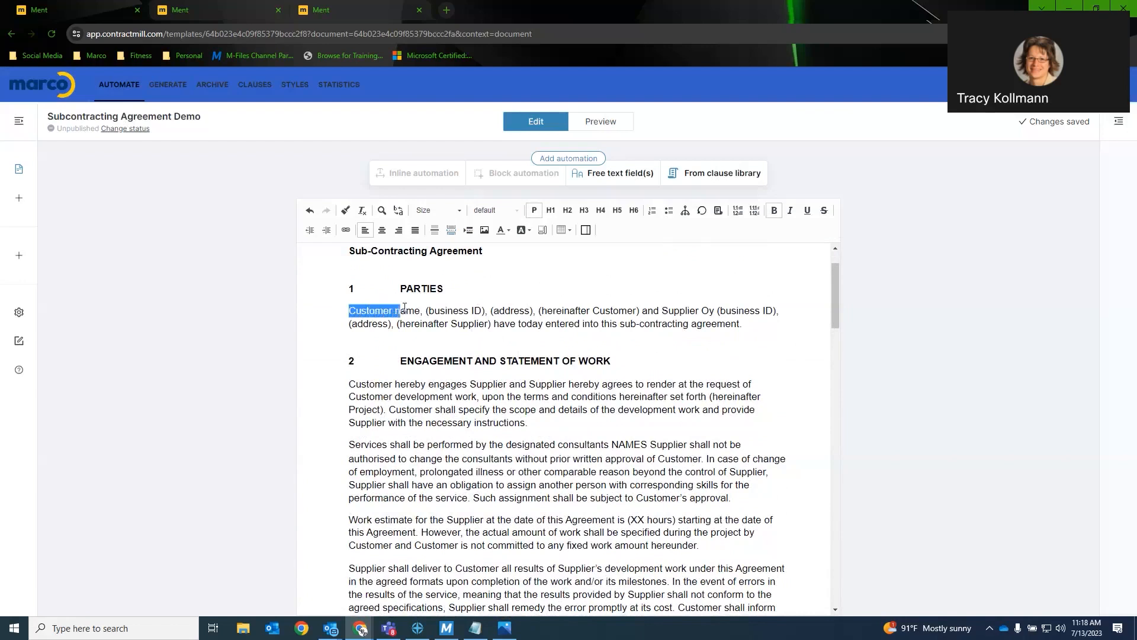
{"action": "double_click", "coordinate": [374, 310]}
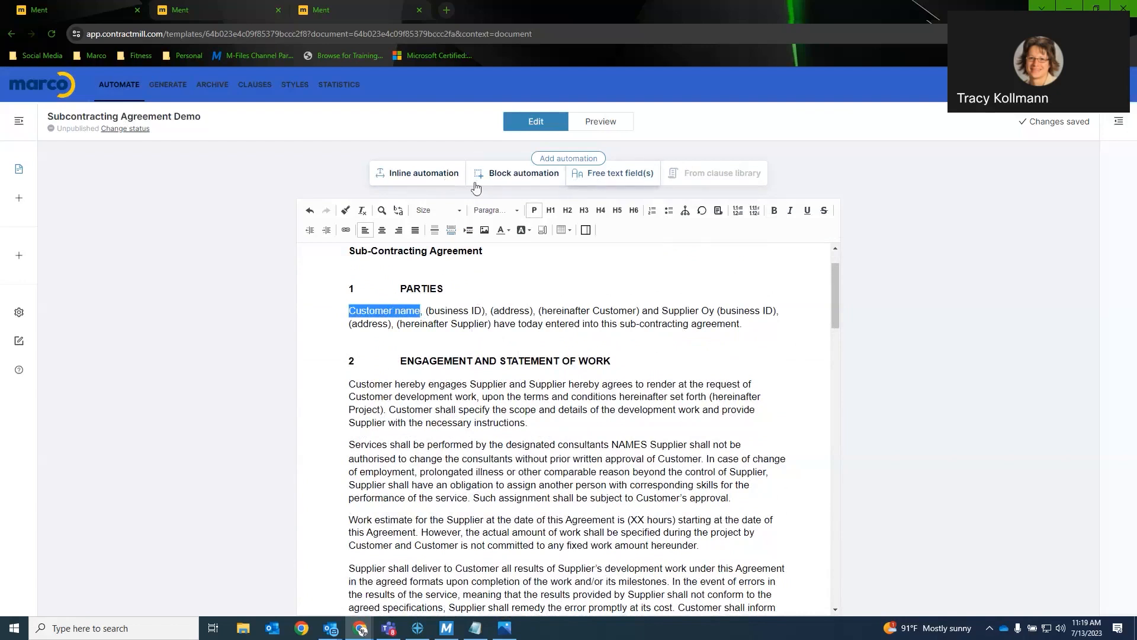
{"action": "mouse_move", "coordinate": [399, 187]}
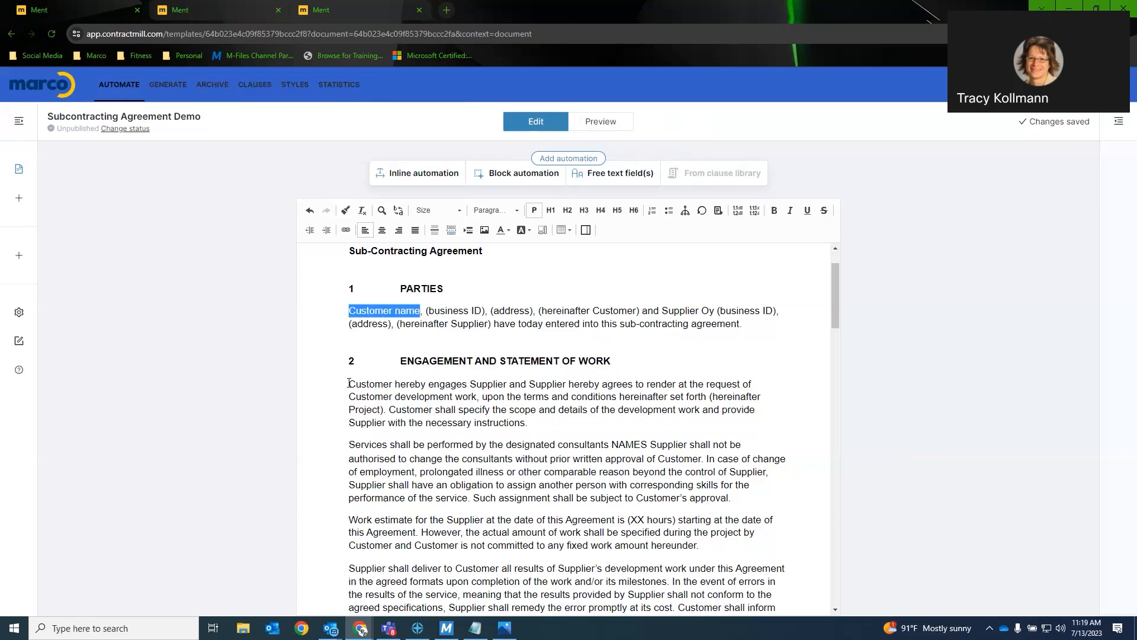
{"action": "mouse_move", "coordinate": [604, 179]}
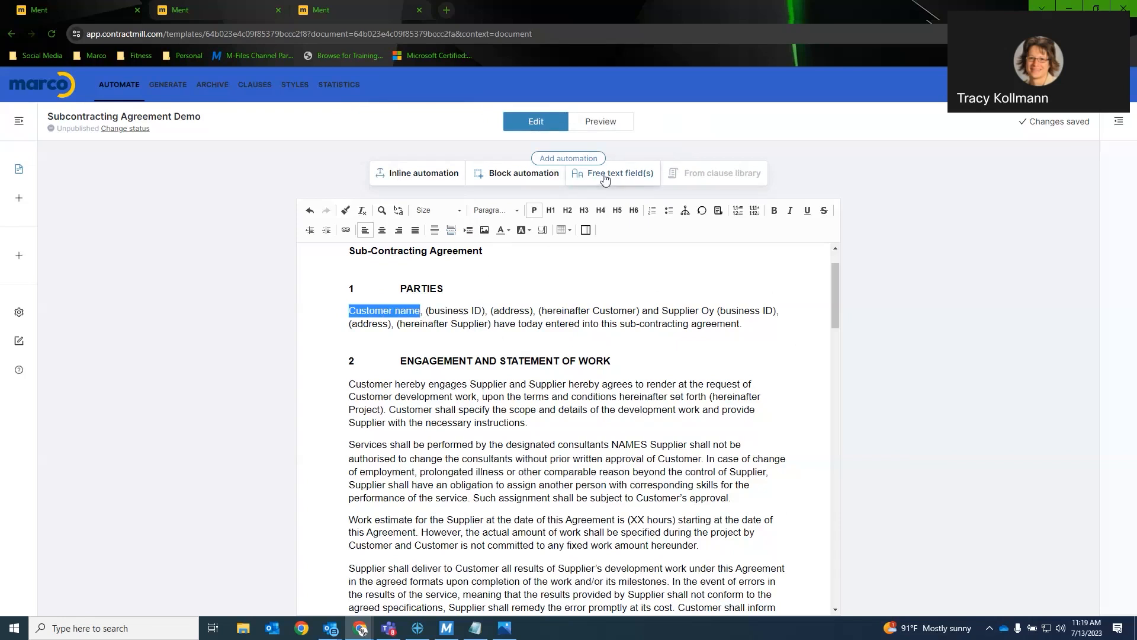
{"action": "mouse_move", "coordinate": [617, 173]}
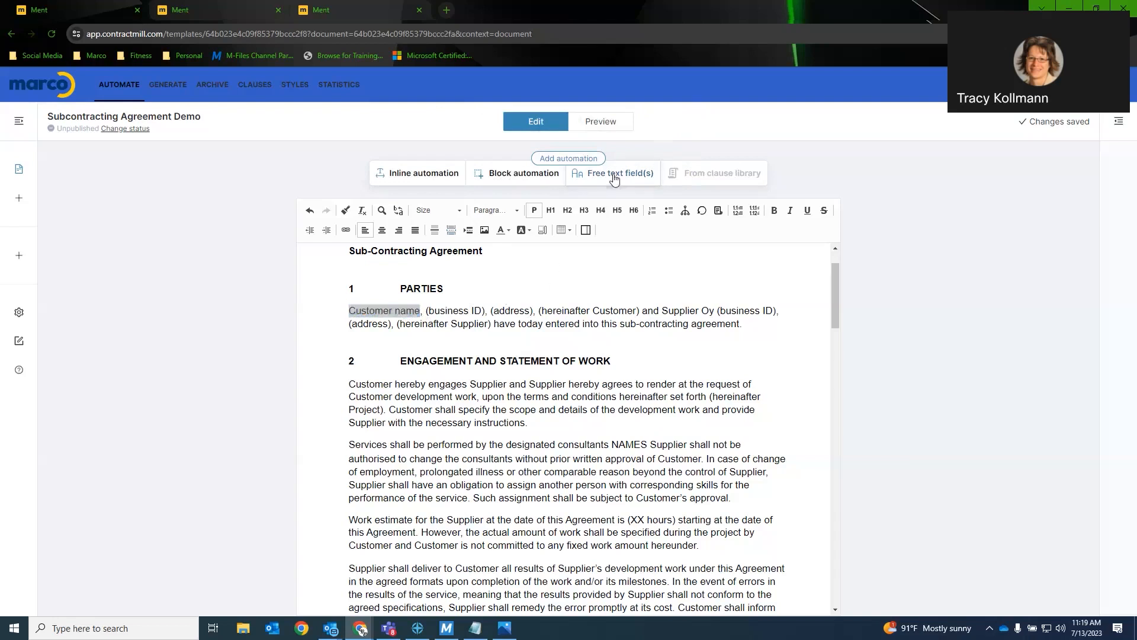
- Make the selection a free text field under a new Customer Information question with field Customer Name
{"action": "left_click", "coordinate": [618, 172]}
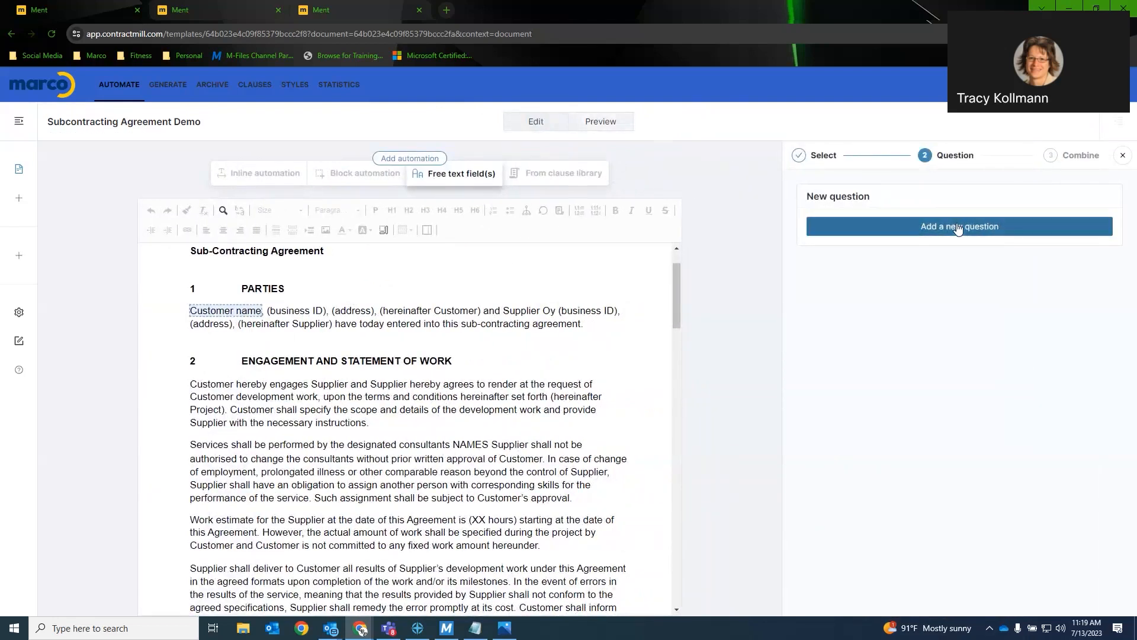
{"action": "left_click", "coordinate": [958, 225]}
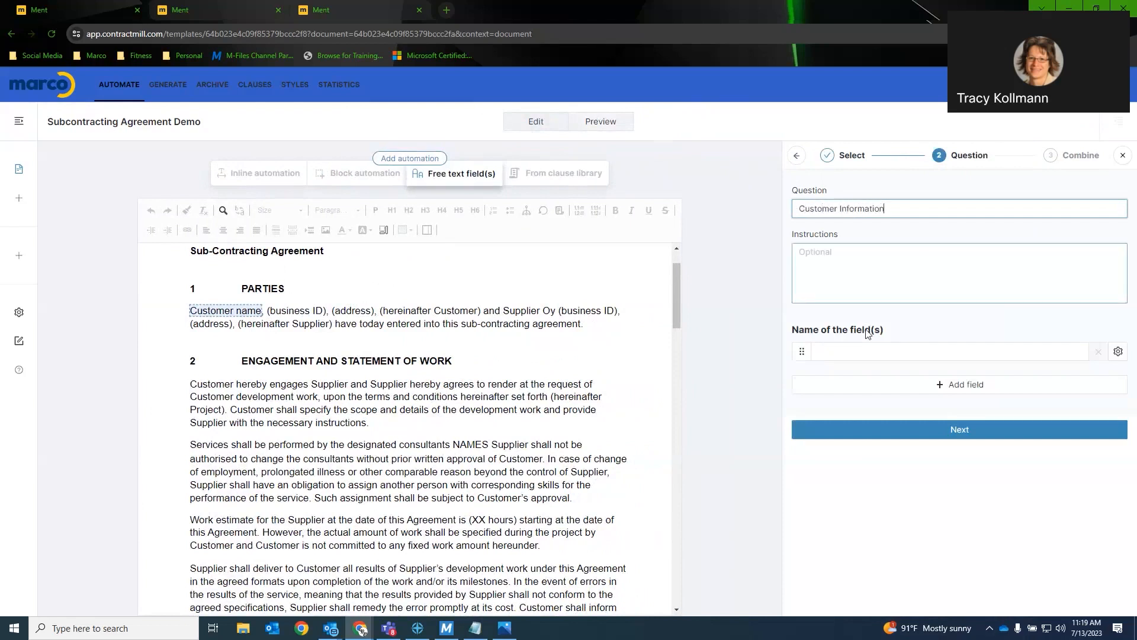
{"action": "type", "text": "Customer Name"}
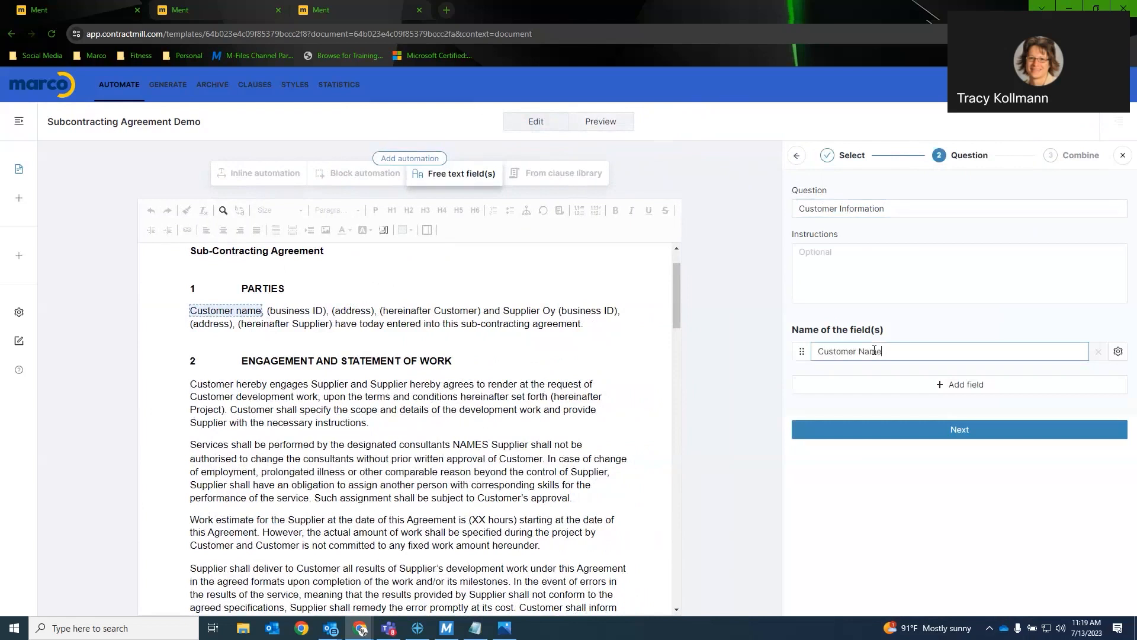
{"action": "left_click", "coordinate": [958, 429]}
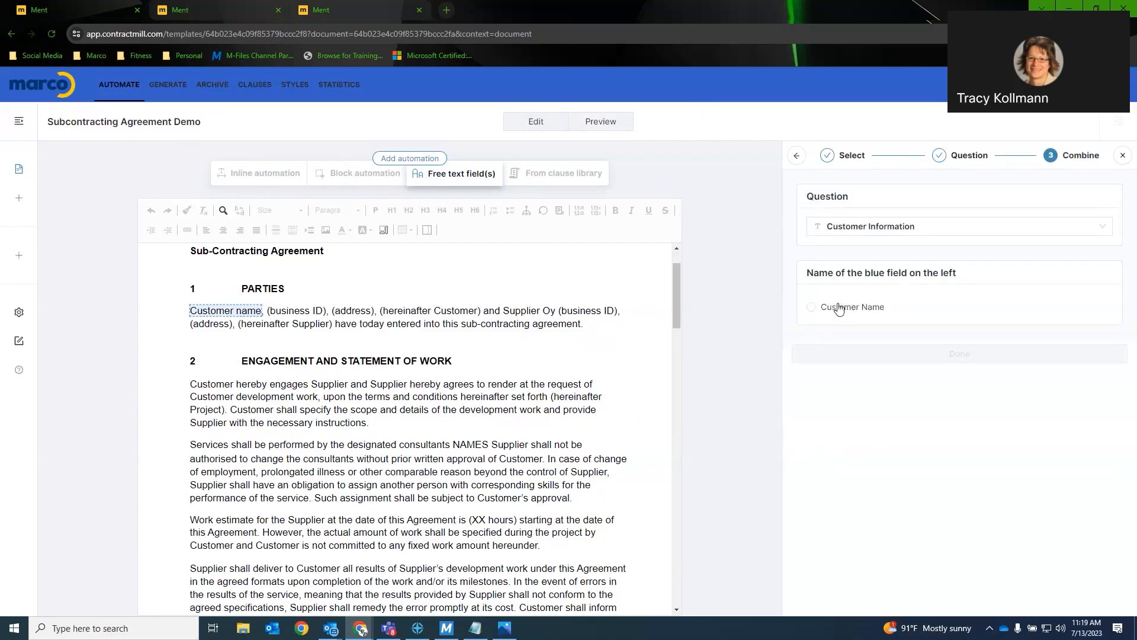
- Link the text to the Customer Name field and confirm the conversion
{"action": "left_click", "coordinate": [811, 306]}
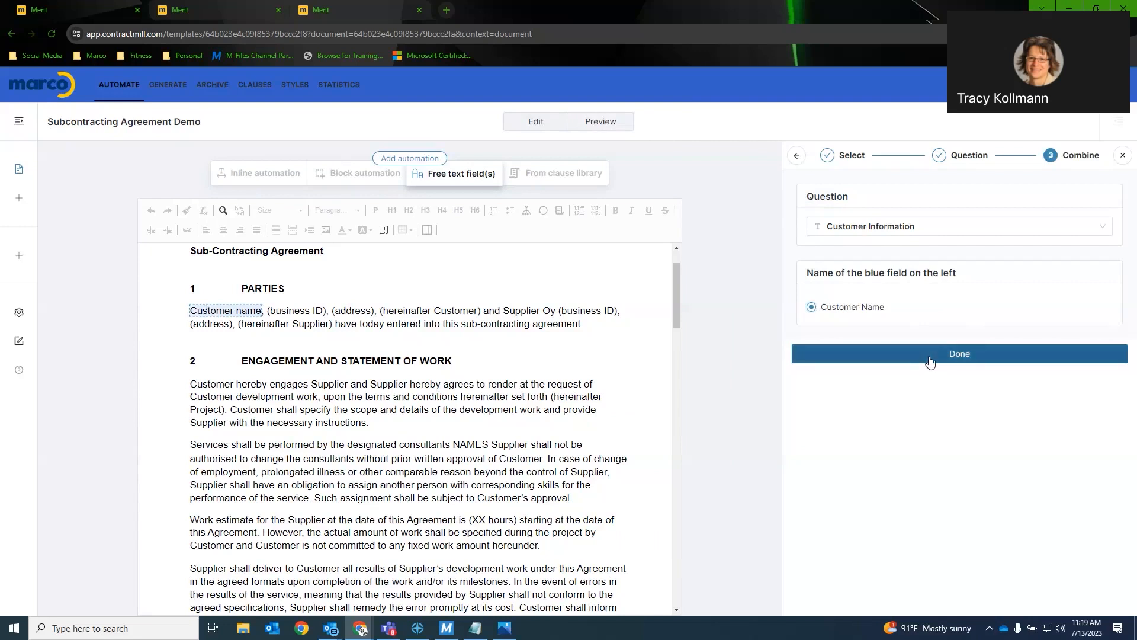
{"action": "left_click", "coordinate": [959, 353]}
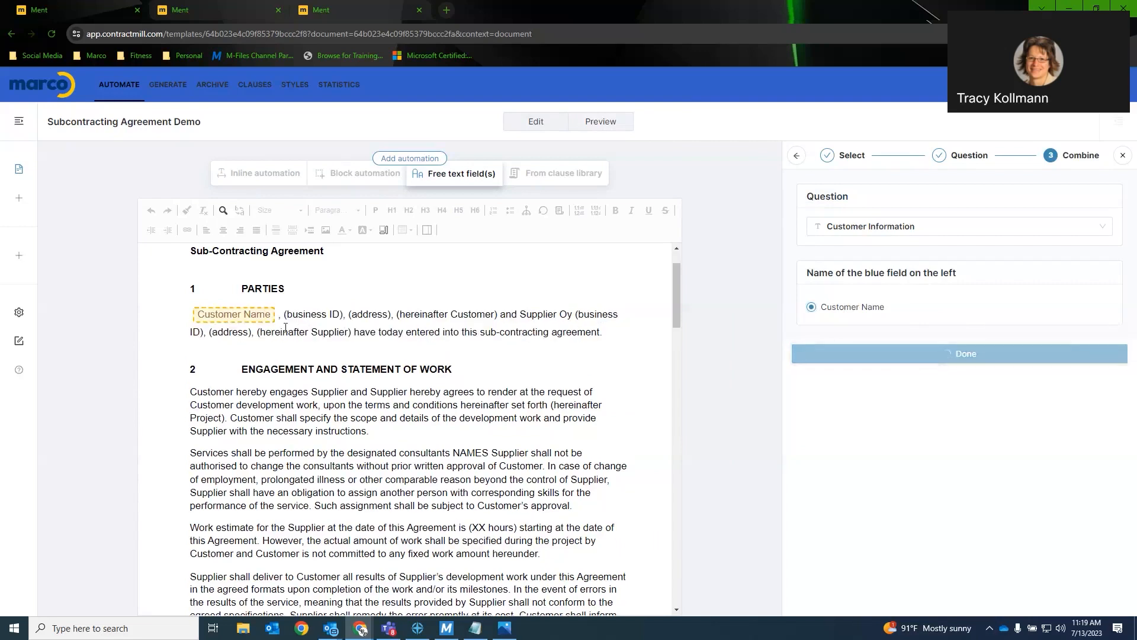
{"action": "left_click", "coordinate": [964, 353]}
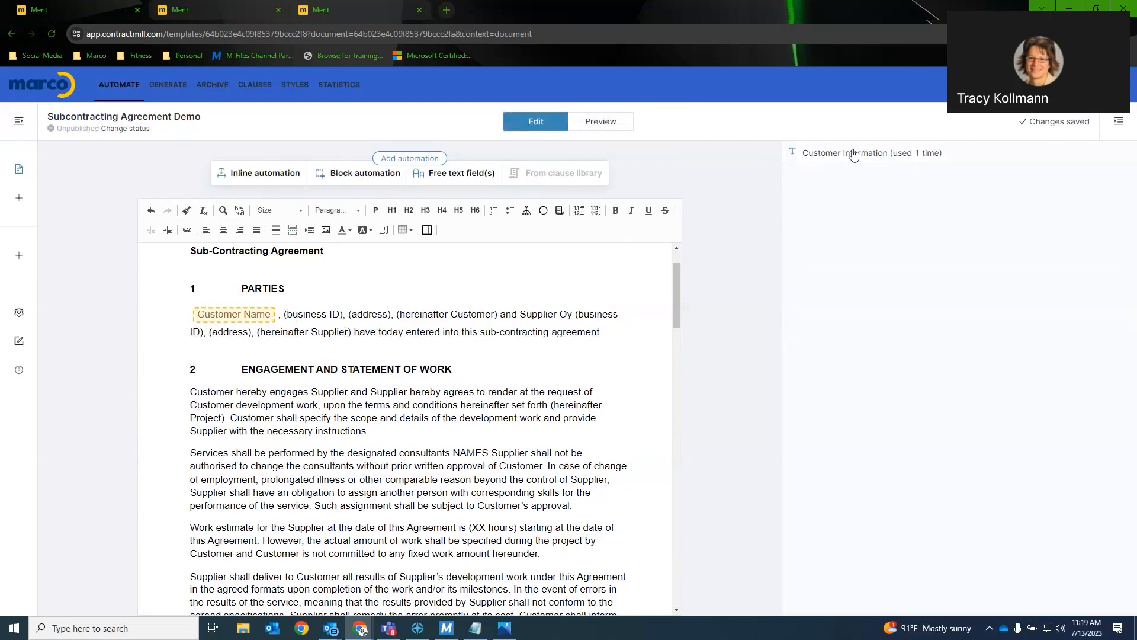
{"action": "mouse_move", "coordinate": [839, 157]}
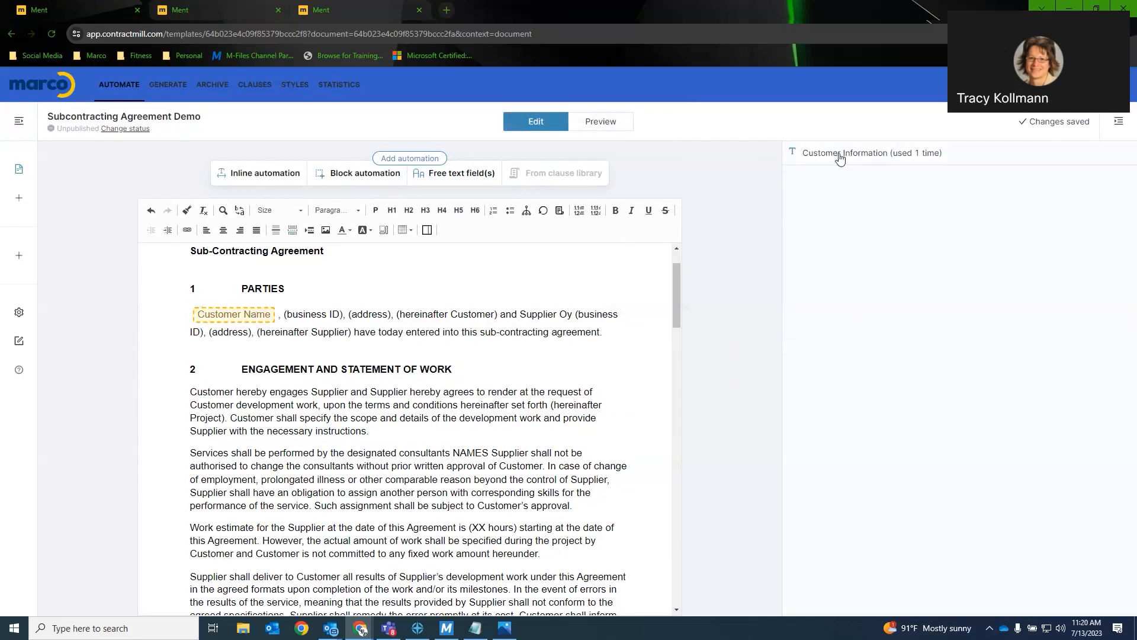
- Add Business ID and Address fields to the Customer Information question and save changes
{"action": "left_click", "coordinate": [870, 153]}
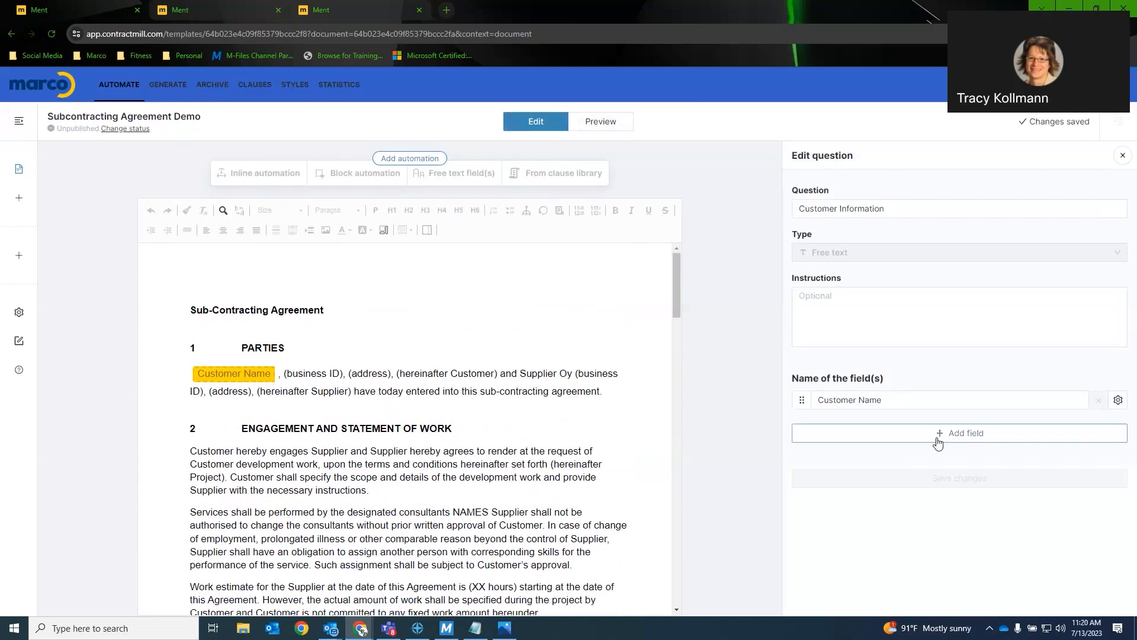
{"action": "type", "text": "B"}
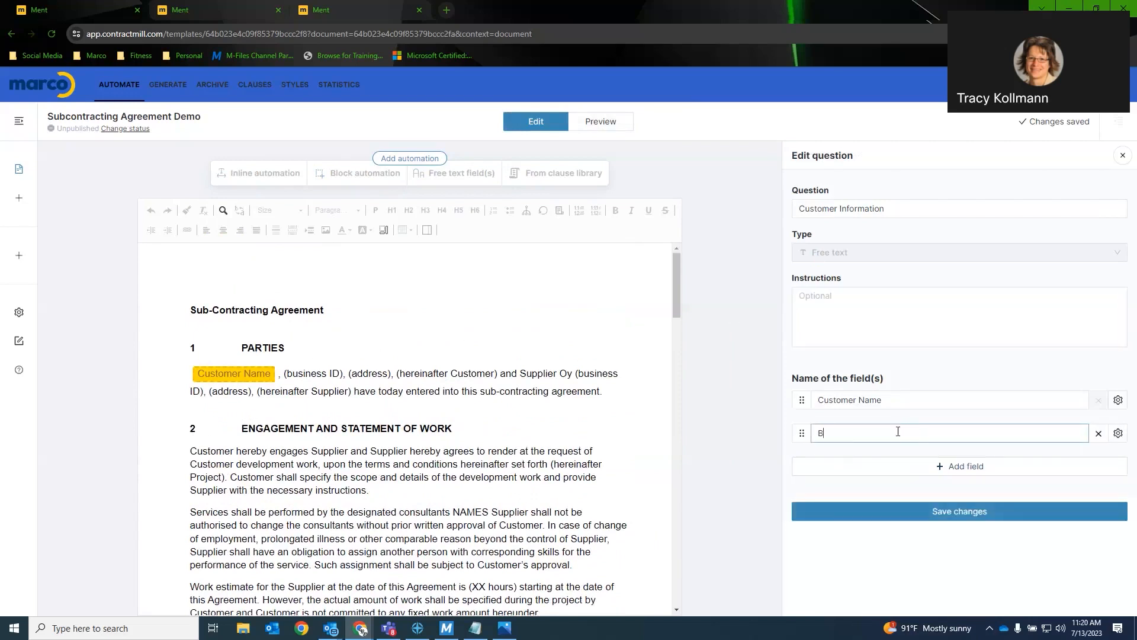
{"action": "type", "text": "usiness ID"}
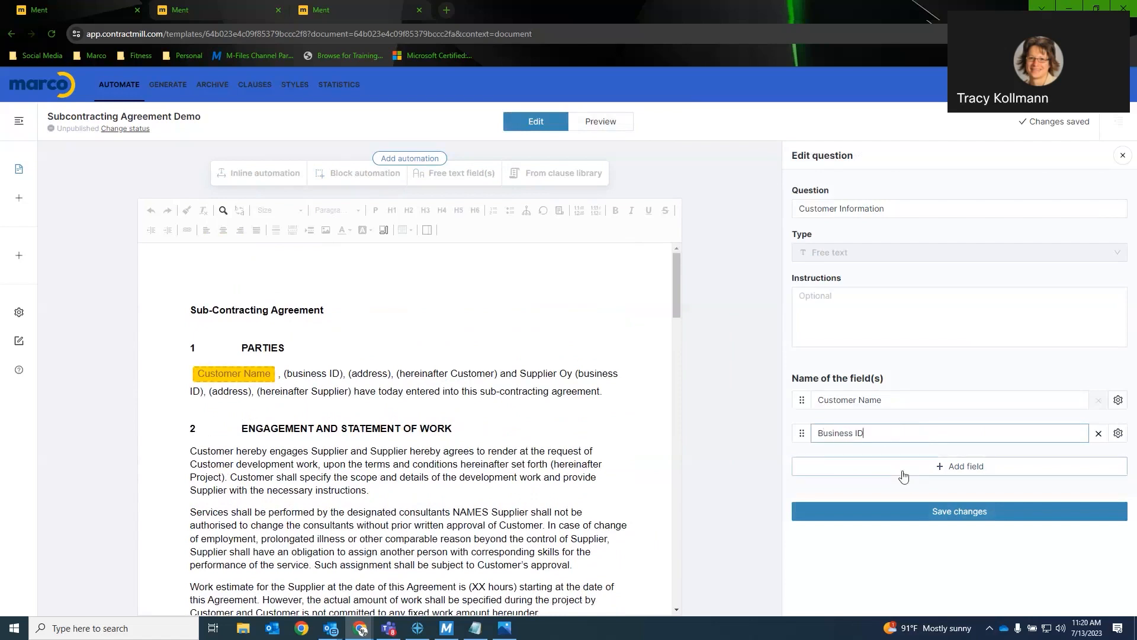
{"action": "type", "text": "A"}
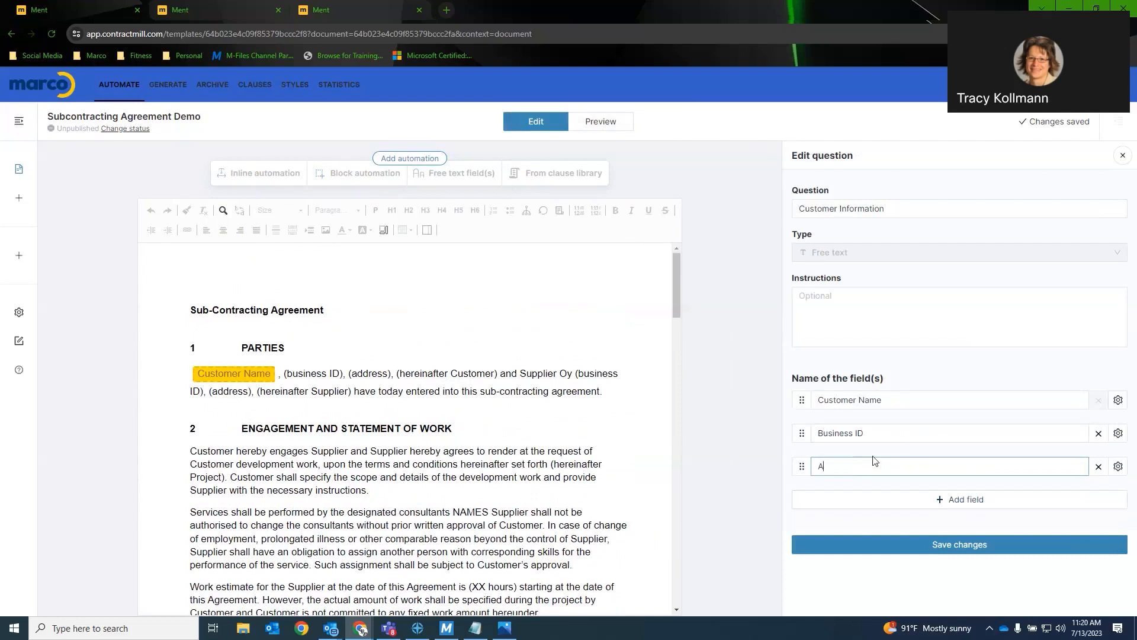
{"action": "type", "text": "ddress"}
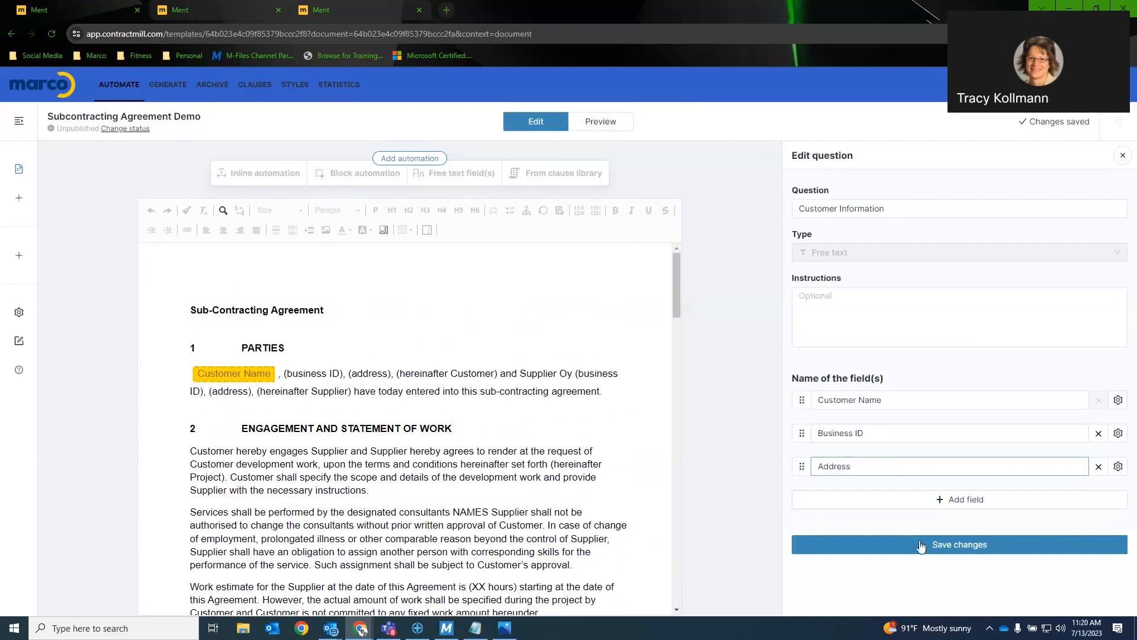
{"action": "left_click", "coordinate": [958, 544]}
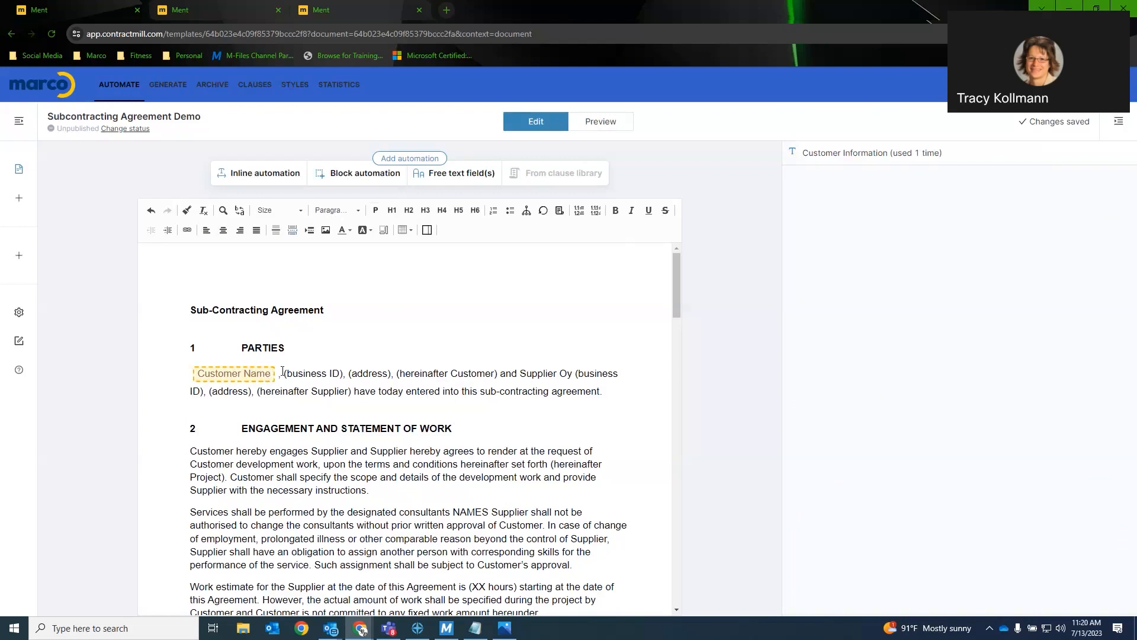
- Turn the business ID placeholder into a Business ID field of the existing Customer Information question
{"action": "double_click", "coordinate": [304, 373]}
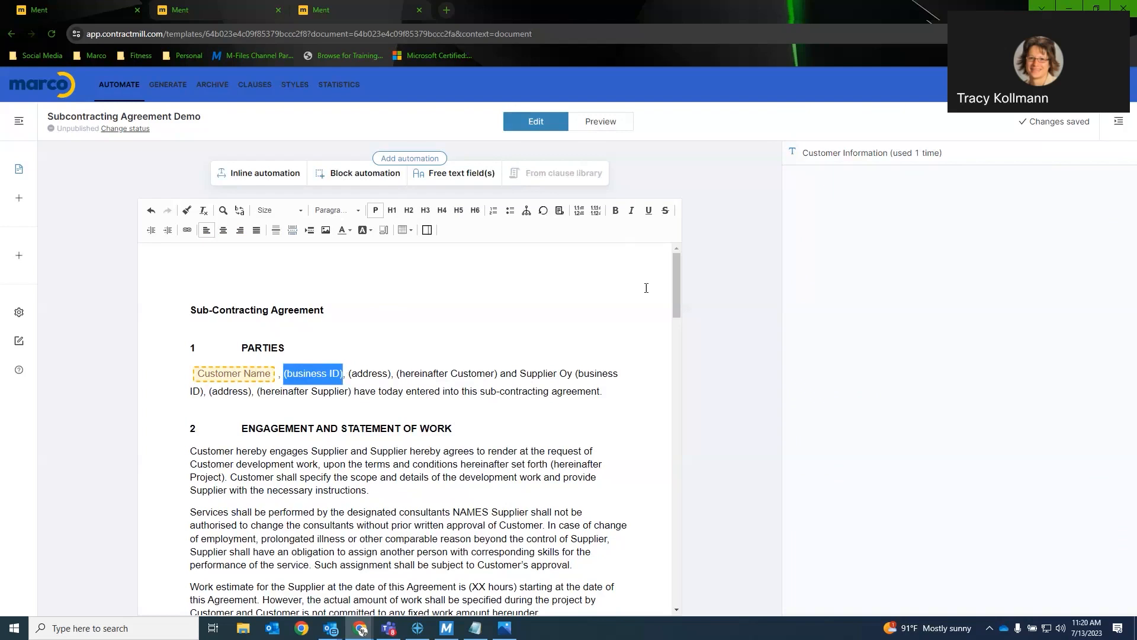
{"action": "mouse_move", "coordinate": [462, 178]}
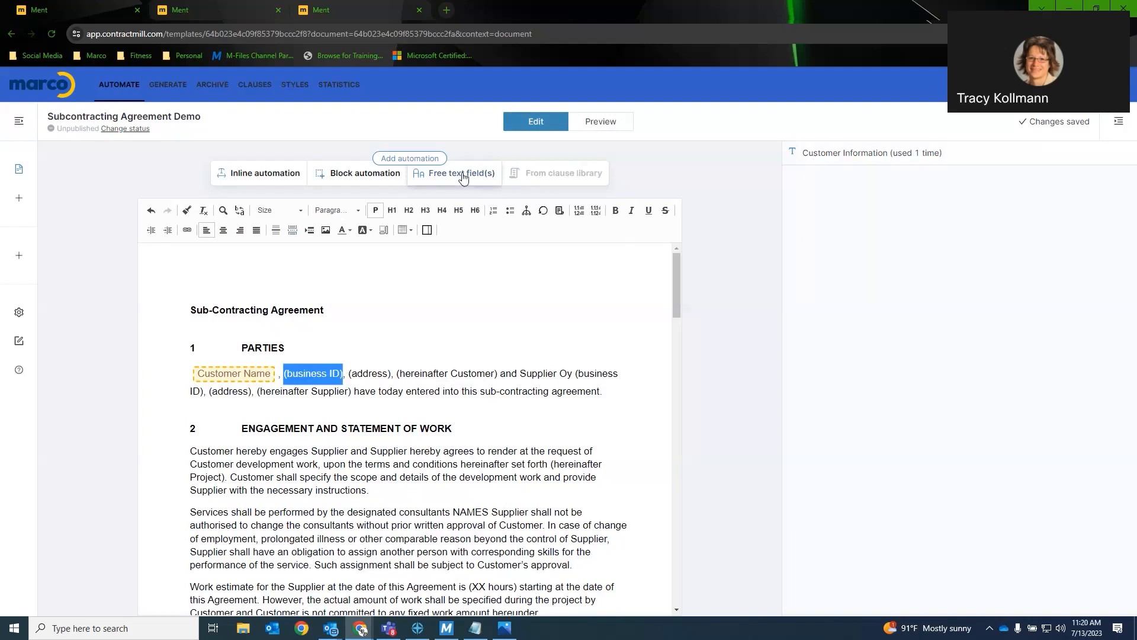
{"action": "left_click", "coordinate": [453, 173]}
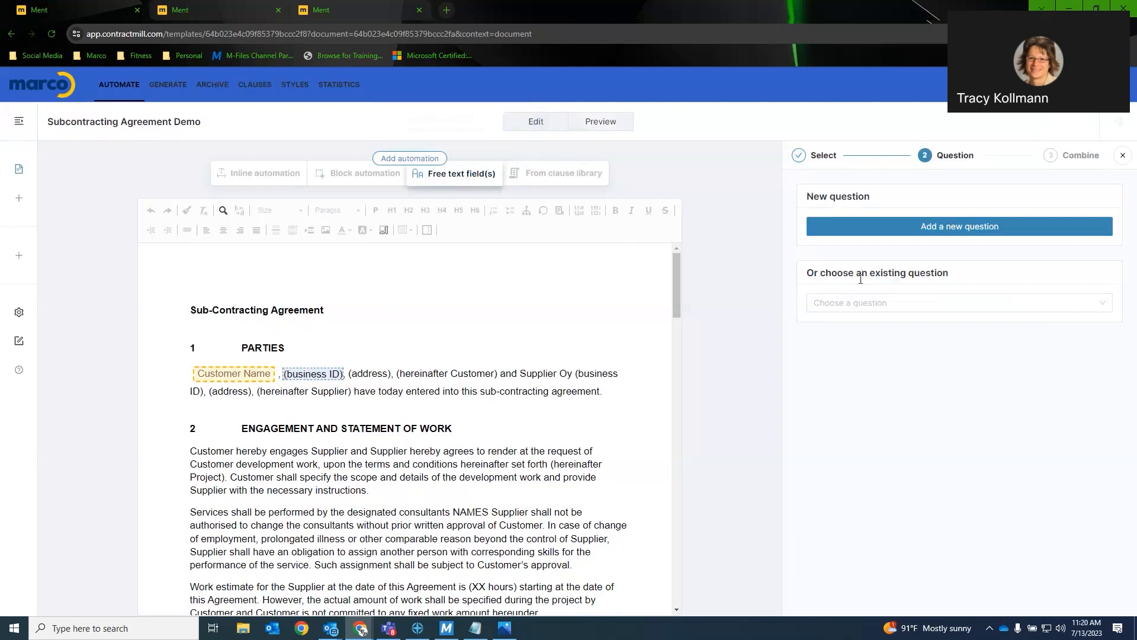
{"action": "left_click", "coordinate": [957, 302]}
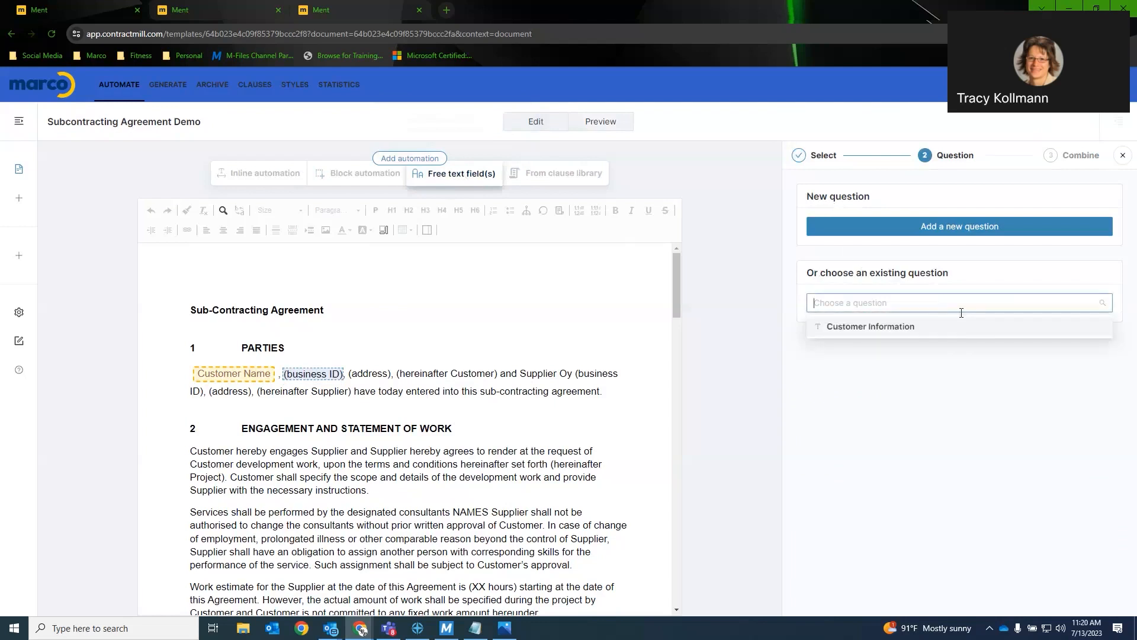
{"action": "left_click", "coordinate": [871, 326]}
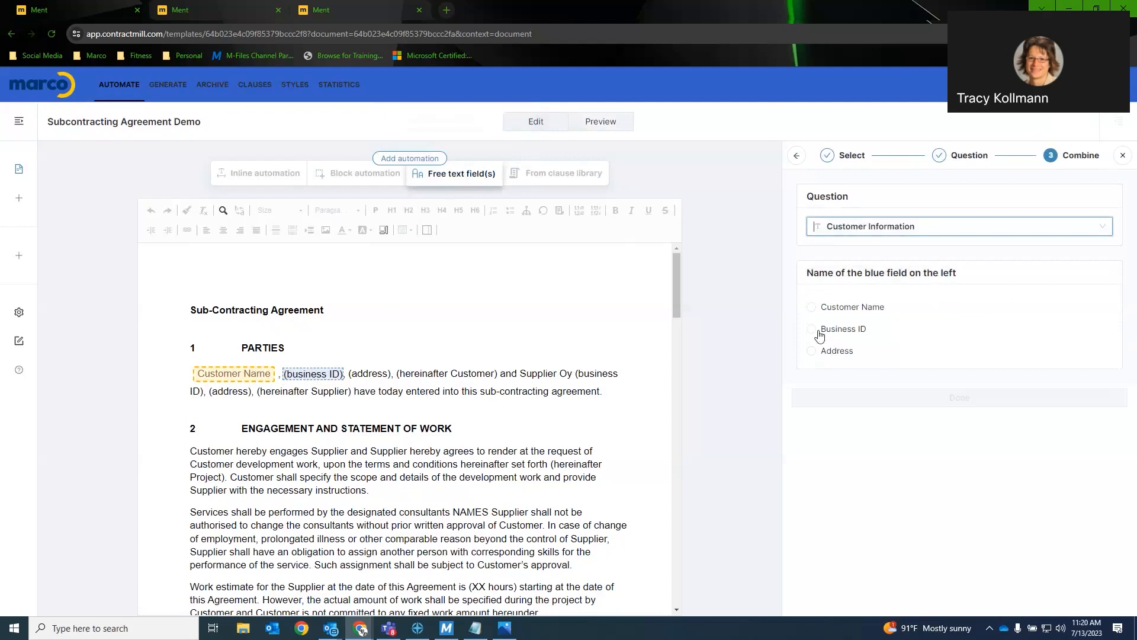
{"action": "left_click", "coordinate": [811, 328]}
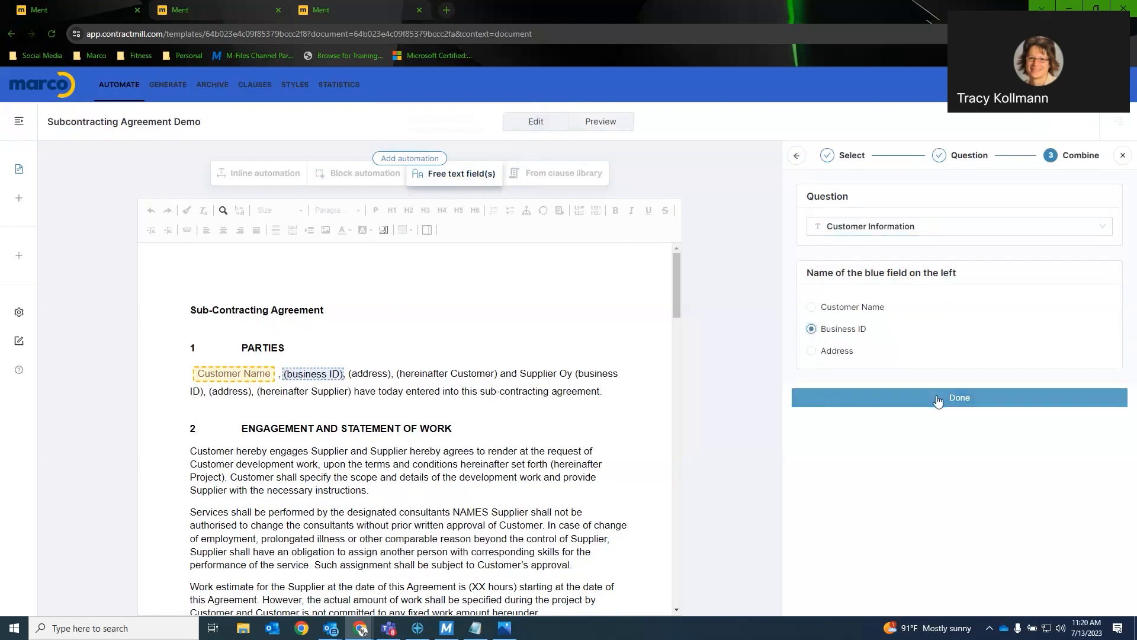
{"action": "left_click", "coordinate": [958, 398]}
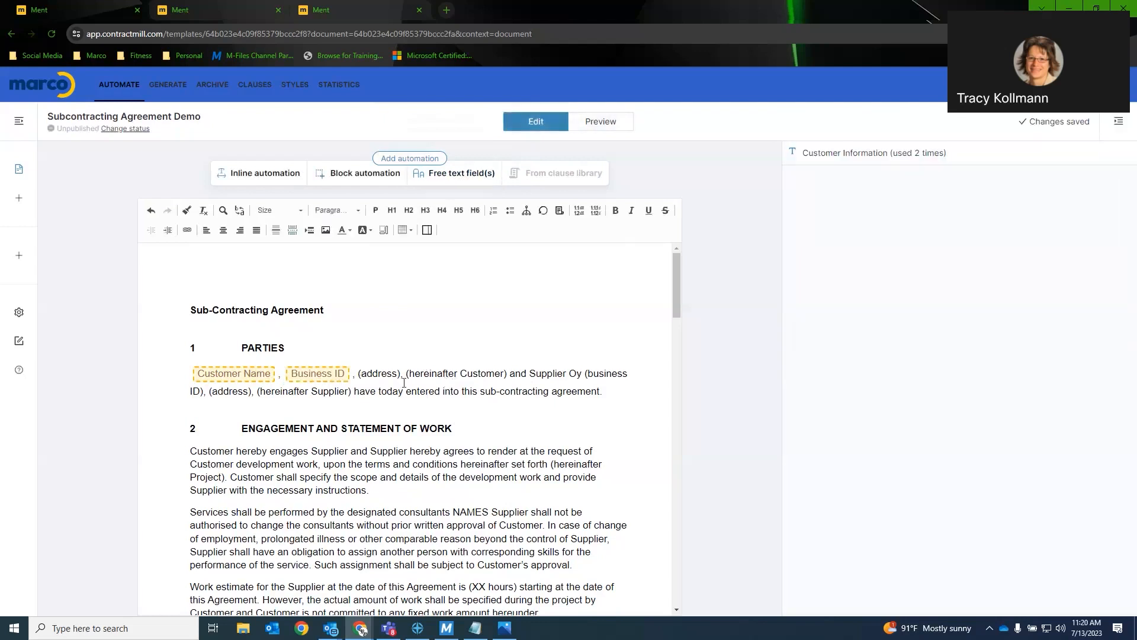
- Turn the (address) placeholder into an Address field of the Customer Information question
{"action": "double_click", "coordinate": [367, 373]}
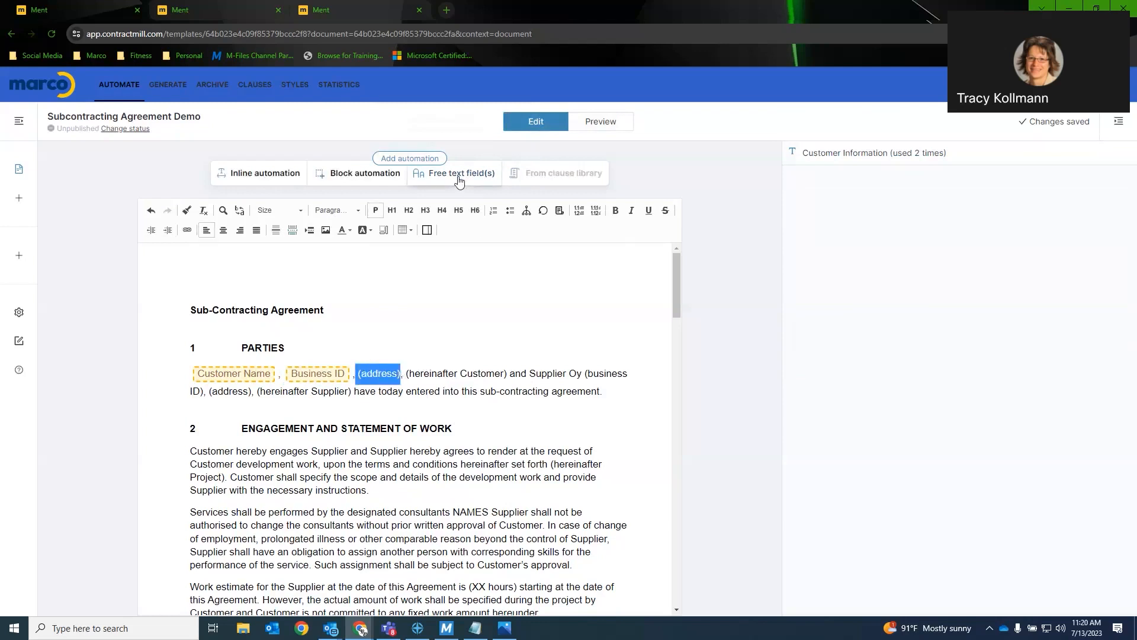
{"action": "left_click", "coordinate": [460, 173]}
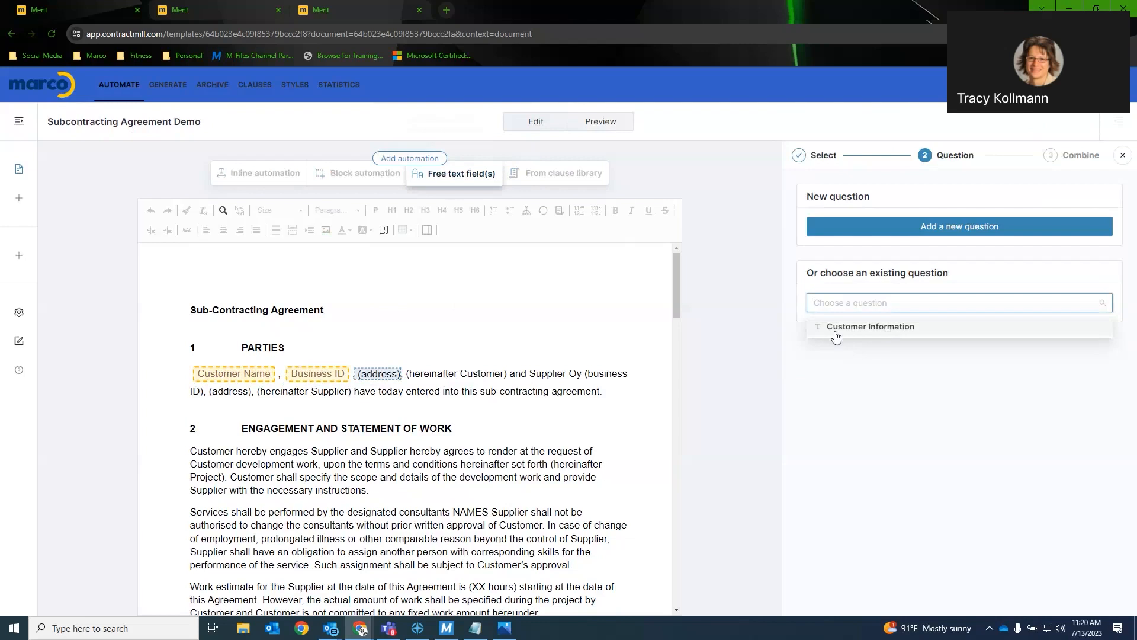
{"action": "left_click", "coordinate": [871, 327]}
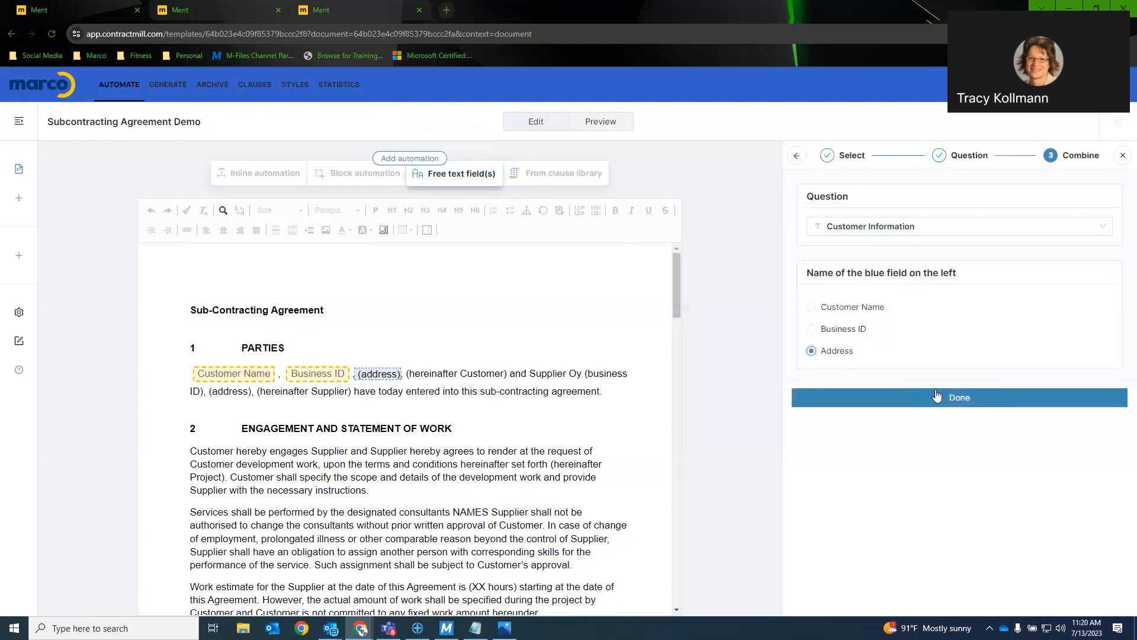
{"action": "left_click", "coordinate": [957, 397]}
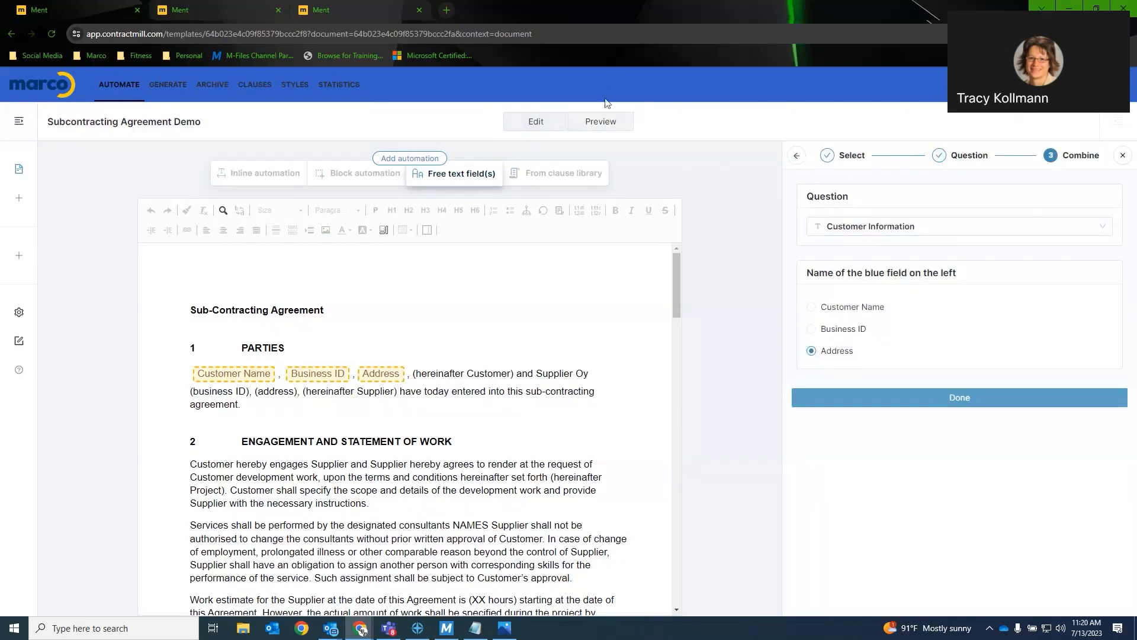
- Preview the questionnaire and answer Marco as Customer Name so it fills the Parties clause
{"action": "left_click", "coordinate": [599, 121]}
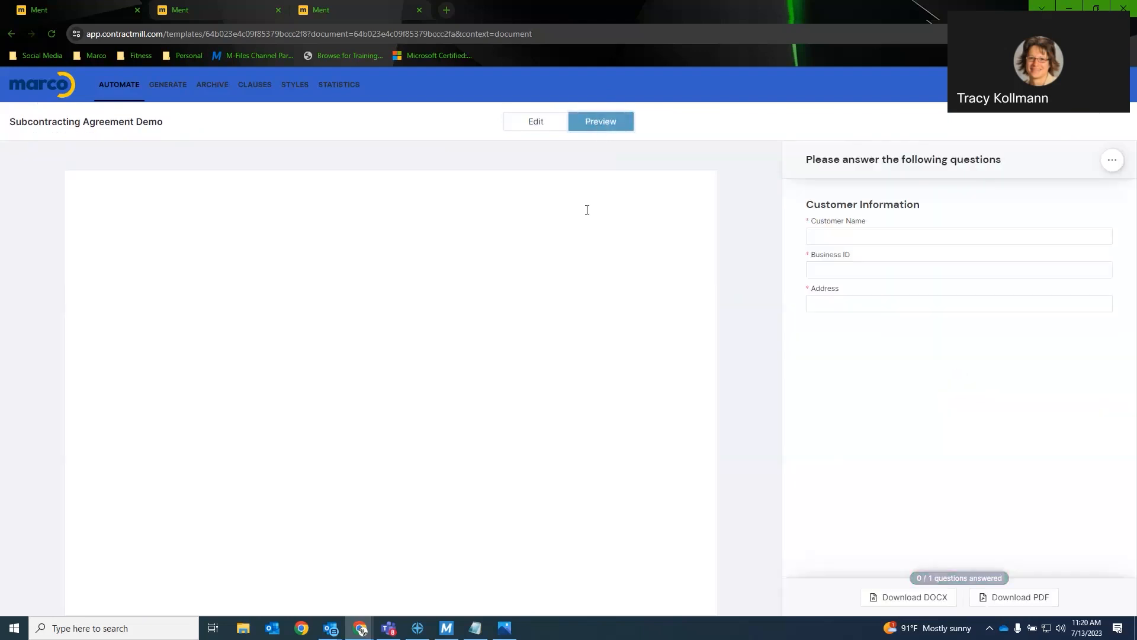
{"action": "left_click", "coordinate": [599, 121]}
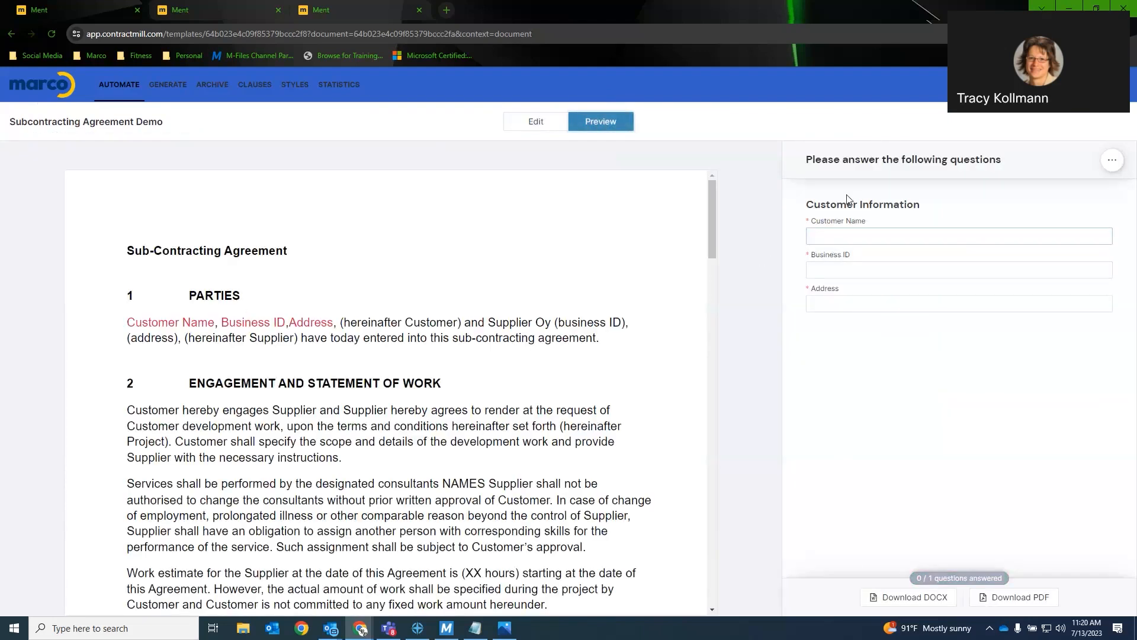
{"action": "left_click", "coordinate": [957, 234]}
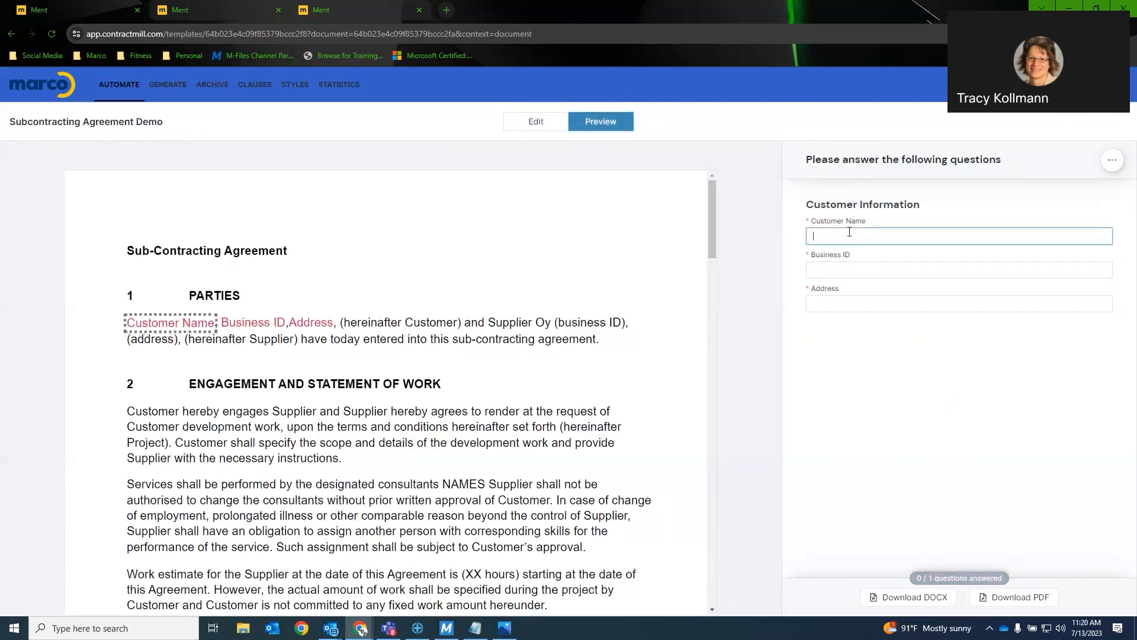
{"action": "type", "text": "Marco"}
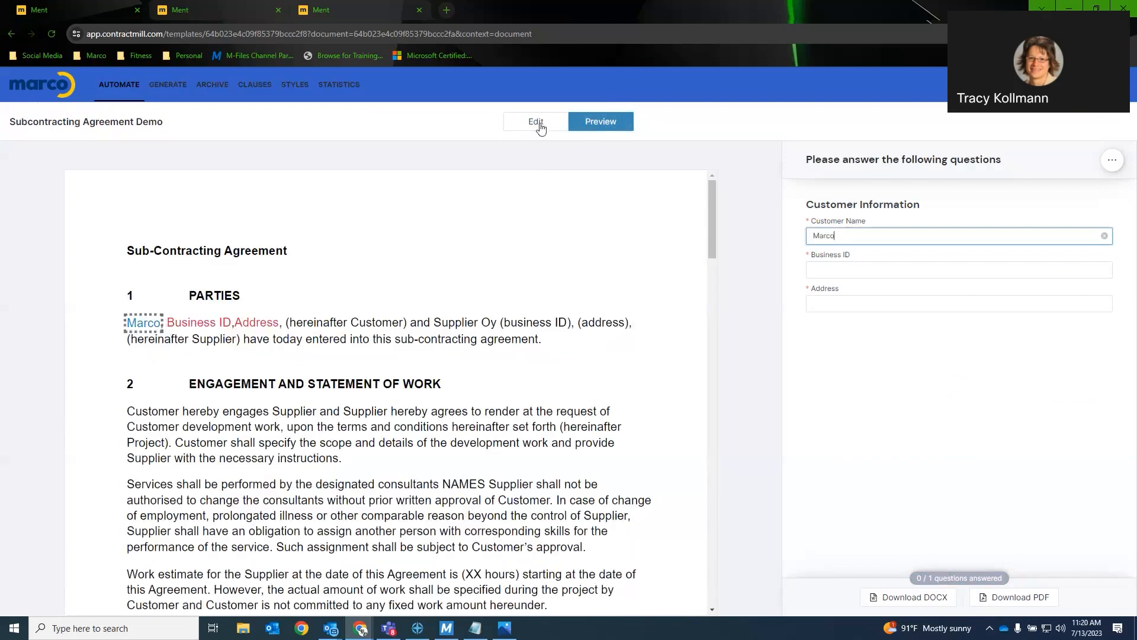
- Return to edit mode and select clause 4, Independent Contractor Status, heading and paragraphs
{"action": "left_click", "coordinate": [535, 121]}
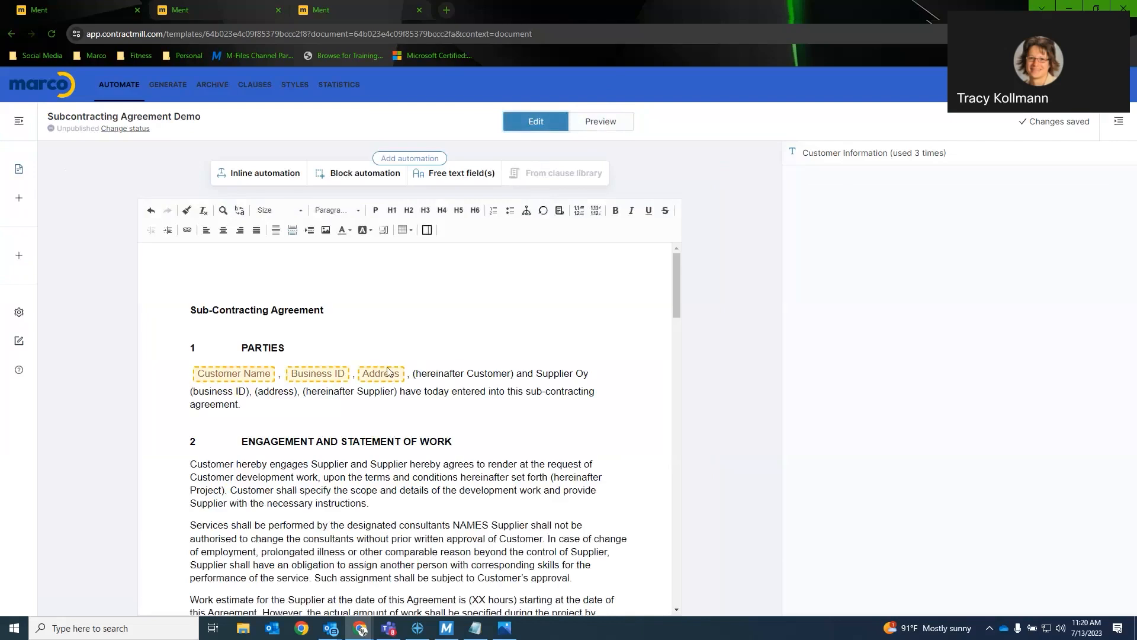
{"action": "scroll", "scroll_direction": "down", "scroll_amount": 3}
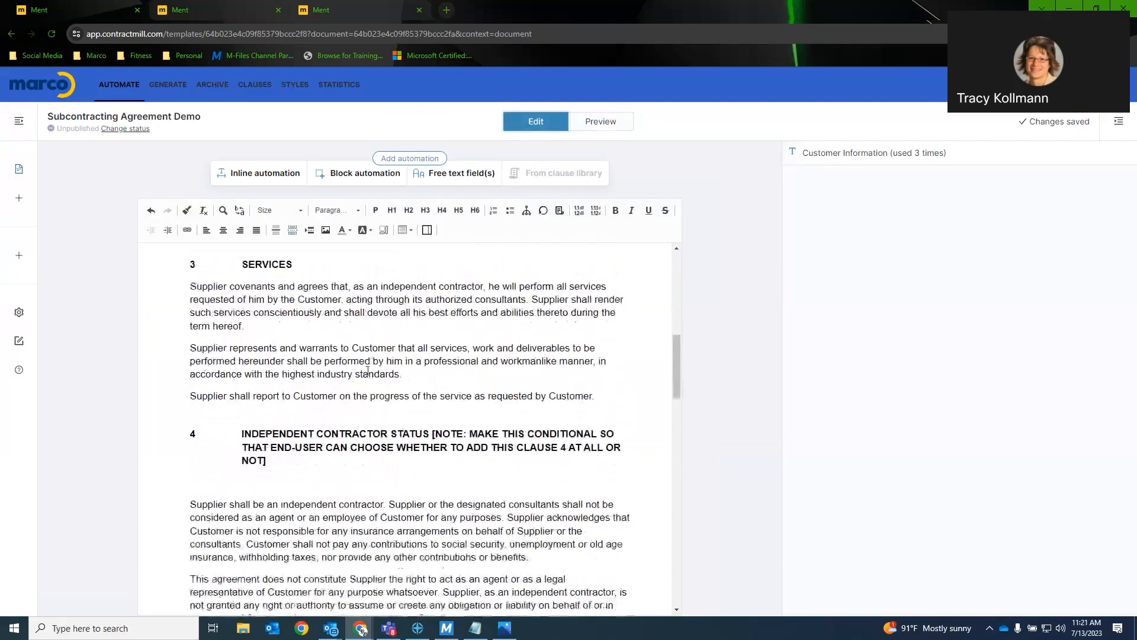
{"action": "scroll", "scroll_direction": "down", "scroll_amount": 3}
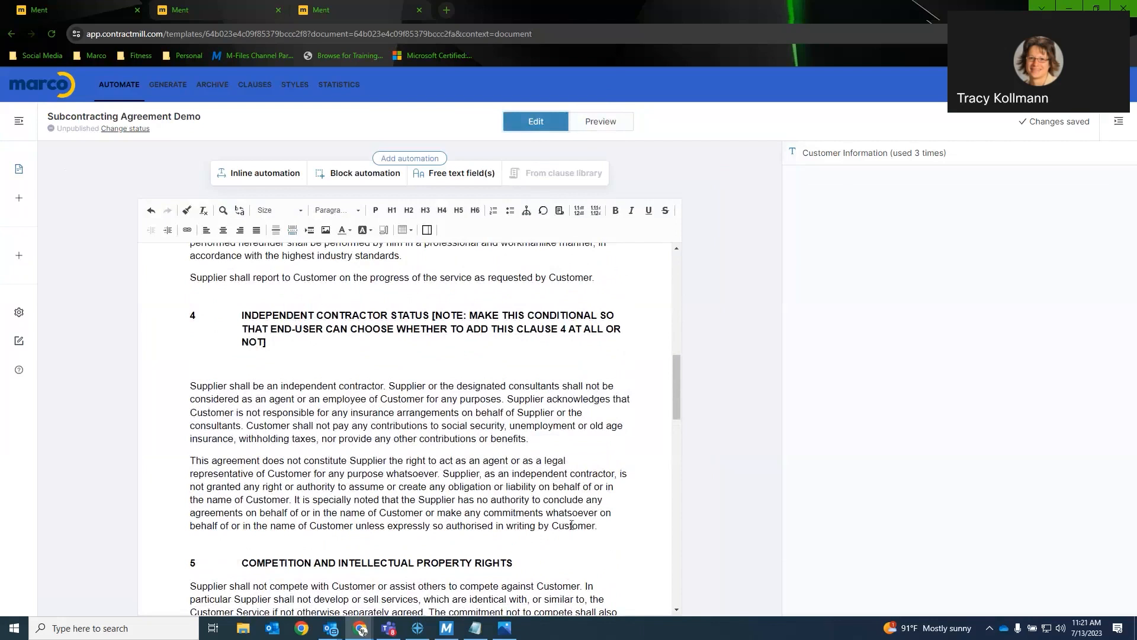
{"action": "left_click_drag", "start_coordinate": [386, 459], "coordinate": [596, 525]}
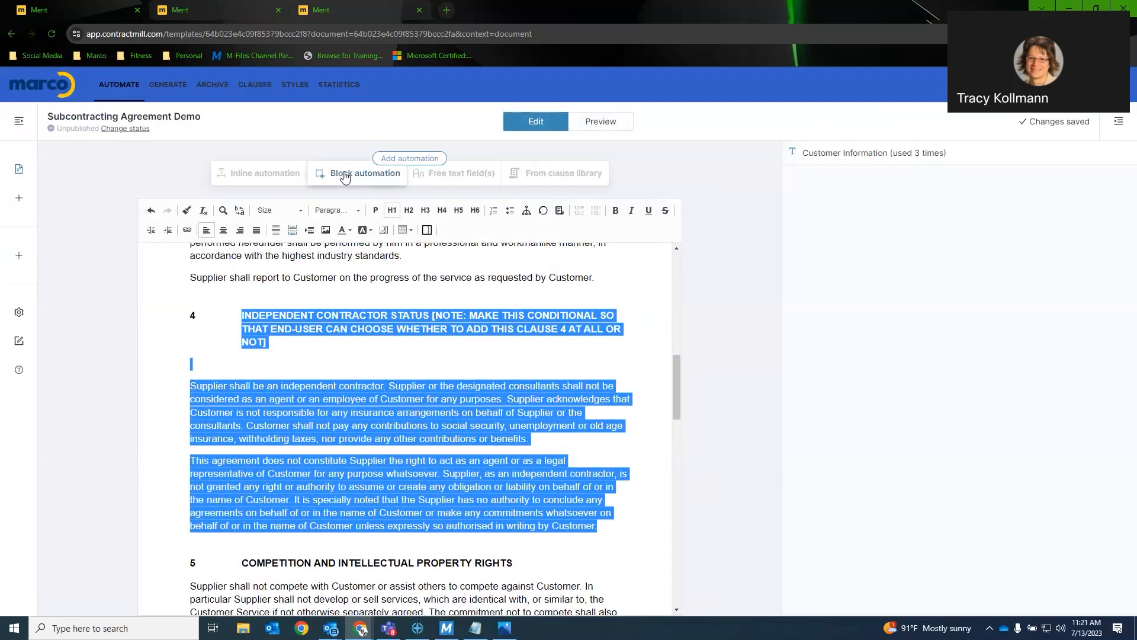
- Add a block automation on clause 4 with a new single-choice Independent Contractor question offering Yes and No
{"action": "left_click", "coordinate": [364, 172]}
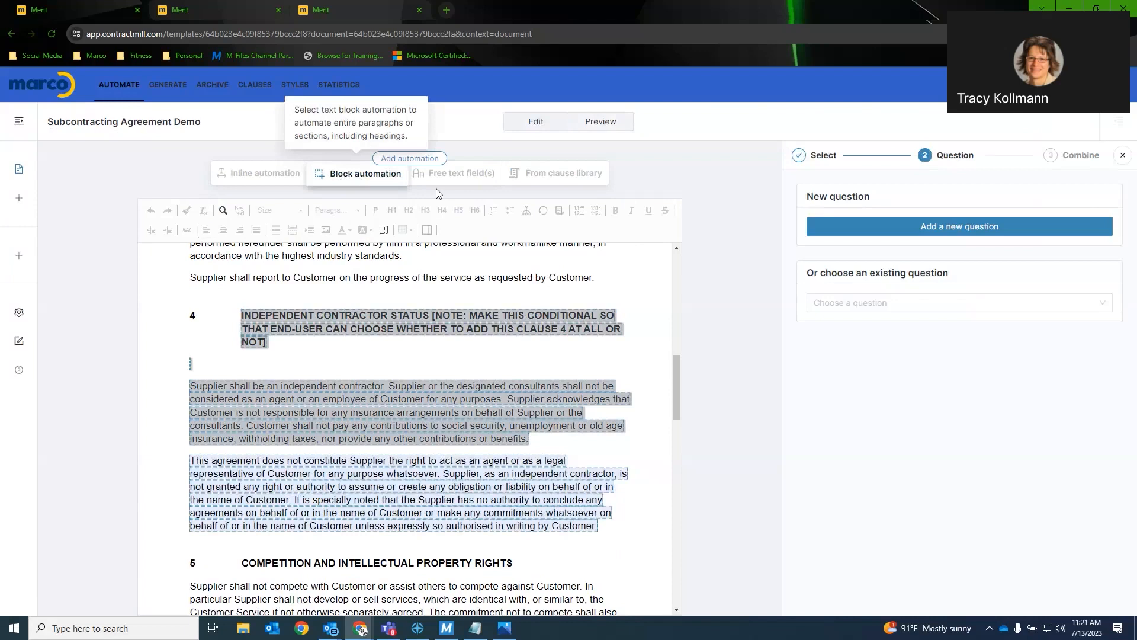
{"action": "left_click", "coordinate": [958, 225]}
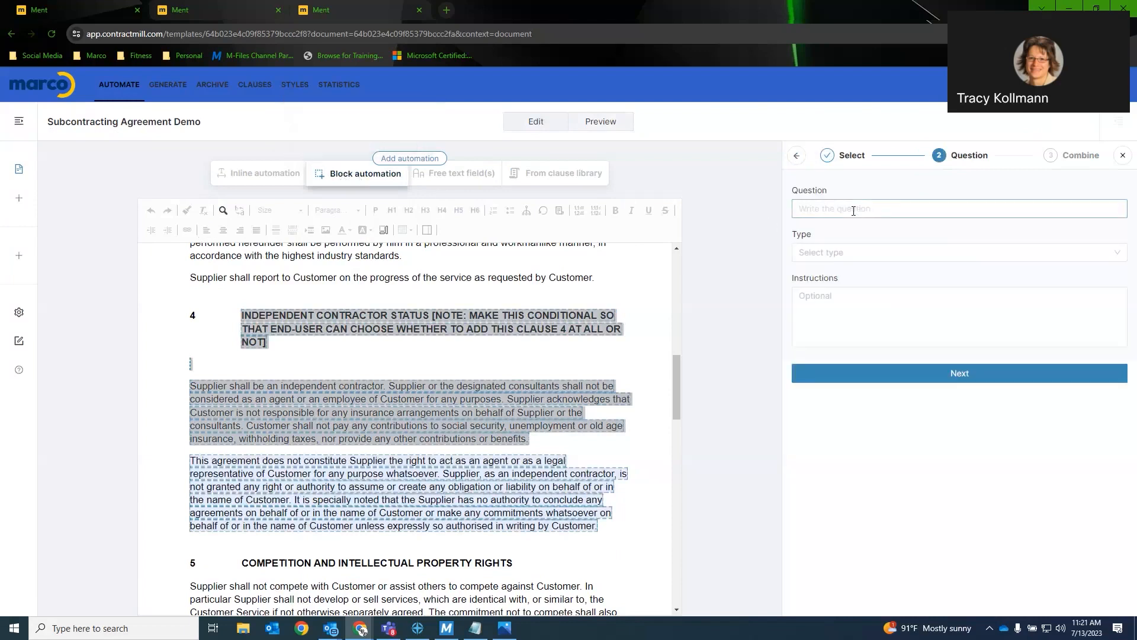
{"action": "type", "text": "Indepen"}
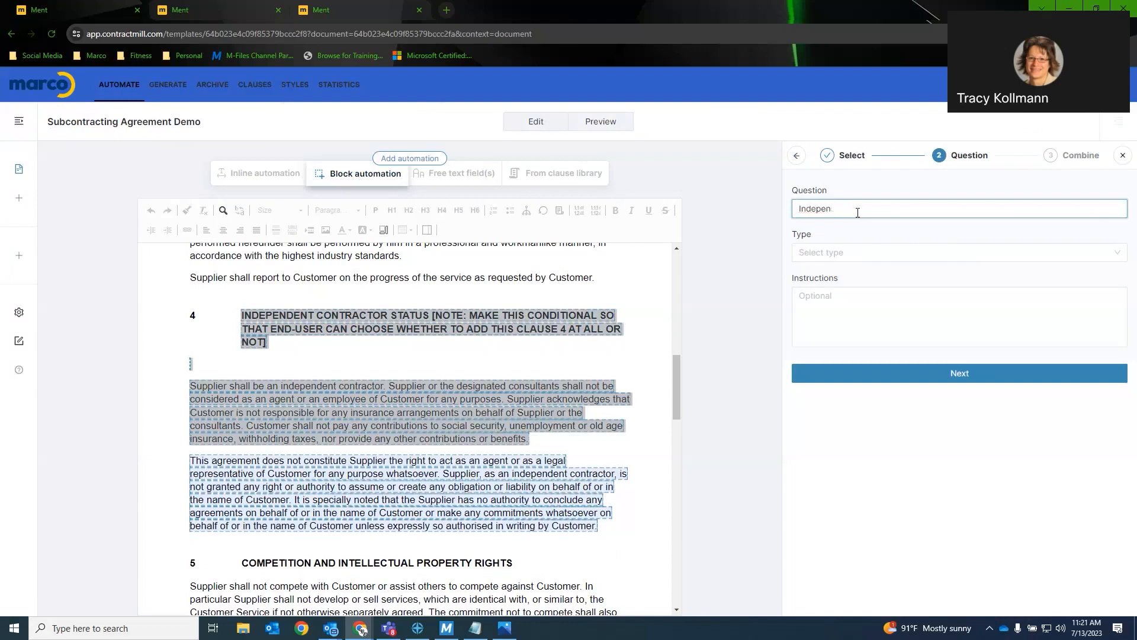
{"action": "key", "text": "Backspace"}
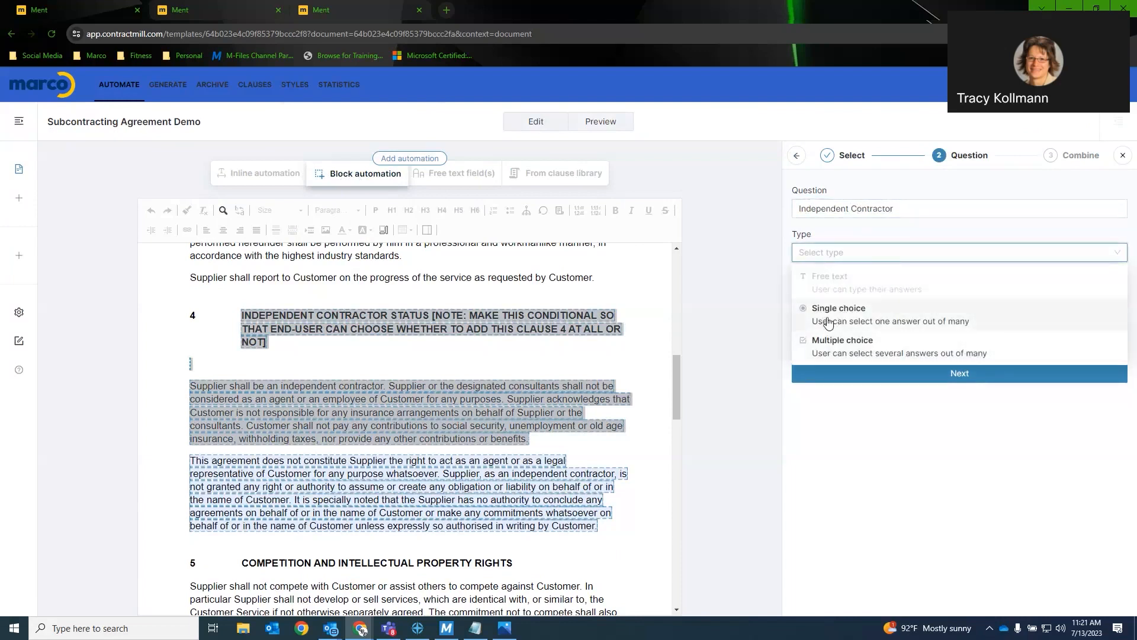
{"action": "left_click", "coordinate": [839, 308]}
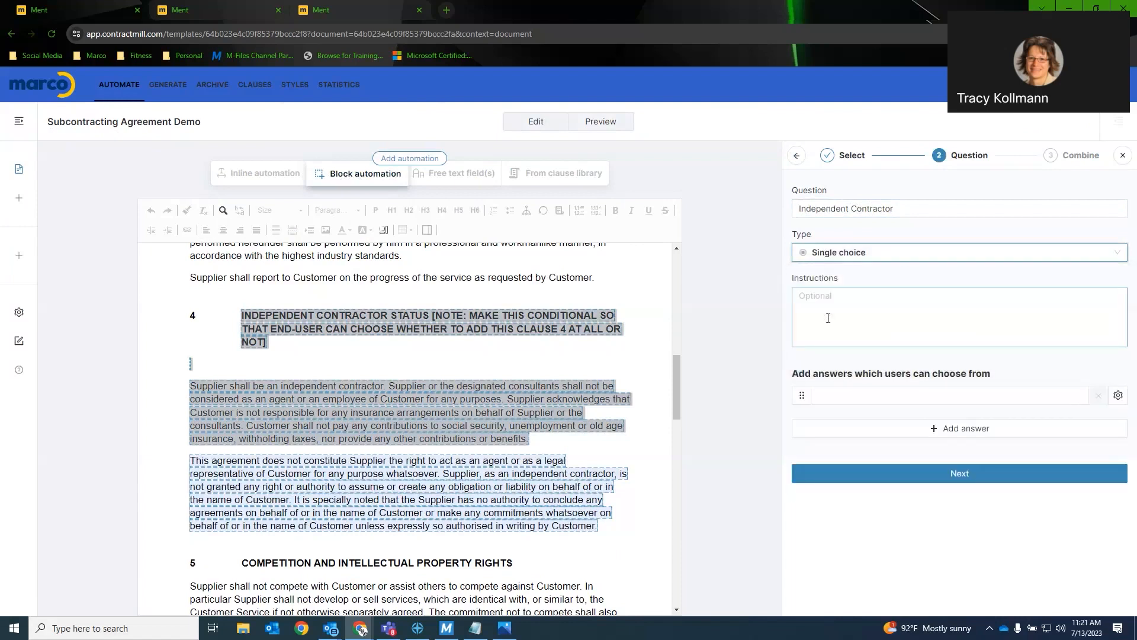
{"action": "type", "text": "Yes"}
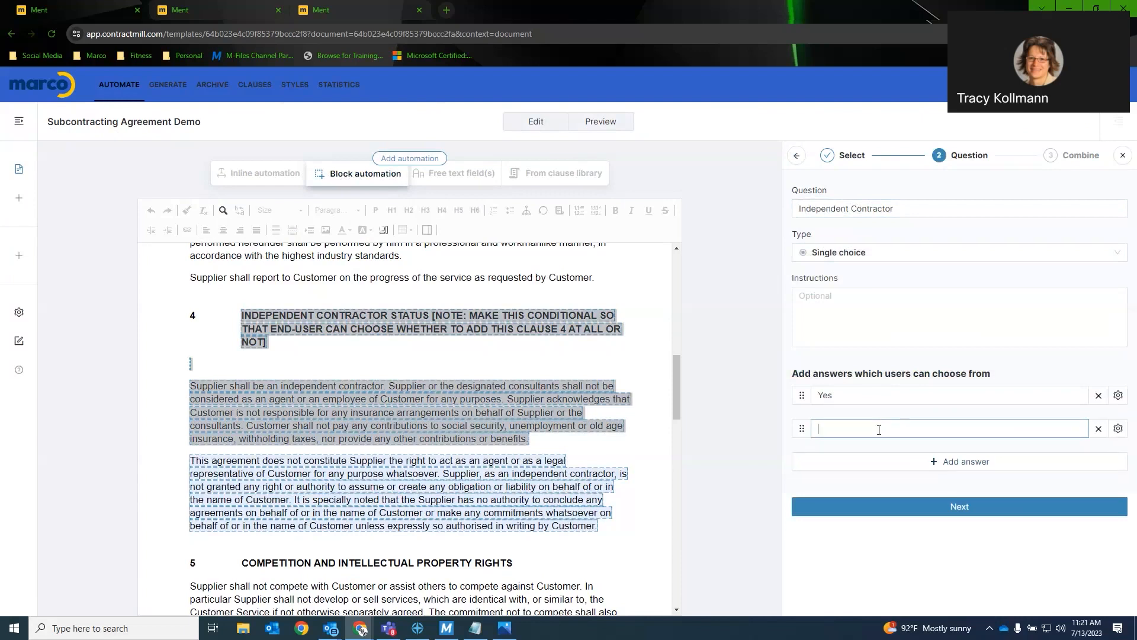
{"action": "type", "text": "No"}
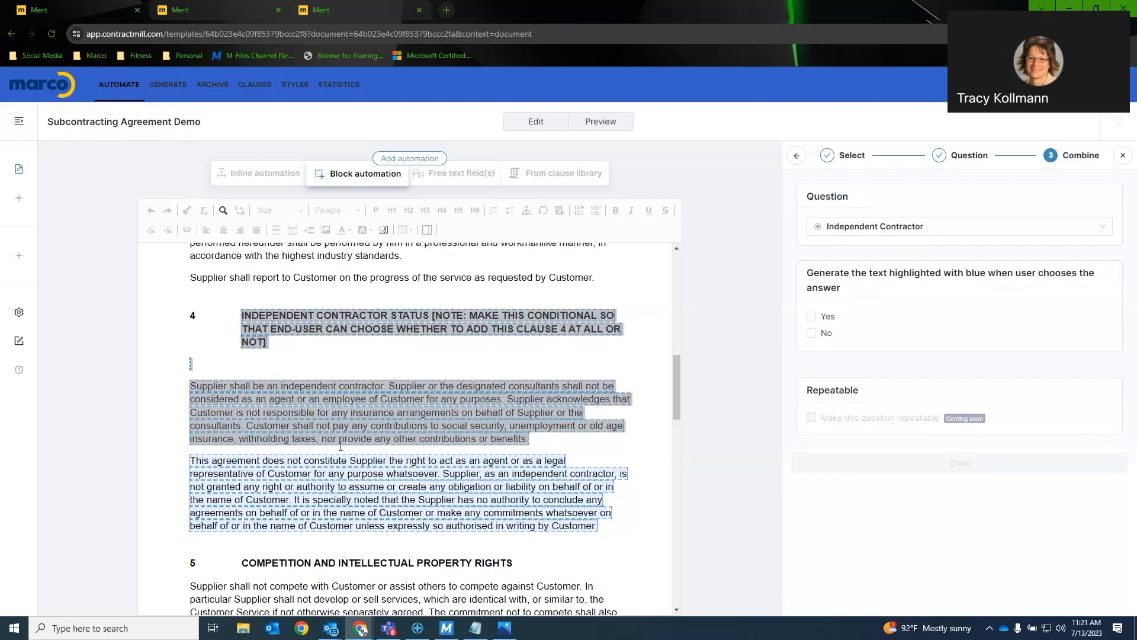
- Link clause 4 to the Yes answer and finish the block automation
{"action": "left_click", "coordinate": [810, 317]}
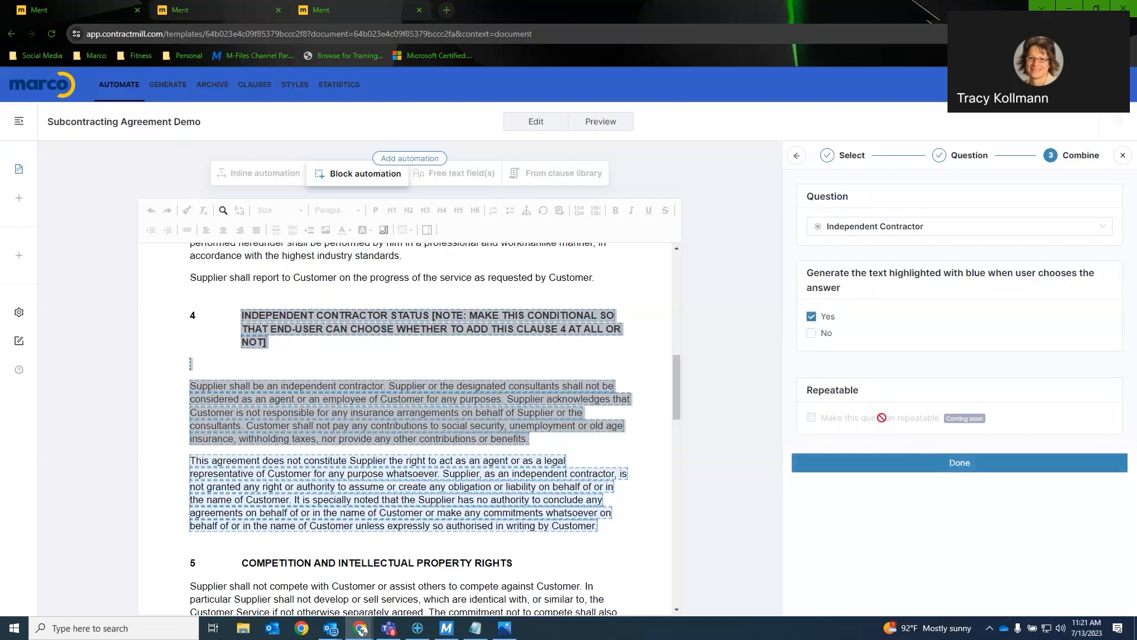
{"action": "left_click", "coordinate": [958, 462]}
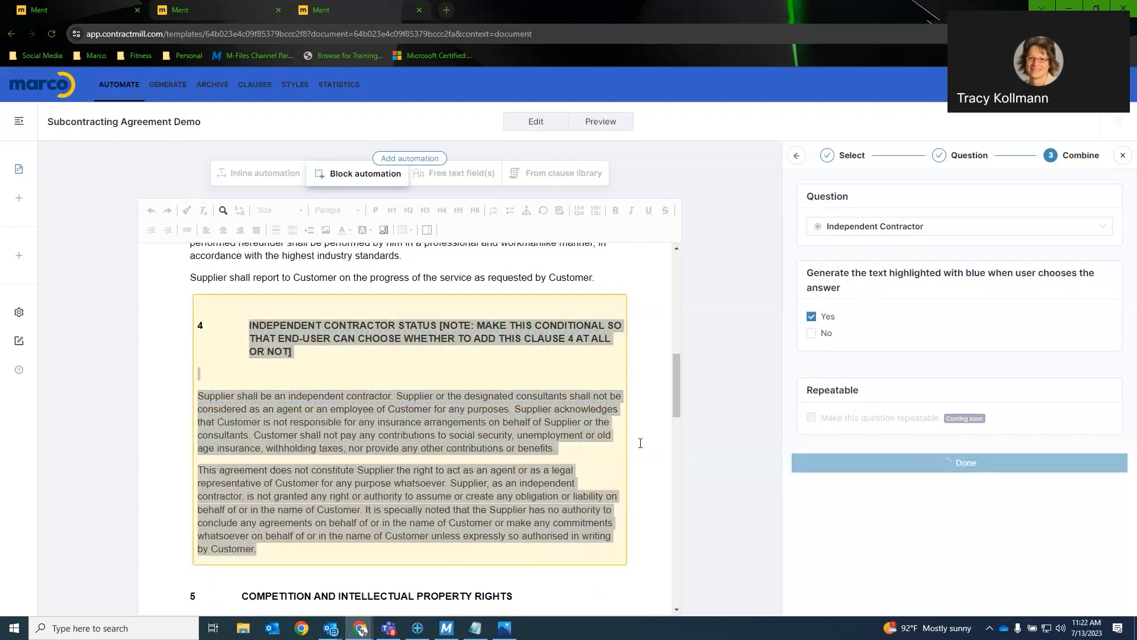
- Preview the template and answer Independent Contractor with Yes to reveal clause 4's contractor text
{"action": "left_click", "coordinate": [964, 462]}
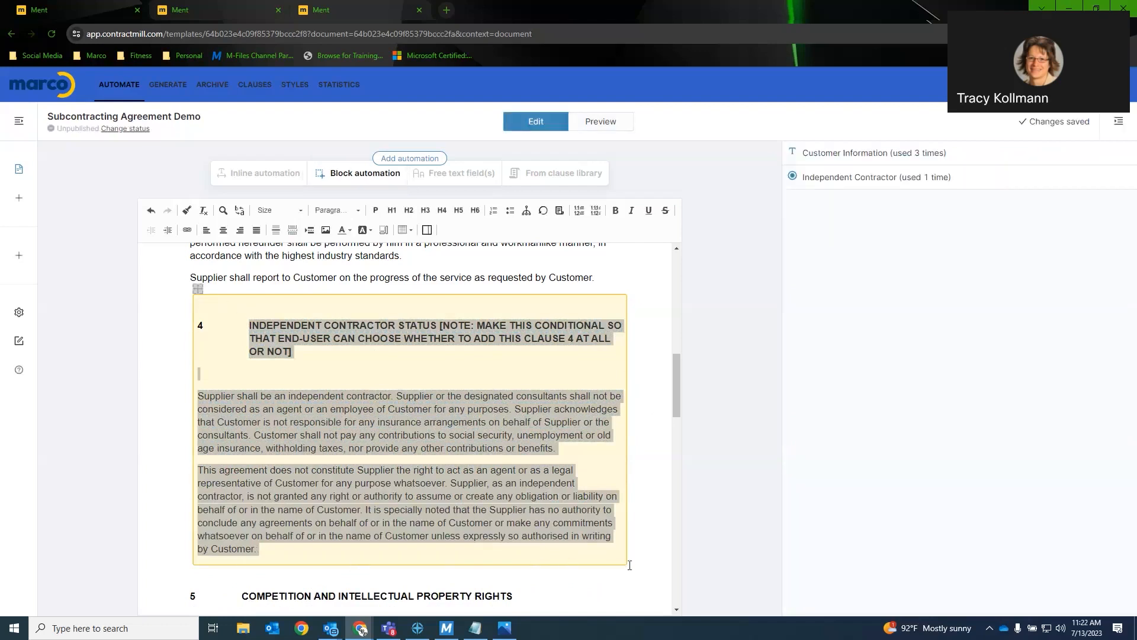
{"action": "mouse_move", "coordinate": [600, 121]}
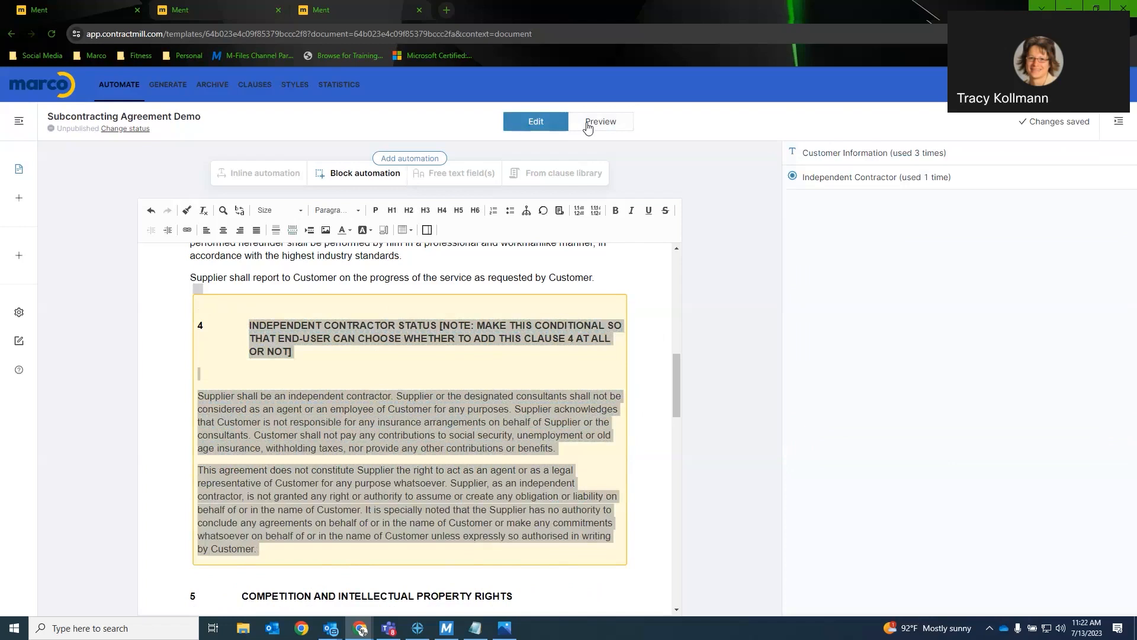
{"action": "left_click", "coordinate": [600, 121]}
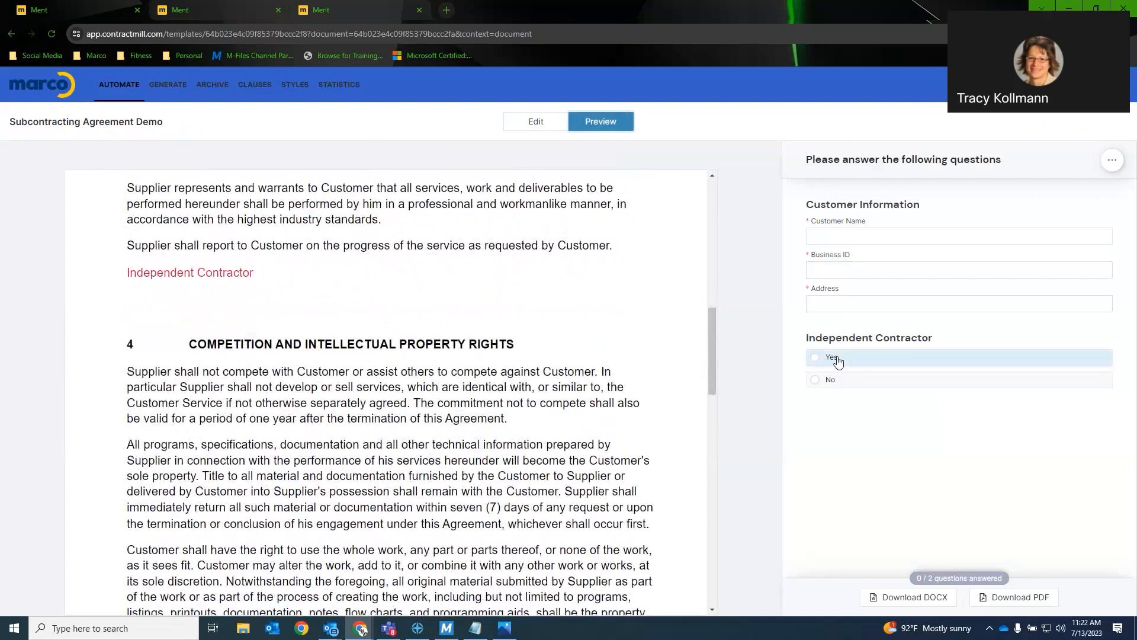
{"action": "left_click", "coordinate": [815, 357]}
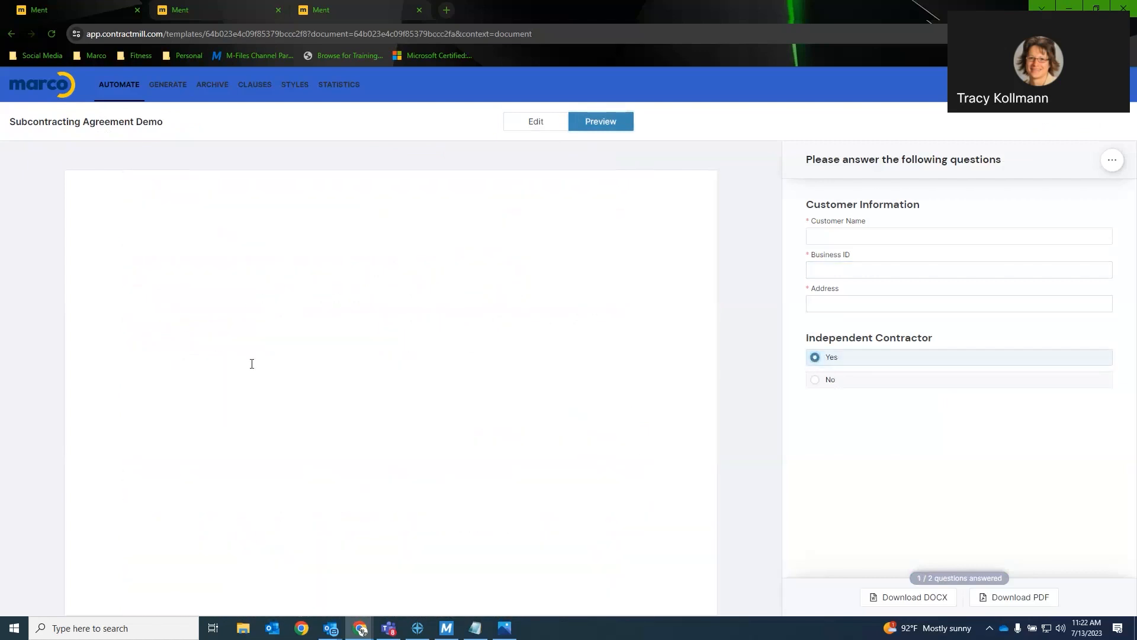
{"action": "scroll", "scroll_direction": "down", "scroll_amount": 3}
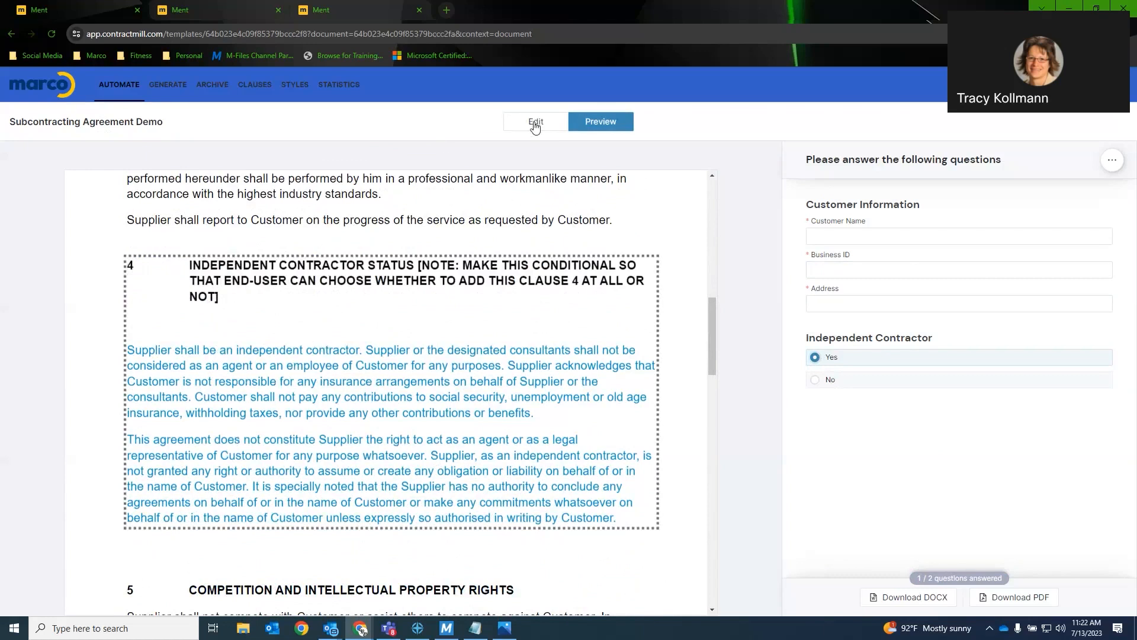
- Return to edit mode and select the Option 1 Hourly services passage in clause 6 Price
{"action": "left_click", "coordinate": [535, 120]}
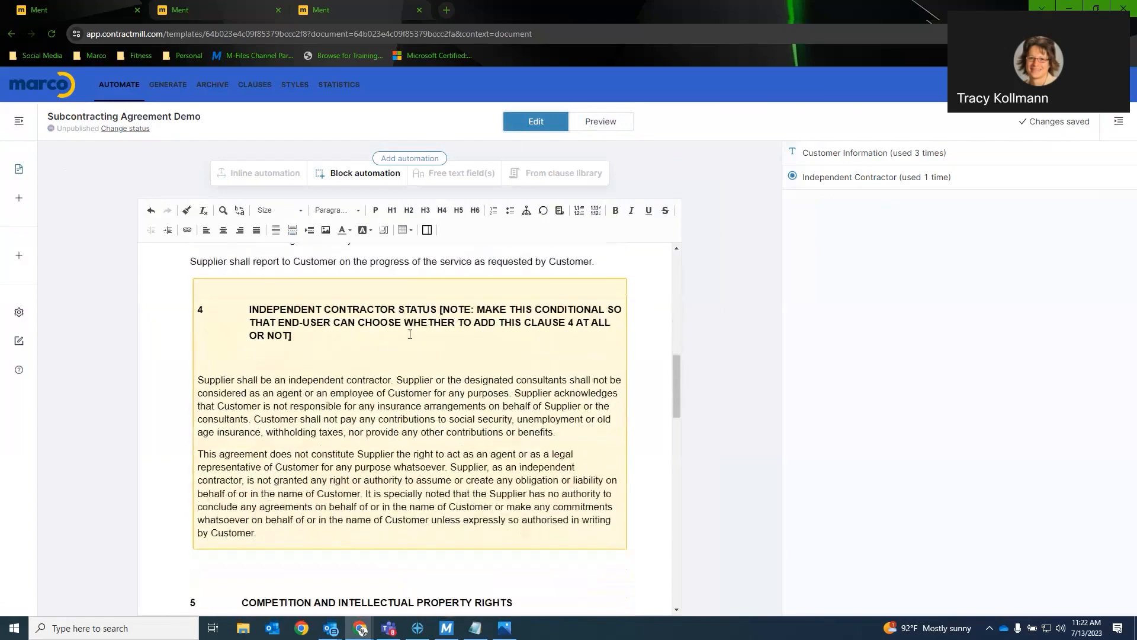
{"action": "scroll", "scroll_direction": "down", "scroll_amount": 3}
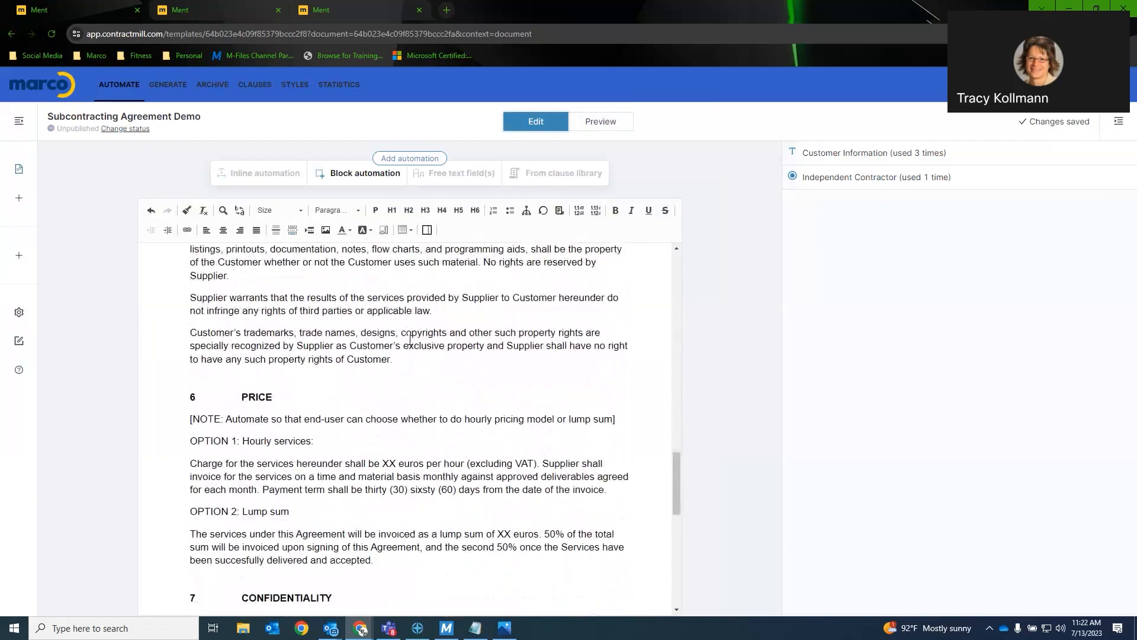
{"action": "scroll", "scroll_direction": "down", "scroll_amount": 3}
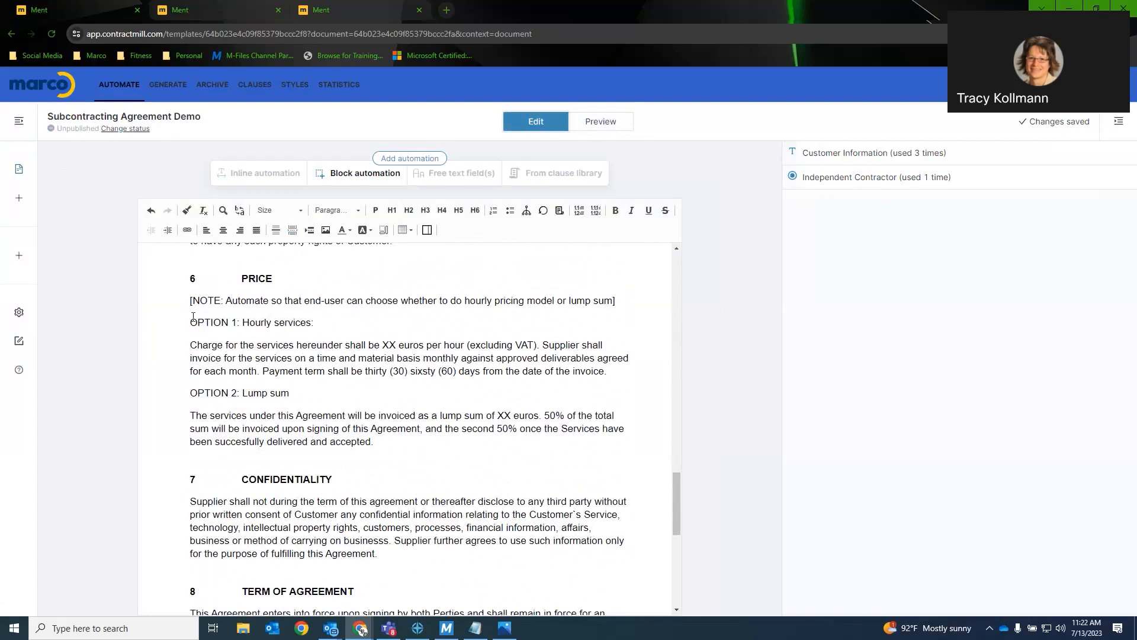
{"action": "left_click_drag", "start_coordinate": [190, 322], "coordinate": [289, 392]}
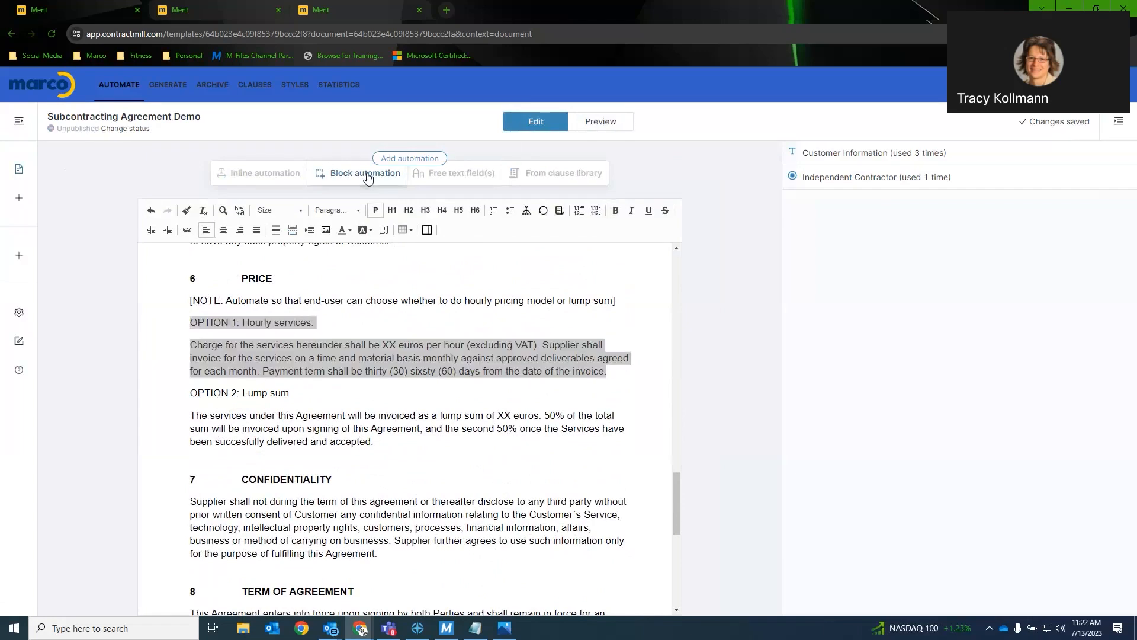
- Add a block automation on the passage with a new multiple-choice question named Price
{"action": "left_click", "coordinate": [365, 173]}
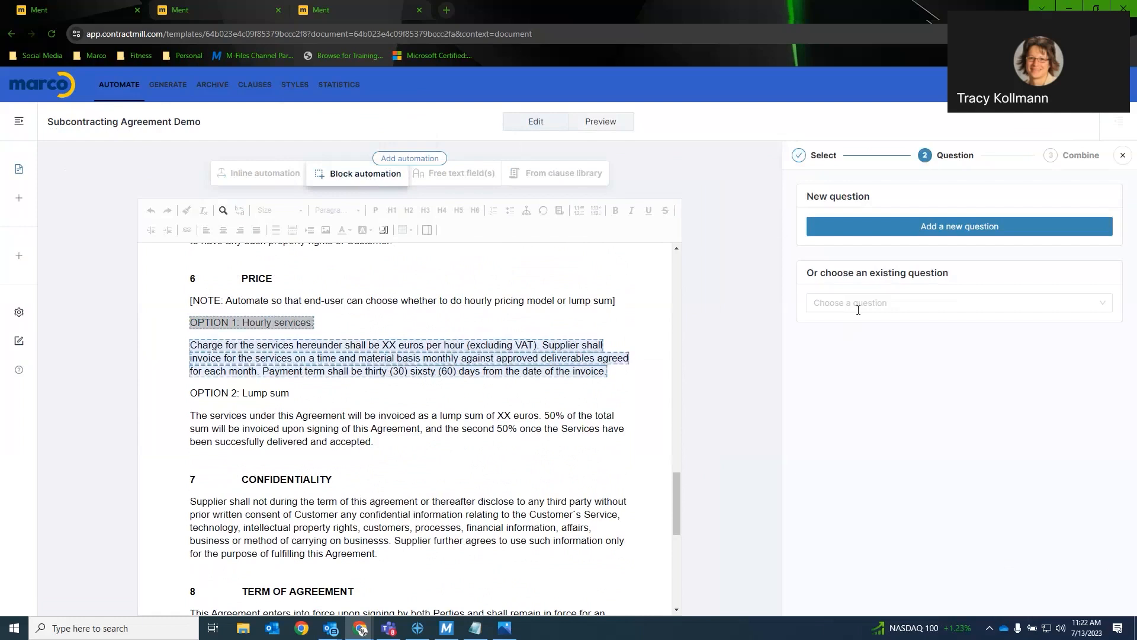
{"action": "left_click", "coordinate": [958, 225]}
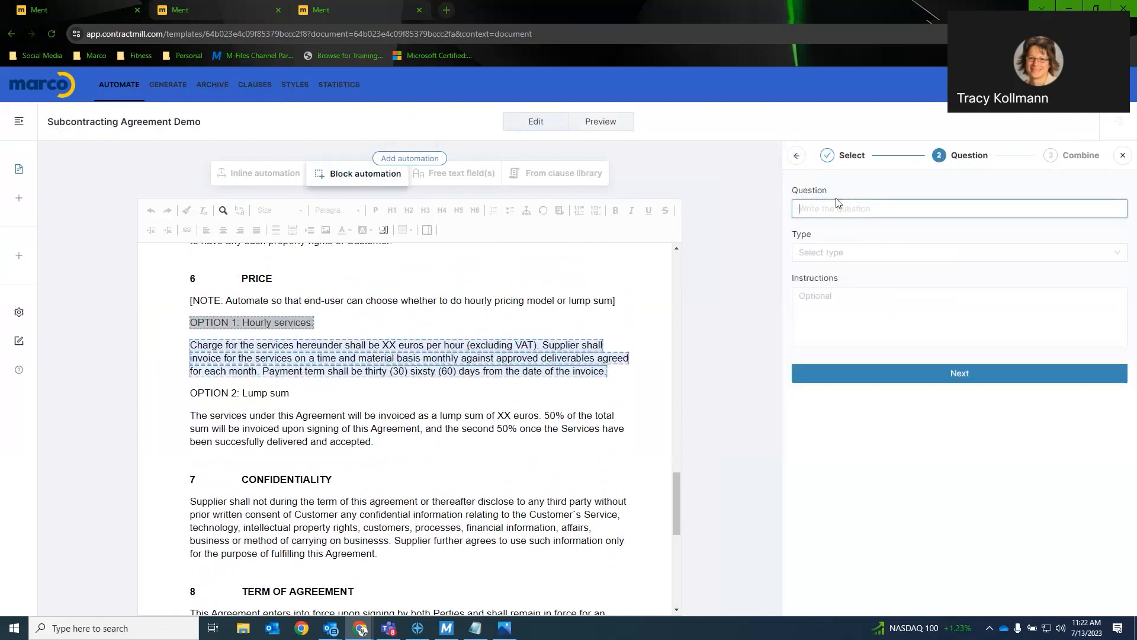
{"action": "type", "text": "Price"}
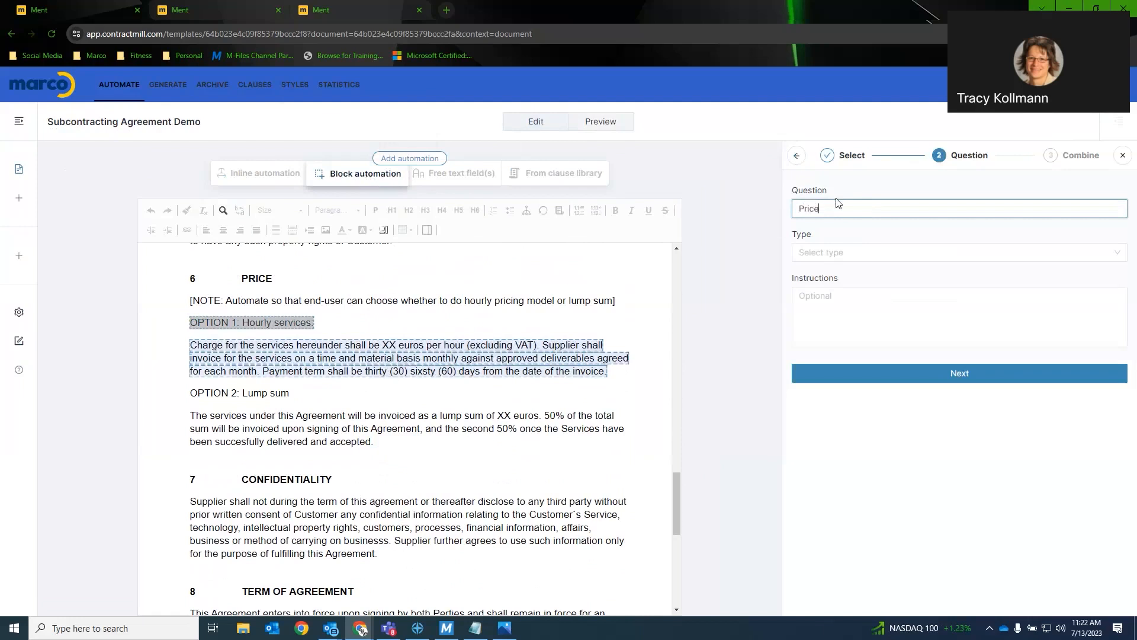
{"action": "left_click", "coordinate": [957, 252]}
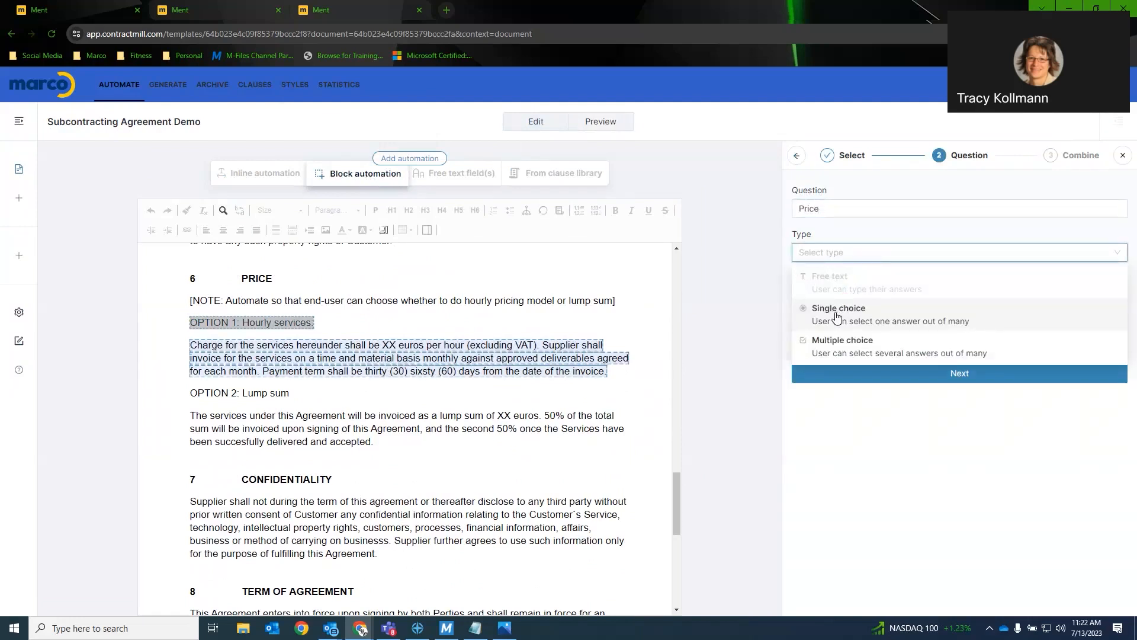
{"action": "left_click", "coordinate": [838, 308]}
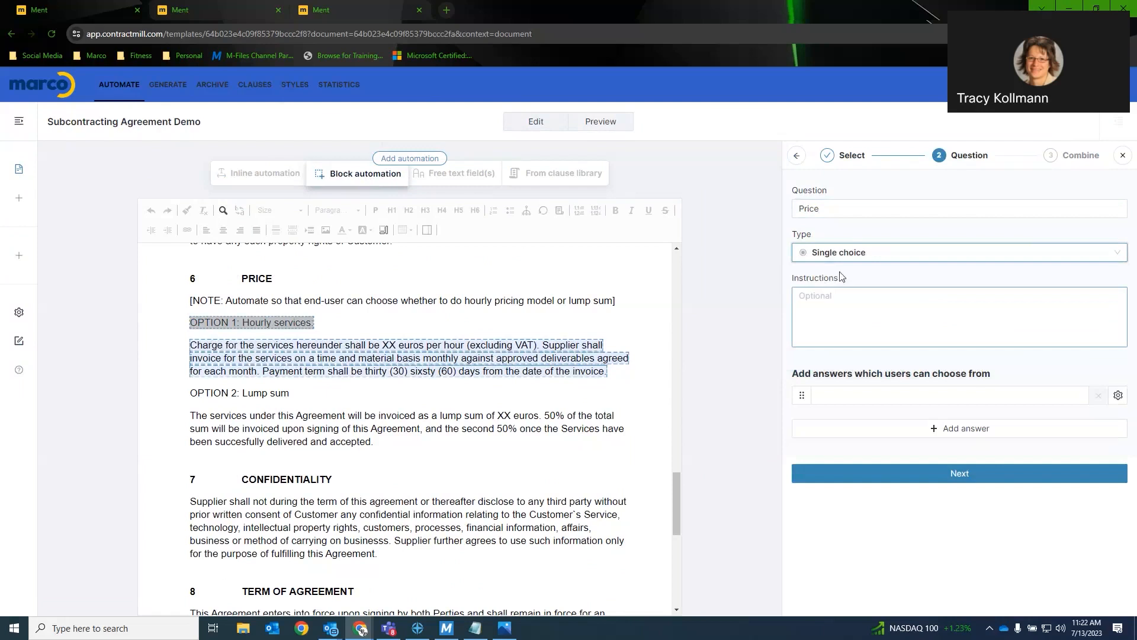
{"action": "left_click", "coordinate": [957, 251]}
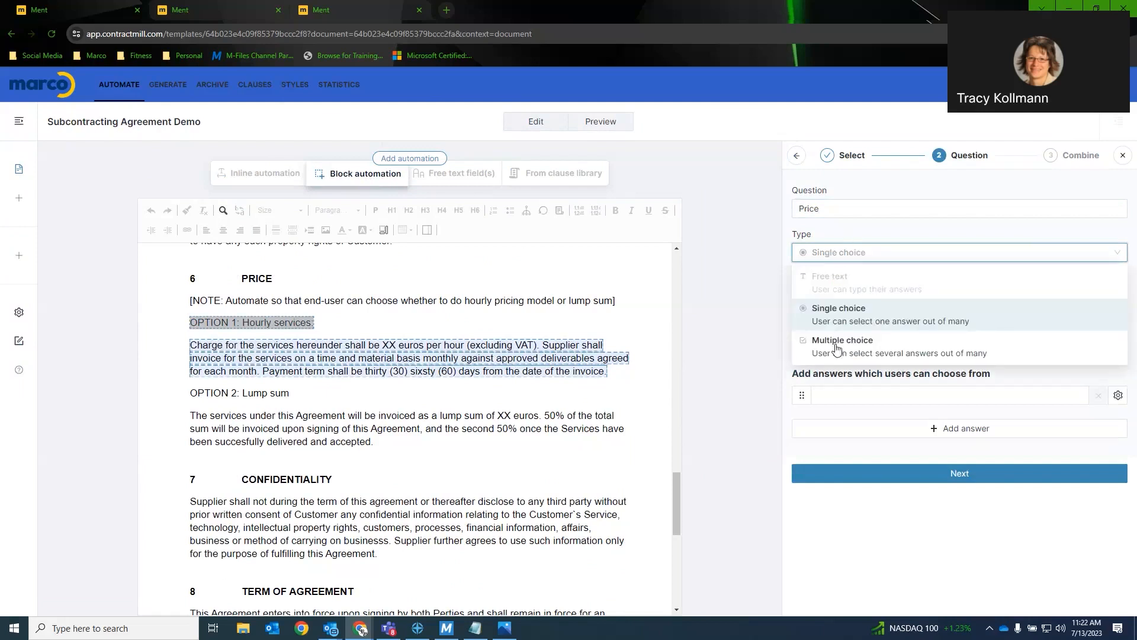
{"action": "left_click", "coordinate": [841, 346]}
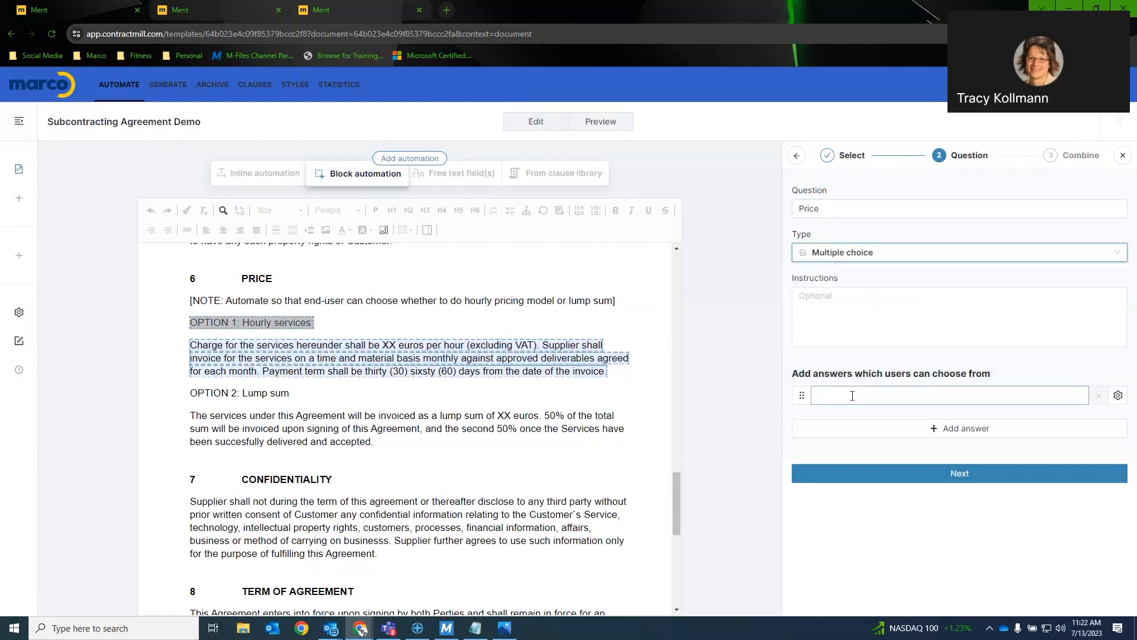
- Give Price the answers Hourly and Lump Sum and show the Option 1 text when Hourly is chosen
{"action": "type", "text": "H"}
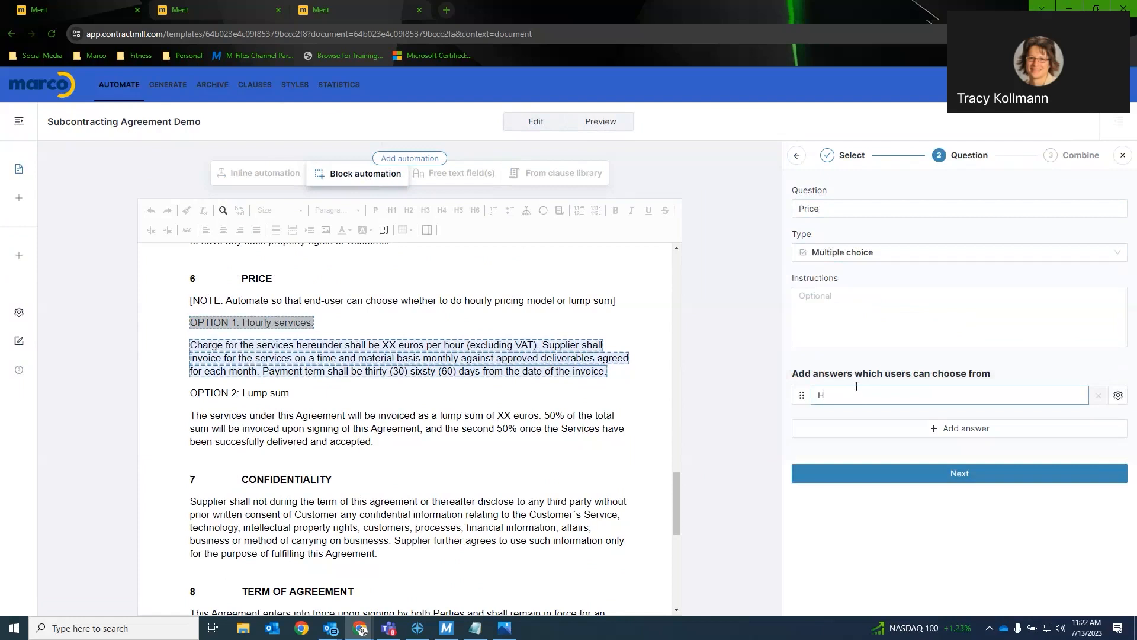
{"action": "type", "text": "ourly"}
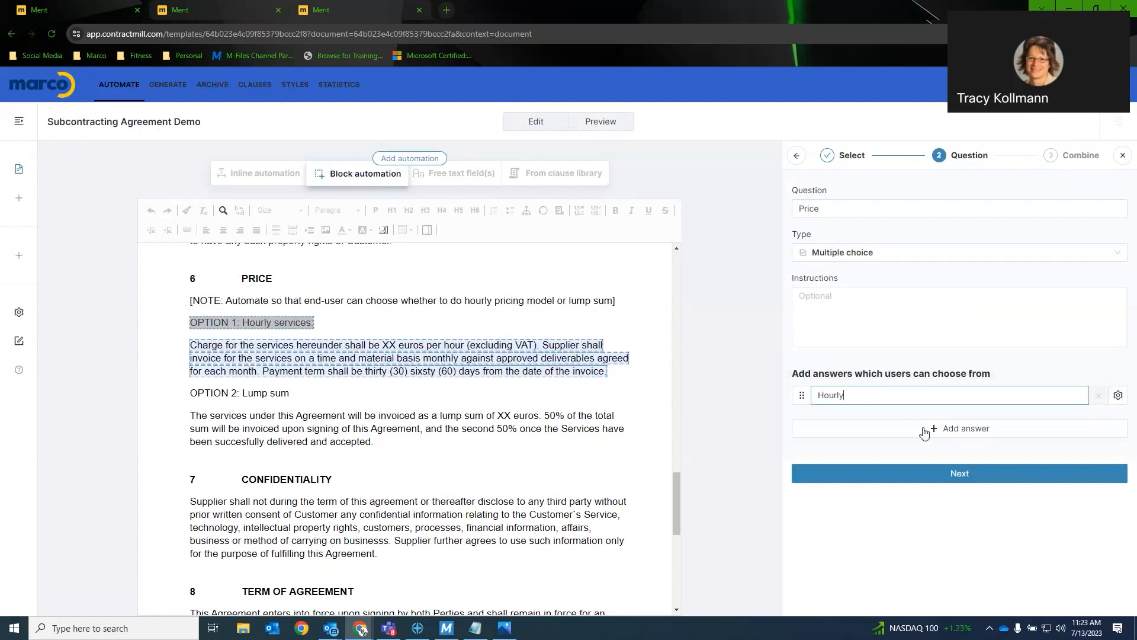
{"action": "left_click", "coordinate": [965, 427]}
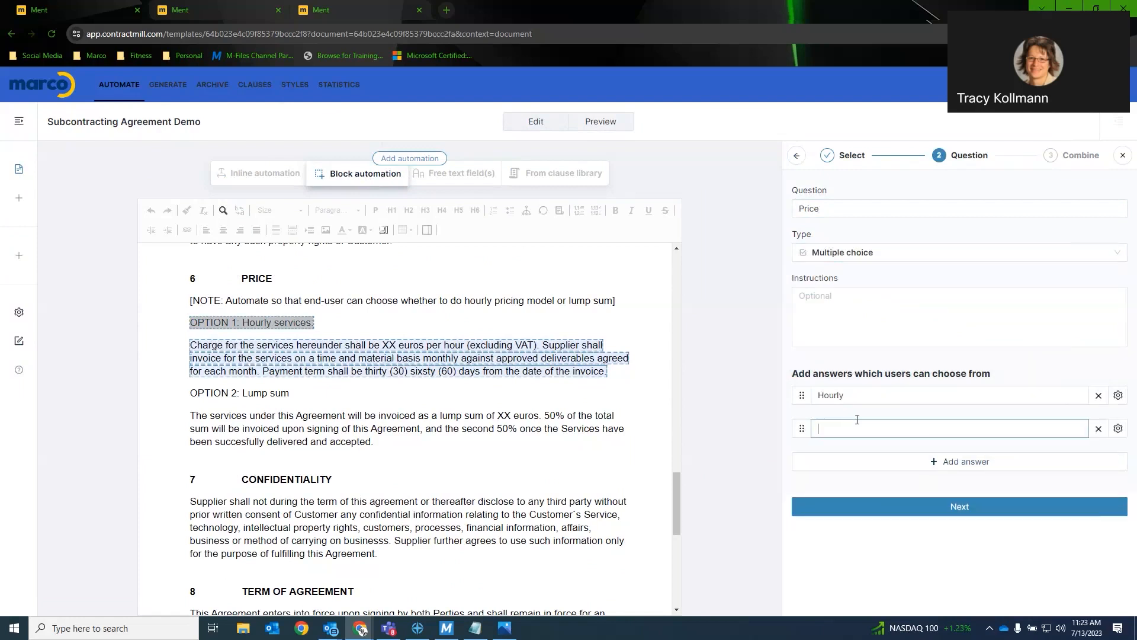
{"action": "type", "text": "Lump Sum"}
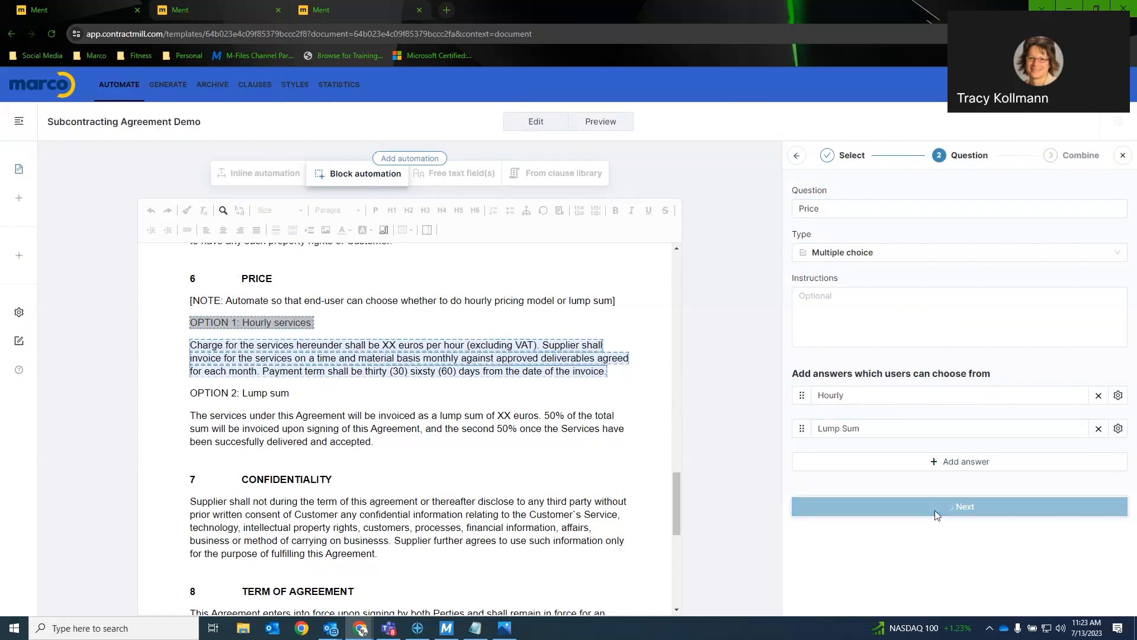
{"action": "left_click", "coordinate": [958, 506]}
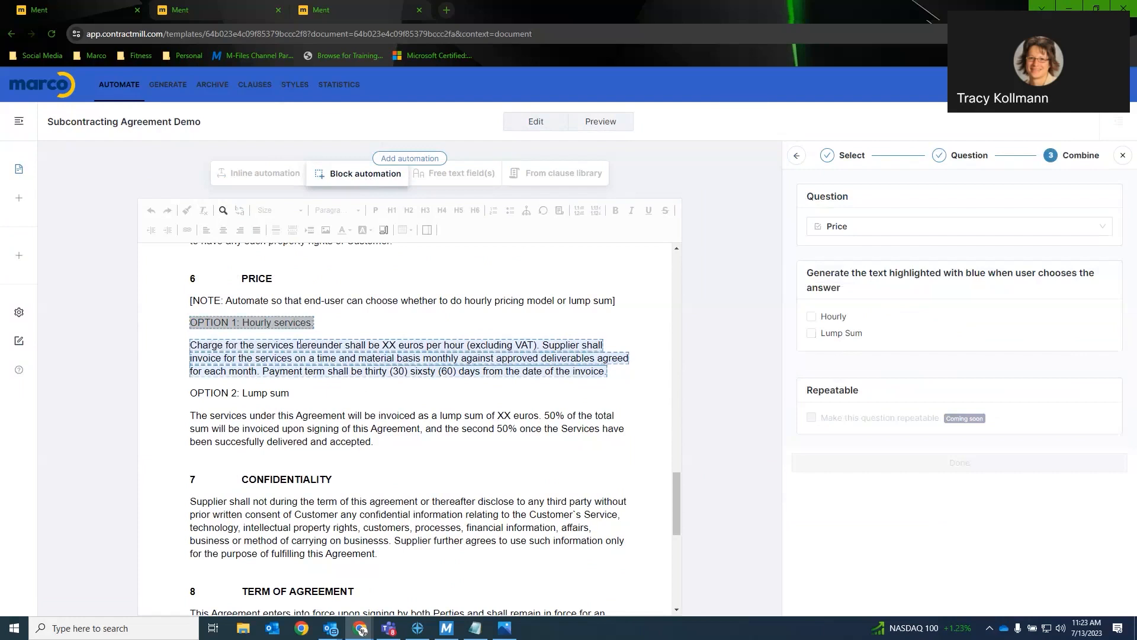
{"action": "left_click", "coordinate": [810, 316]}
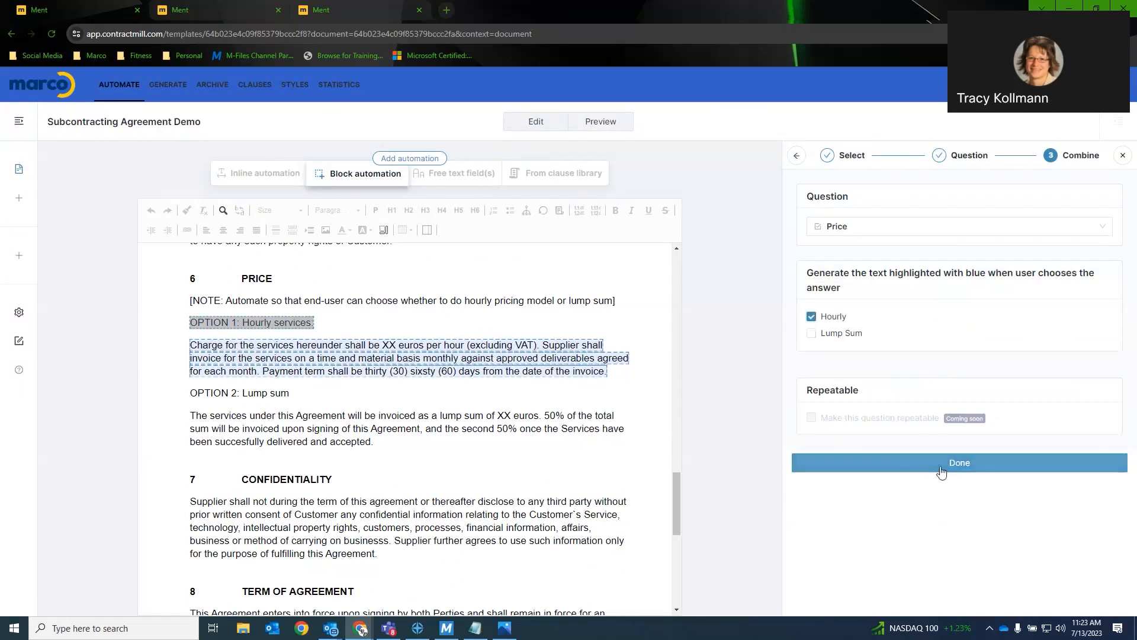
{"action": "left_click", "coordinate": [958, 464]}
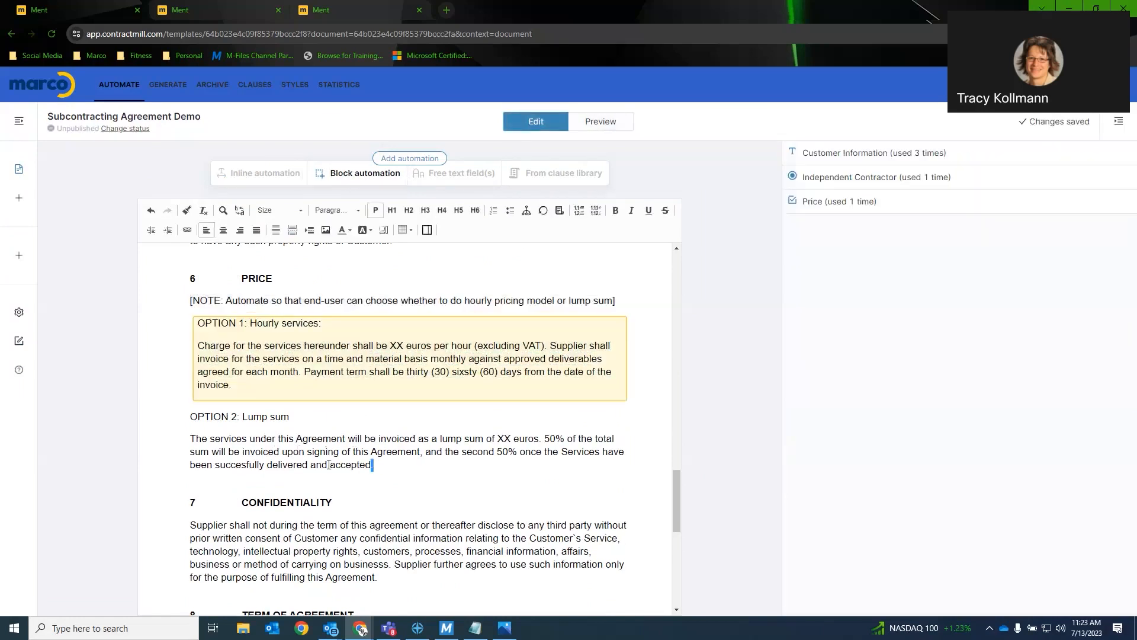
- Tie the Option 2 Lump sum passage to the existing Price question, shown when Lump Sum is chosen
{"action": "left_click_drag", "start_coordinate": [190, 416], "coordinate": [372, 464]}
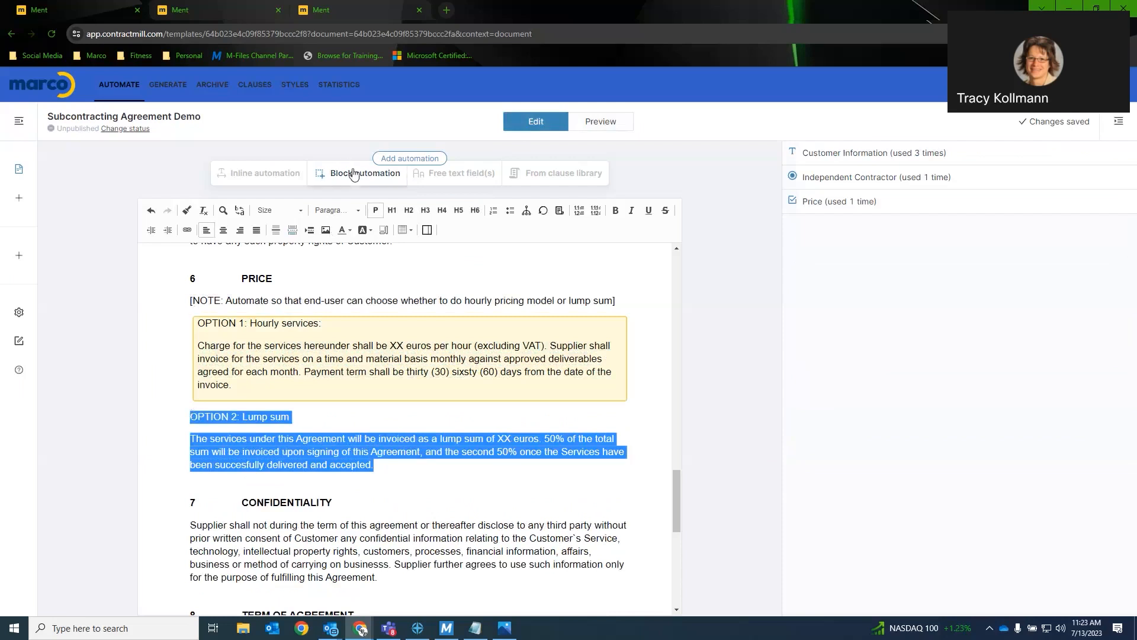
{"action": "left_click", "coordinate": [365, 173]}
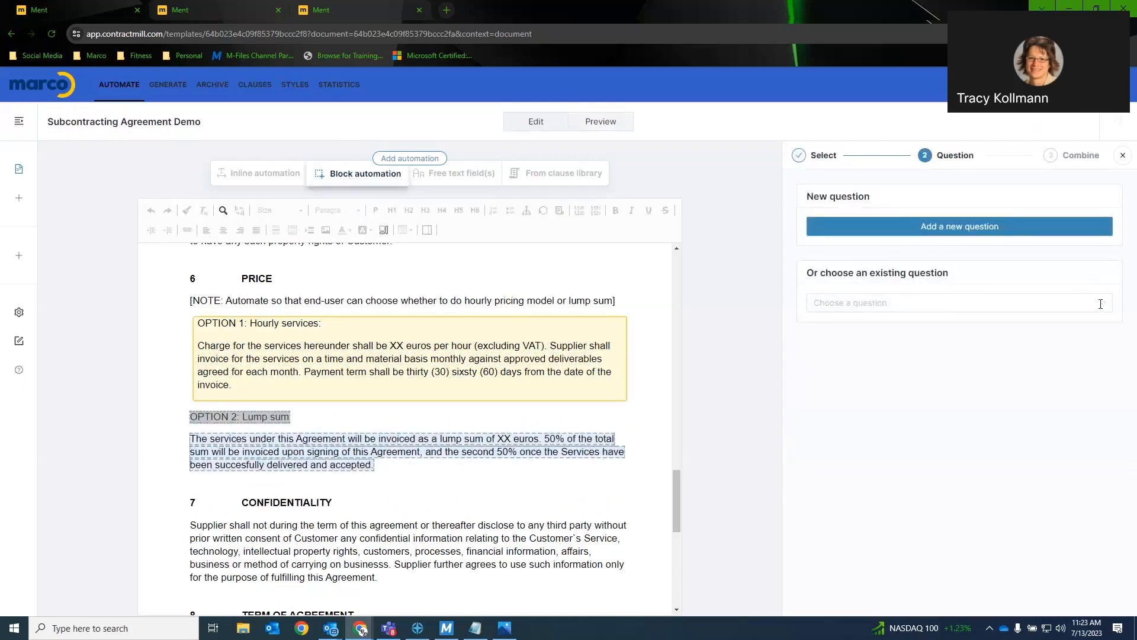
{"action": "left_click", "coordinate": [949, 302]}
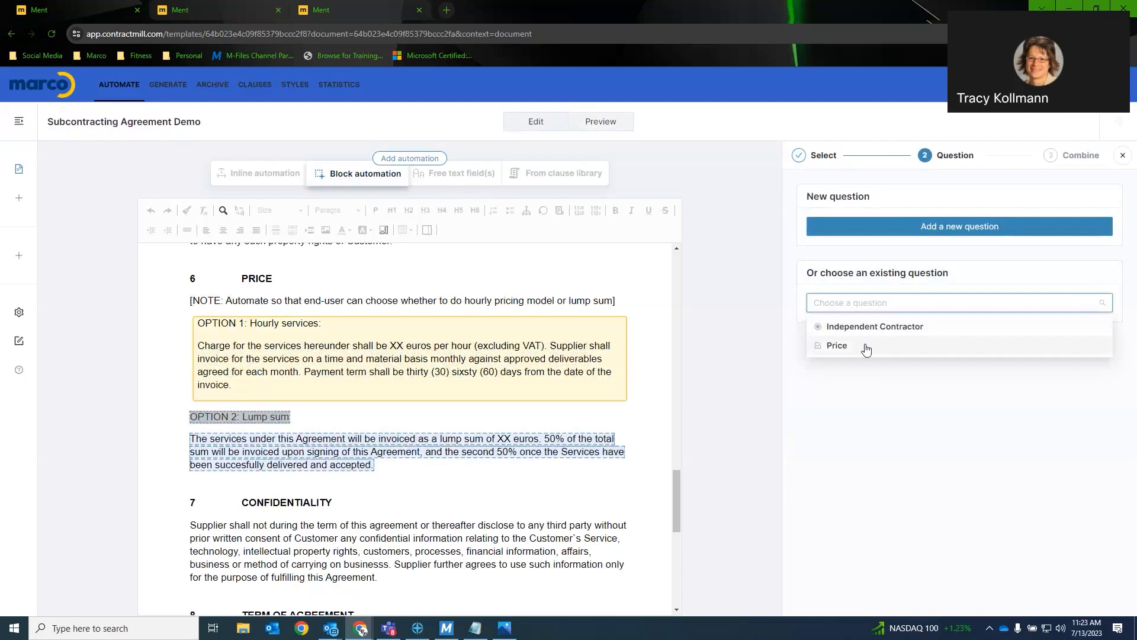
{"action": "left_click", "coordinate": [836, 345]}
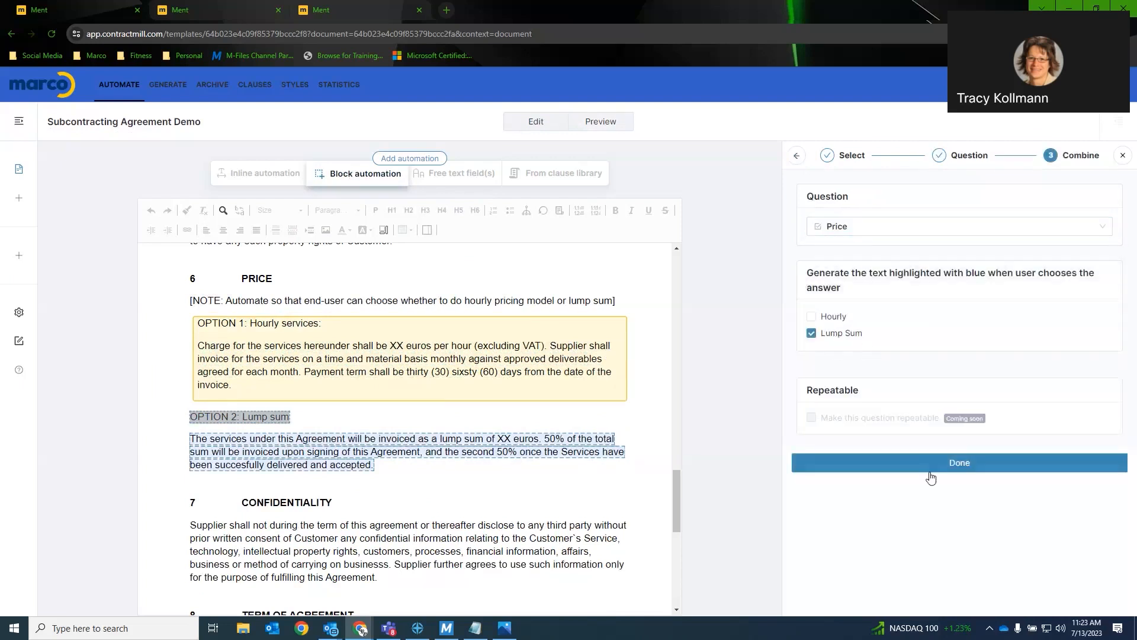
{"action": "left_click", "coordinate": [958, 462]}
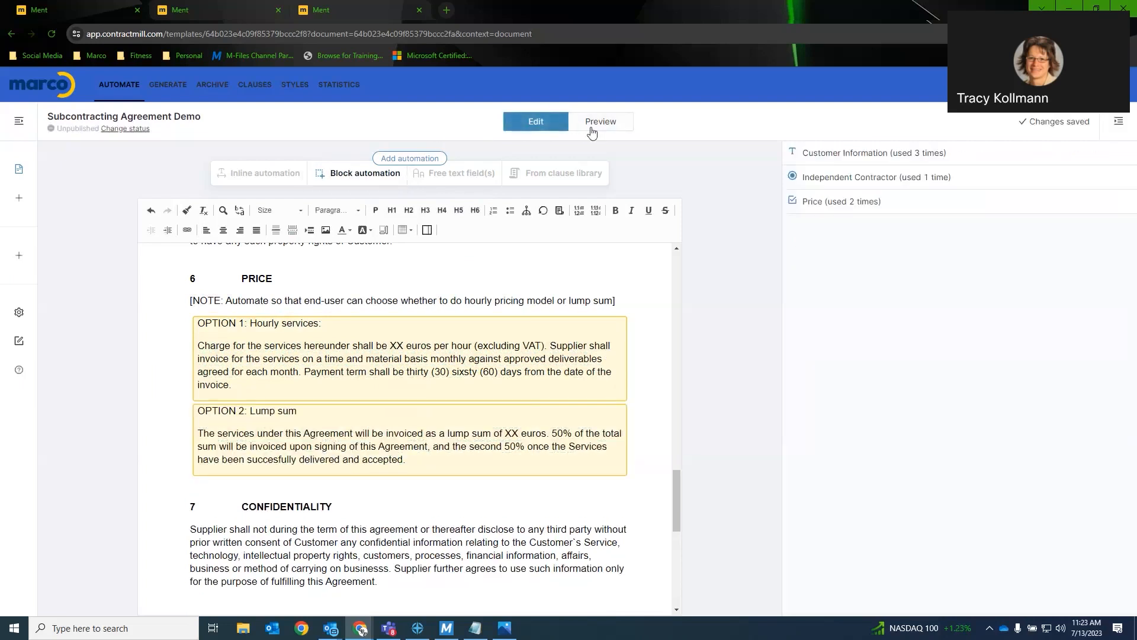
- Preview with both Hourly and Lump Sum ticked to see both price options, then return to editing
{"action": "left_click", "coordinate": [599, 121]}
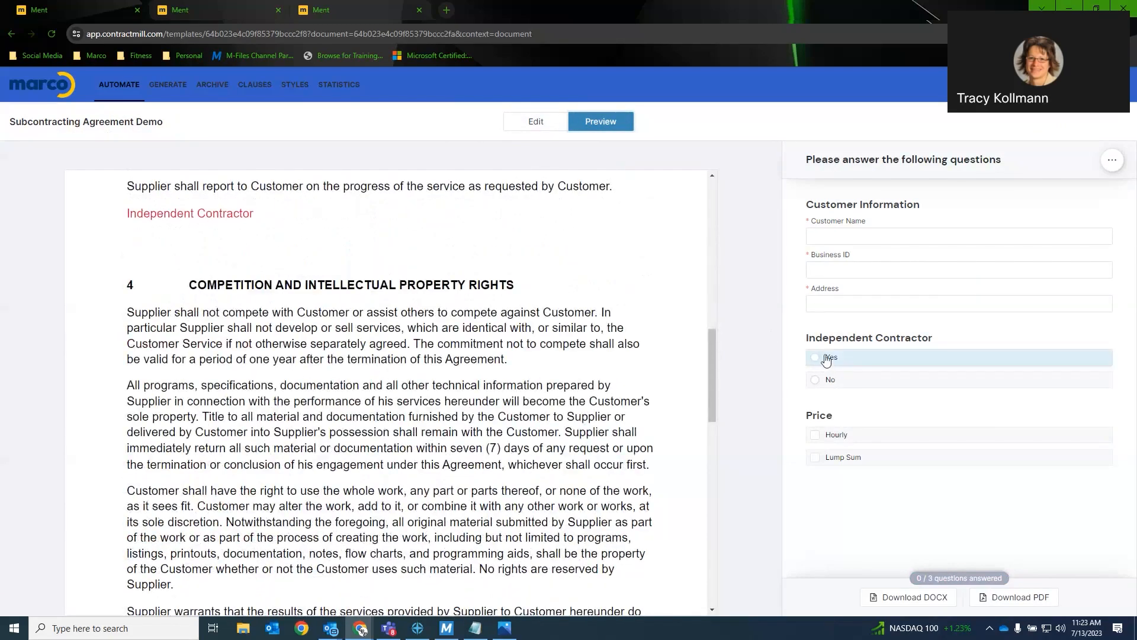
{"action": "mouse_move", "coordinate": [829, 382]}
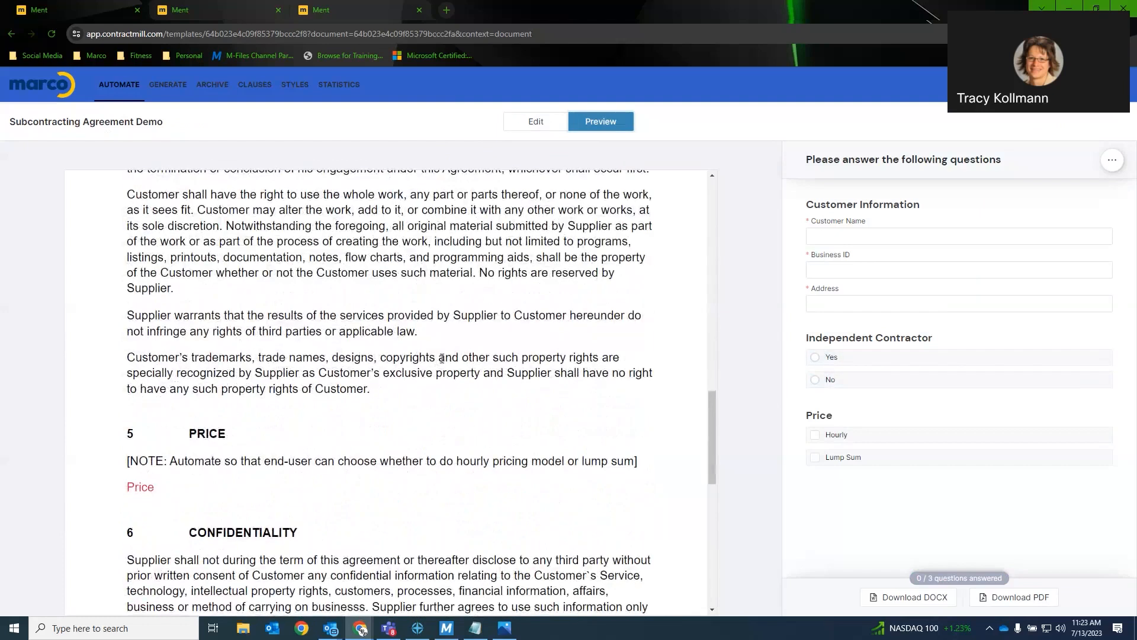
{"action": "left_click", "coordinate": [815, 435]}
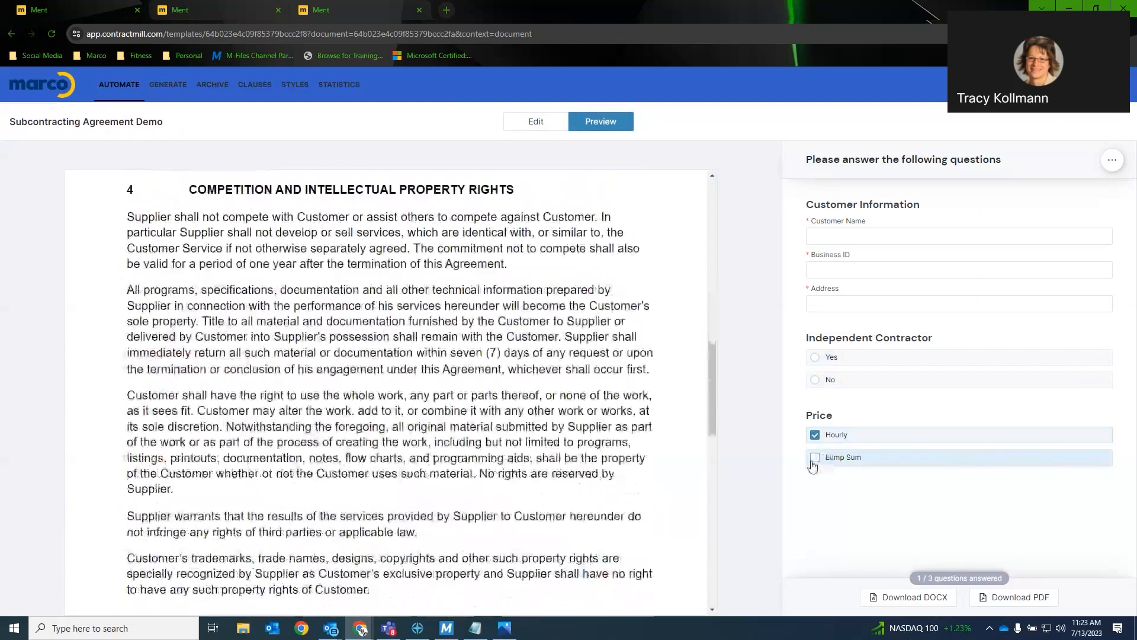
{"action": "left_click", "coordinate": [815, 457]}
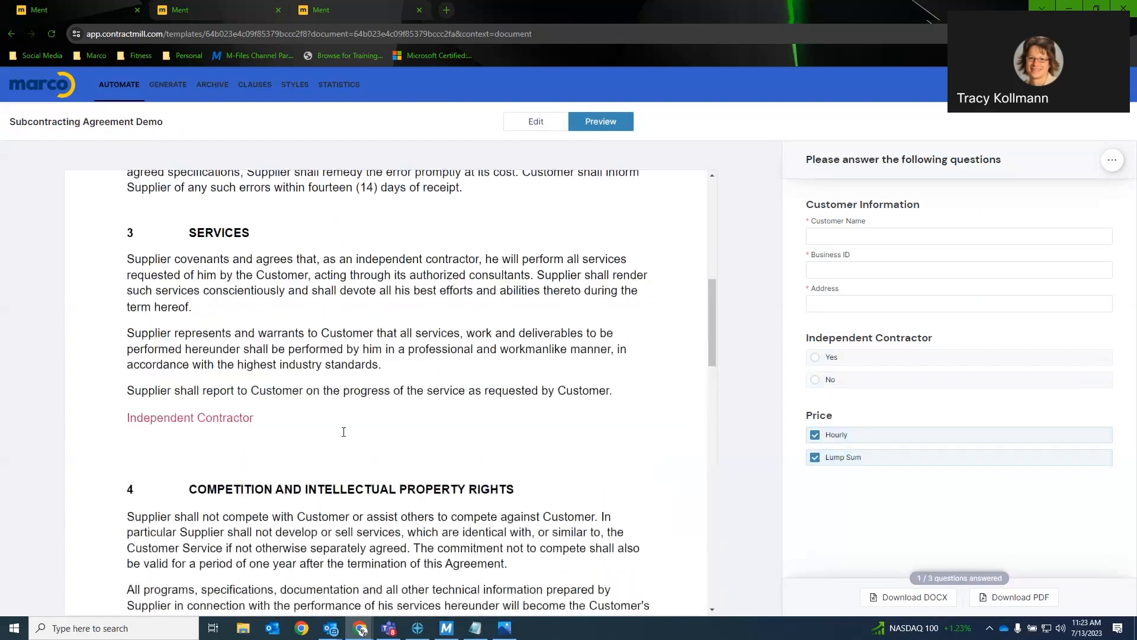
{"action": "scroll", "scroll_direction": "down", "scroll_amount": 3}
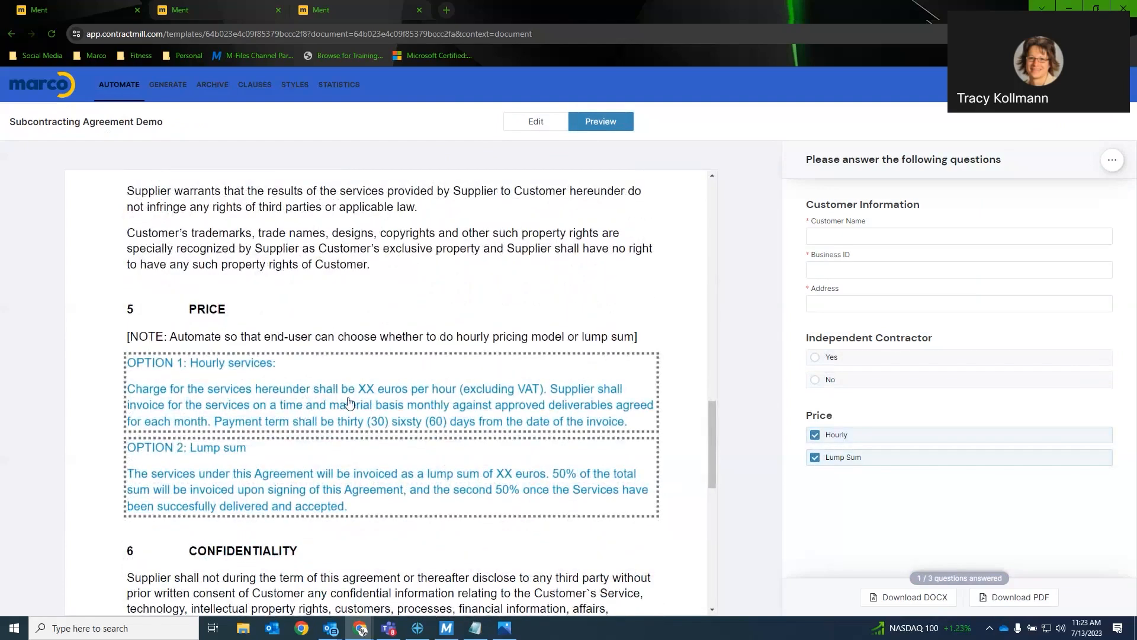
{"action": "scroll", "scroll_direction": "down", "scroll_amount": 3}
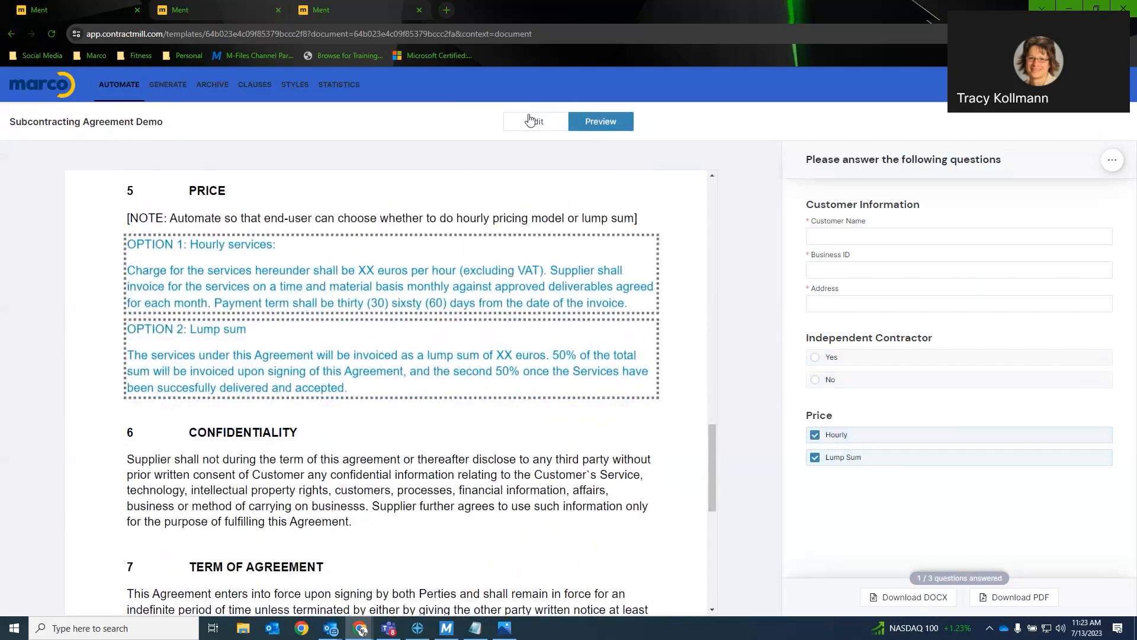
{"action": "left_click", "coordinate": [535, 121]}
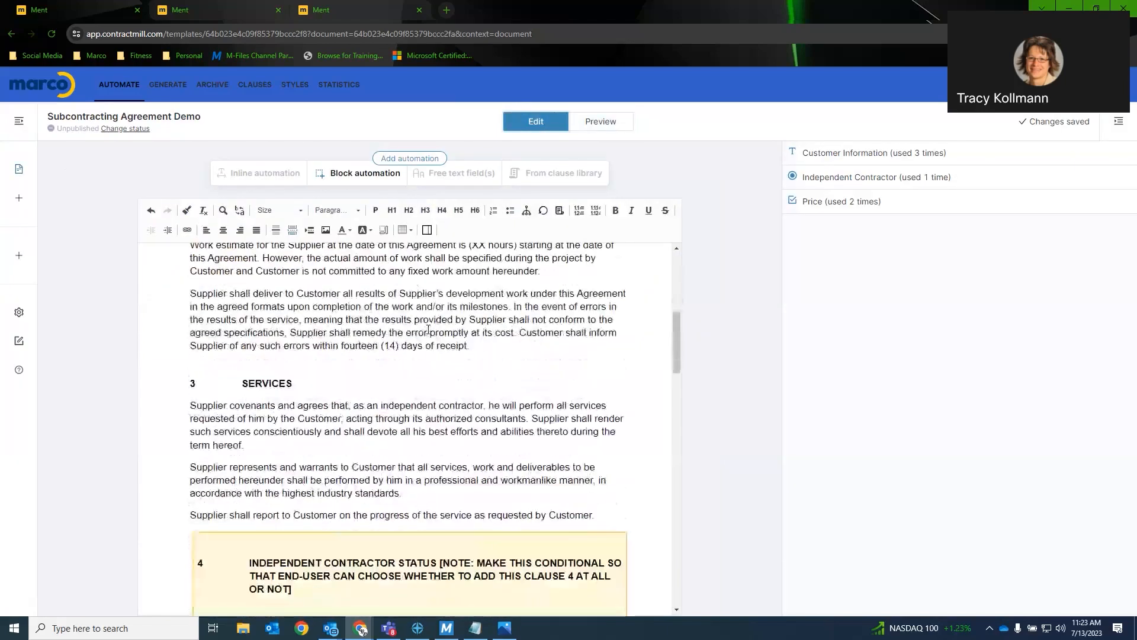
- Select the word Supplier at the start of clause 10 Export Control
{"action": "scroll", "scroll_direction": "down", "scroll_amount": 3}
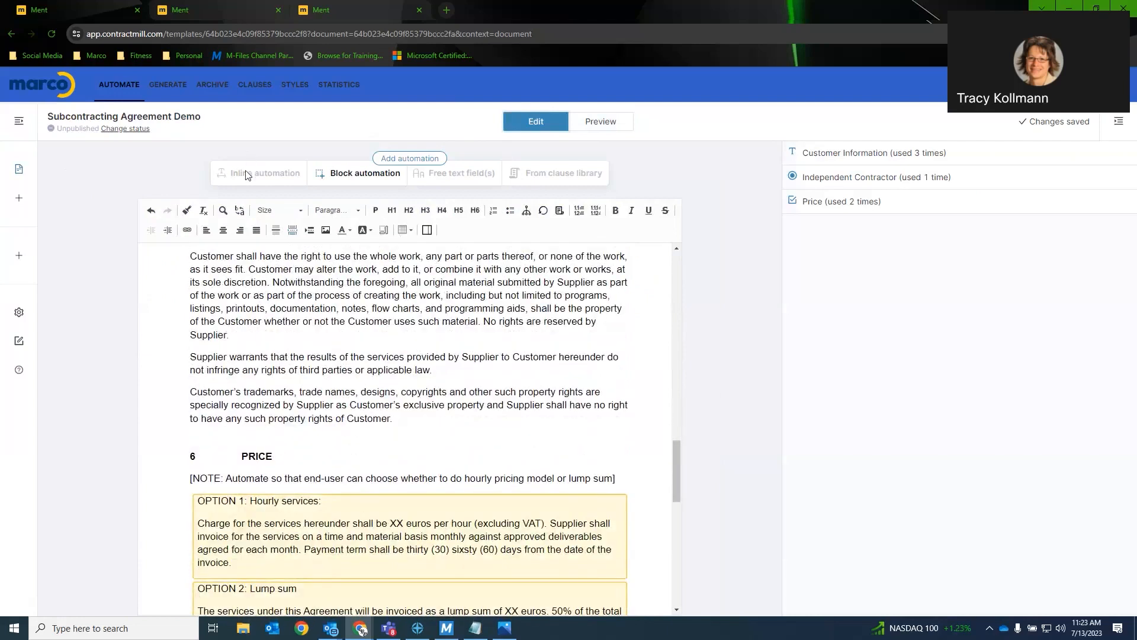
{"action": "scroll", "scroll_direction": "down", "scroll_amount": 3}
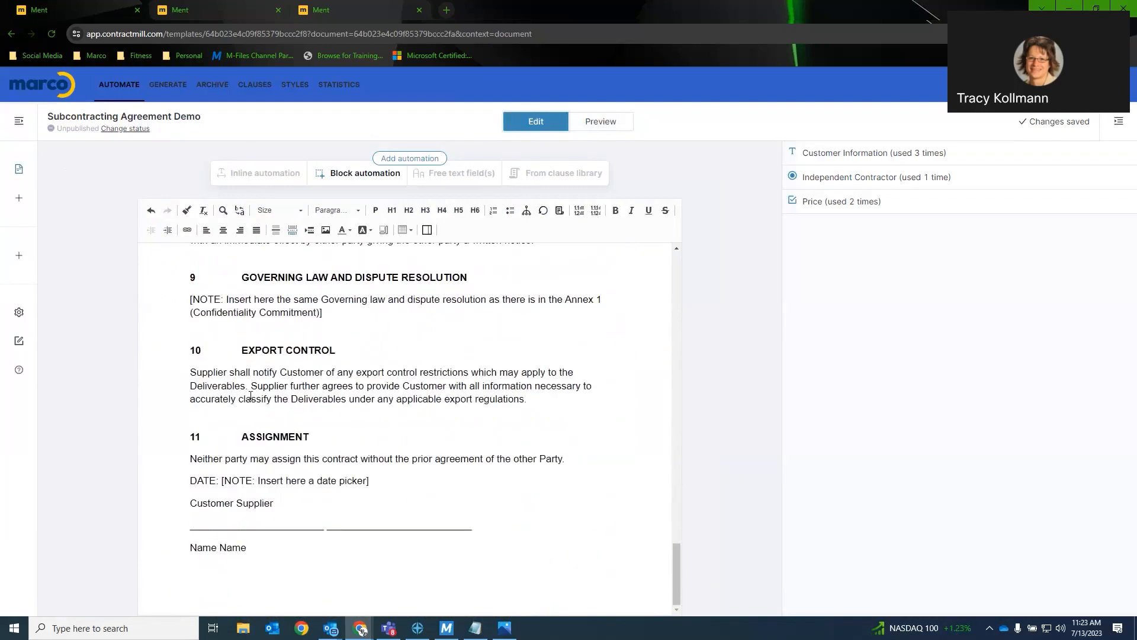
{"action": "double_click", "coordinate": [206, 371]}
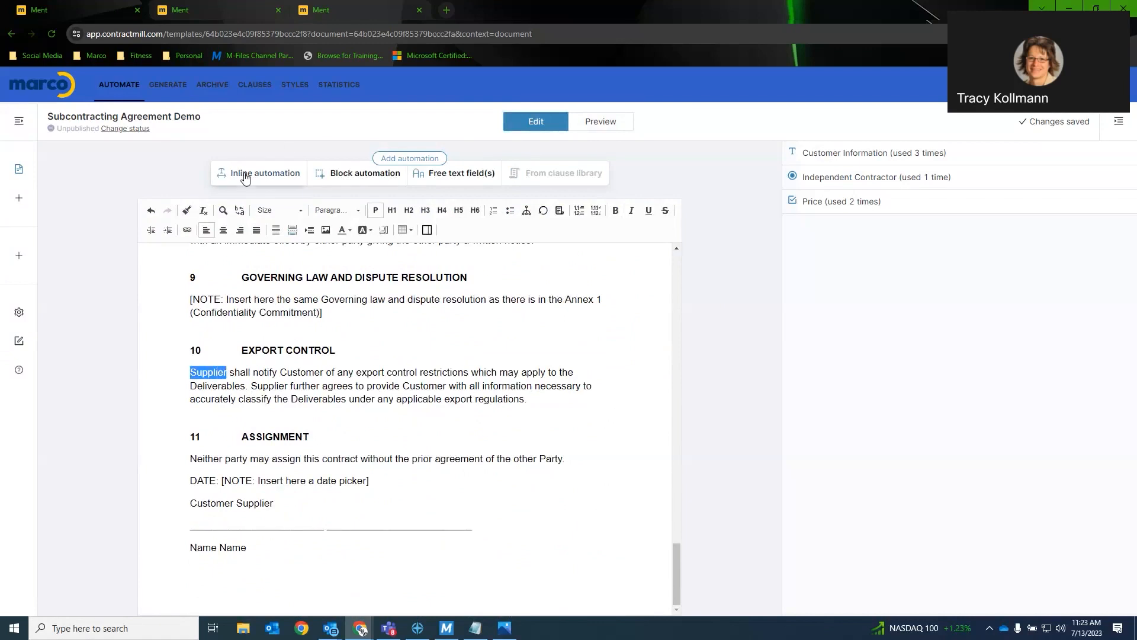
- Add an inline automation on Supplier with a new single-choice question named Test
{"action": "left_click", "coordinate": [265, 173]}
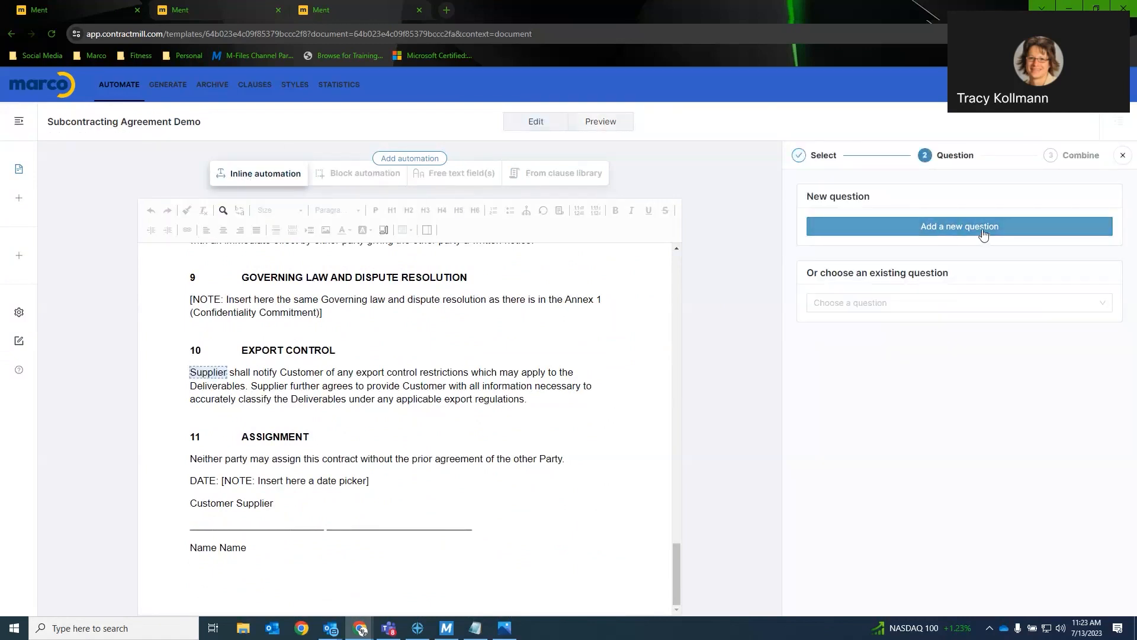
{"action": "left_click", "coordinate": [958, 225]}
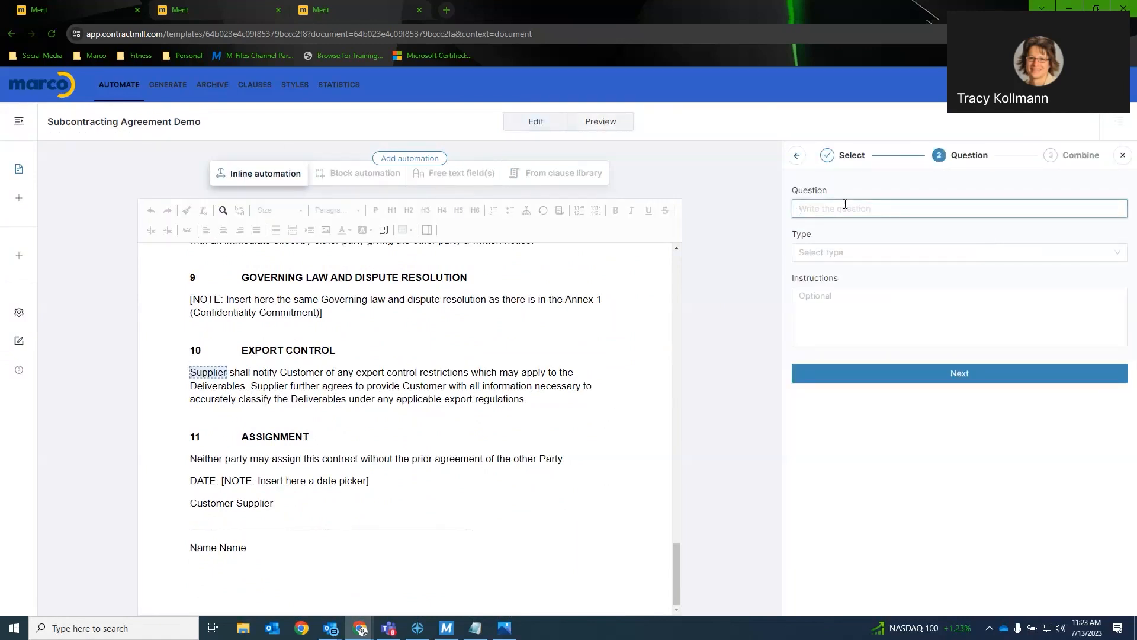
{"action": "type", "text": "Test"}
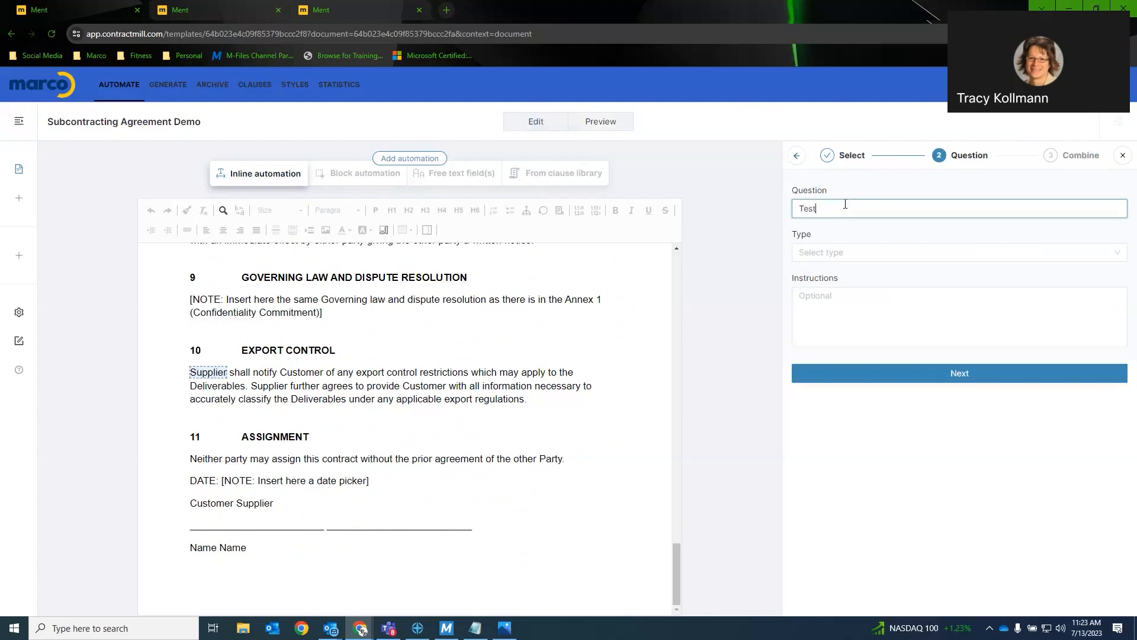
{"action": "left_click", "coordinate": [957, 252]}
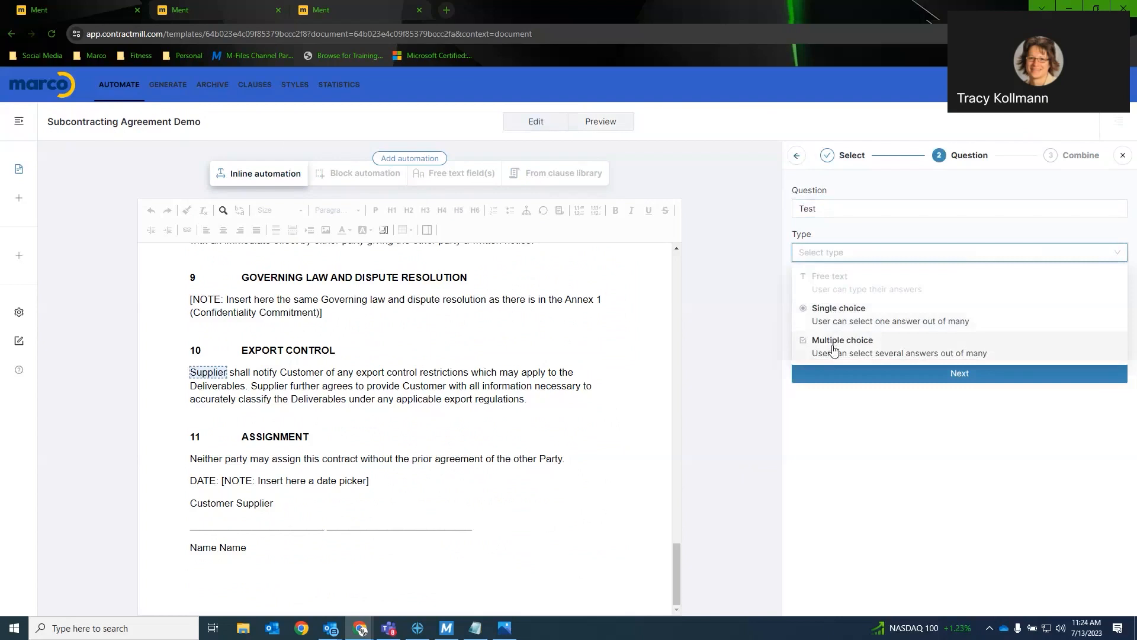
{"action": "mouse_move", "coordinate": [838, 329]}
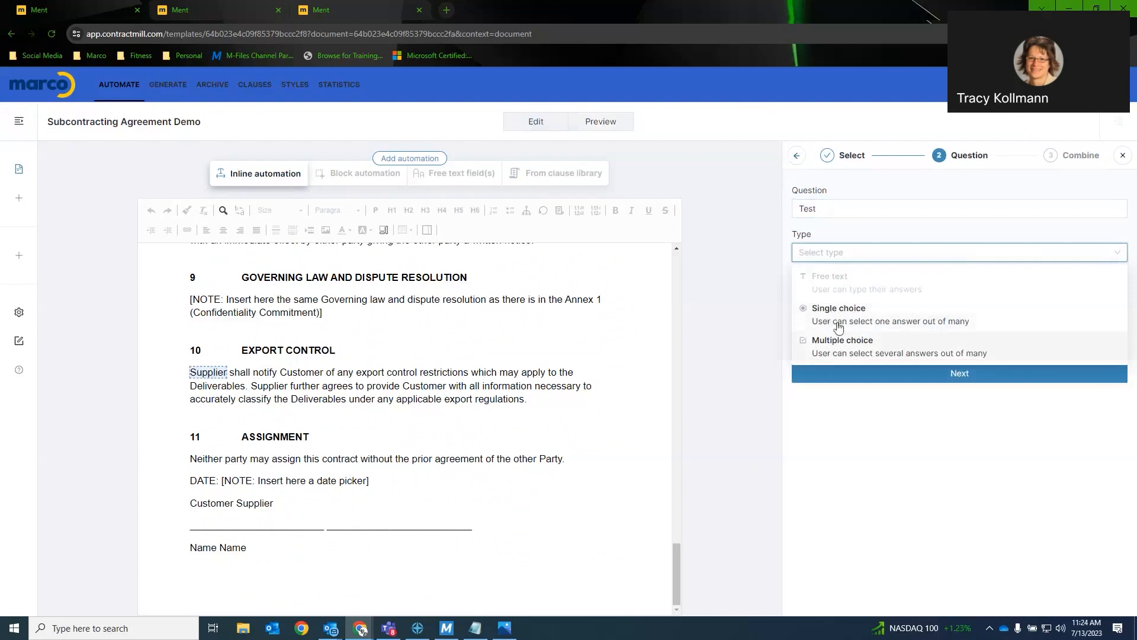
{"action": "left_click", "coordinate": [838, 314]}
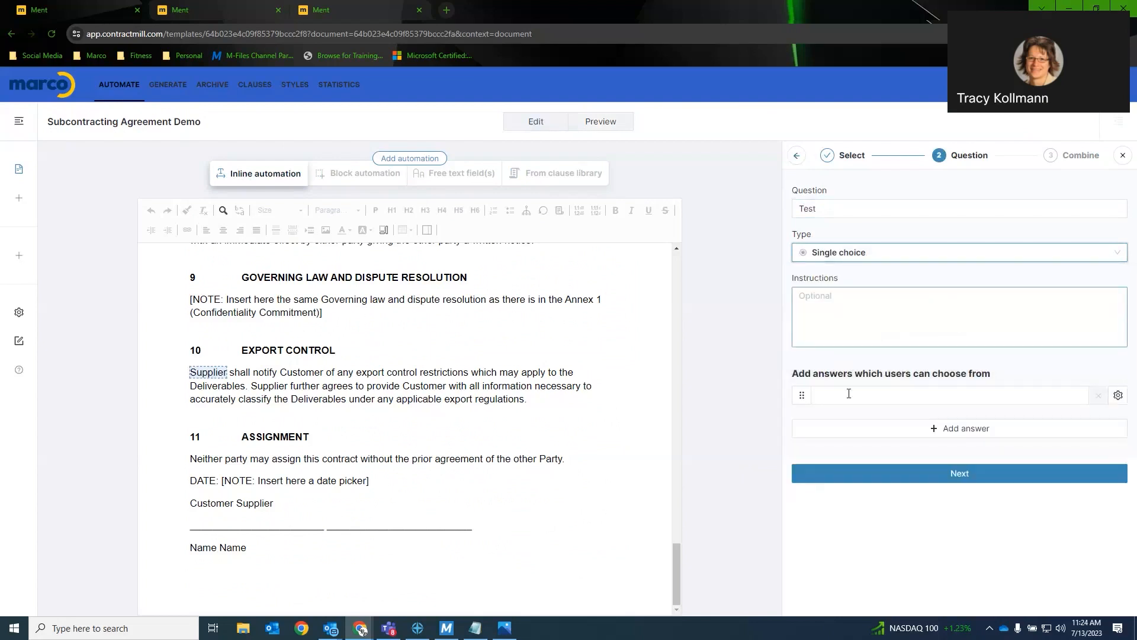
- Give Test the answers Yes and No and show Supplier when Yes is chosen
{"action": "left_click", "coordinate": [943, 395]}
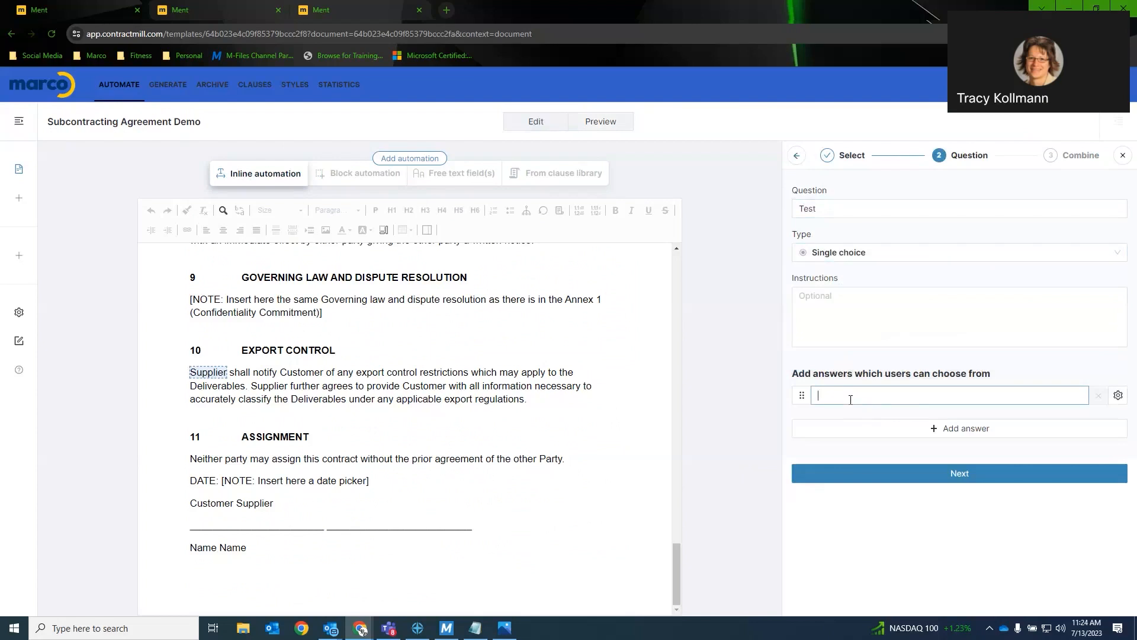
{"action": "type", "text": "Yes"}
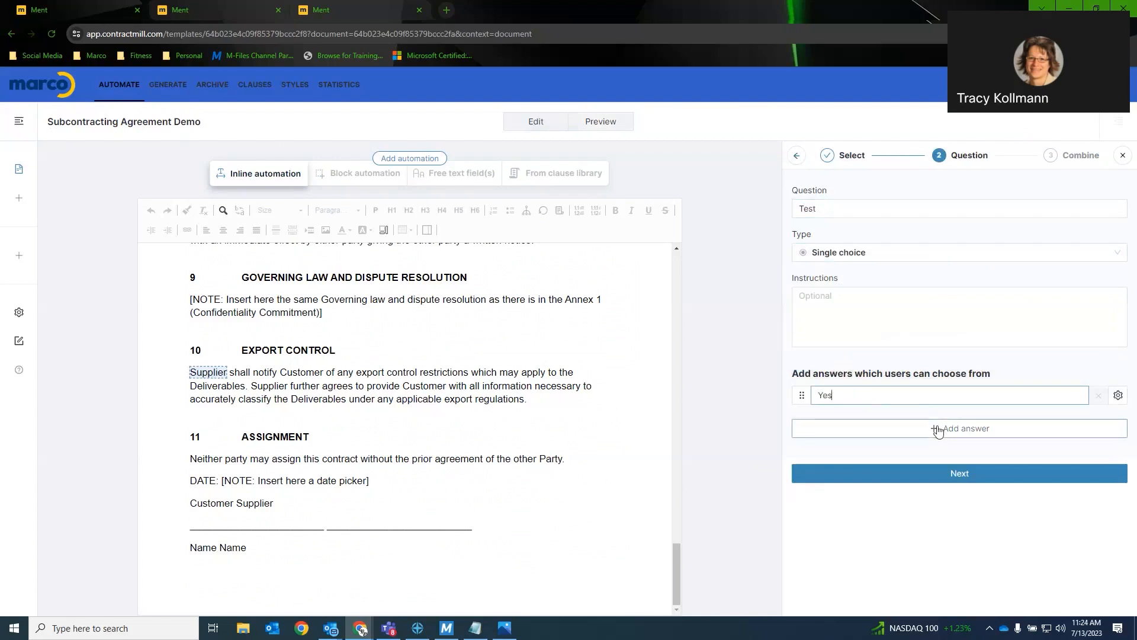
{"action": "left_click", "coordinate": [958, 427]}
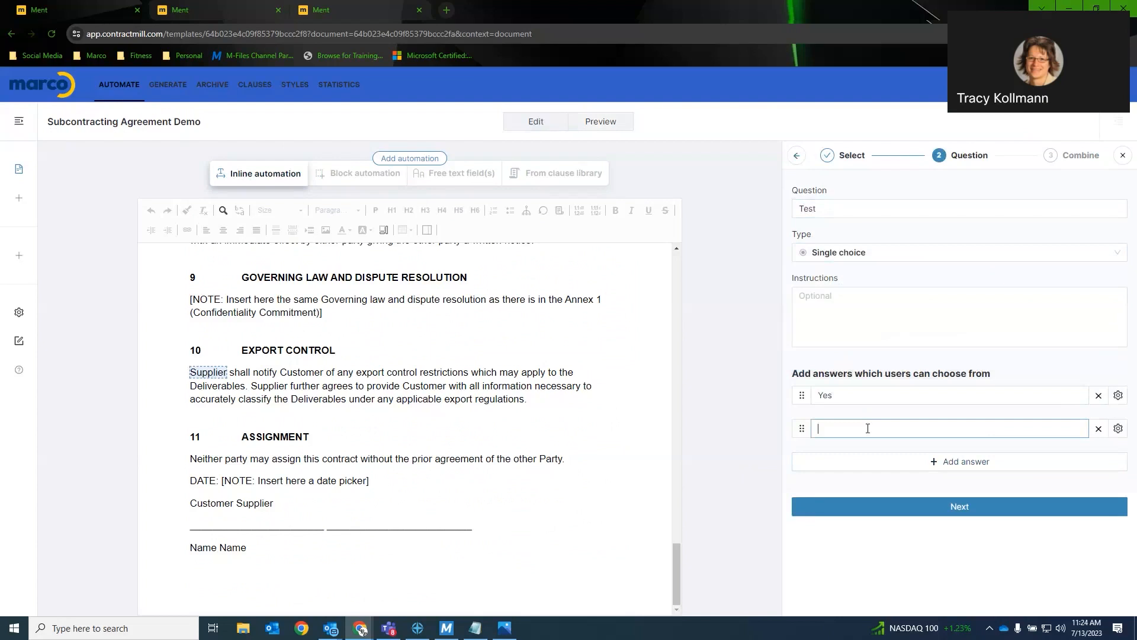
{"action": "type", "text": "No"}
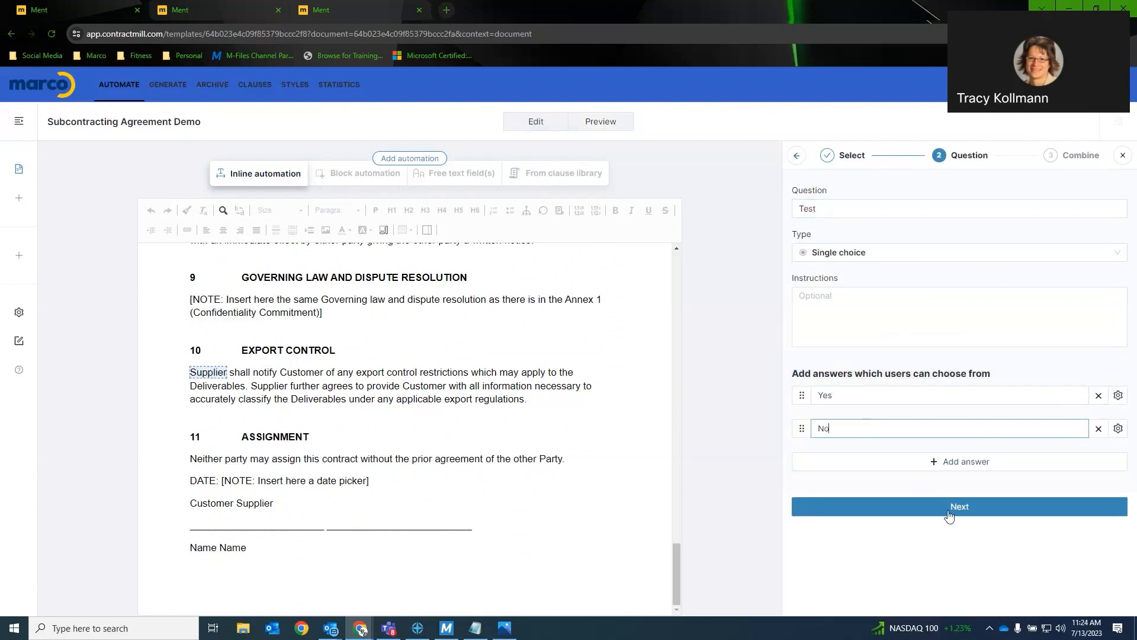
{"action": "left_click", "coordinate": [958, 506]}
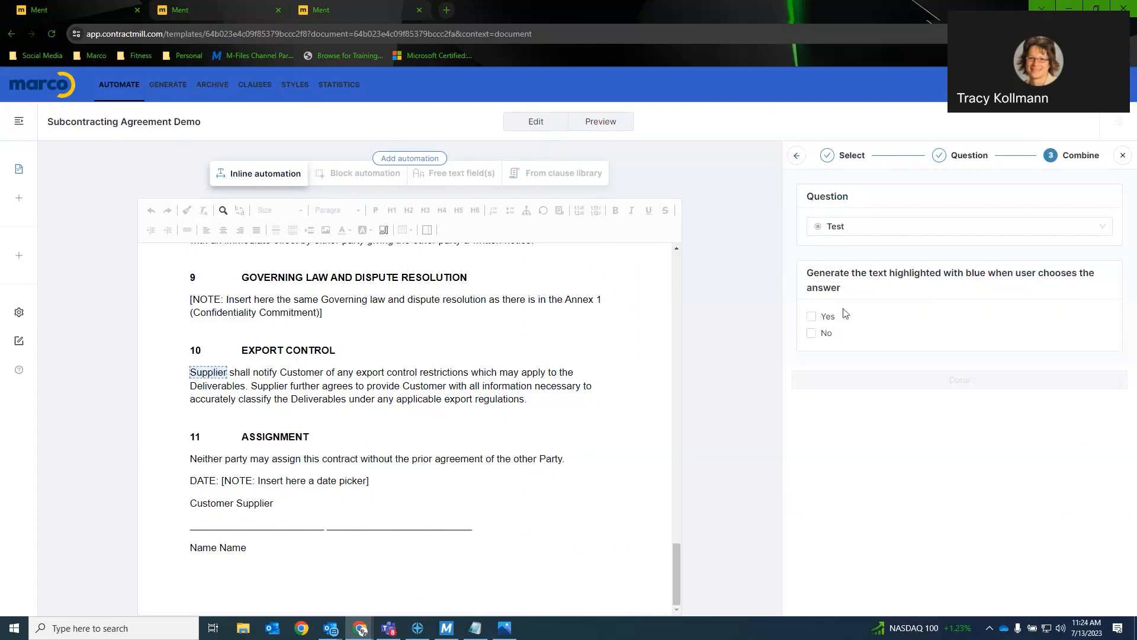
{"action": "left_click", "coordinate": [811, 316]}
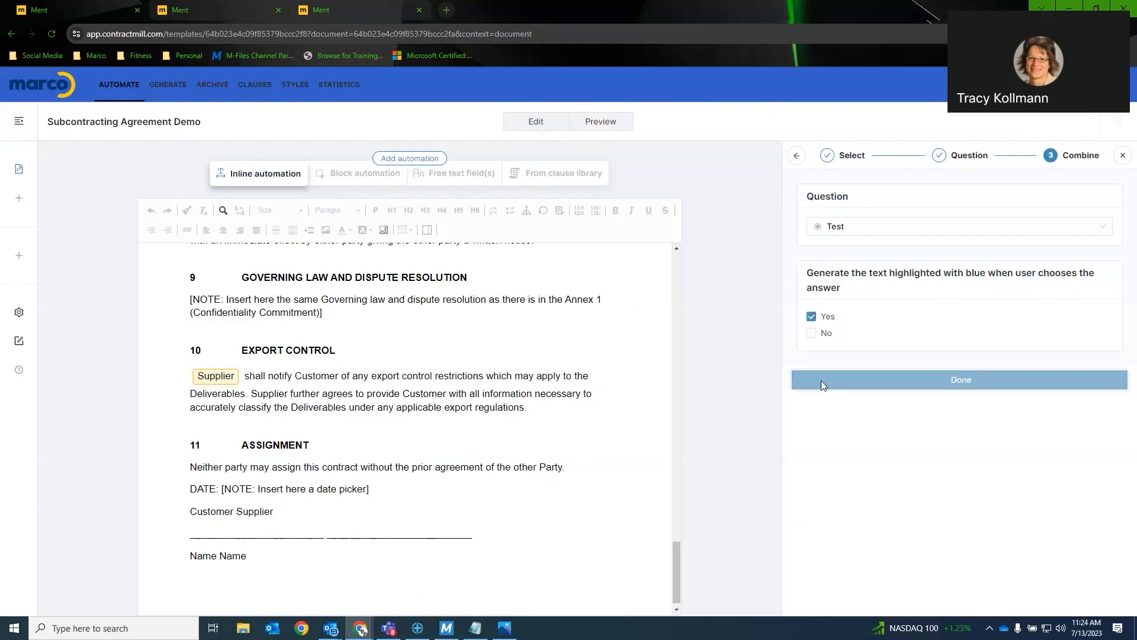
{"action": "left_click", "coordinate": [961, 379]}
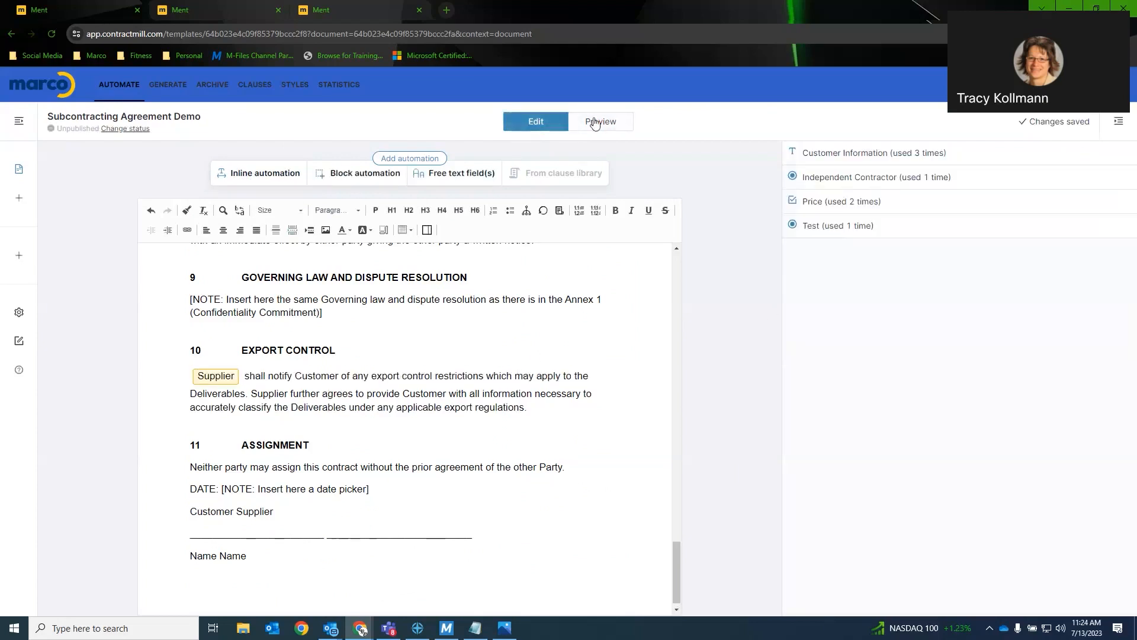
- Preview the template and answer Test with Yes so Supplier appears in Export Control
{"action": "left_click", "coordinate": [600, 120]}
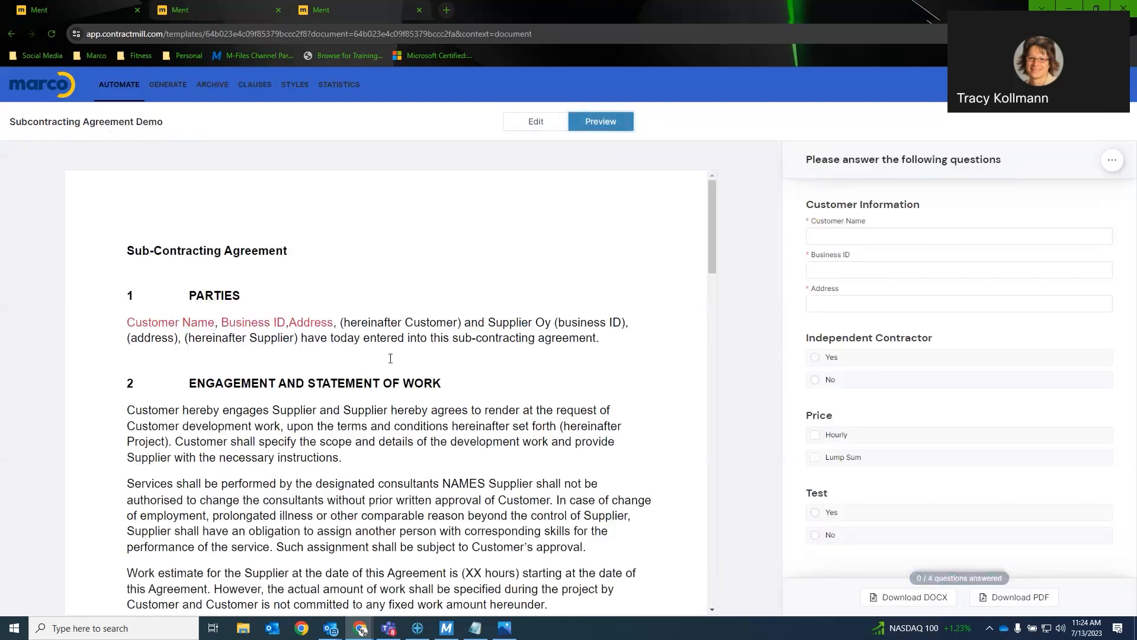
{"action": "scroll", "scroll_direction": "down", "scroll_amount": 3}
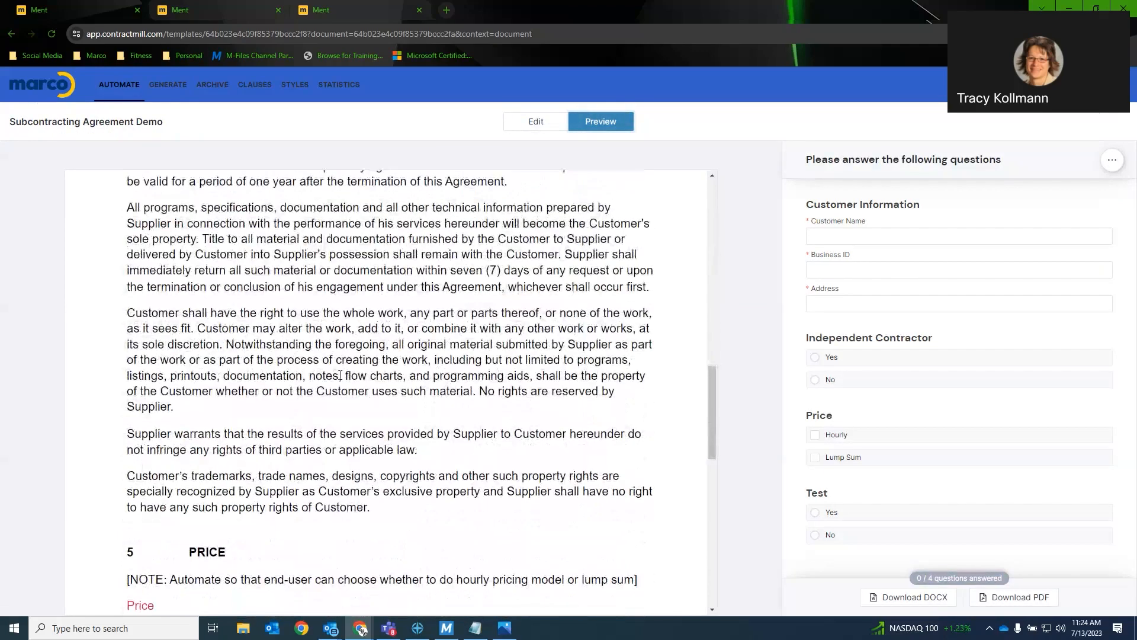
{"action": "scroll", "scroll_direction": "down", "scroll_amount": 3}
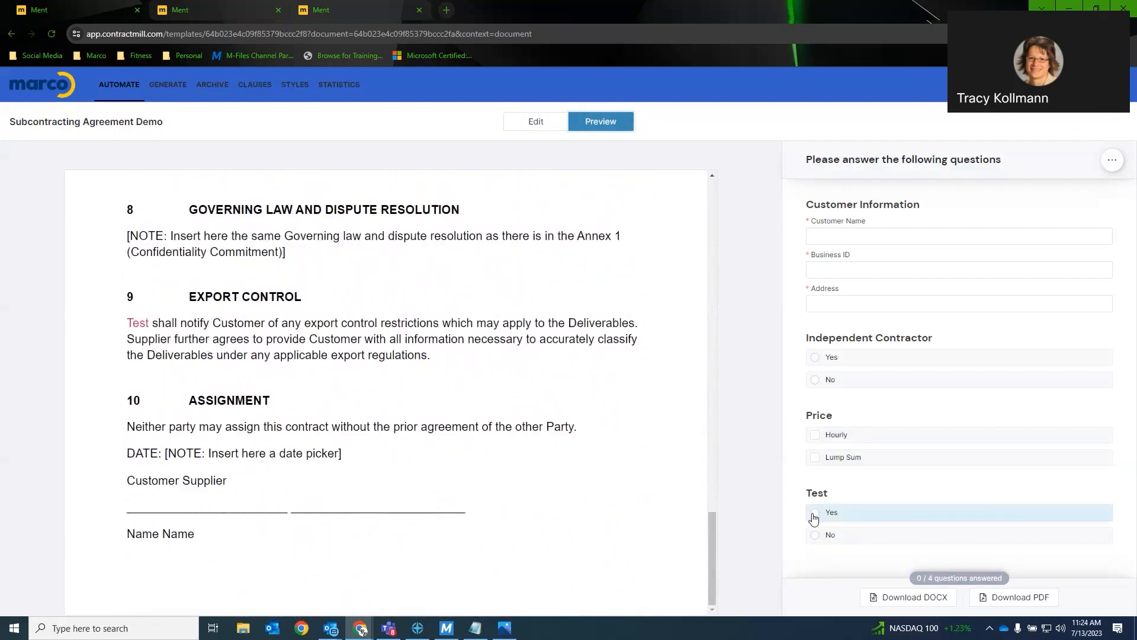
{"action": "left_click", "coordinate": [815, 511]}
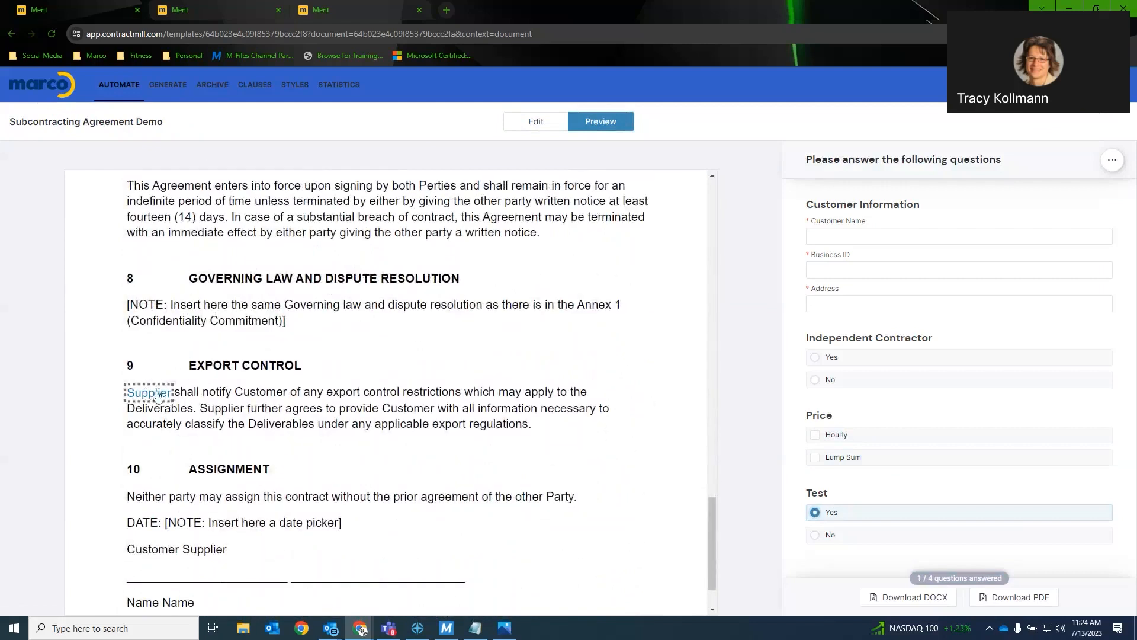
{"action": "mouse_move", "coordinate": [393, 337]}
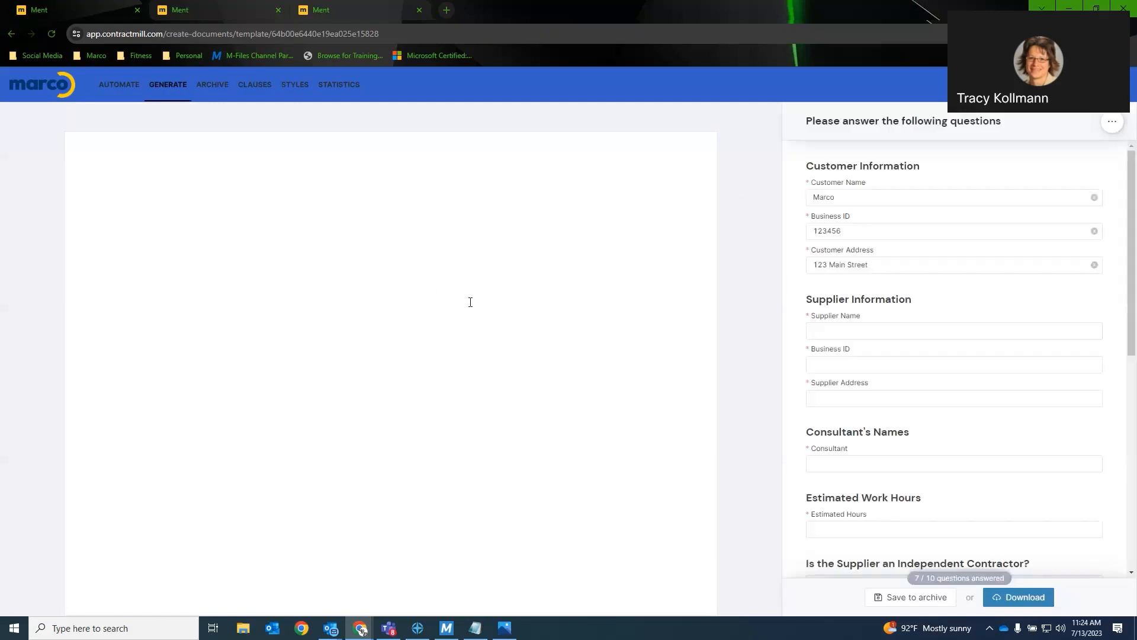
- In the Generate questionnaire choose PRC Law as governing law and ICC rules of arbitration
{"action": "scroll", "scroll_direction": "down", "scroll_amount": 3}
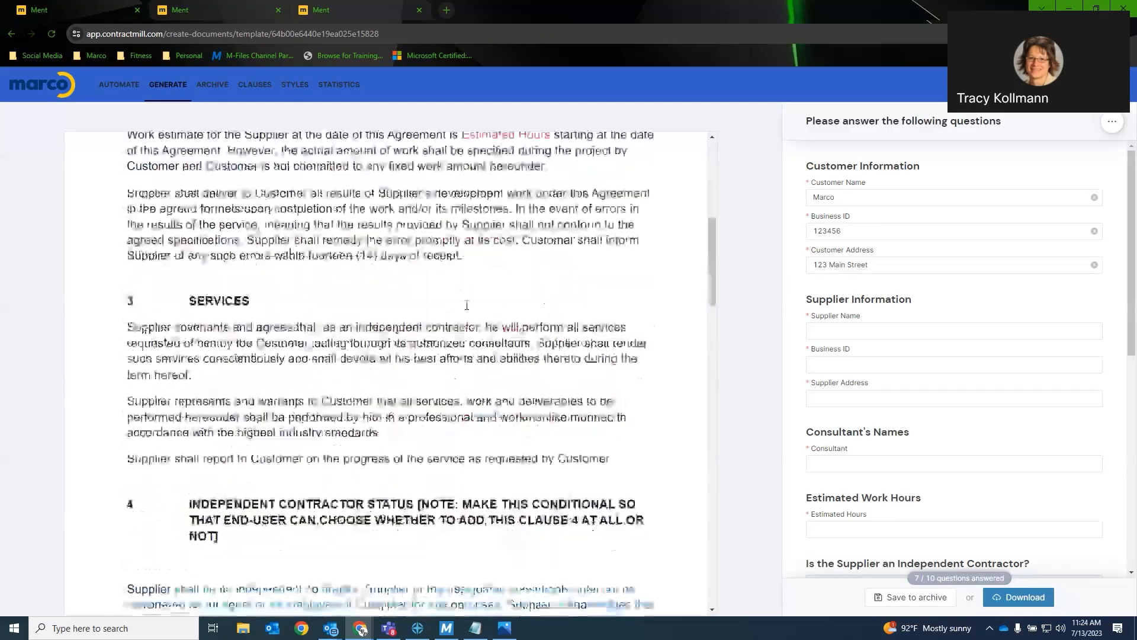
{"action": "scroll", "scroll_direction": "down", "scroll_amount": 3}
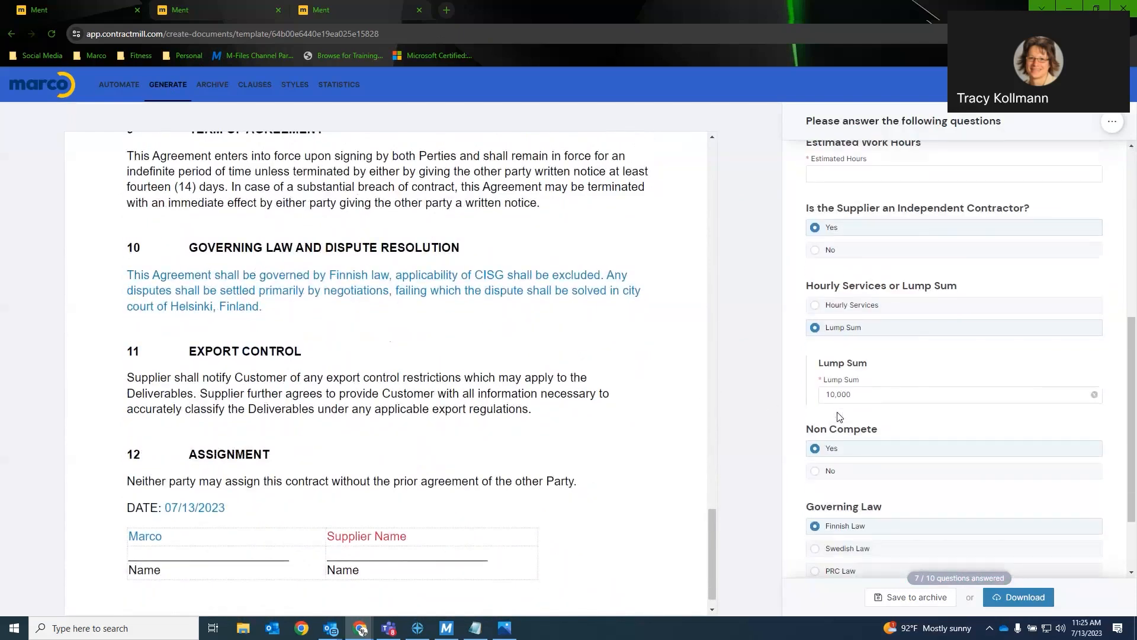
{"action": "scroll", "scroll_direction": "down", "scroll_amount": 3}
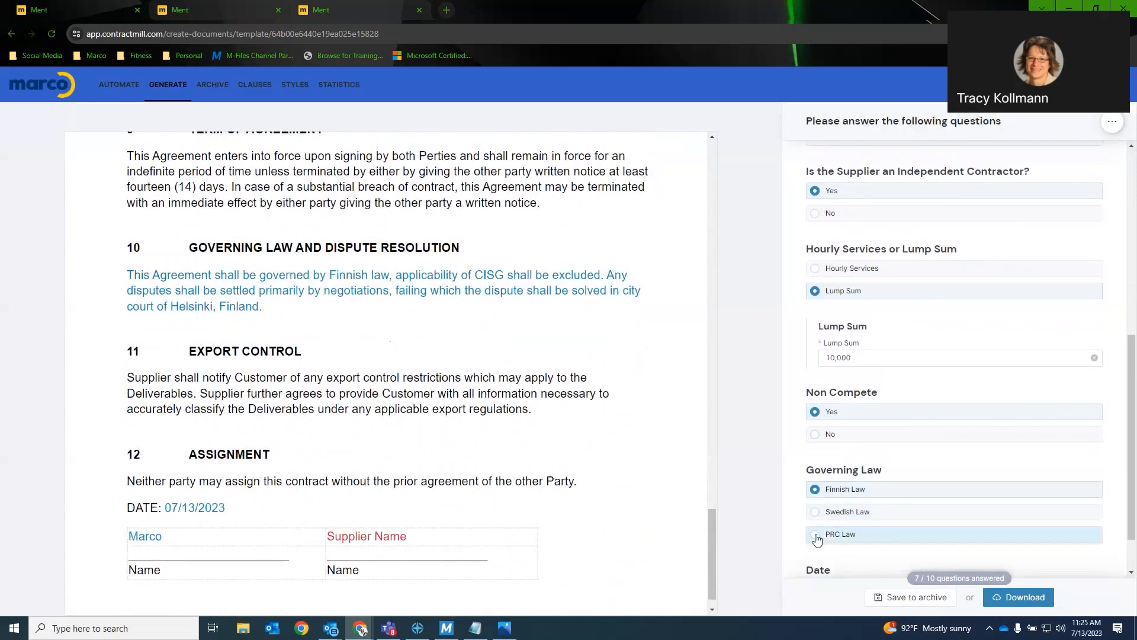
{"action": "left_click", "coordinate": [815, 534]}
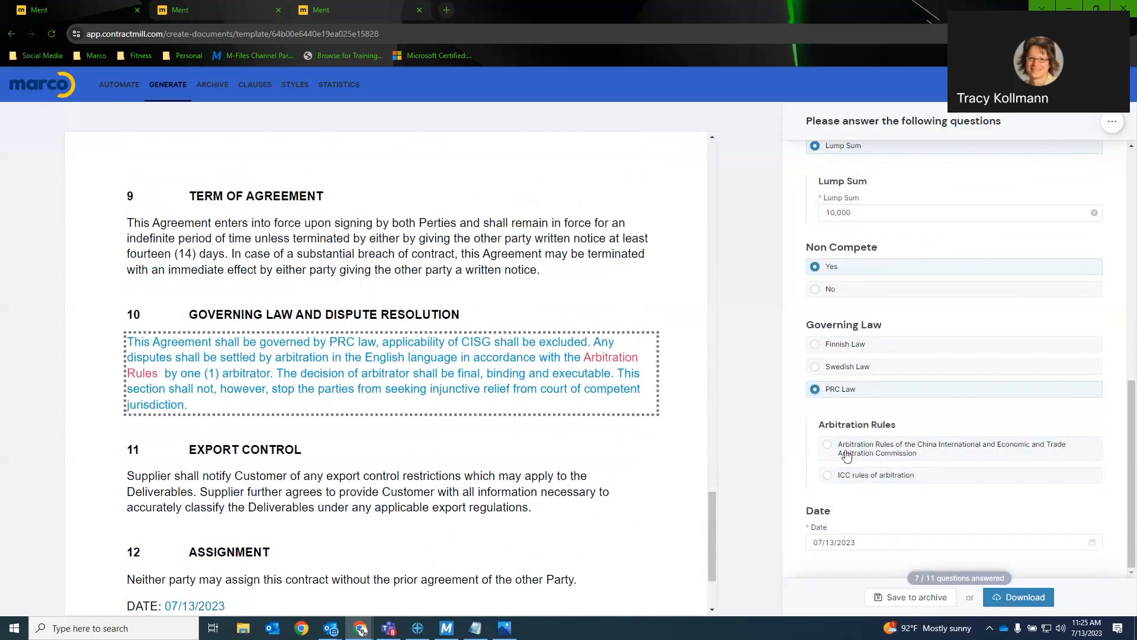
{"action": "left_click", "coordinate": [827, 474]}
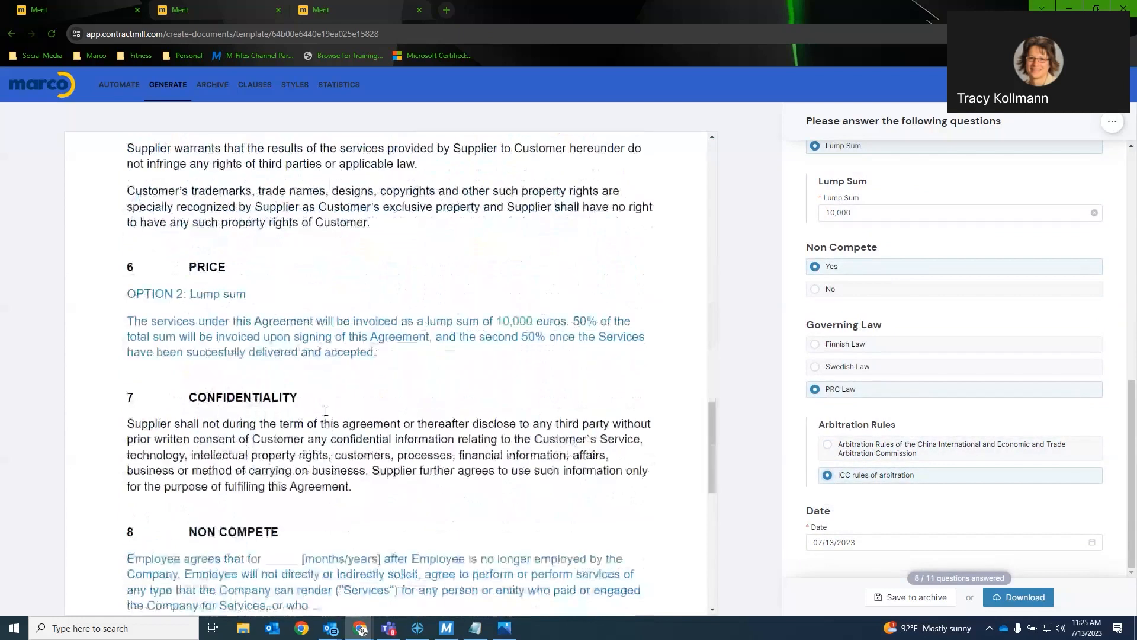
{"action": "scroll", "scroll_direction": "down", "scroll_amount": 3}
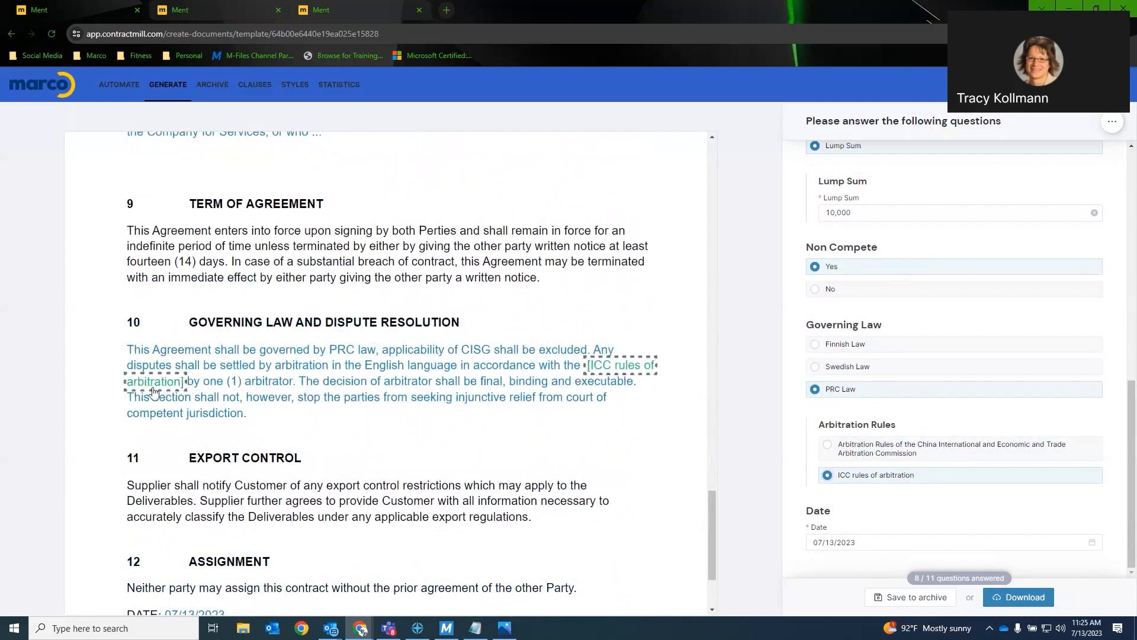
{"action": "mouse_move", "coordinate": [869, 410]}
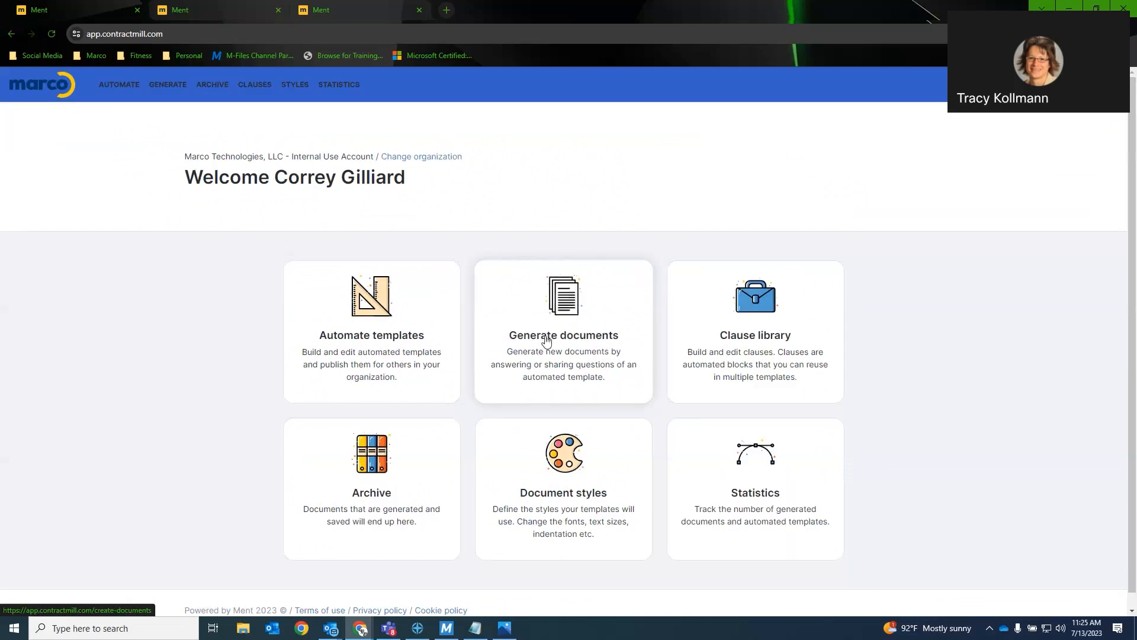
{"action": "mouse_move", "coordinate": [540, 340]}
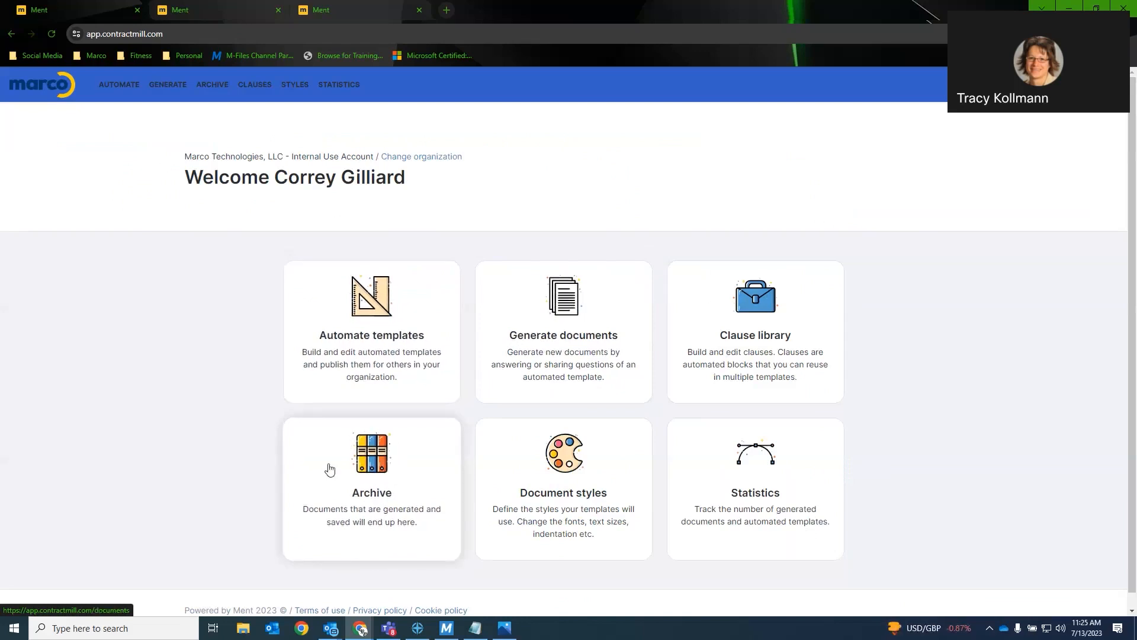
{"action": "mouse_move", "coordinate": [447, 424]}
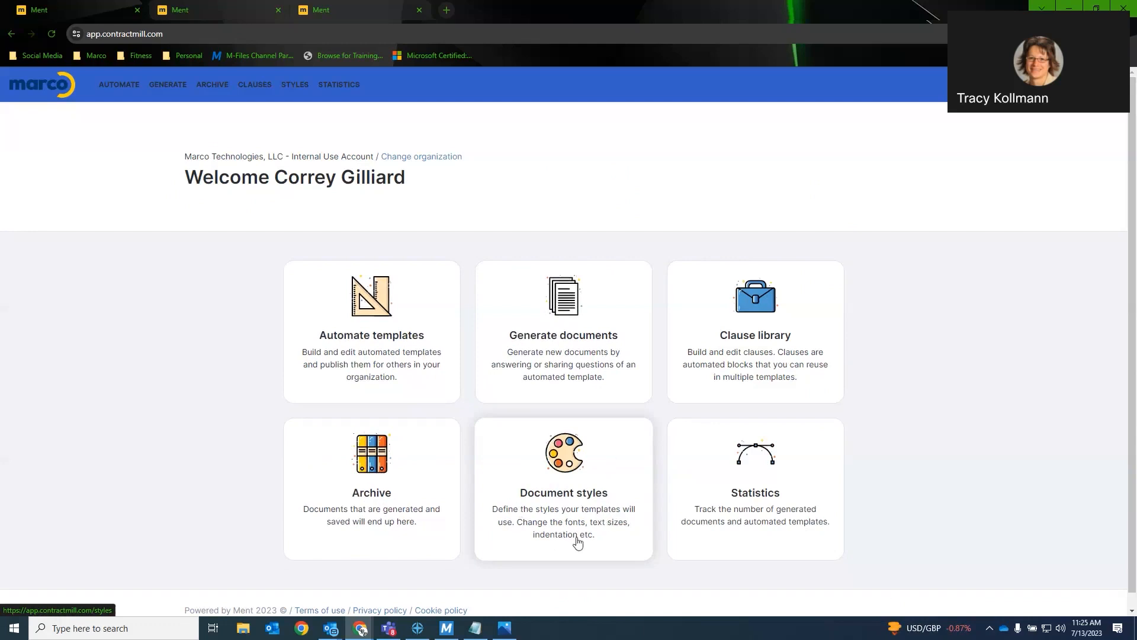
{"action": "mouse_move", "coordinate": [586, 431]}
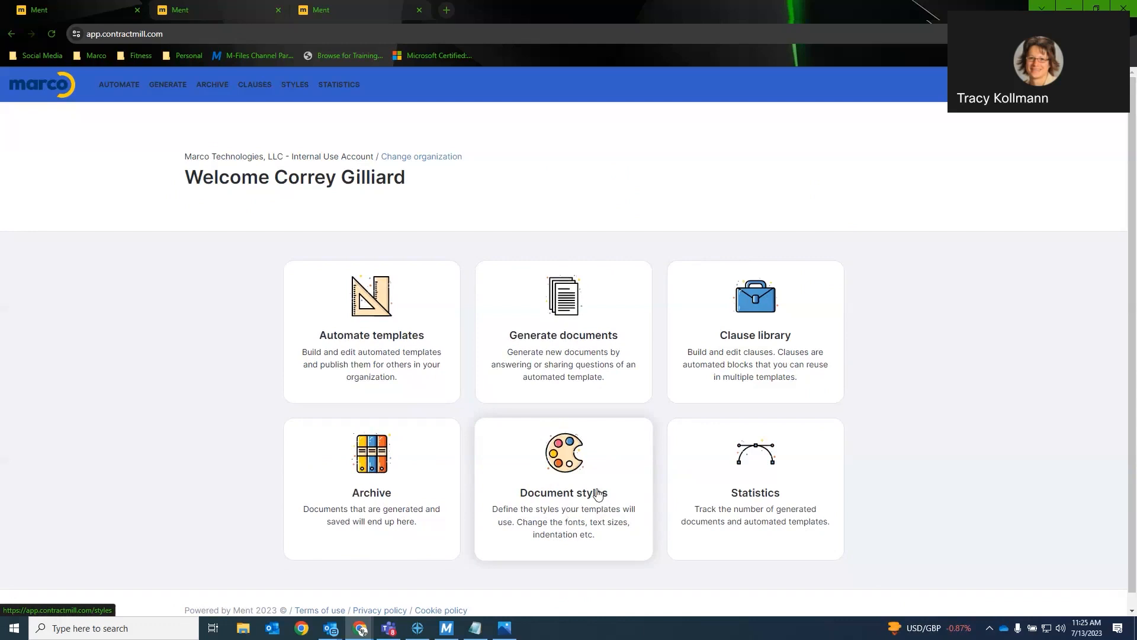
{"action": "mouse_move", "coordinate": [755, 345]}
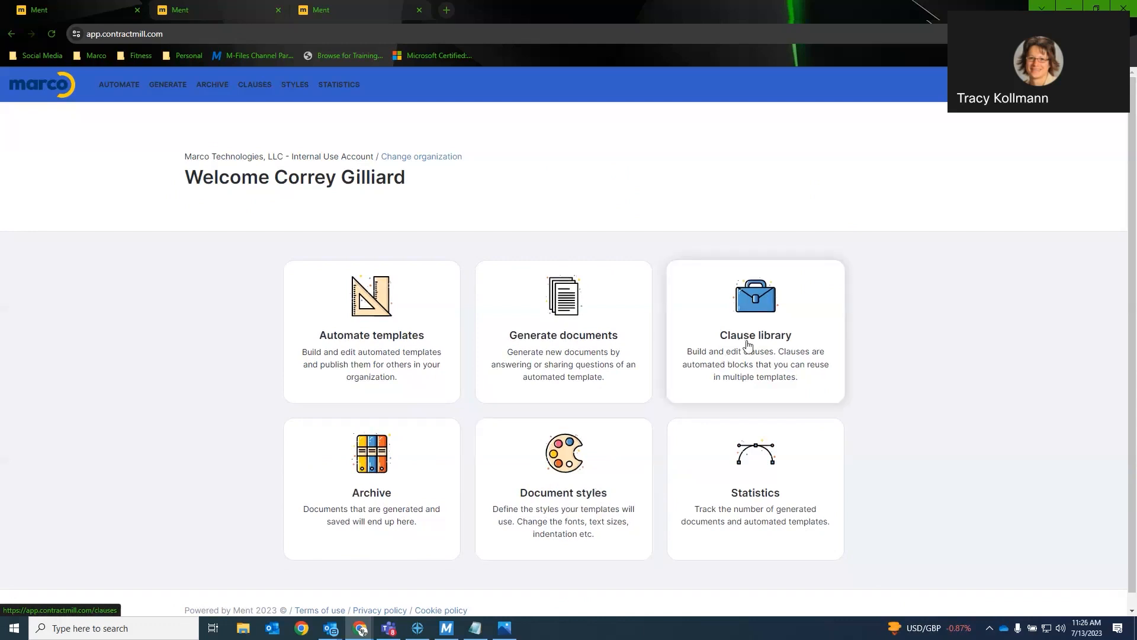
- Open the Clause library from the home dashboard, showing Non Compete, Marco - PoC and ICC Arbitration clauses
{"action": "left_click", "coordinate": [755, 331]}
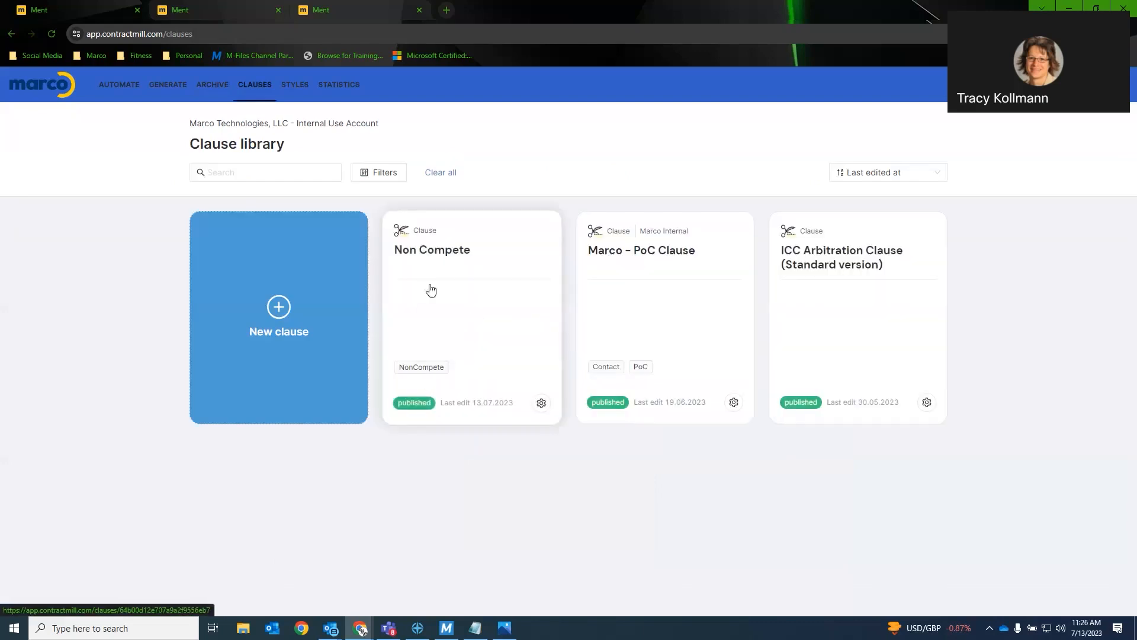
{"action": "mouse_move", "coordinate": [423, 306]}
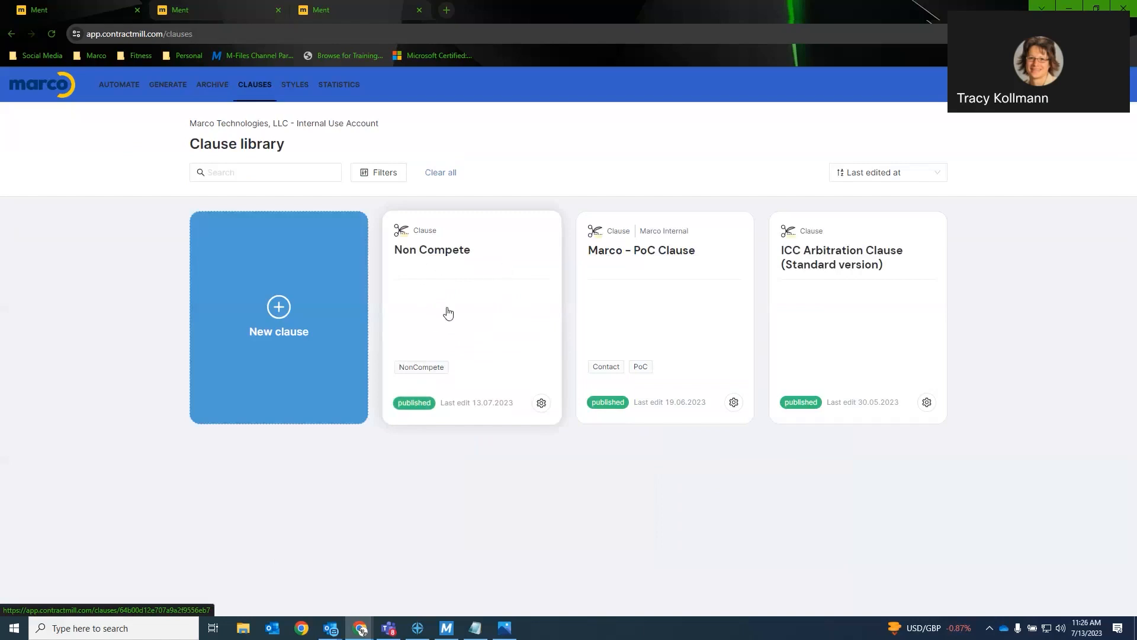
{"action": "mouse_move", "coordinate": [446, 312]}
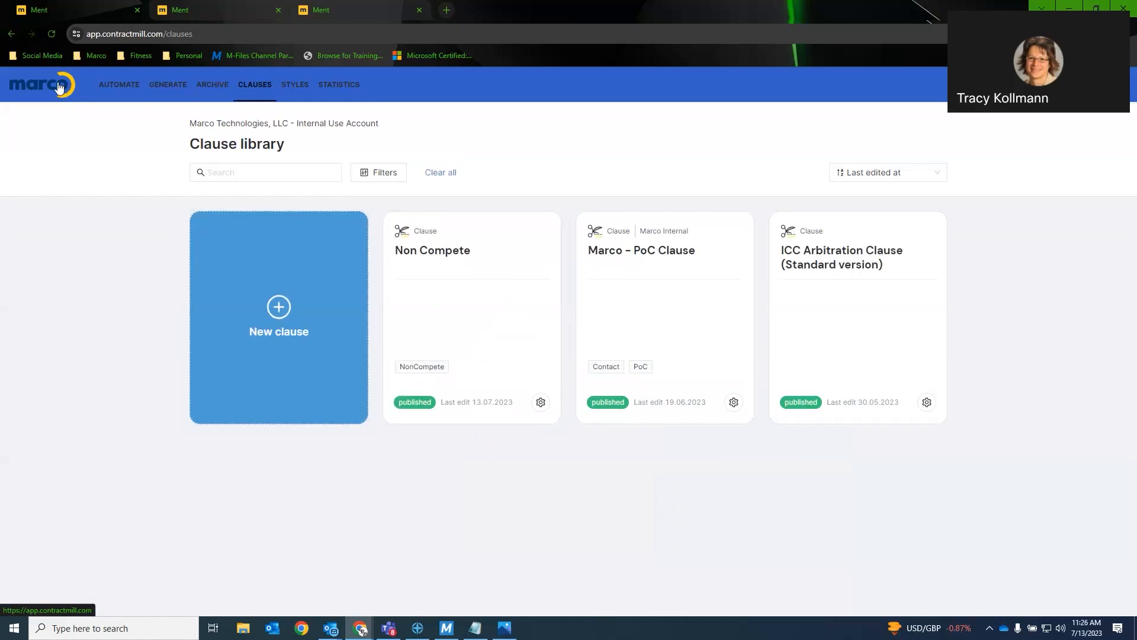
- View the help center's 'How to automate templates' video guide and read down its page
{"action": "left_click", "coordinate": [42, 85]}
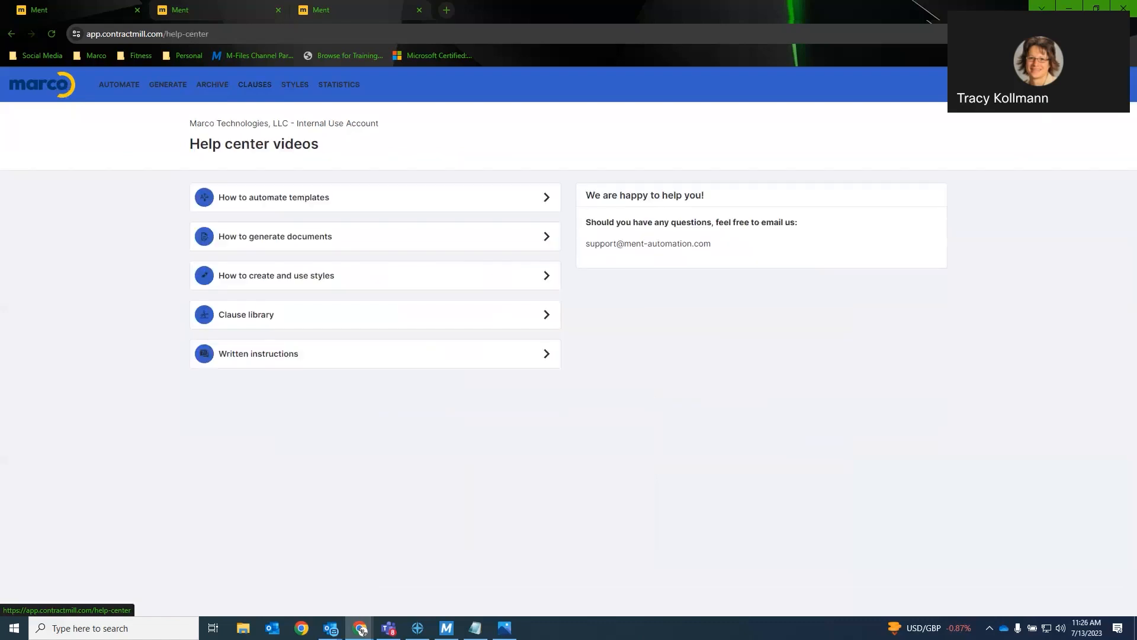
{"action": "mouse_move", "coordinate": [283, 198]}
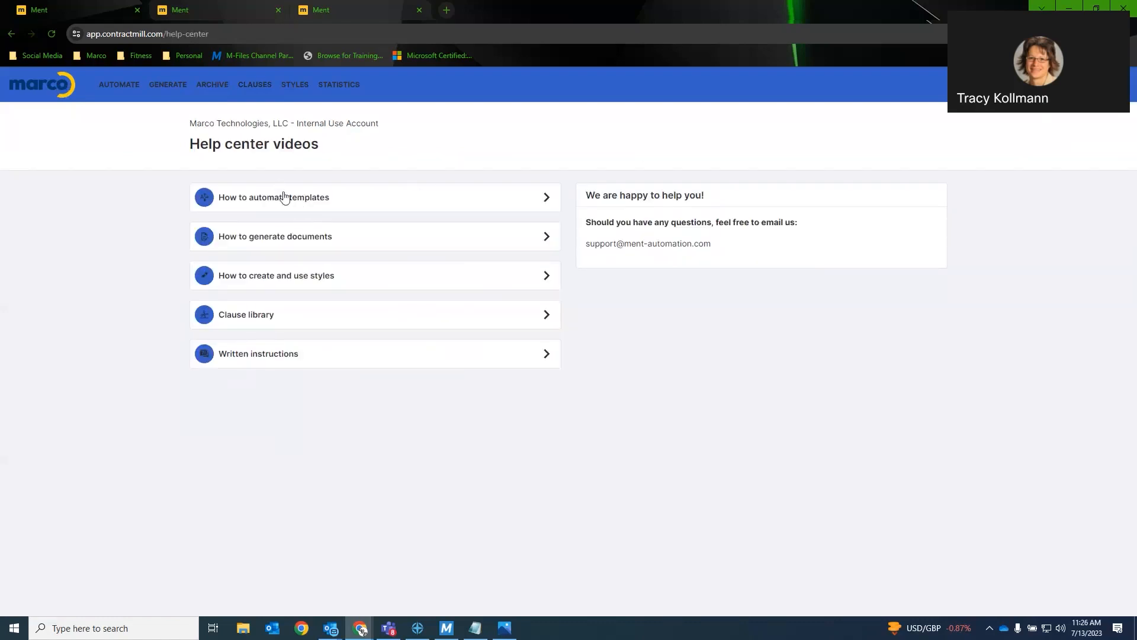
{"action": "left_click", "coordinate": [274, 197]}
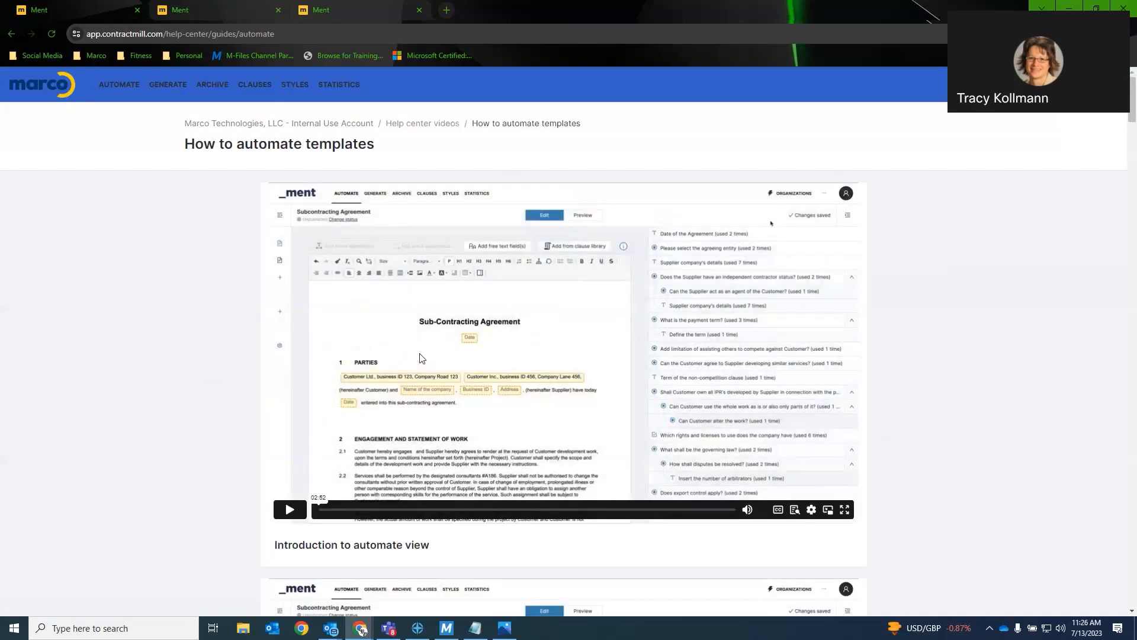
{"action": "scroll", "scroll_direction": "down", "scroll_amount": 3}
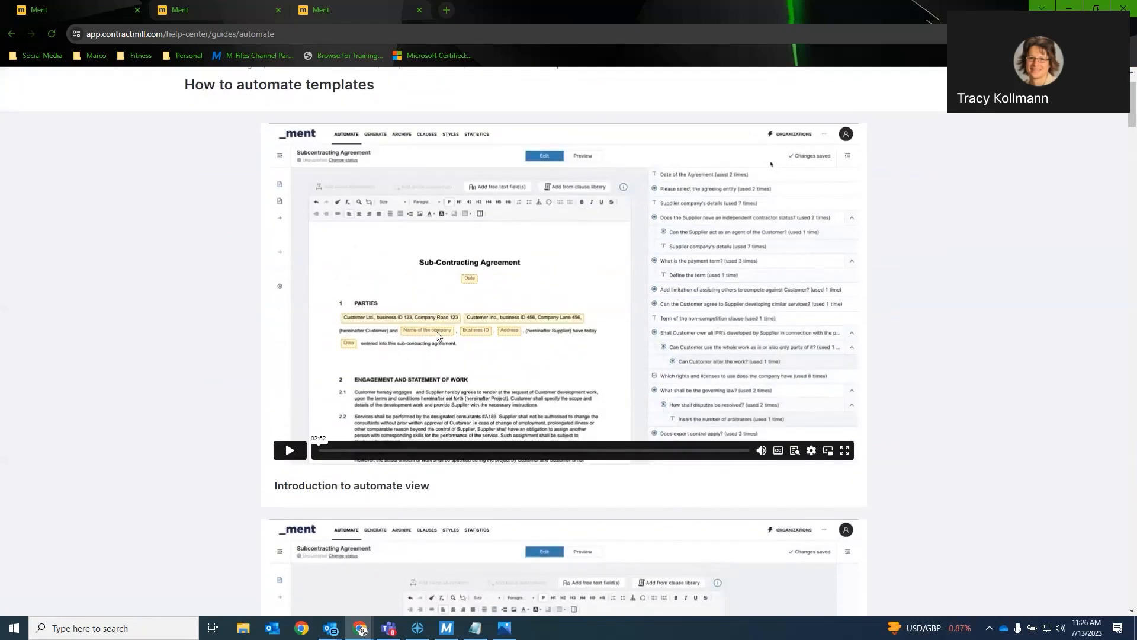
{"action": "scroll", "scroll_direction": "down", "scroll_amount": 3}
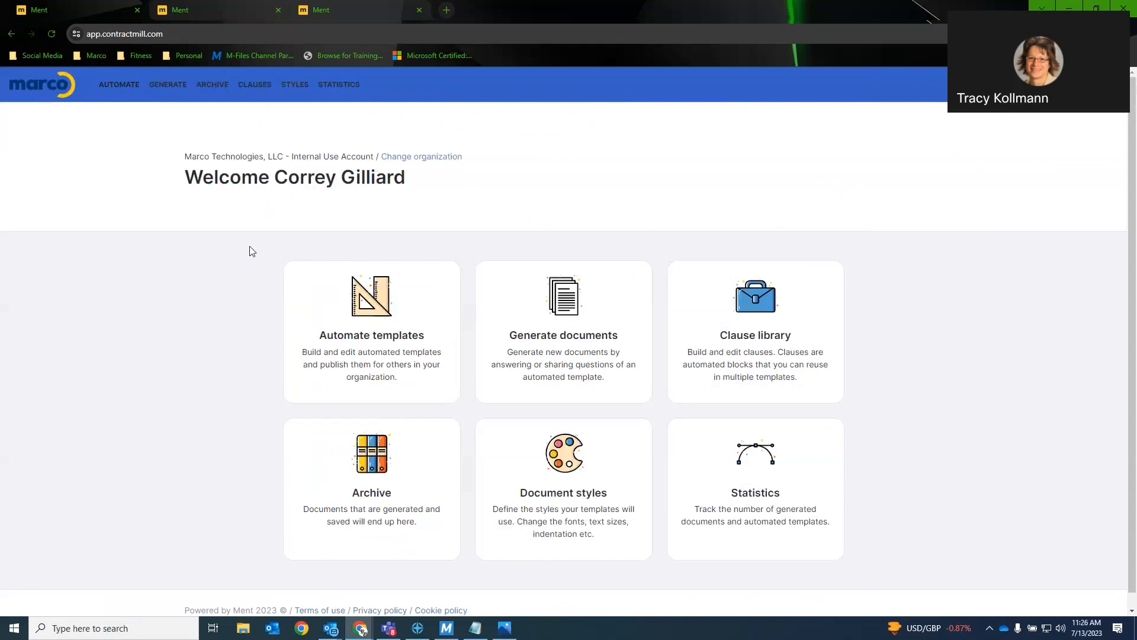
{"action": "mouse_move", "coordinate": [305, 244]}
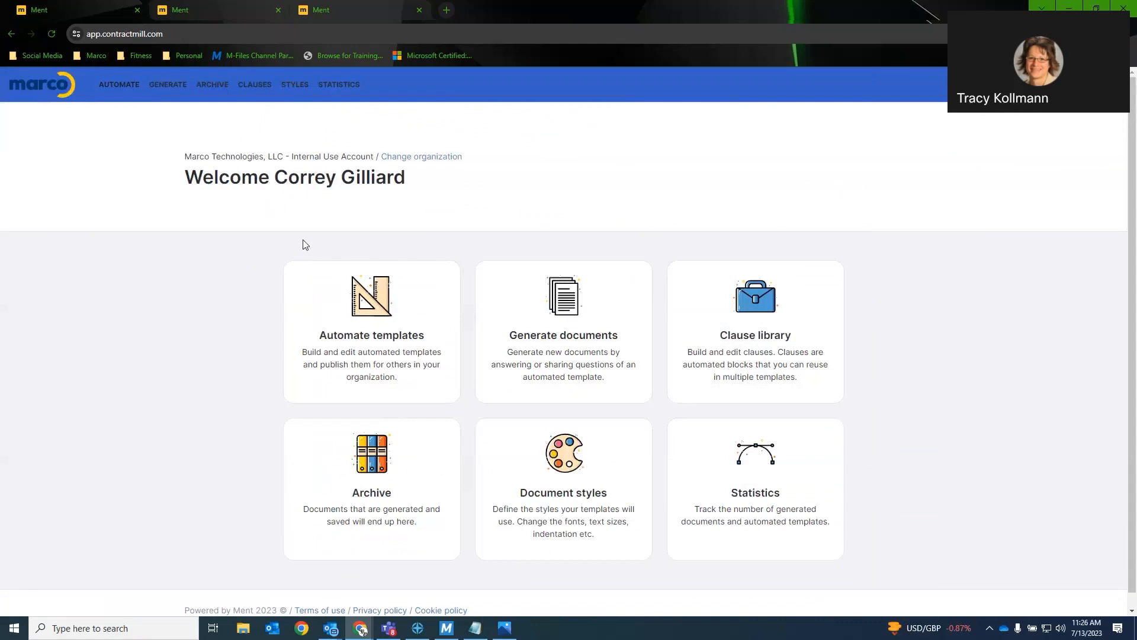
{"action": "mouse_move", "coordinate": [269, 287]}
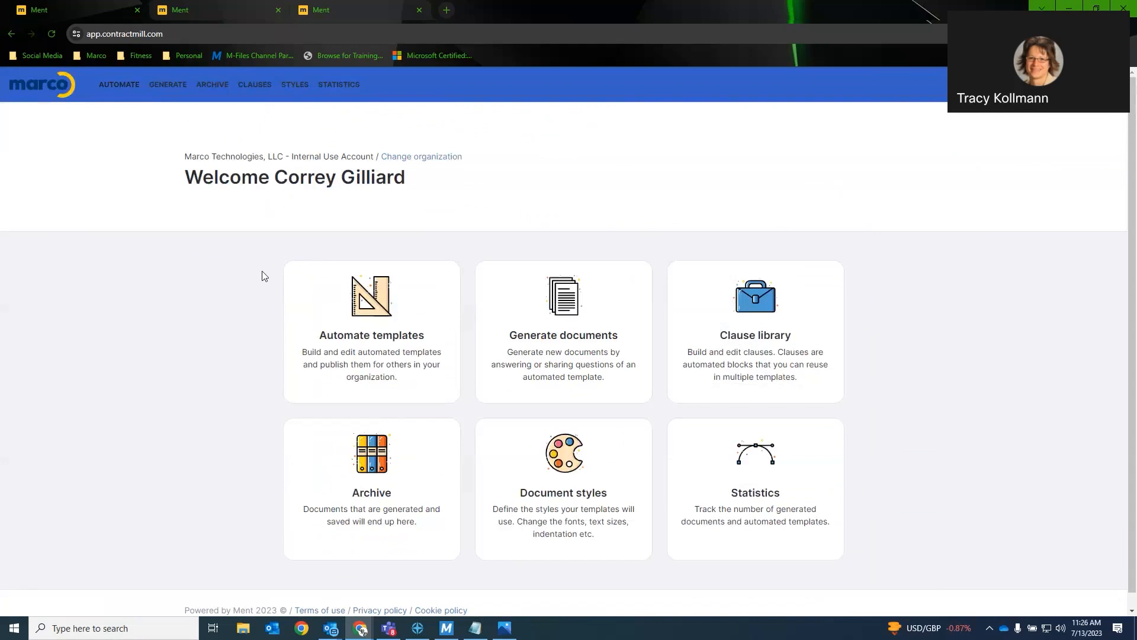
{"action": "mouse_move", "coordinate": [250, 266]}
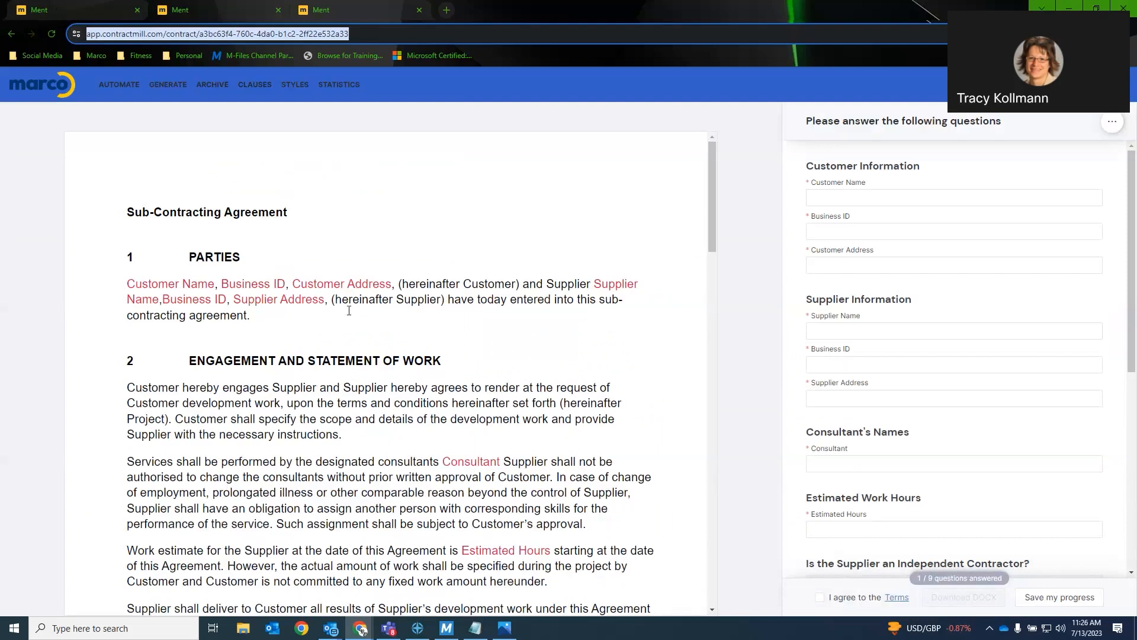
- Look through the Sub-Contracting Agreement's clauses by moving down the draft
{"action": "scroll", "scroll_direction": "down", "scroll_amount": 3}
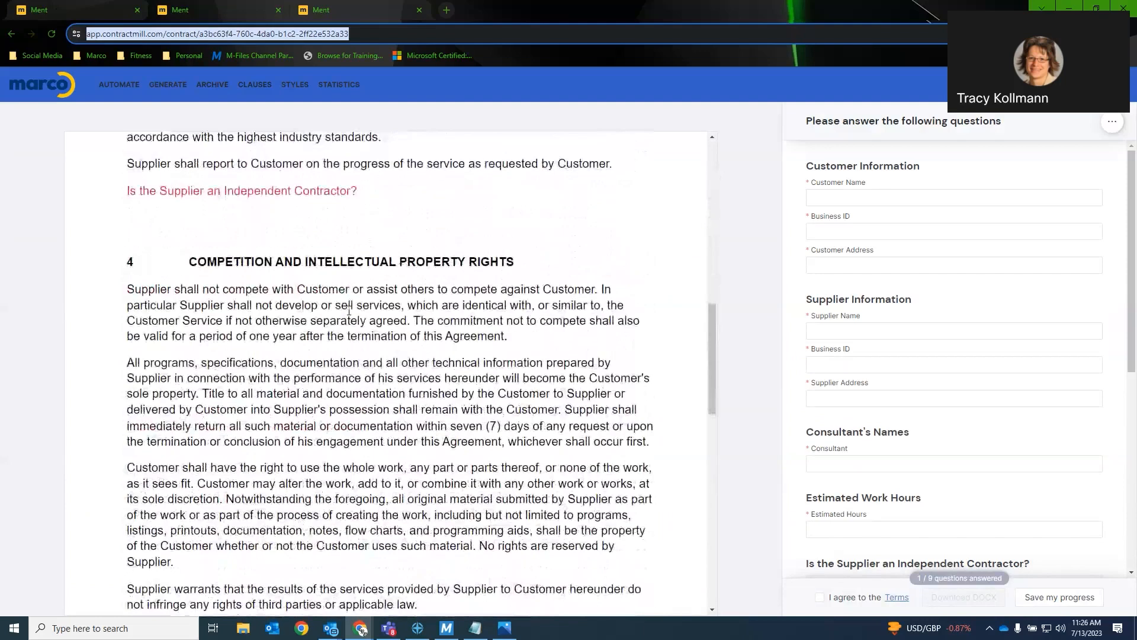
{"action": "scroll", "scroll_direction": "down", "scroll_amount": 3}
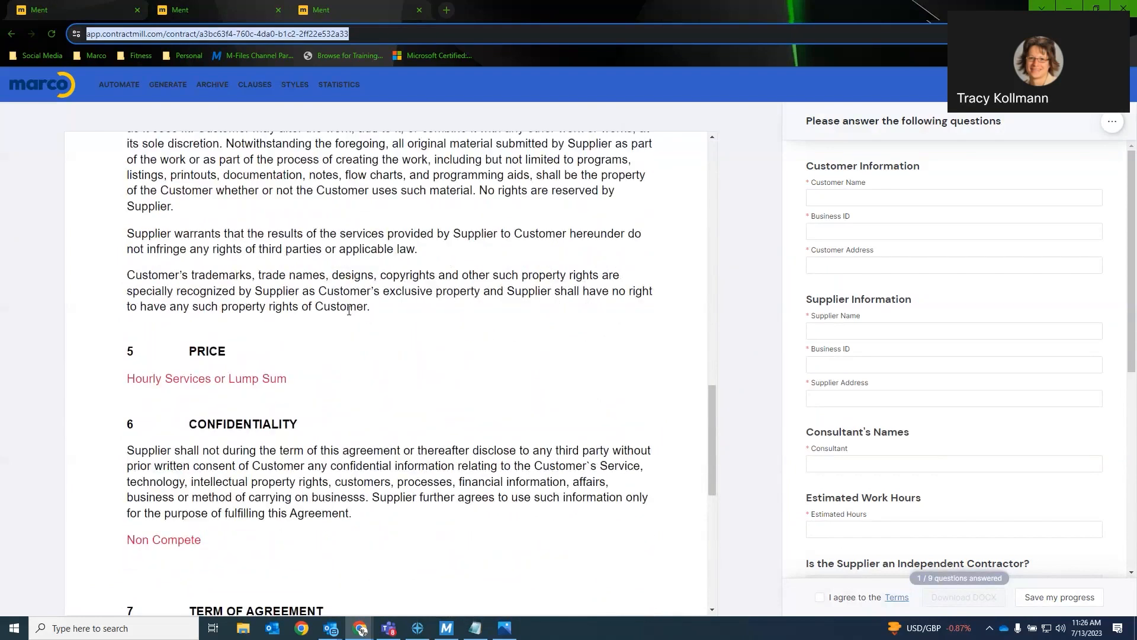
{"action": "scroll", "scroll_direction": "down", "scroll_amount": 3}
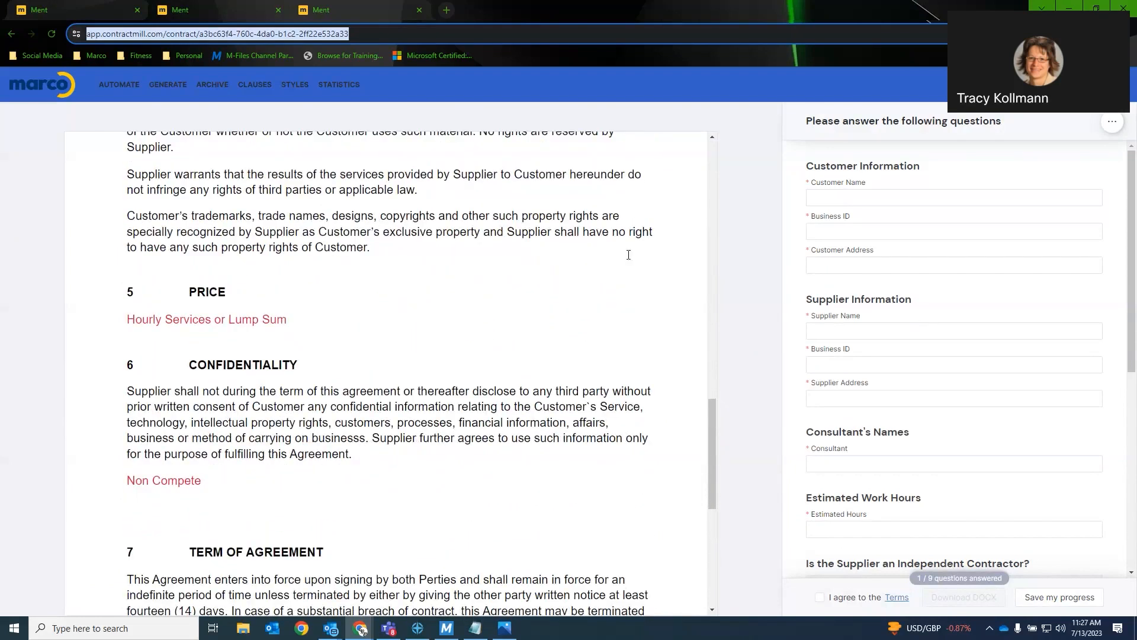
- Enter the Customer Name and Estimated Hours question fields of the agreement's form
{"action": "left_click", "coordinate": [952, 196]}
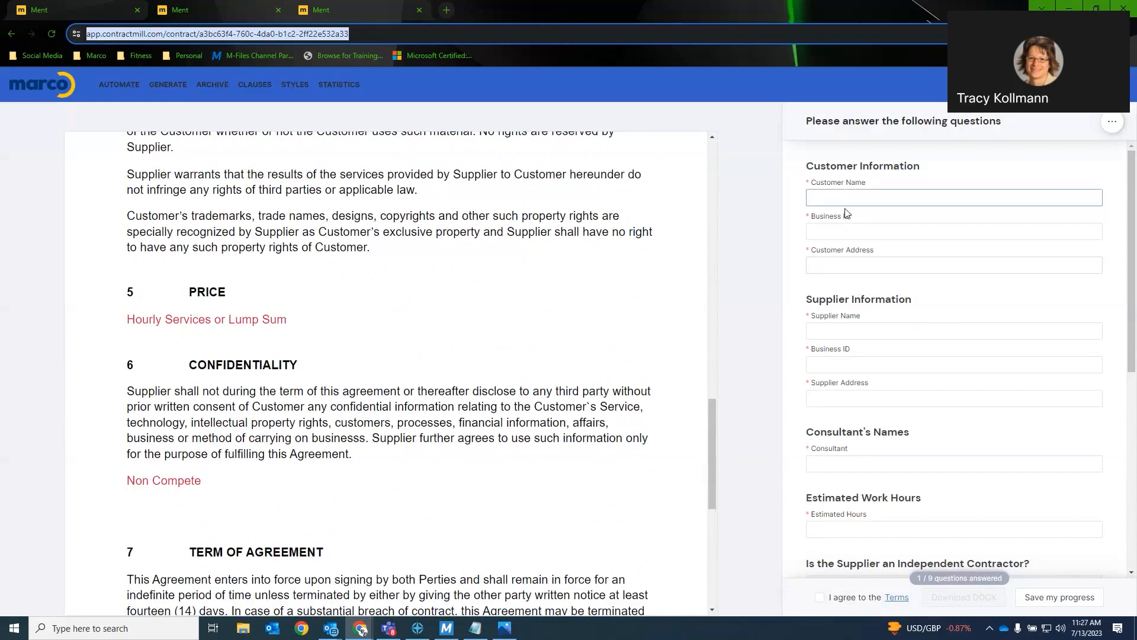
{"action": "left_click", "coordinate": [954, 231]}
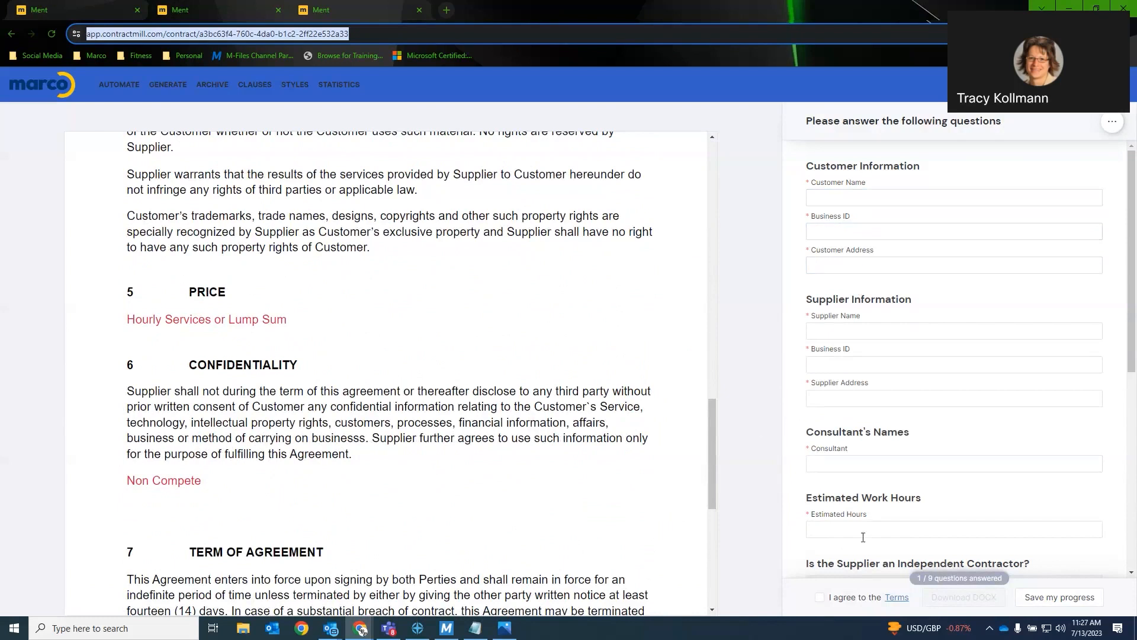
{"action": "left_click", "coordinate": [819, 596]}
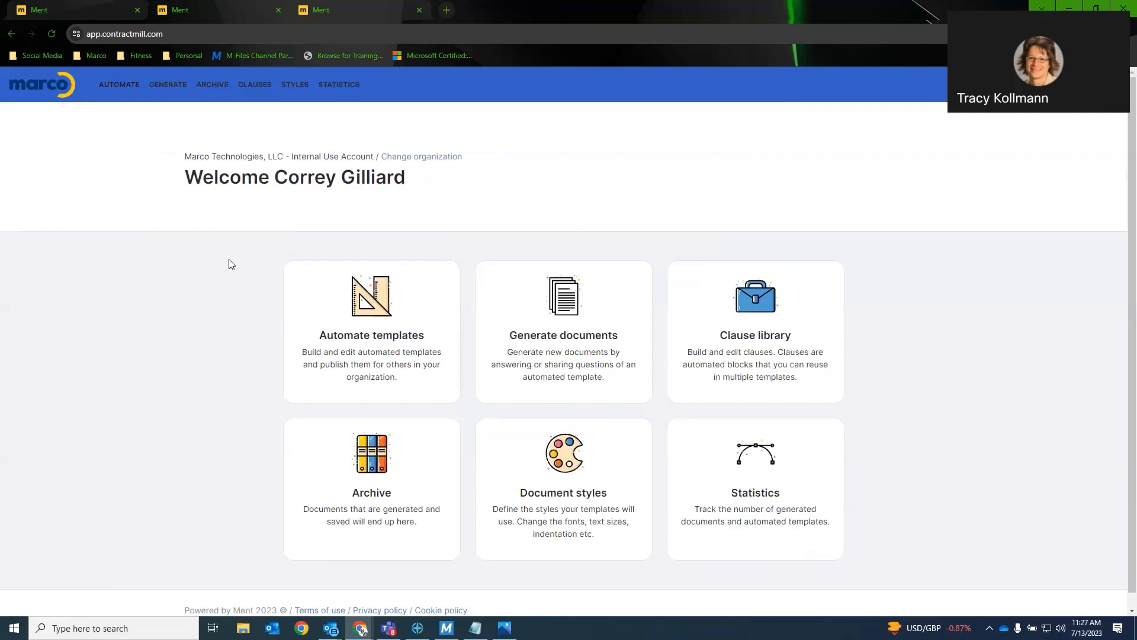
{"action": "mouse_move", "coordinate": [222, 268]}
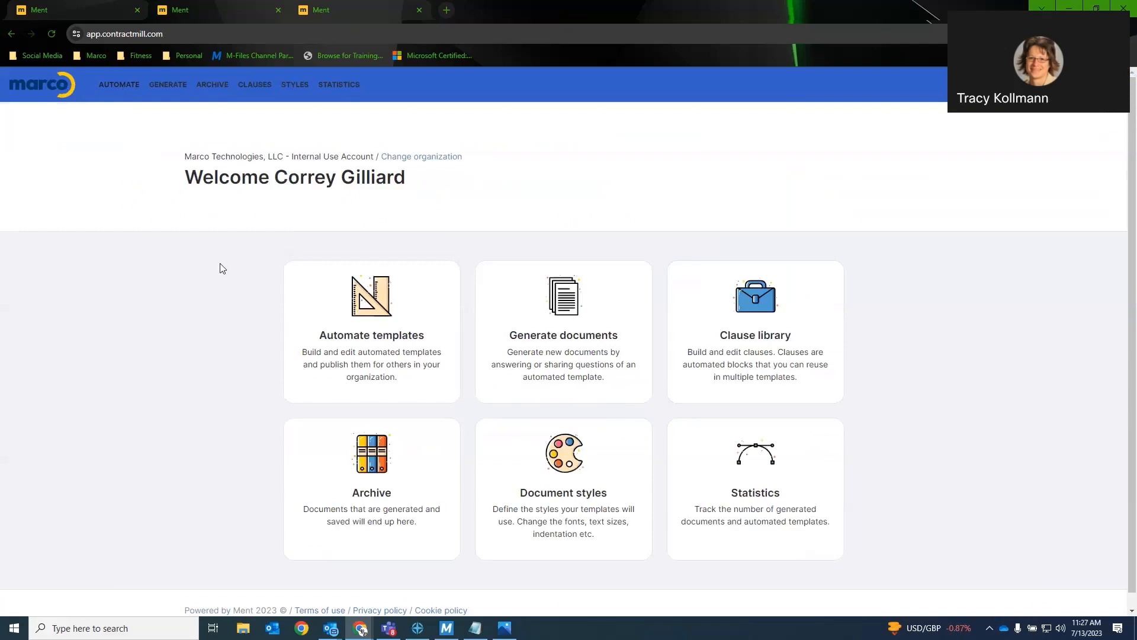
{"action": "mouse_move", "coordinate": [226, 270]}
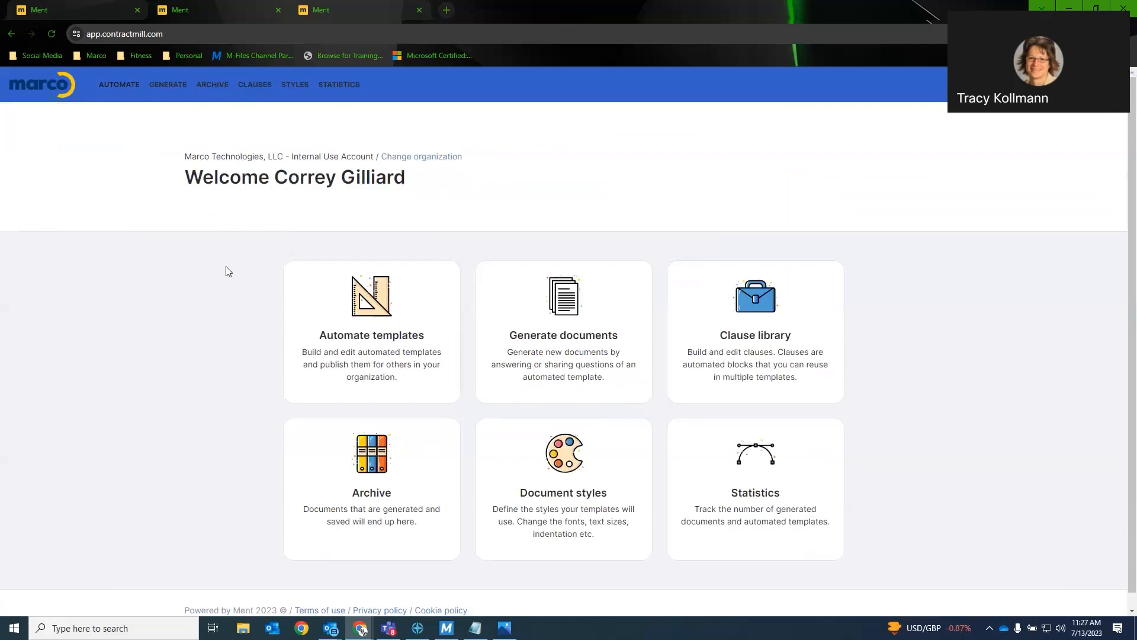
{"action": "mouse_move", "coordinate": [564, 341]}
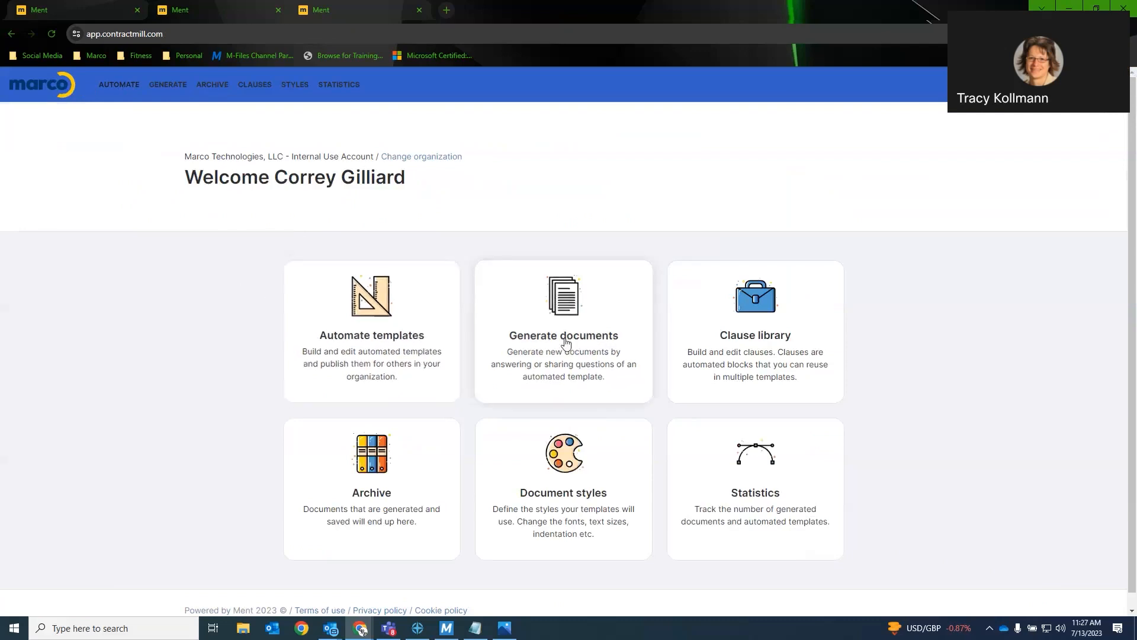
- Start generating a new document from the home dashboard's Generate documents card
{"action": "left_click", "coordinate": [564, 330]}
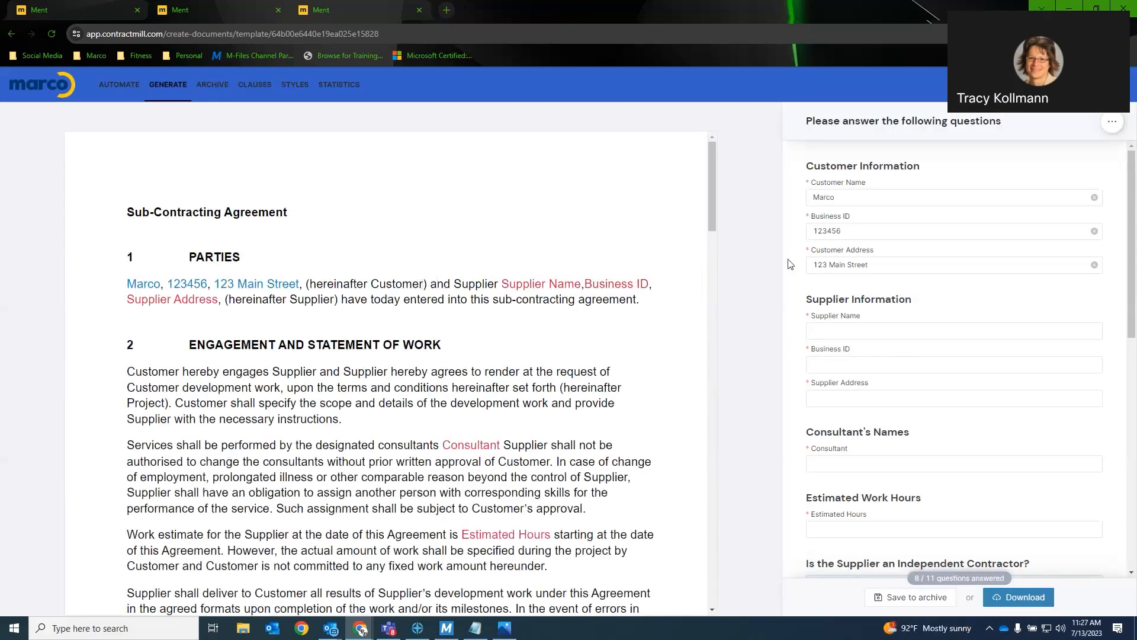
{"action": "left_click", "coordinate": [943, 196]}
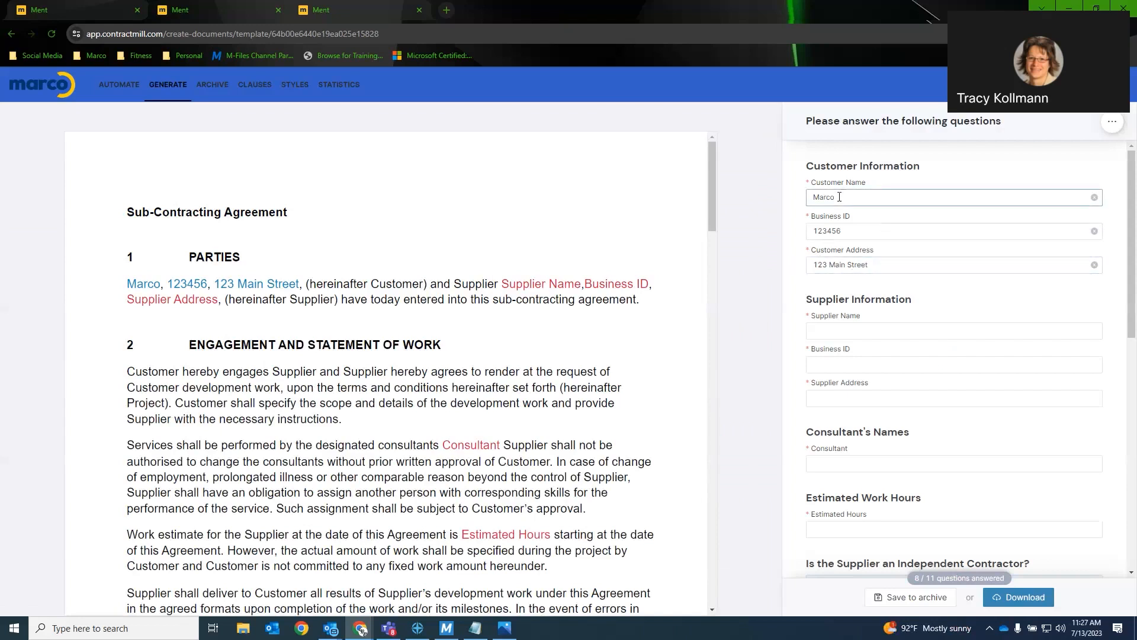
{"action": "left_click", "coordinate": [943, 231]}
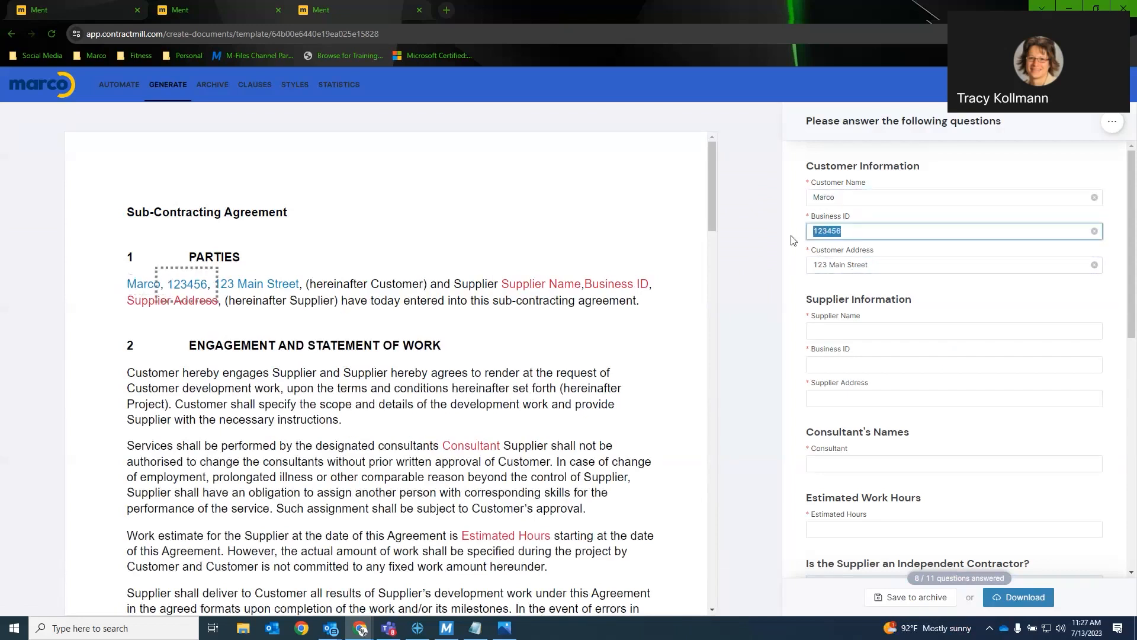
{"action": "left_click", "coordinate": [943, 197]}
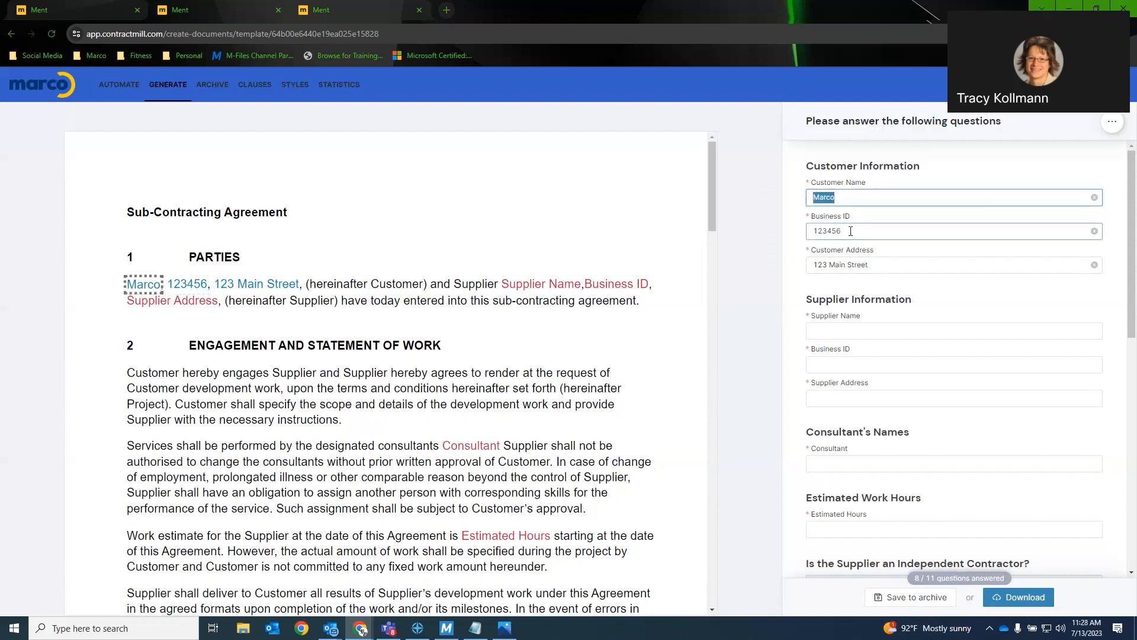
{"action": "left_click", "coordinate": [943, 265]}
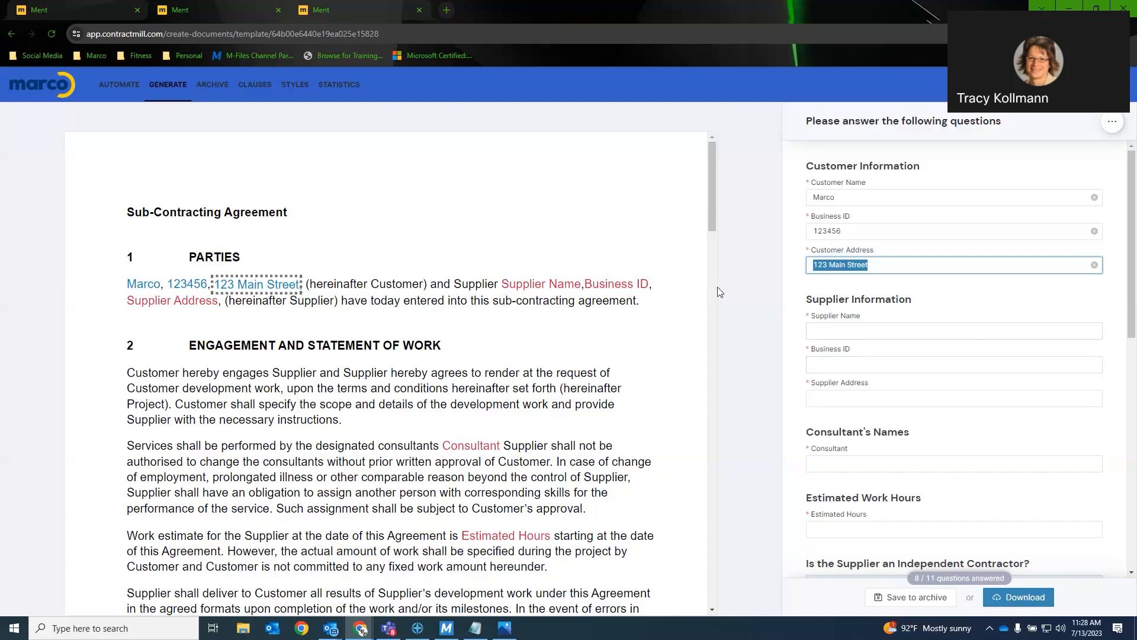
{"action": "mouse_move", "coordinate": [720, 296]}
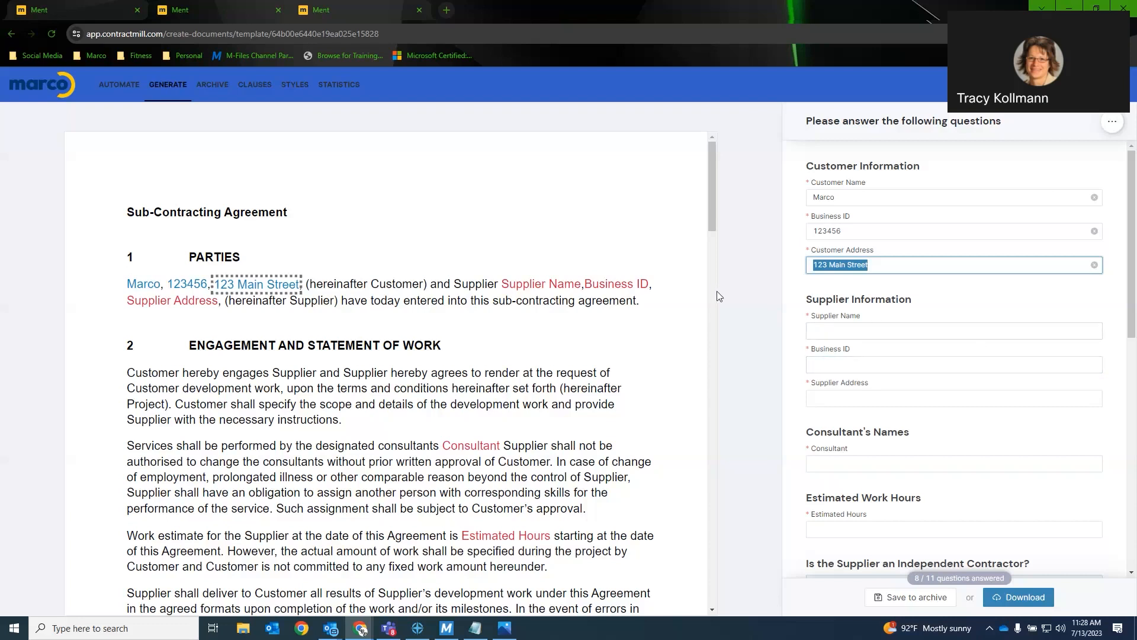
{"action": "mouse_move", "coordinate": [593, 293]}
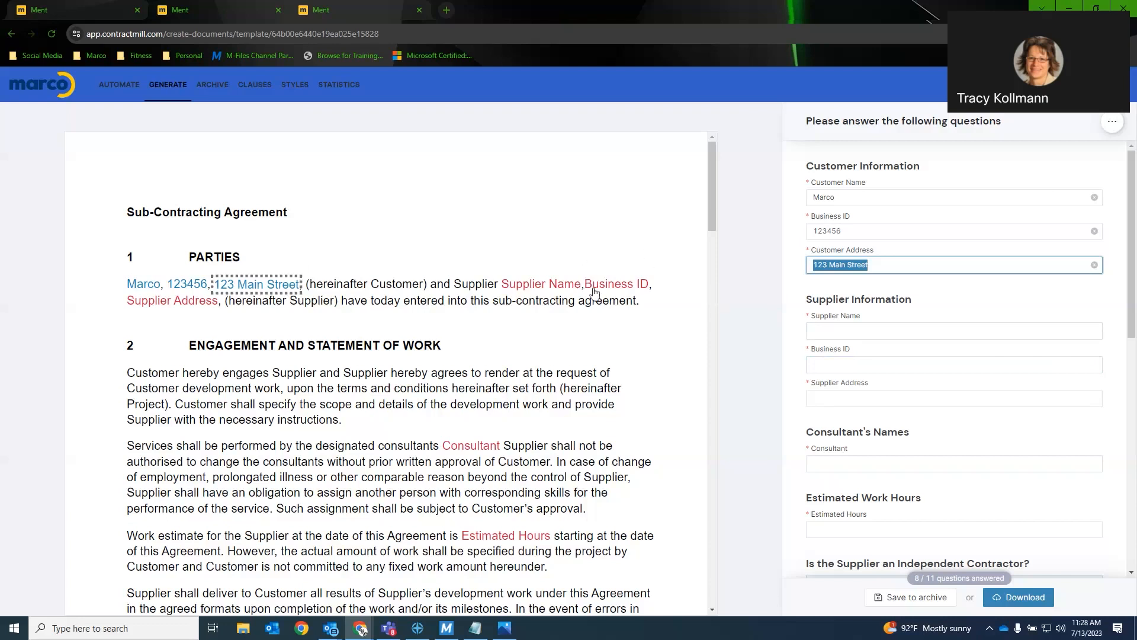
{"action": "mouse_move", "coordinate": [486, 338]}
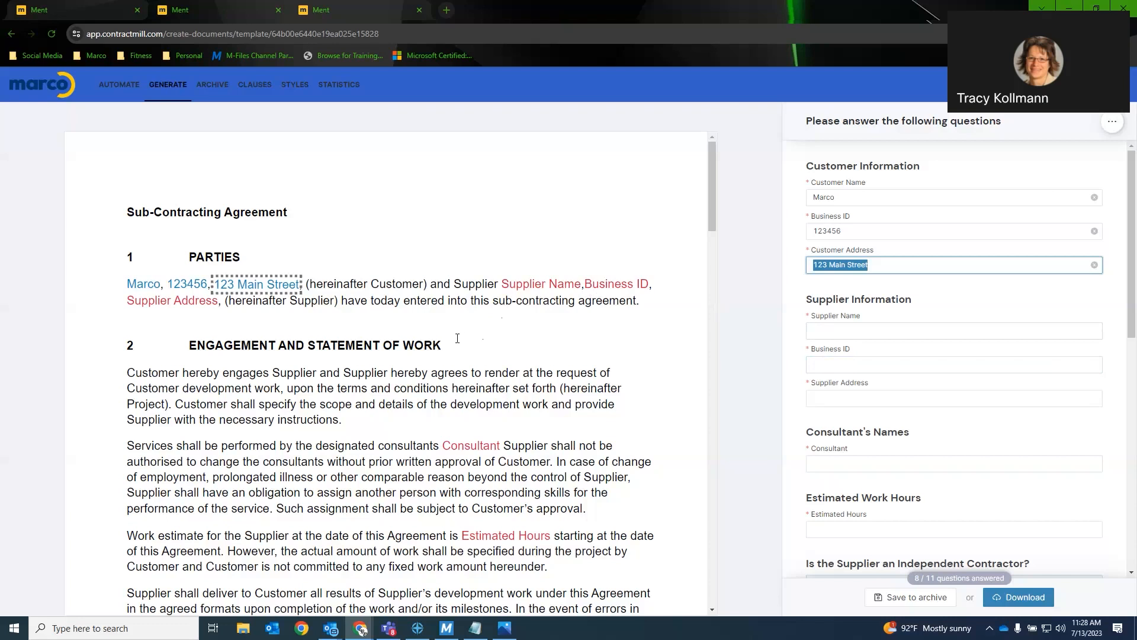
{"action": "mouse_move", "coordinate": [454, 341]}
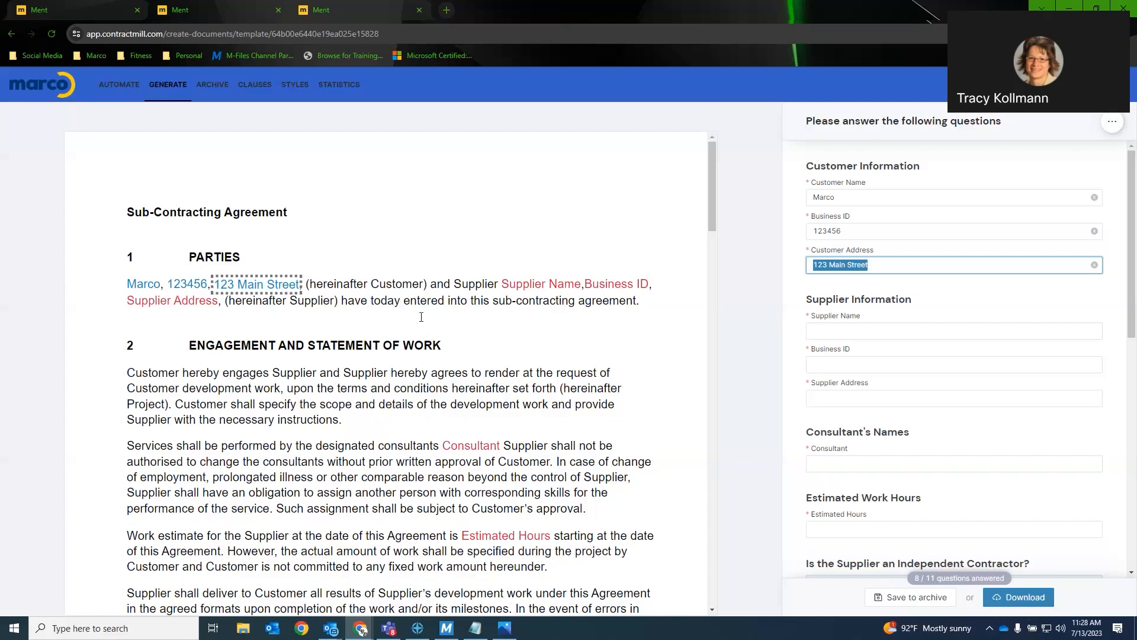
{"action": "mouse_move", "coordinate": [453, 344]}
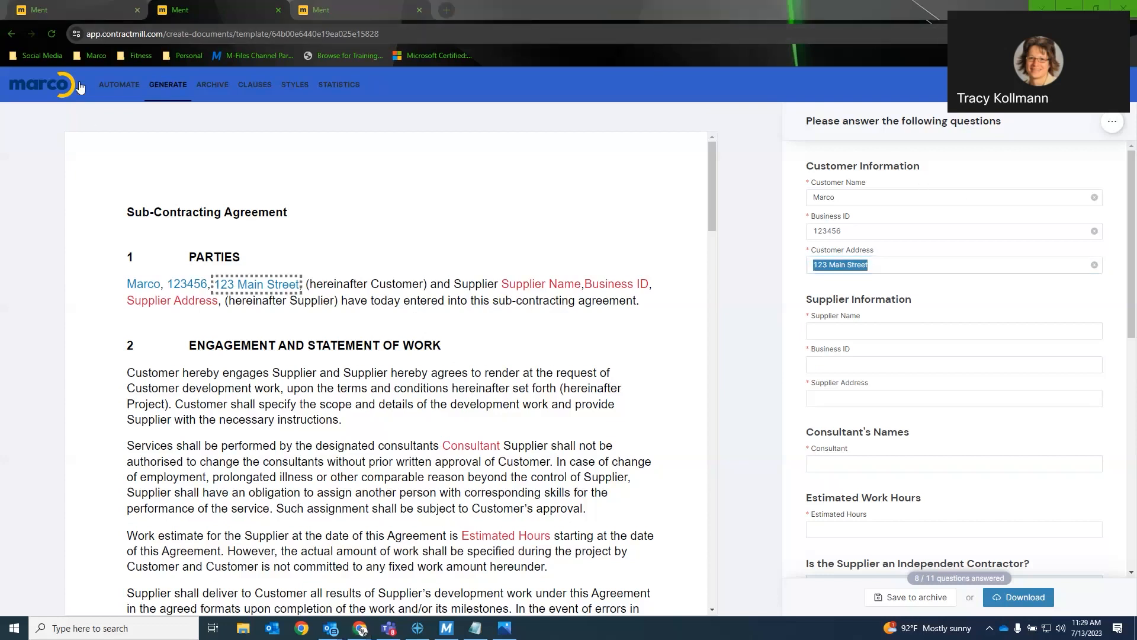
{"action": "mouse_move", "coordinate": [641, 10]}
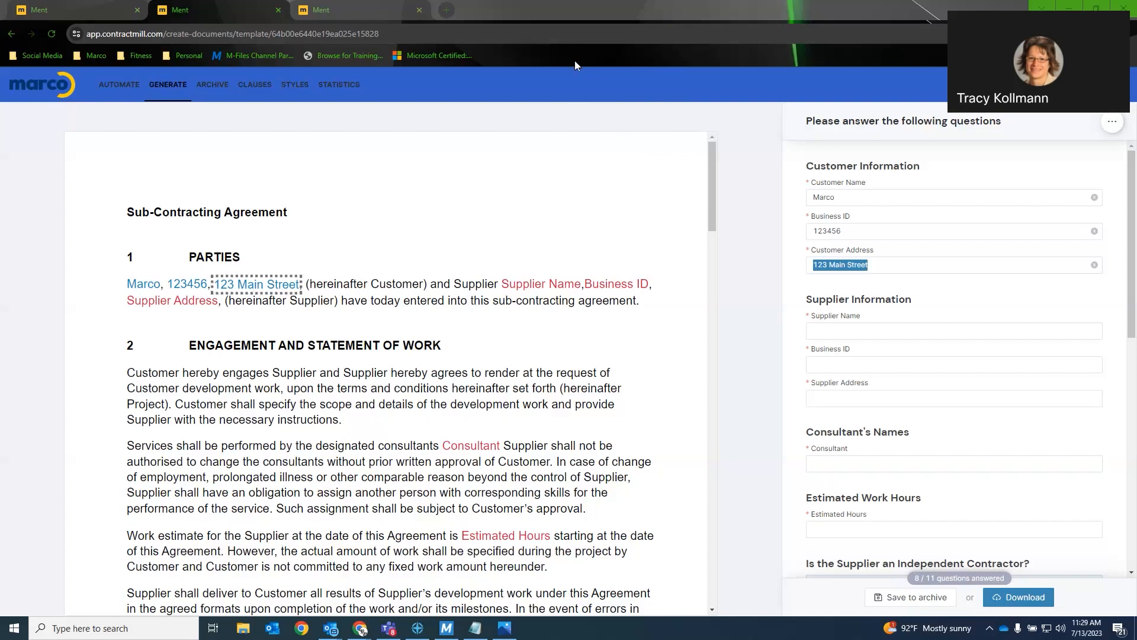
{"action": "mouse_move", "coordinate": [566, 263]}
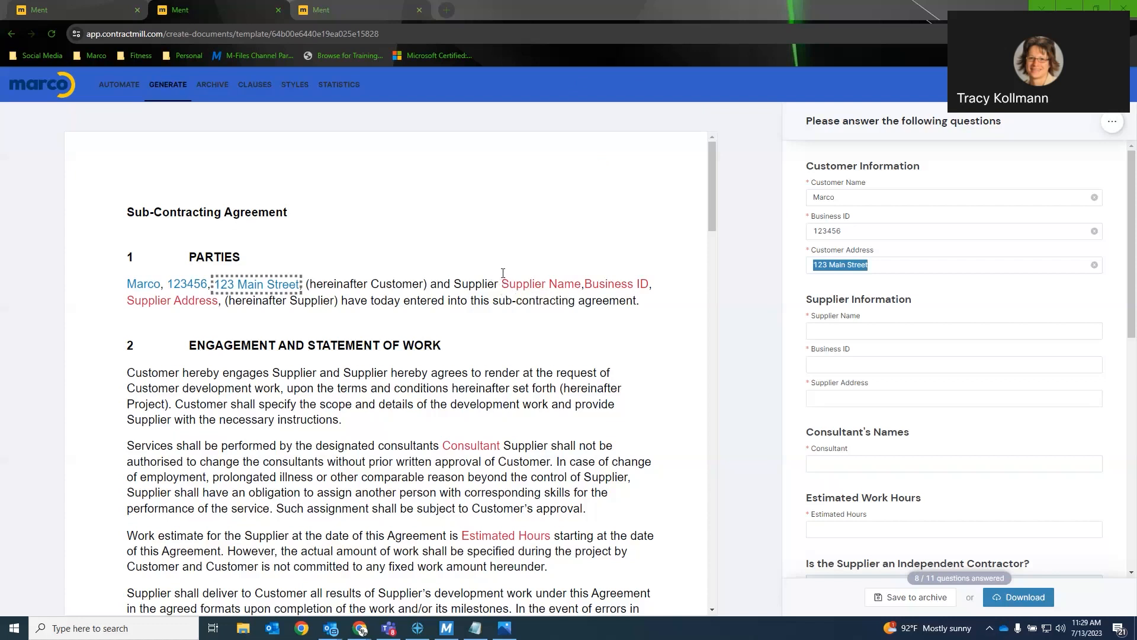
{"action": "mouse_move", "coordinate": [495, 255]}
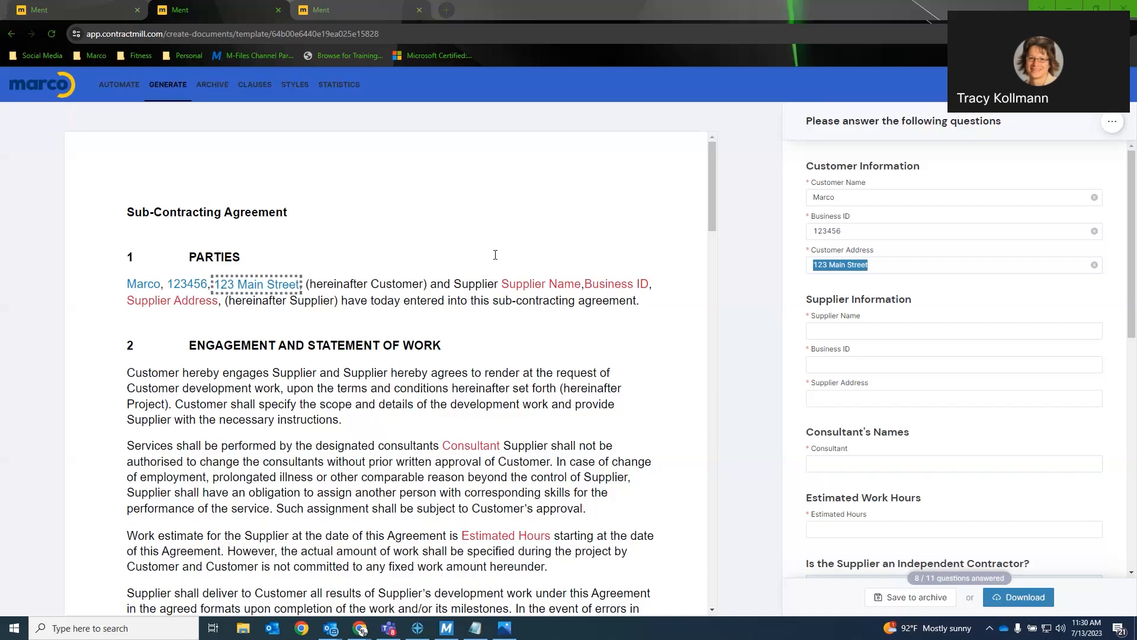
{"action": "mouse_move", "coordinate": [57, 91]}
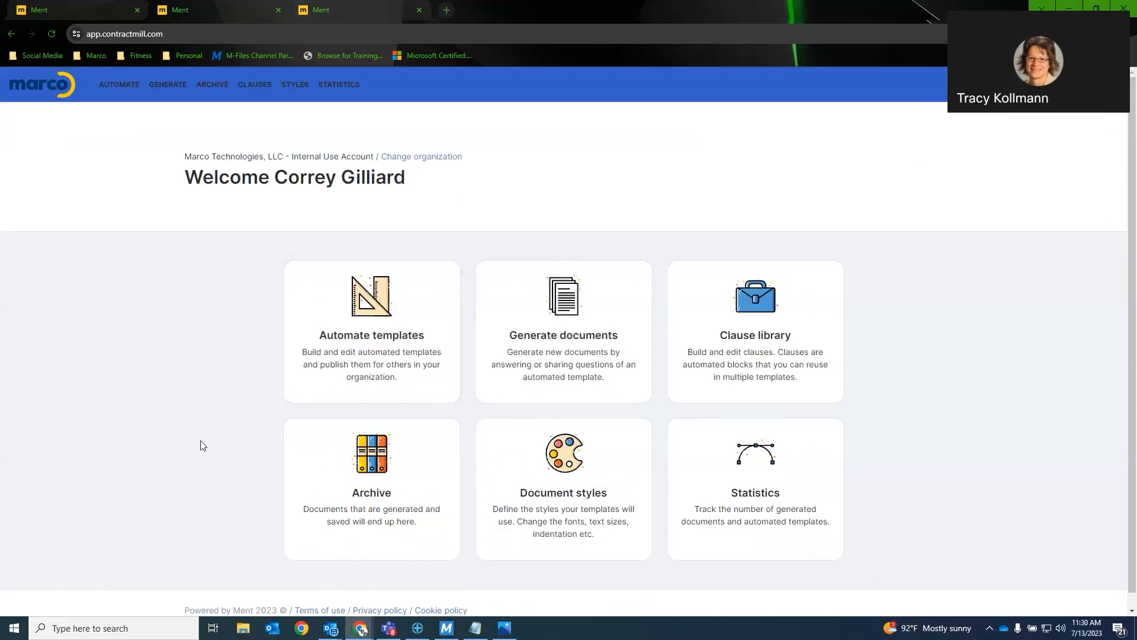
{"action": "mouse_move", "coordinate": [378, 481]}
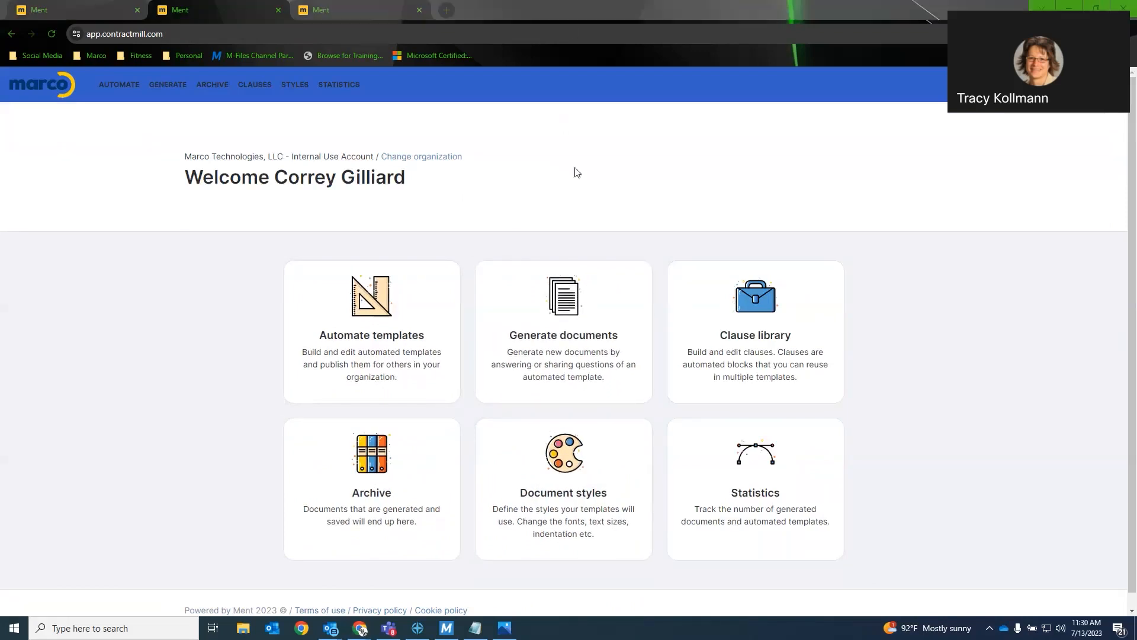
{"action": "mouse_move", "coordinate": [527, 212]}
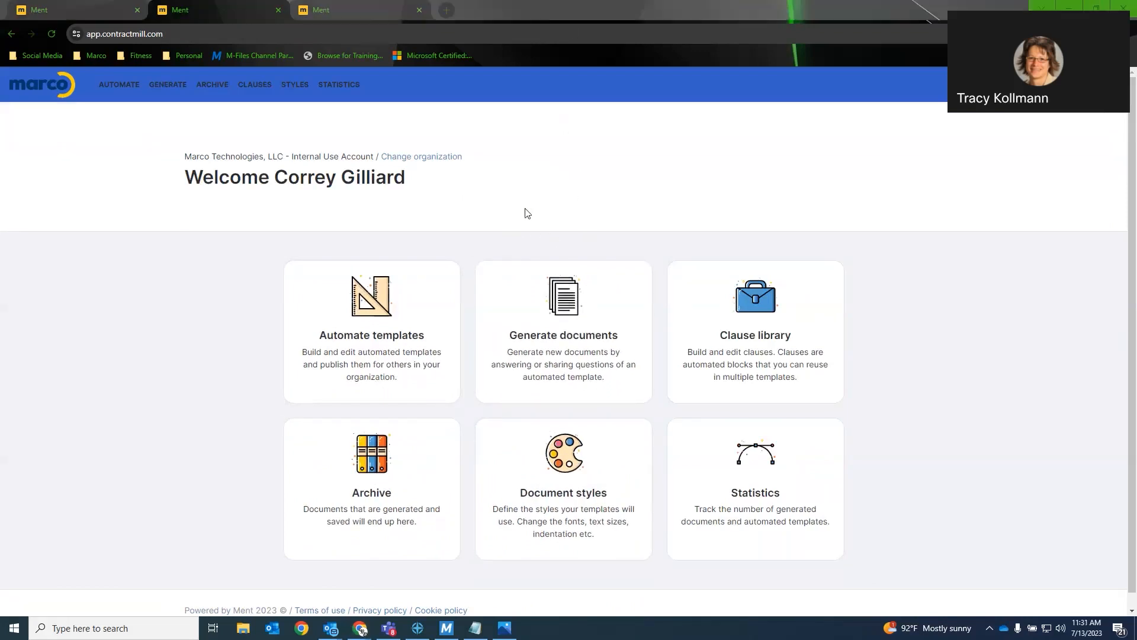
{"action": "mouse_move", "coordinate": [521, 215]}
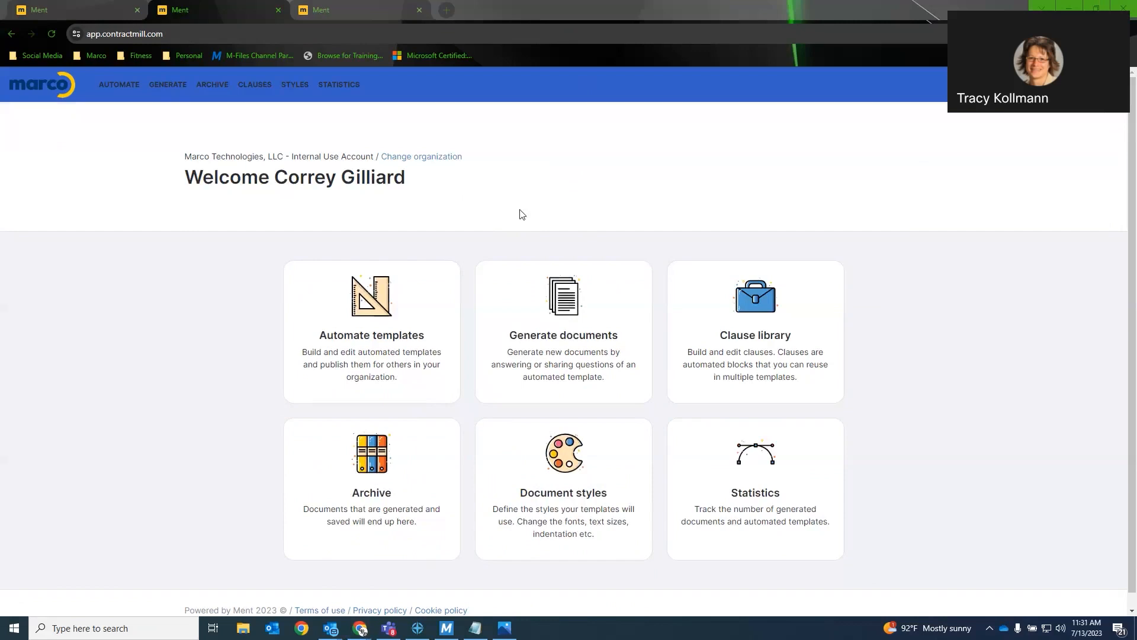
{"action": "mouse_move", "coordinate": [472, 212]}
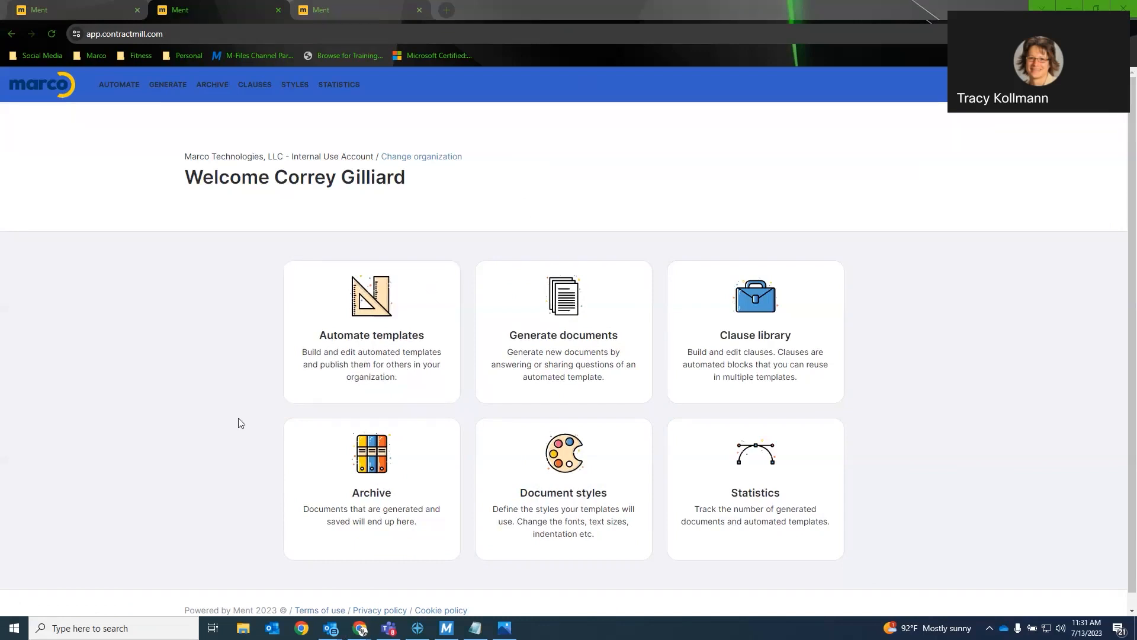
{"action": "mouse_move", "coordinate": [241, 437]}
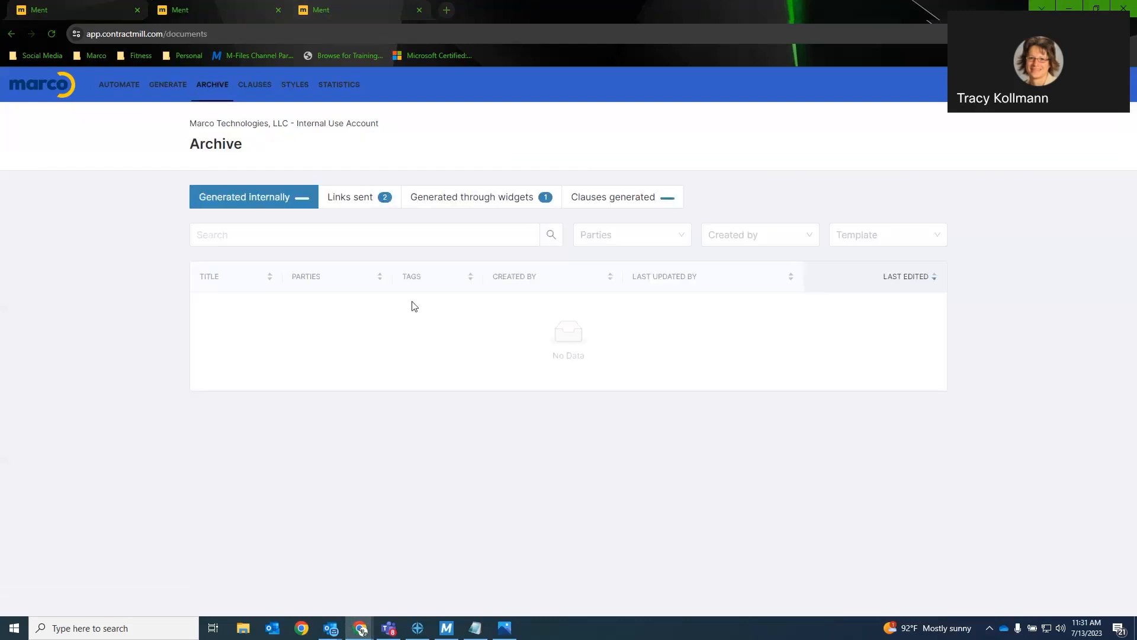
{"action": "mouse_move", "coordinate": [484, 191]}
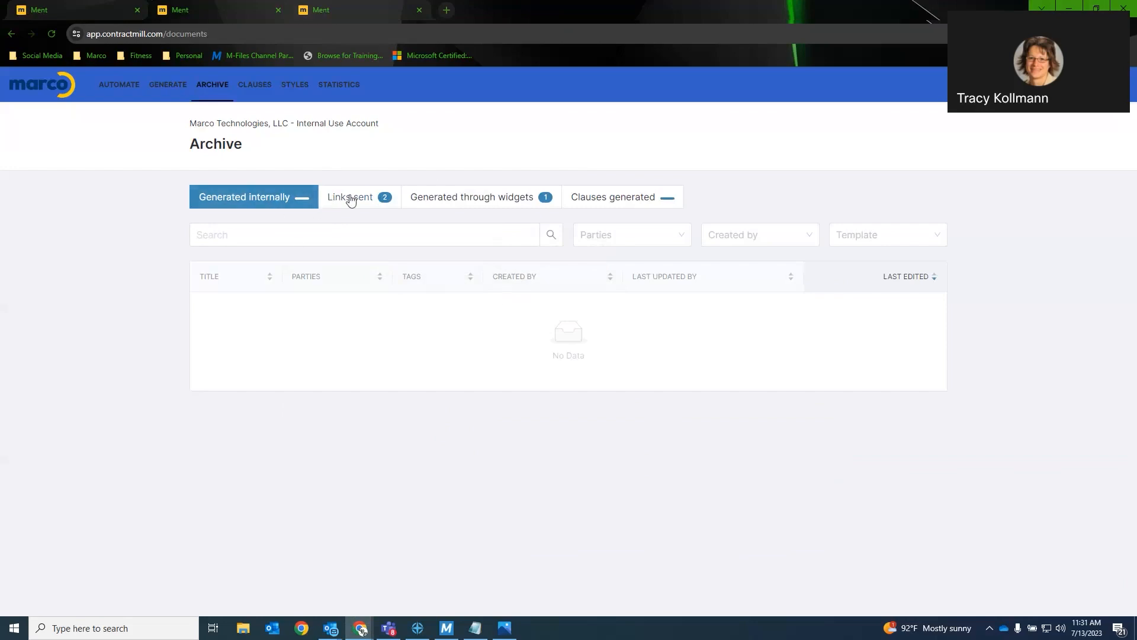
- Open the Marco SOW from the archive's 'Generated through widgets' list
{"action": "left_click", "coordinate": [351, 197]}
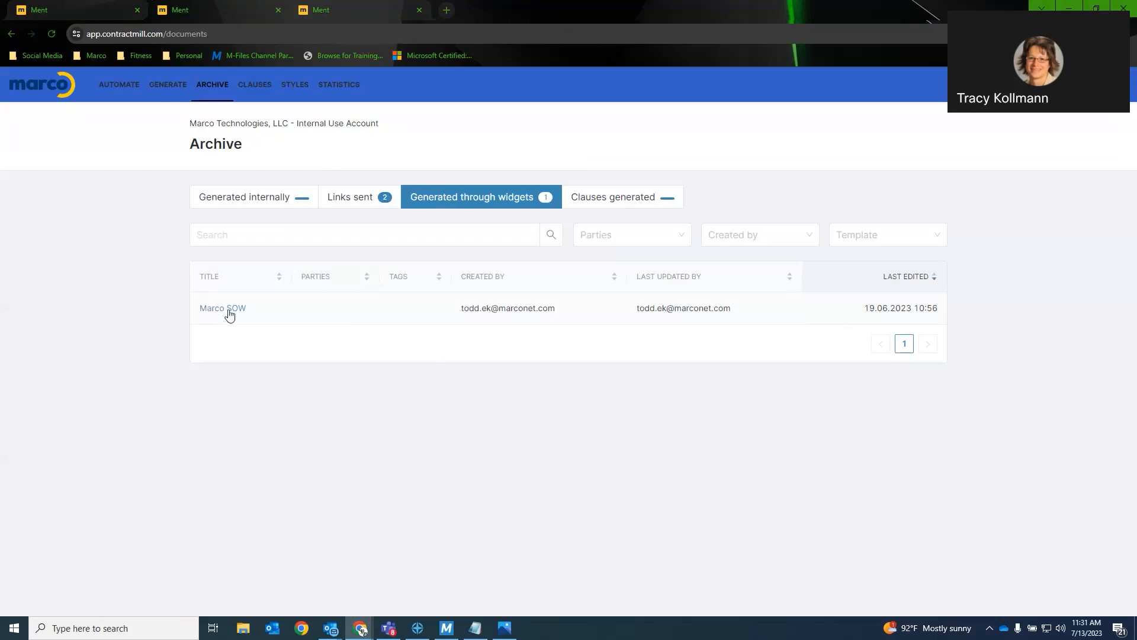
{"action": "left_click", "coordinate": [222, 308]}
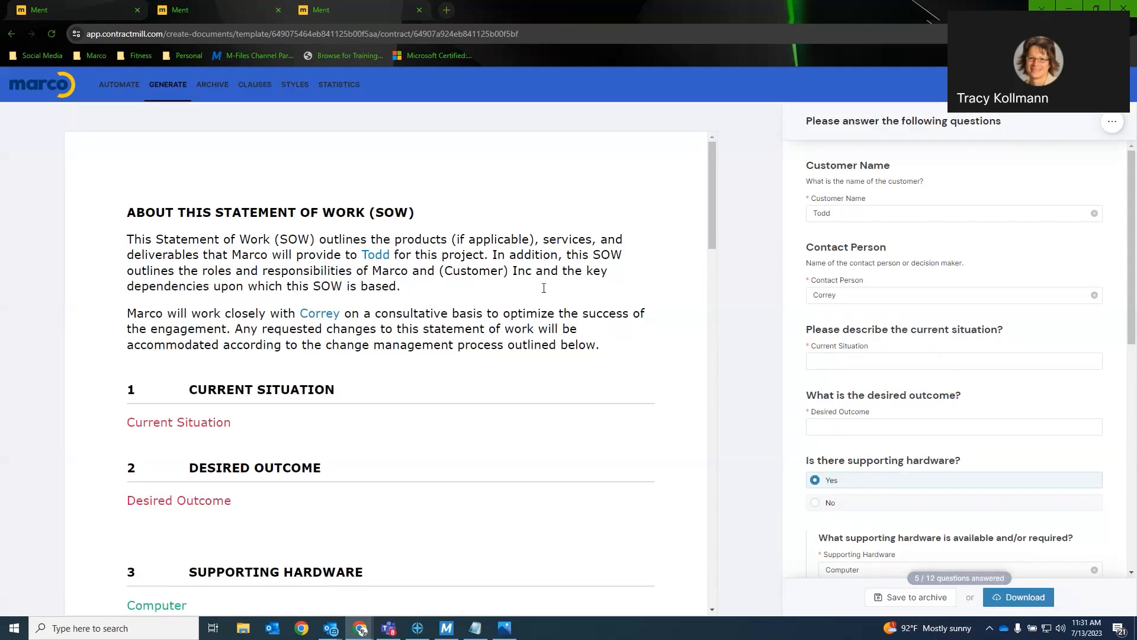
- Read through the Marco SOW draft, then go to the Automate list of templates
{"action": "scroll", "scroll_direction": "down", "scroll_amount": 3}
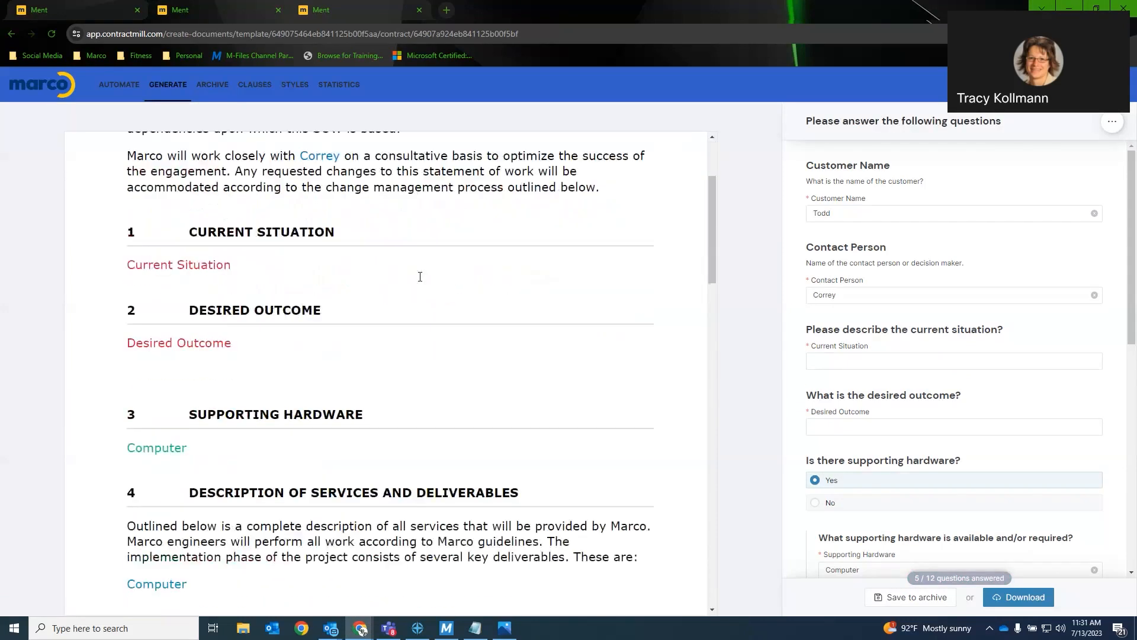
{"action": "scroll", "scroll_direction": "down", "scroll_amount": 3}
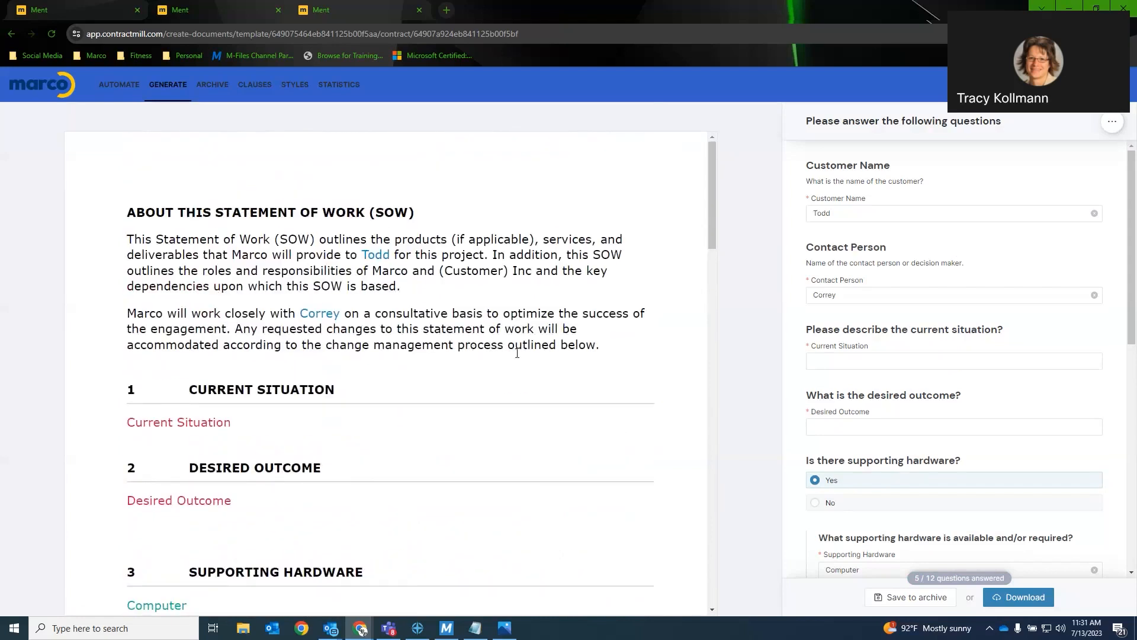
{"action": "scroll", "scroll_direction": "down", "scroll_amount": 3}
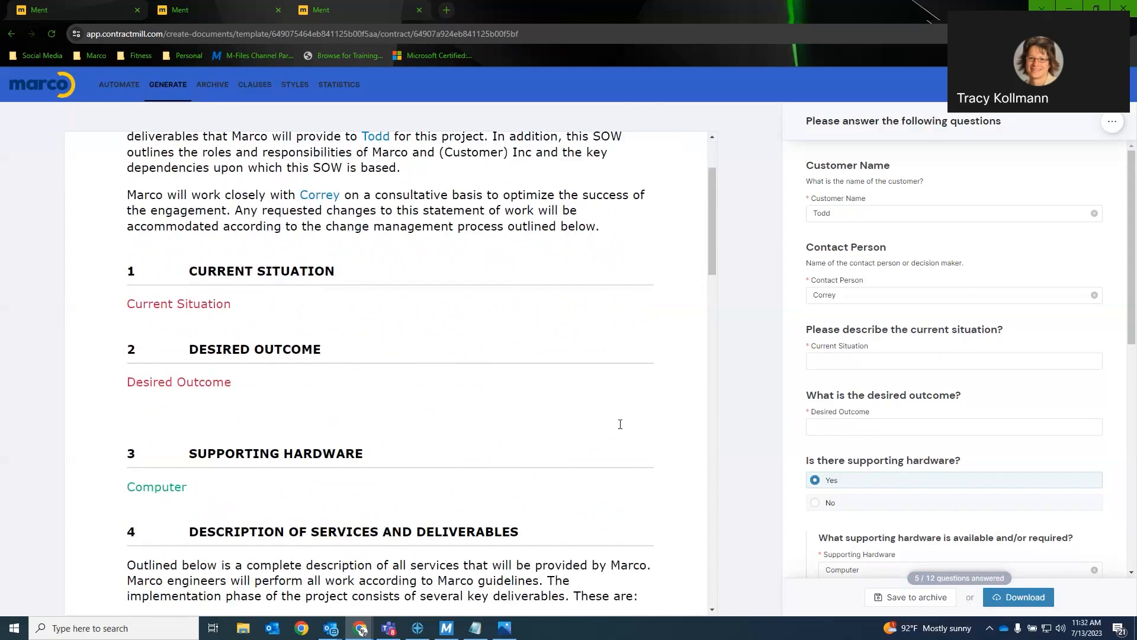
{"action": "mouse_move", "coordinate": [910, 595]}
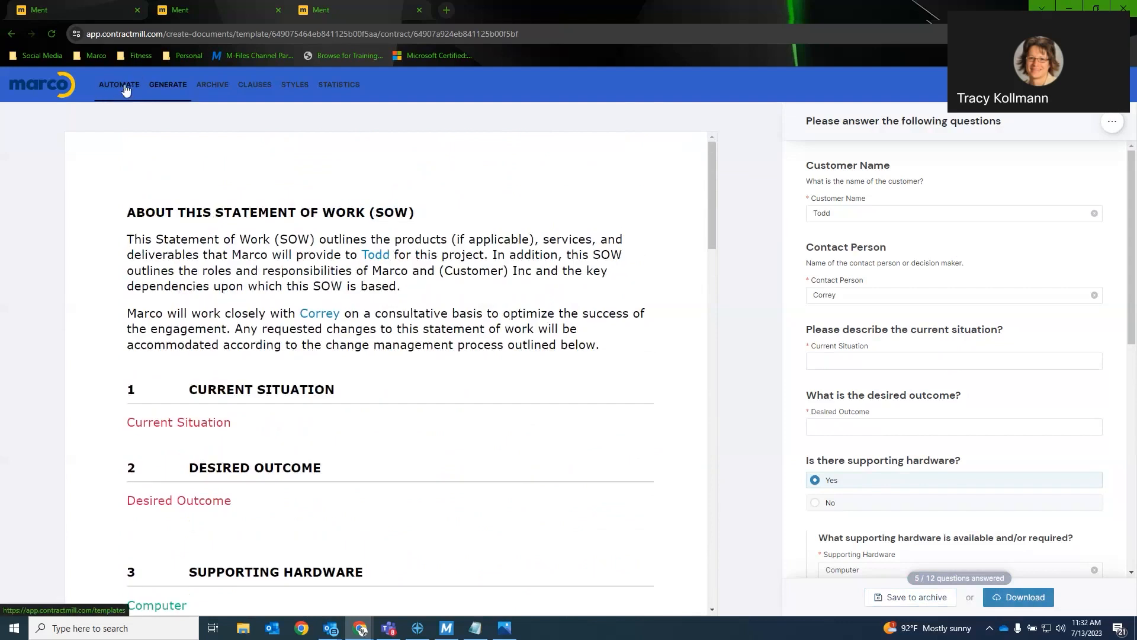
{"action": "left_click", "coordinate": [118, 84]}
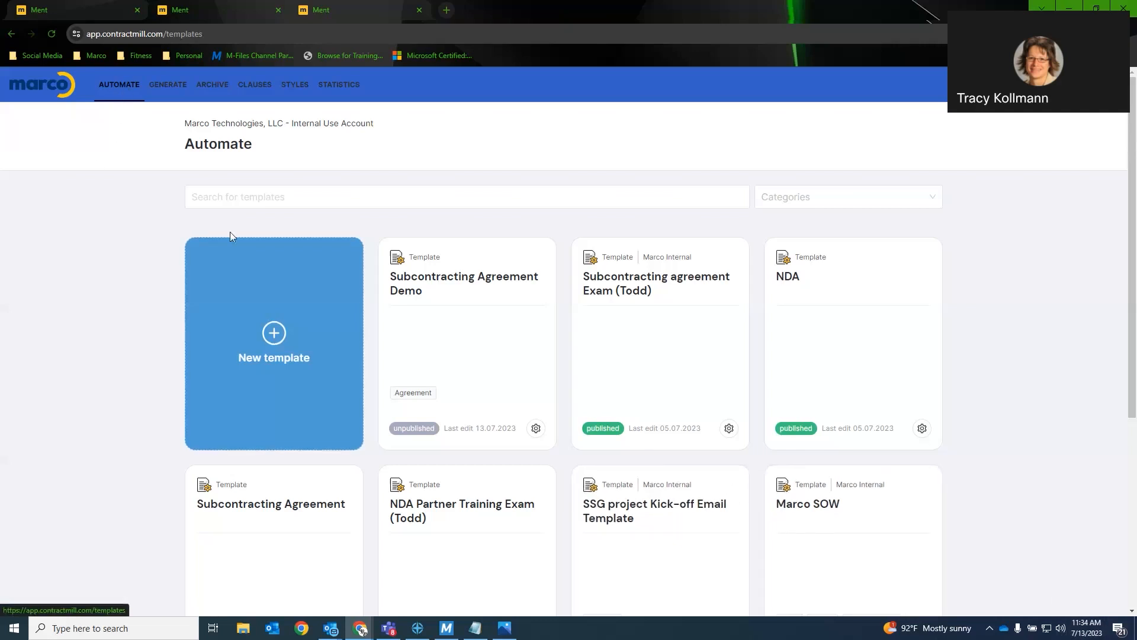
{"action": "mouse_move", "coordinate": [274, 552]}
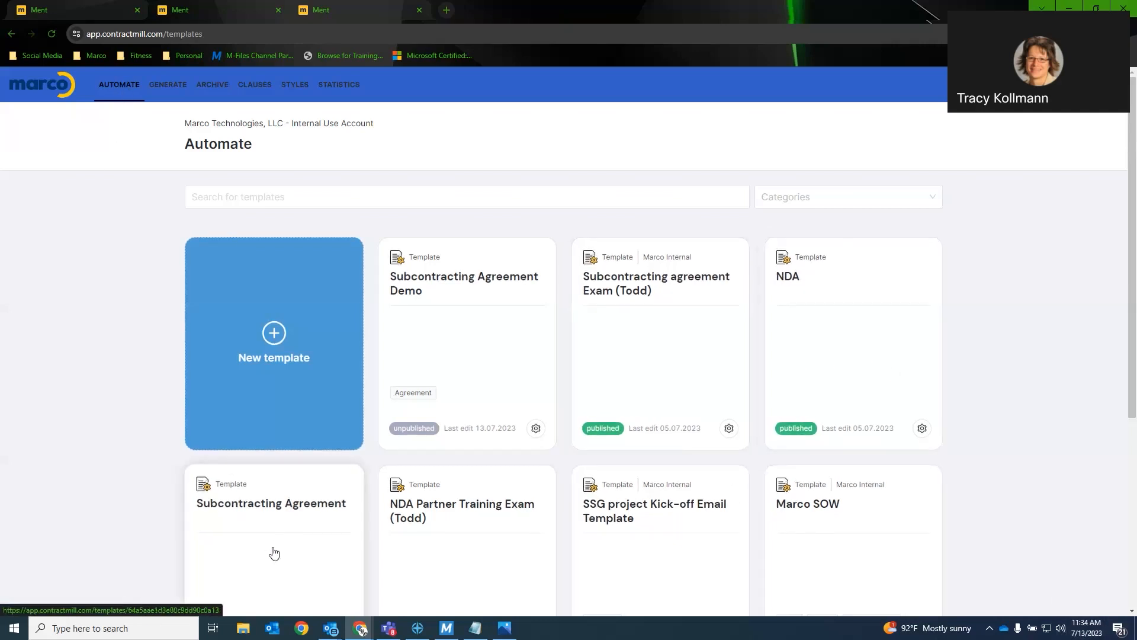
- Open the Subcontracting Agreement template in the editor with its Add document panel
{"action": "left_click", "coordinate": [270, 503]}
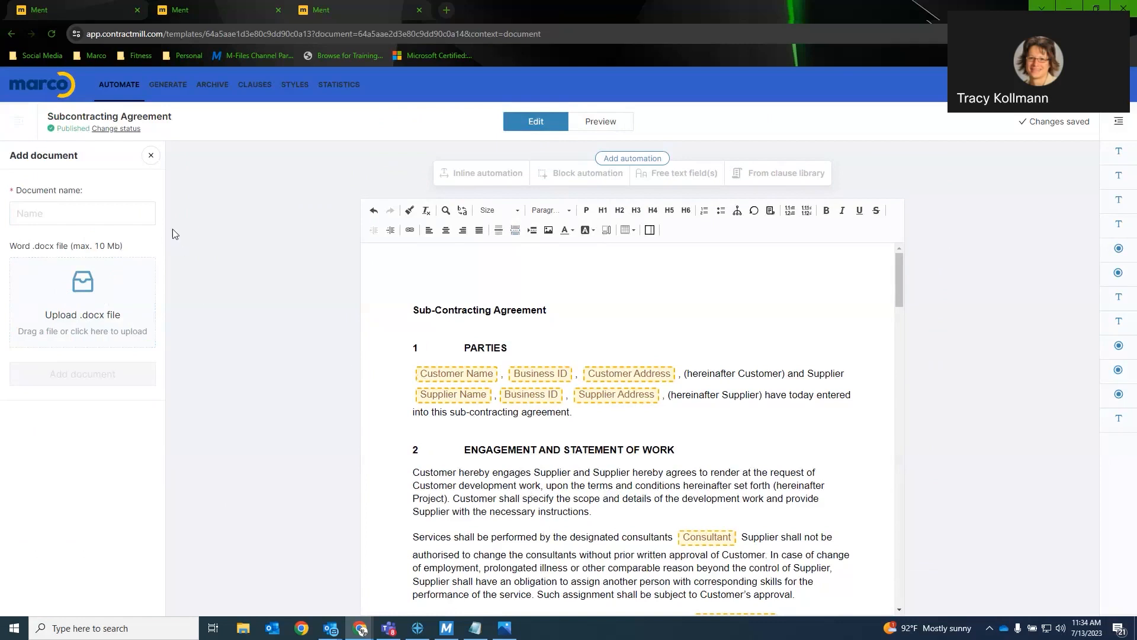
{"action": "left_click", "coordinate": [12, 34]}
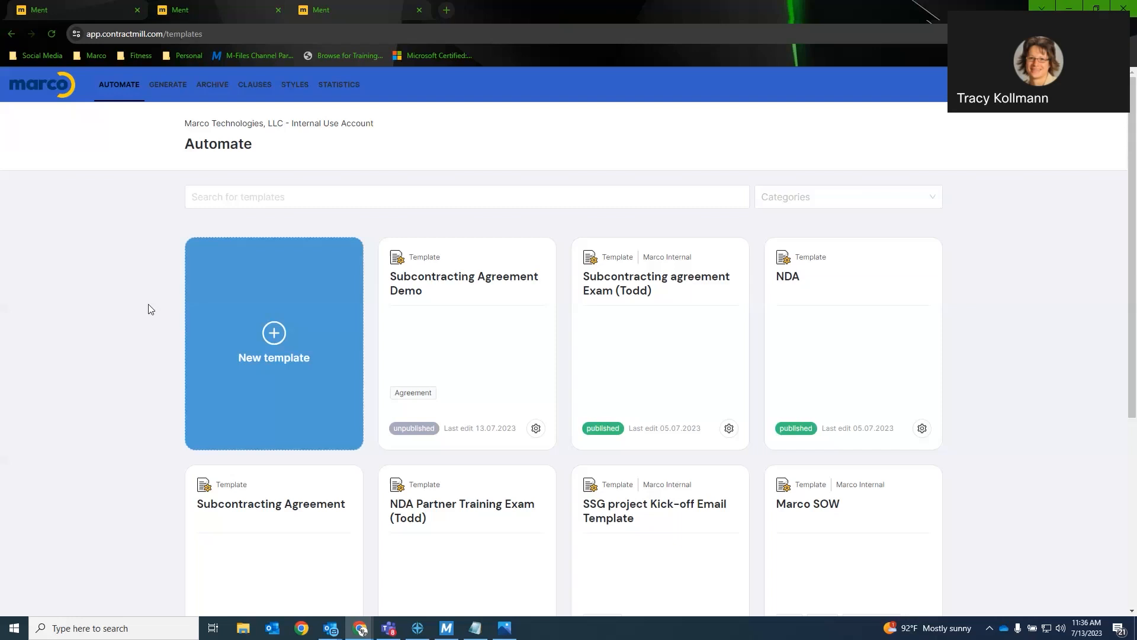
{"action": "mouse_move", "coordinate": [761, 279]}
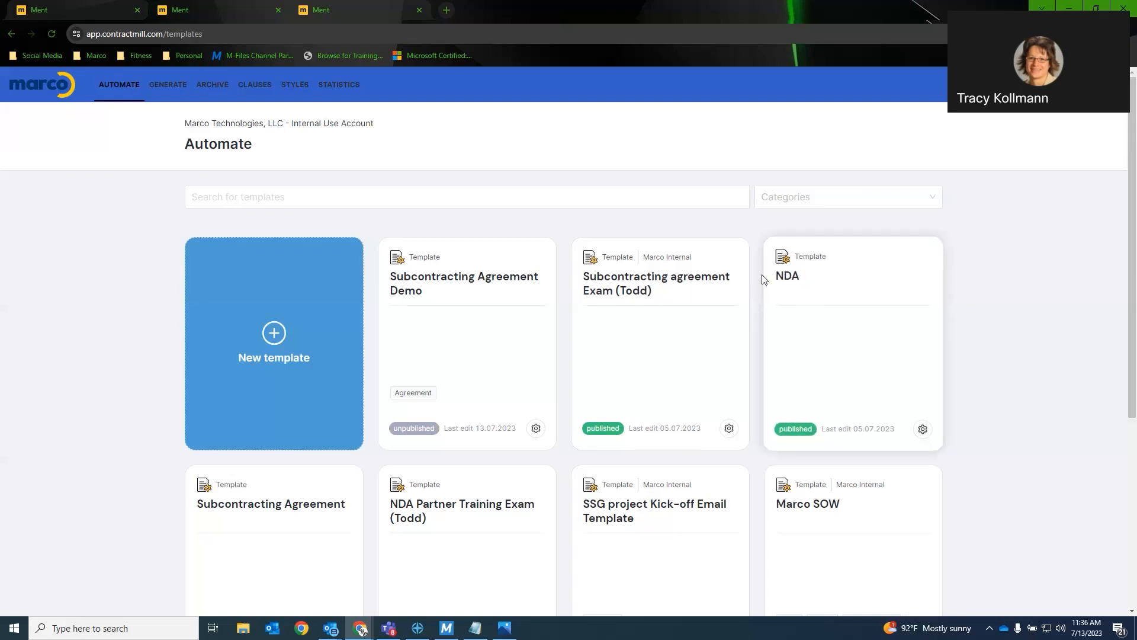
{"action": "left_click", "coordinate": [466, 197]}
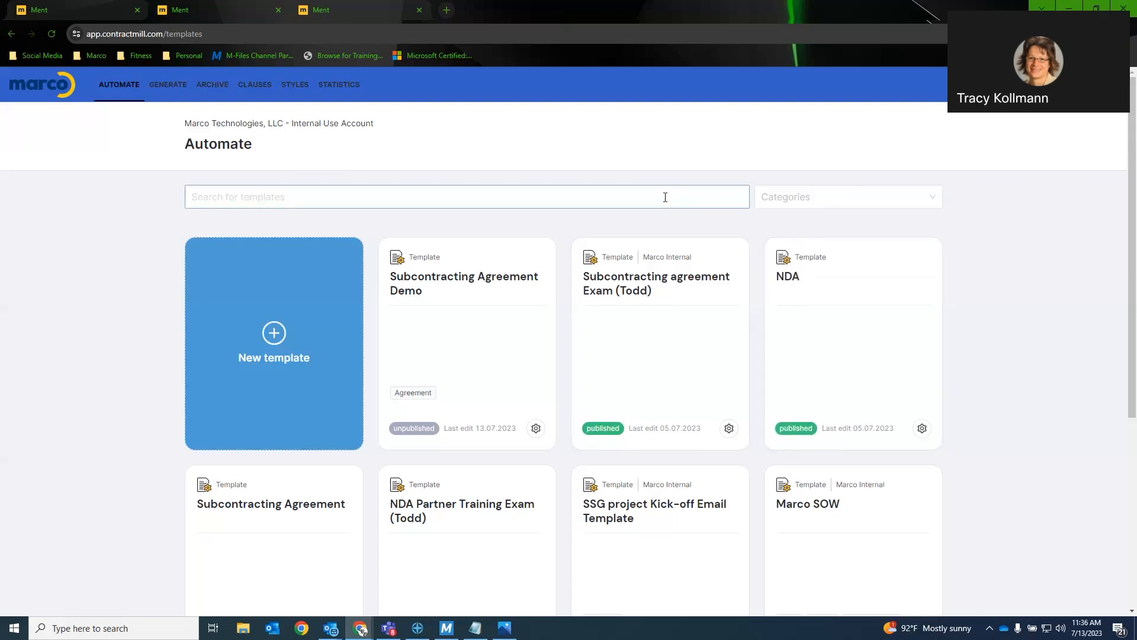
{"action": "mouse_move", "coordinate": [921, 239]}
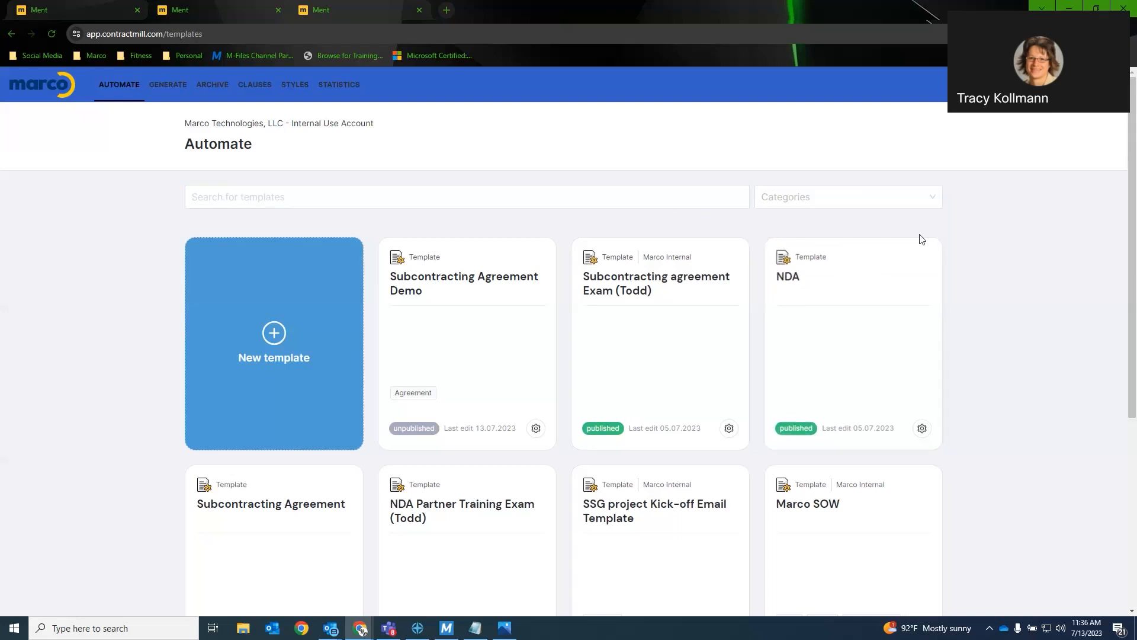